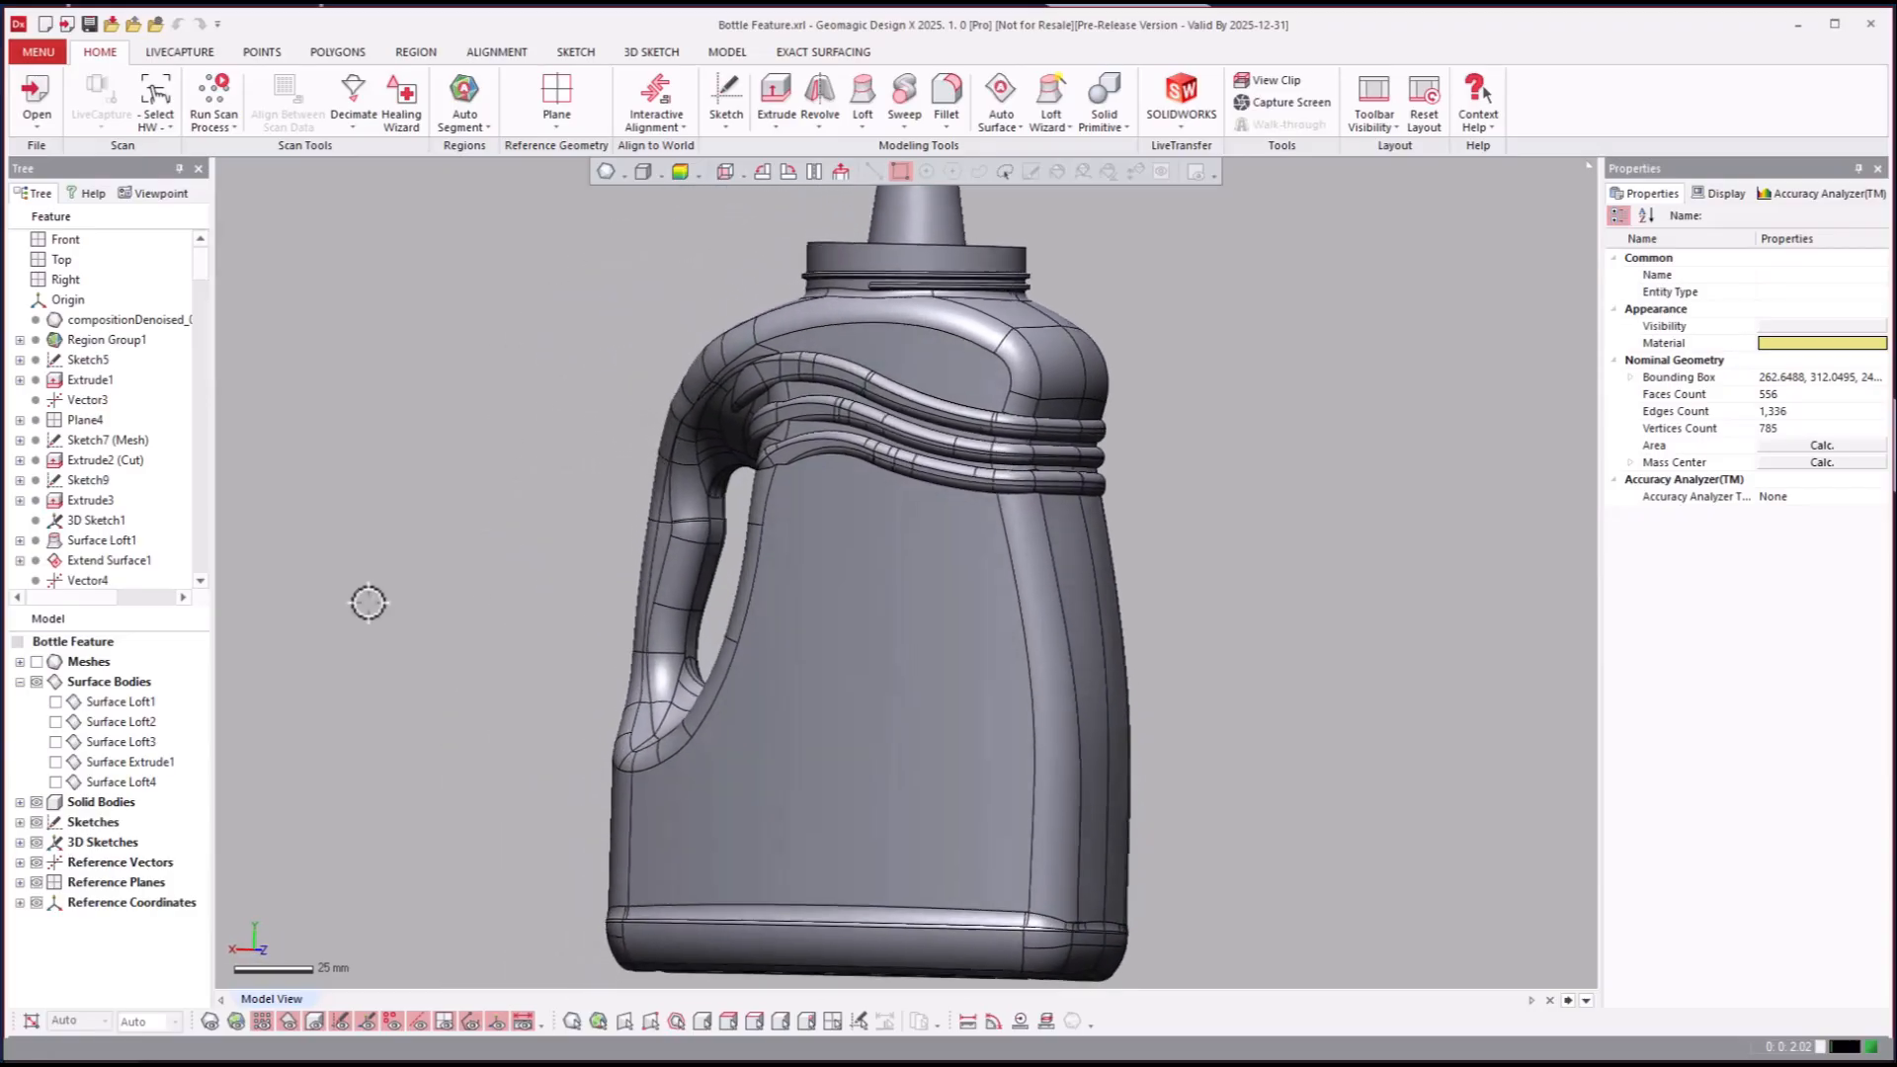
Step: Roll back to Sketch5, then roll forward to Extrude1 to show the first block
right_click(87, 360)
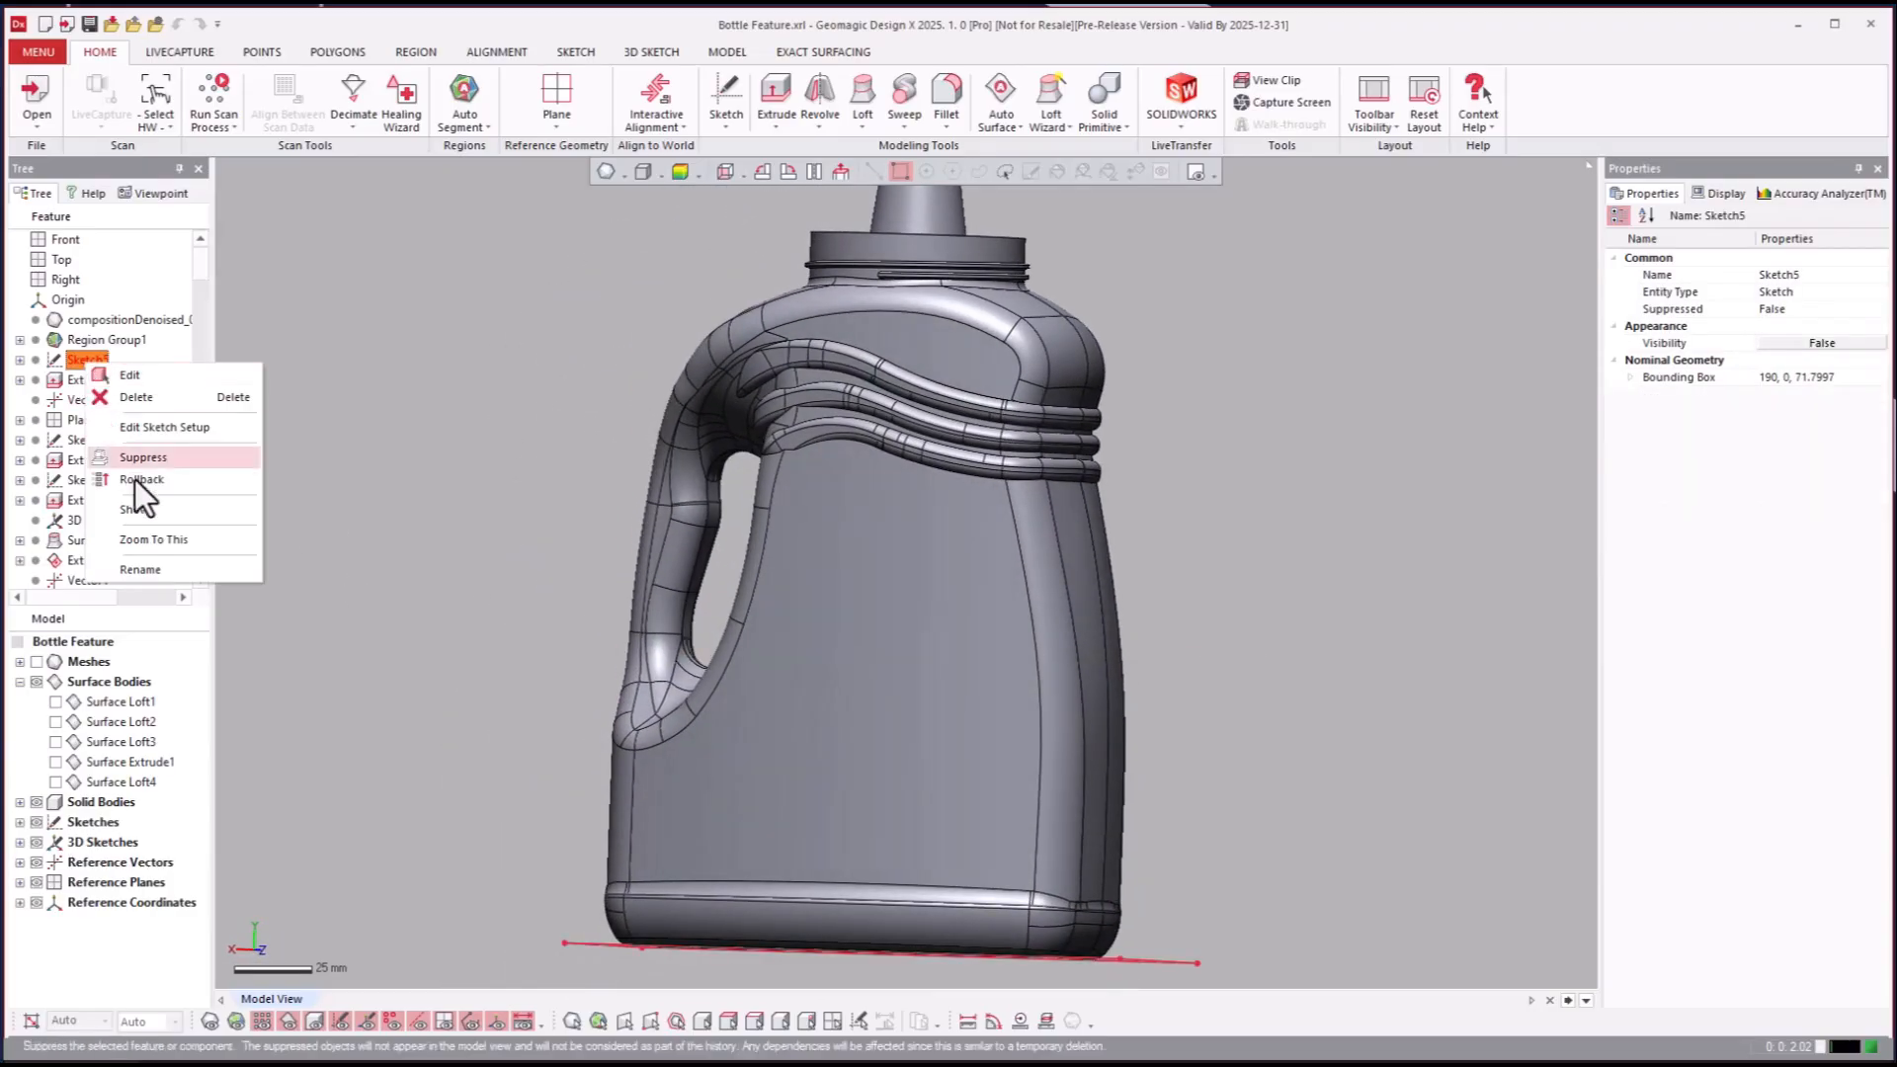
left_click(143, 457)
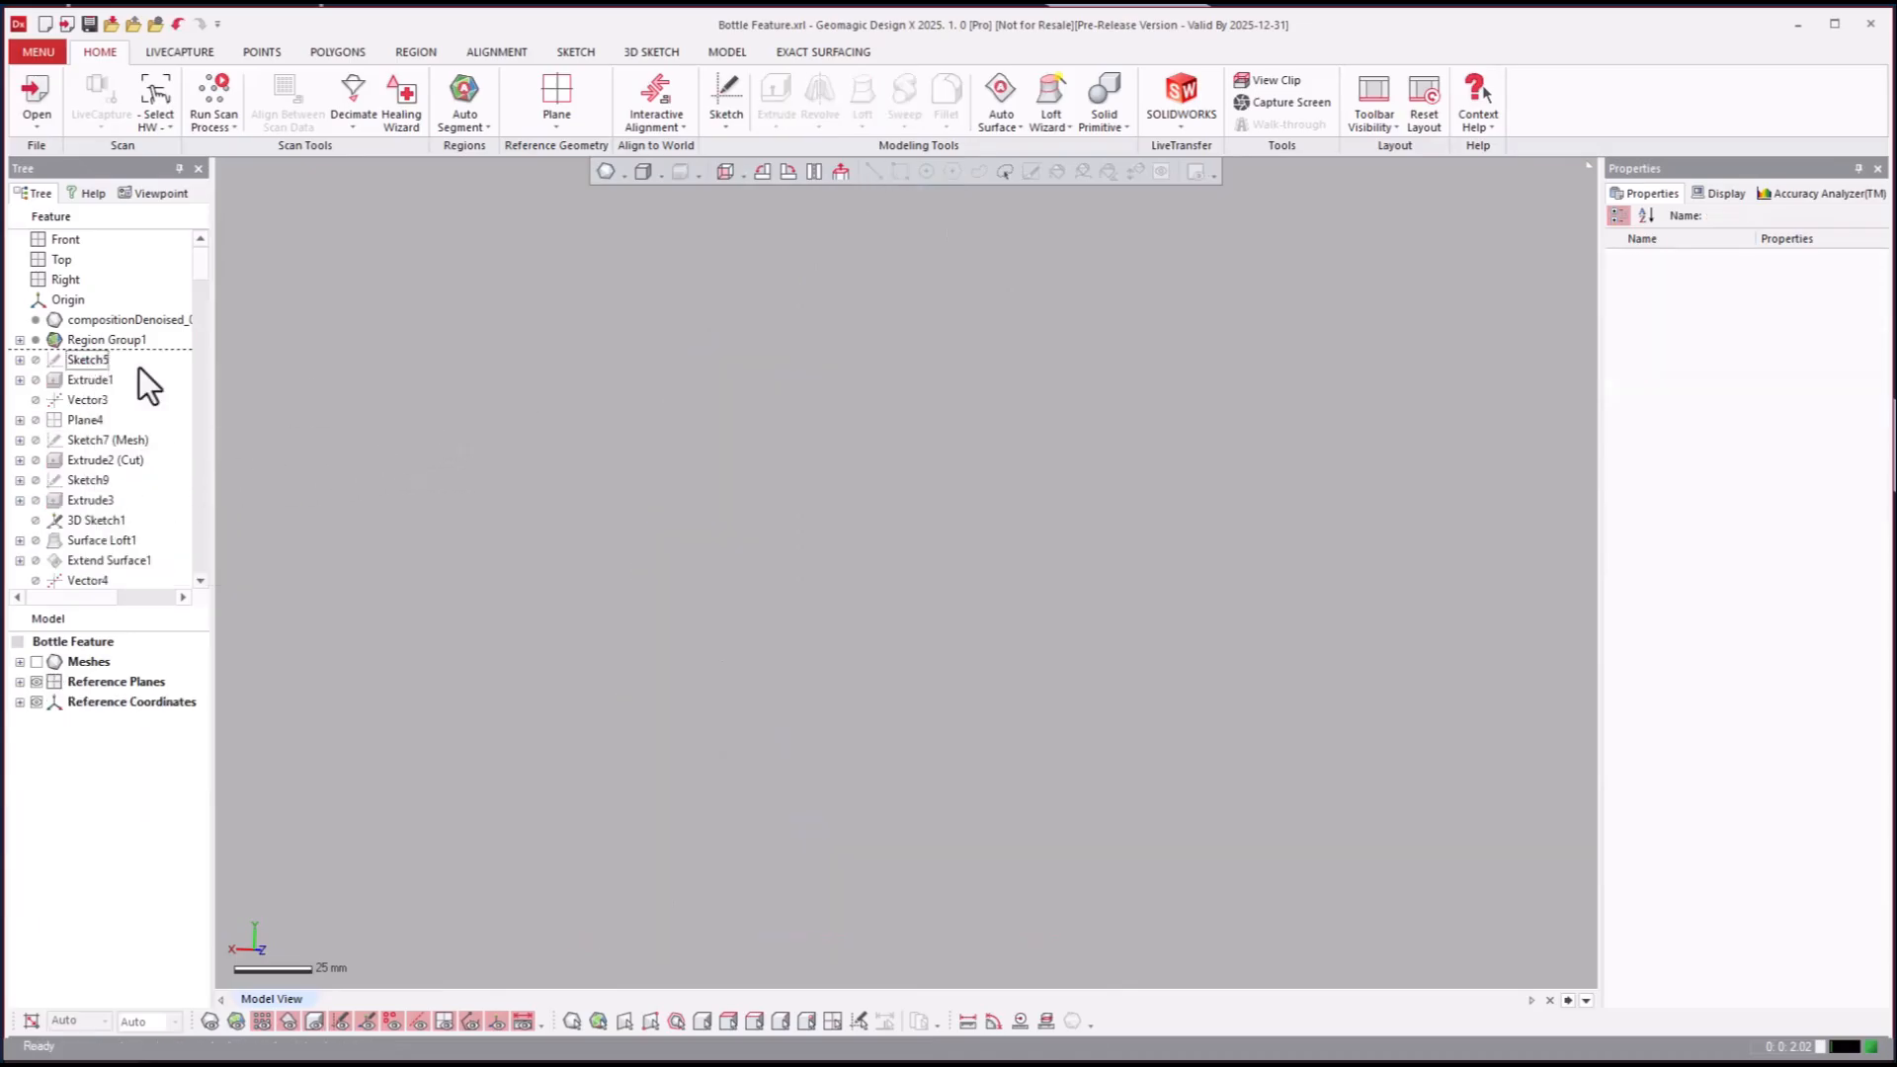
right_click(90, 378)
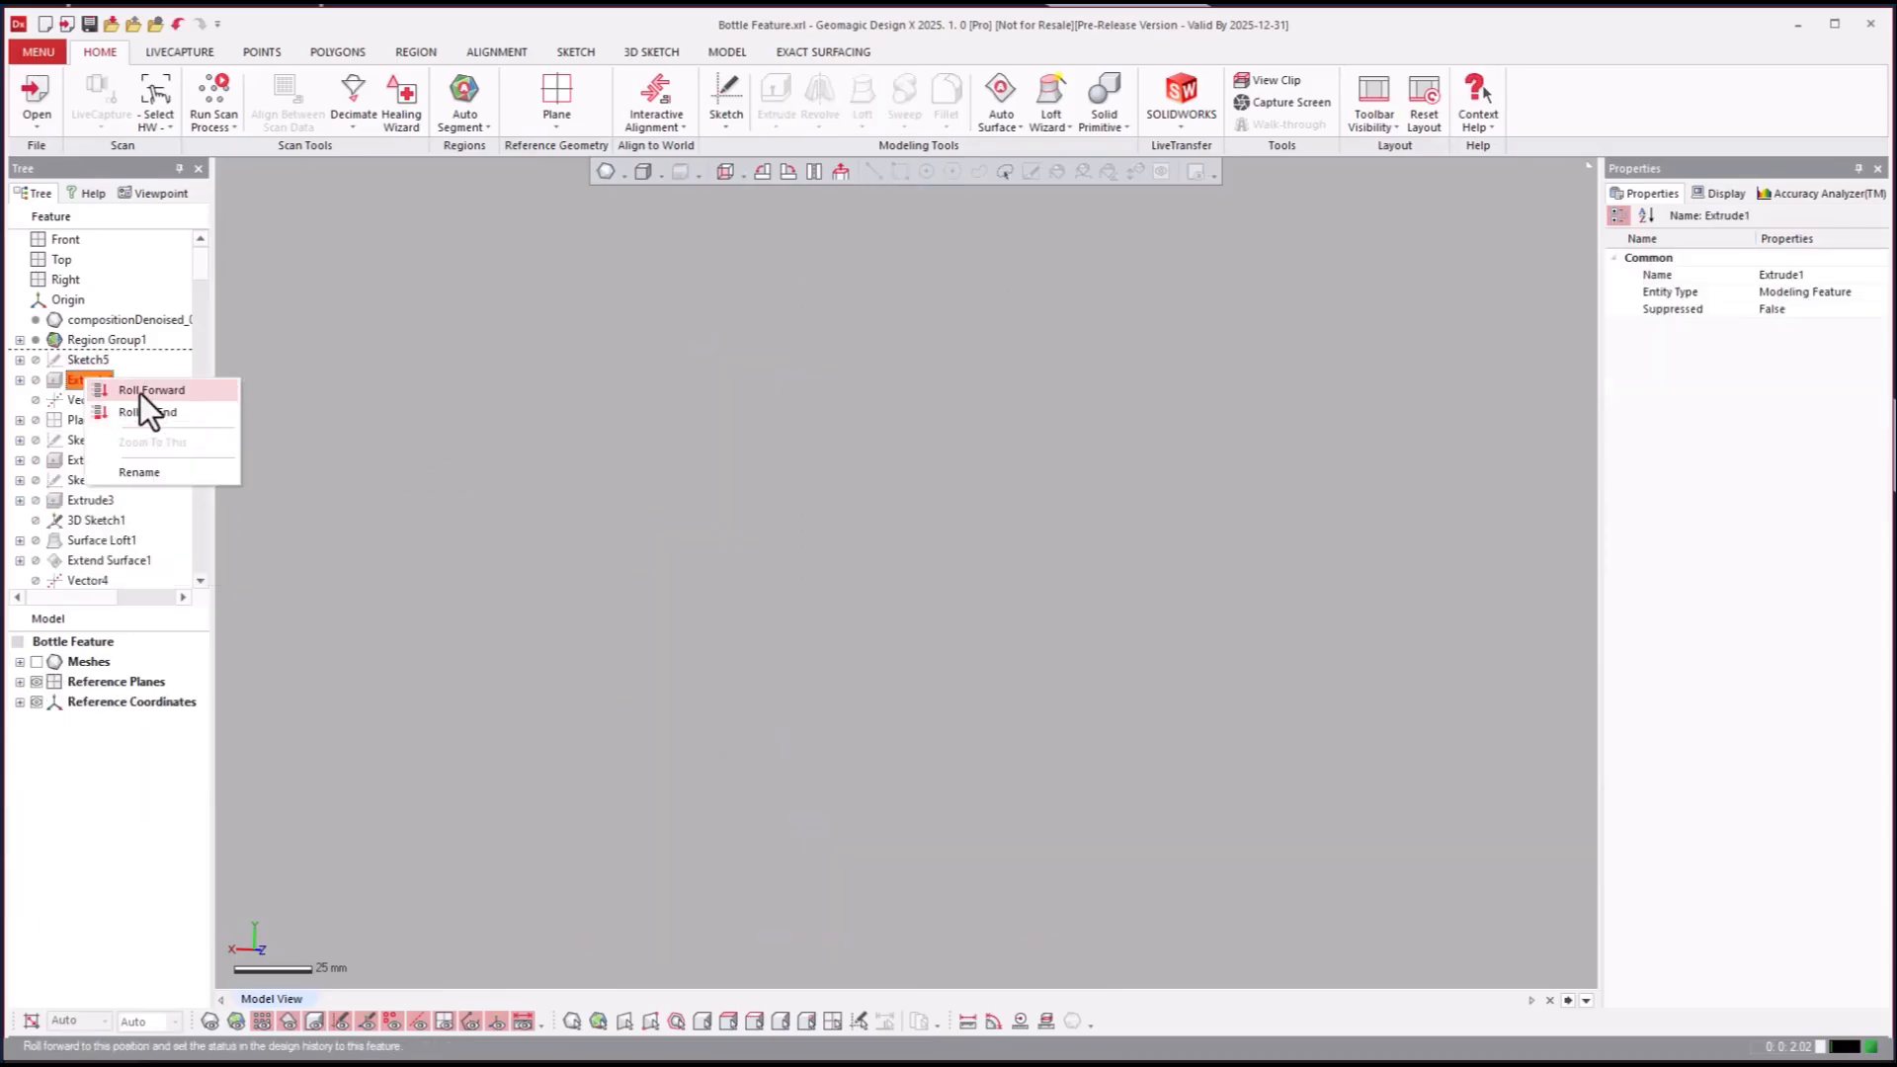
left_click(151, 389)
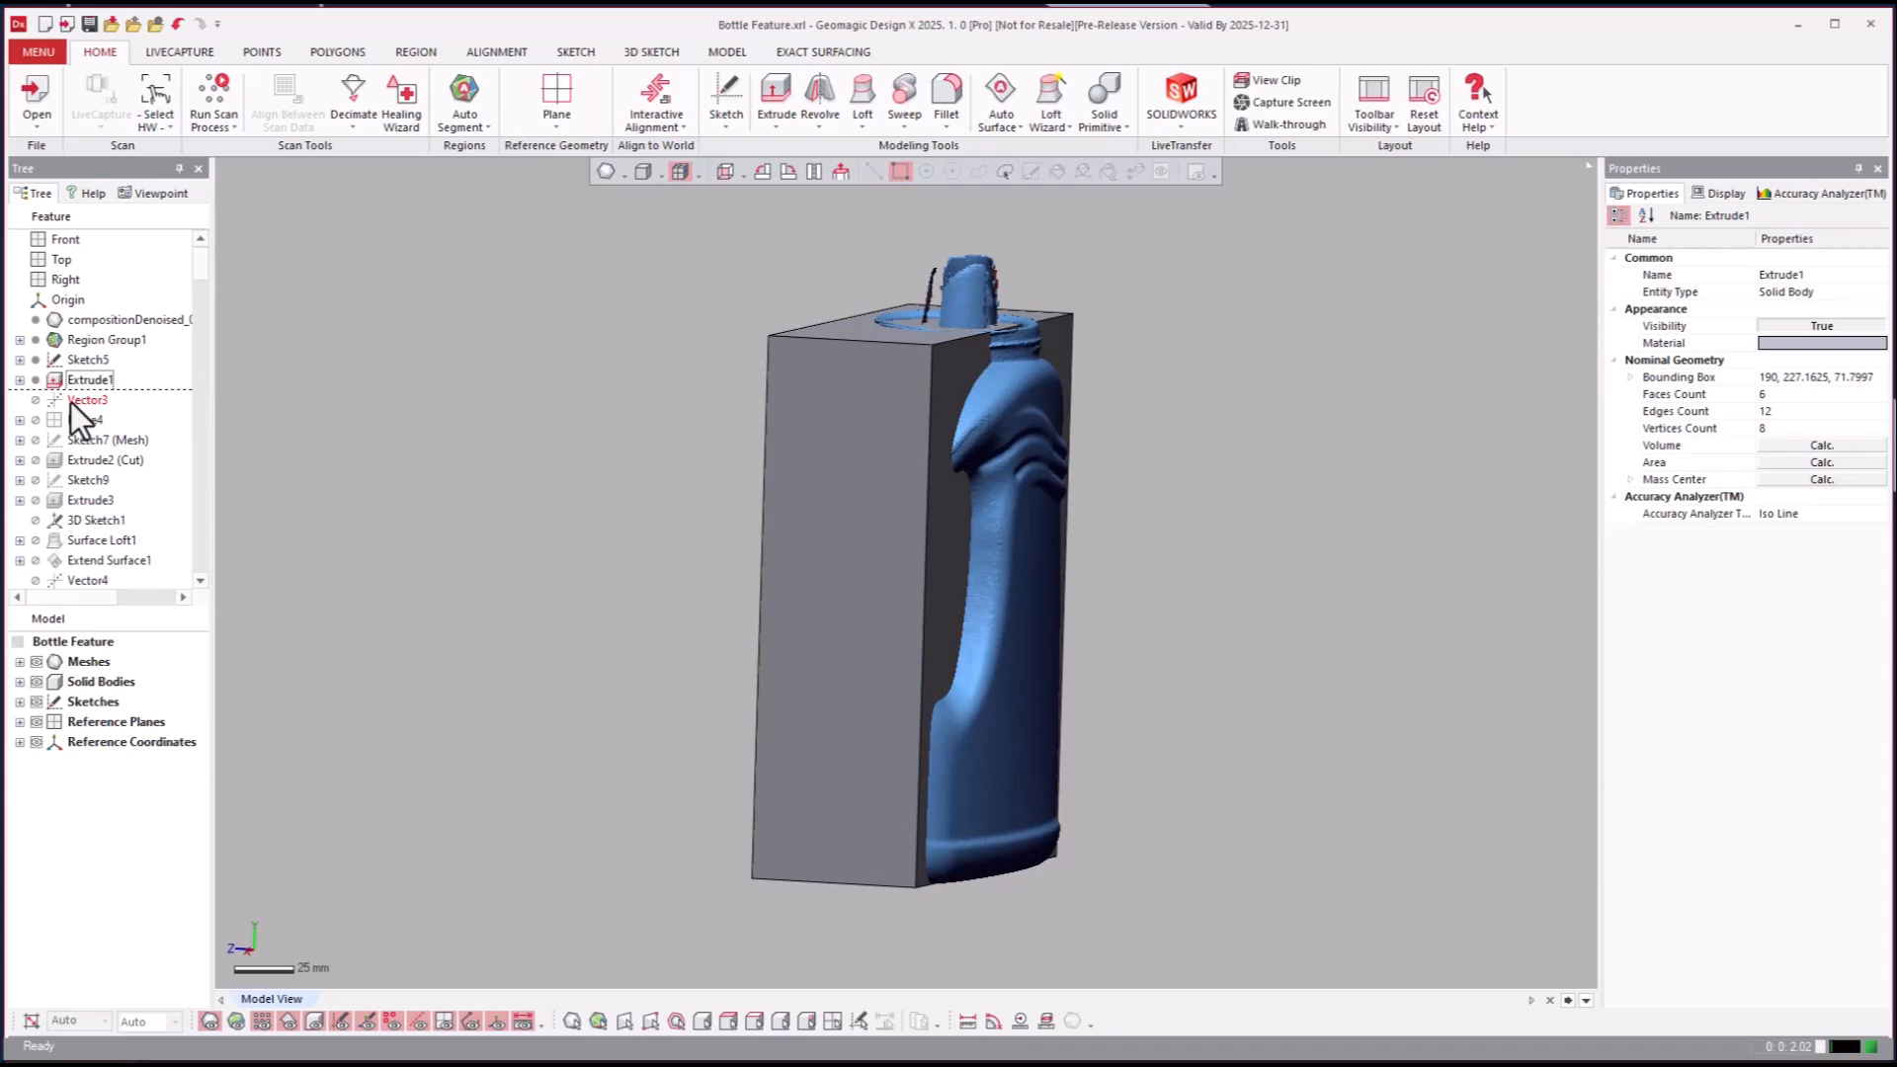
mouse_move(87, 420)
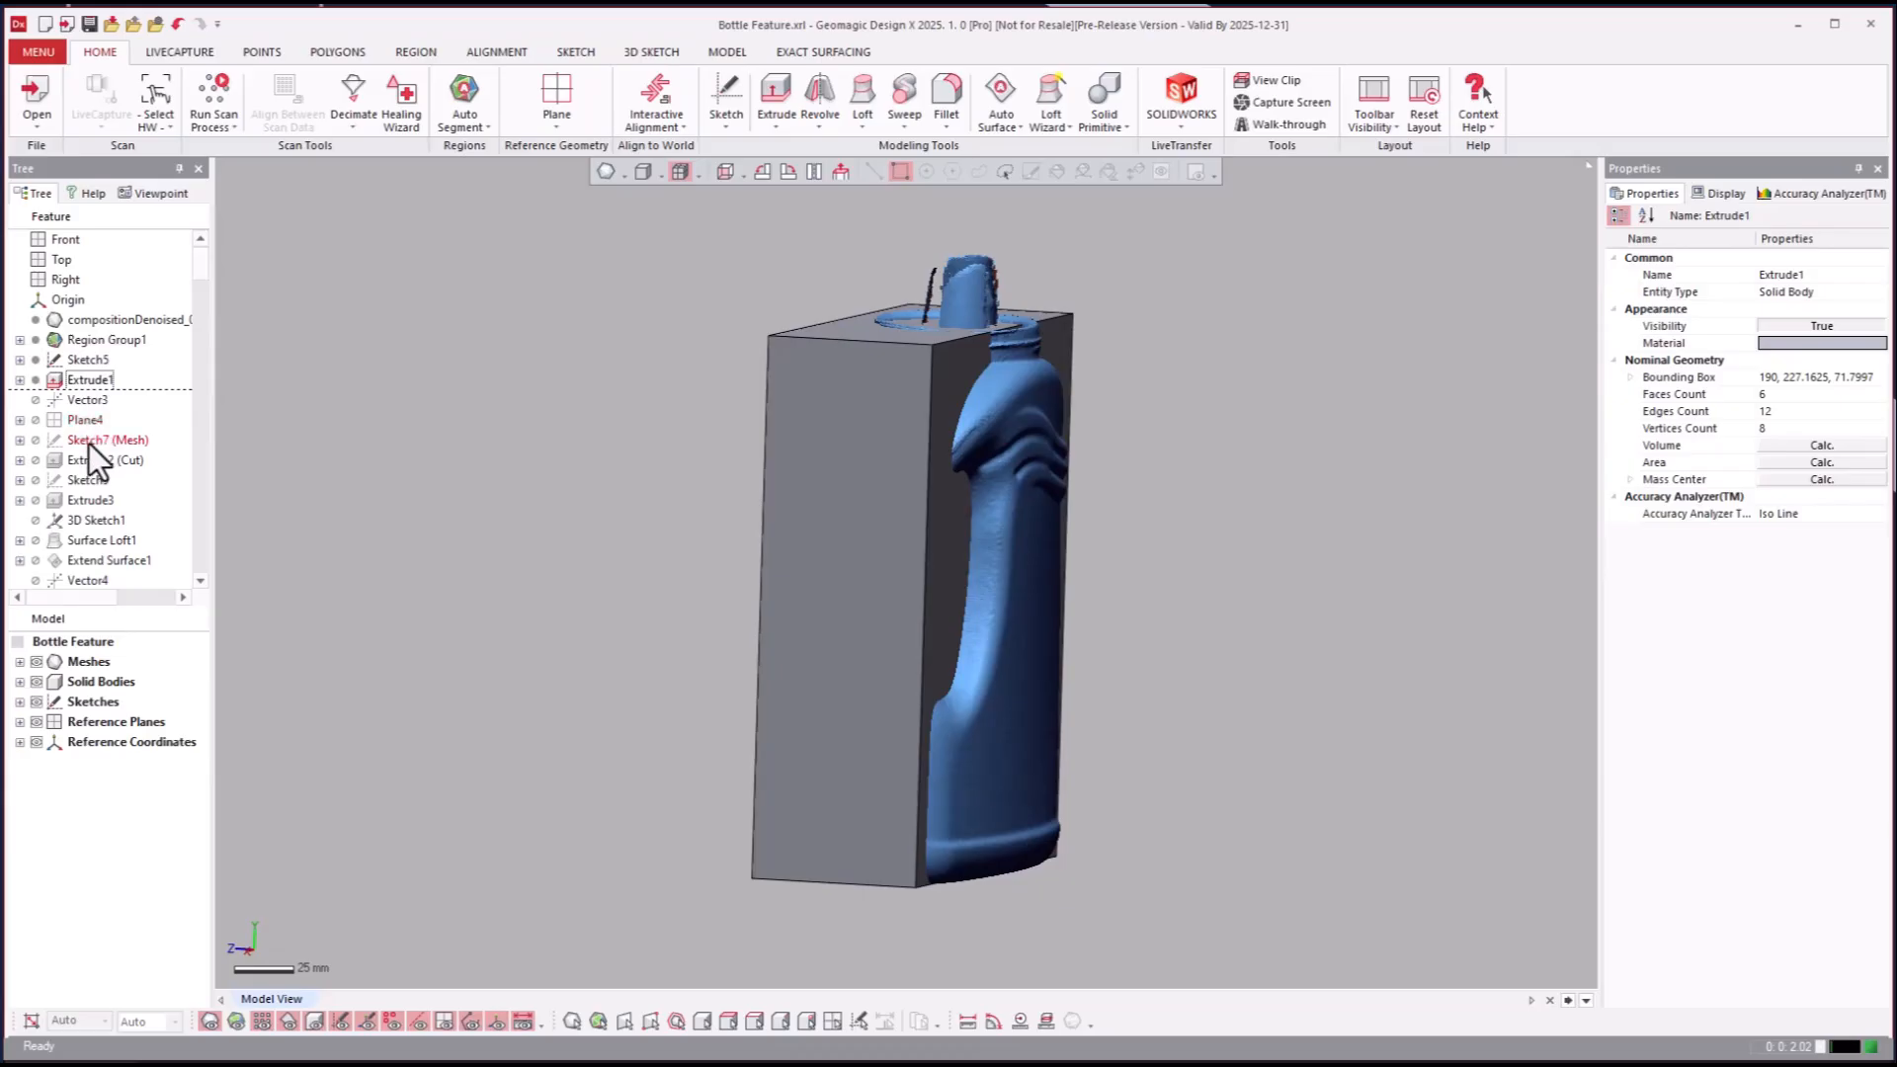
Step: Roll forward through Extrude2 (Cut), inspect Sketch7 (Mesh), and advance to Extrude3
left_click(101, 462)
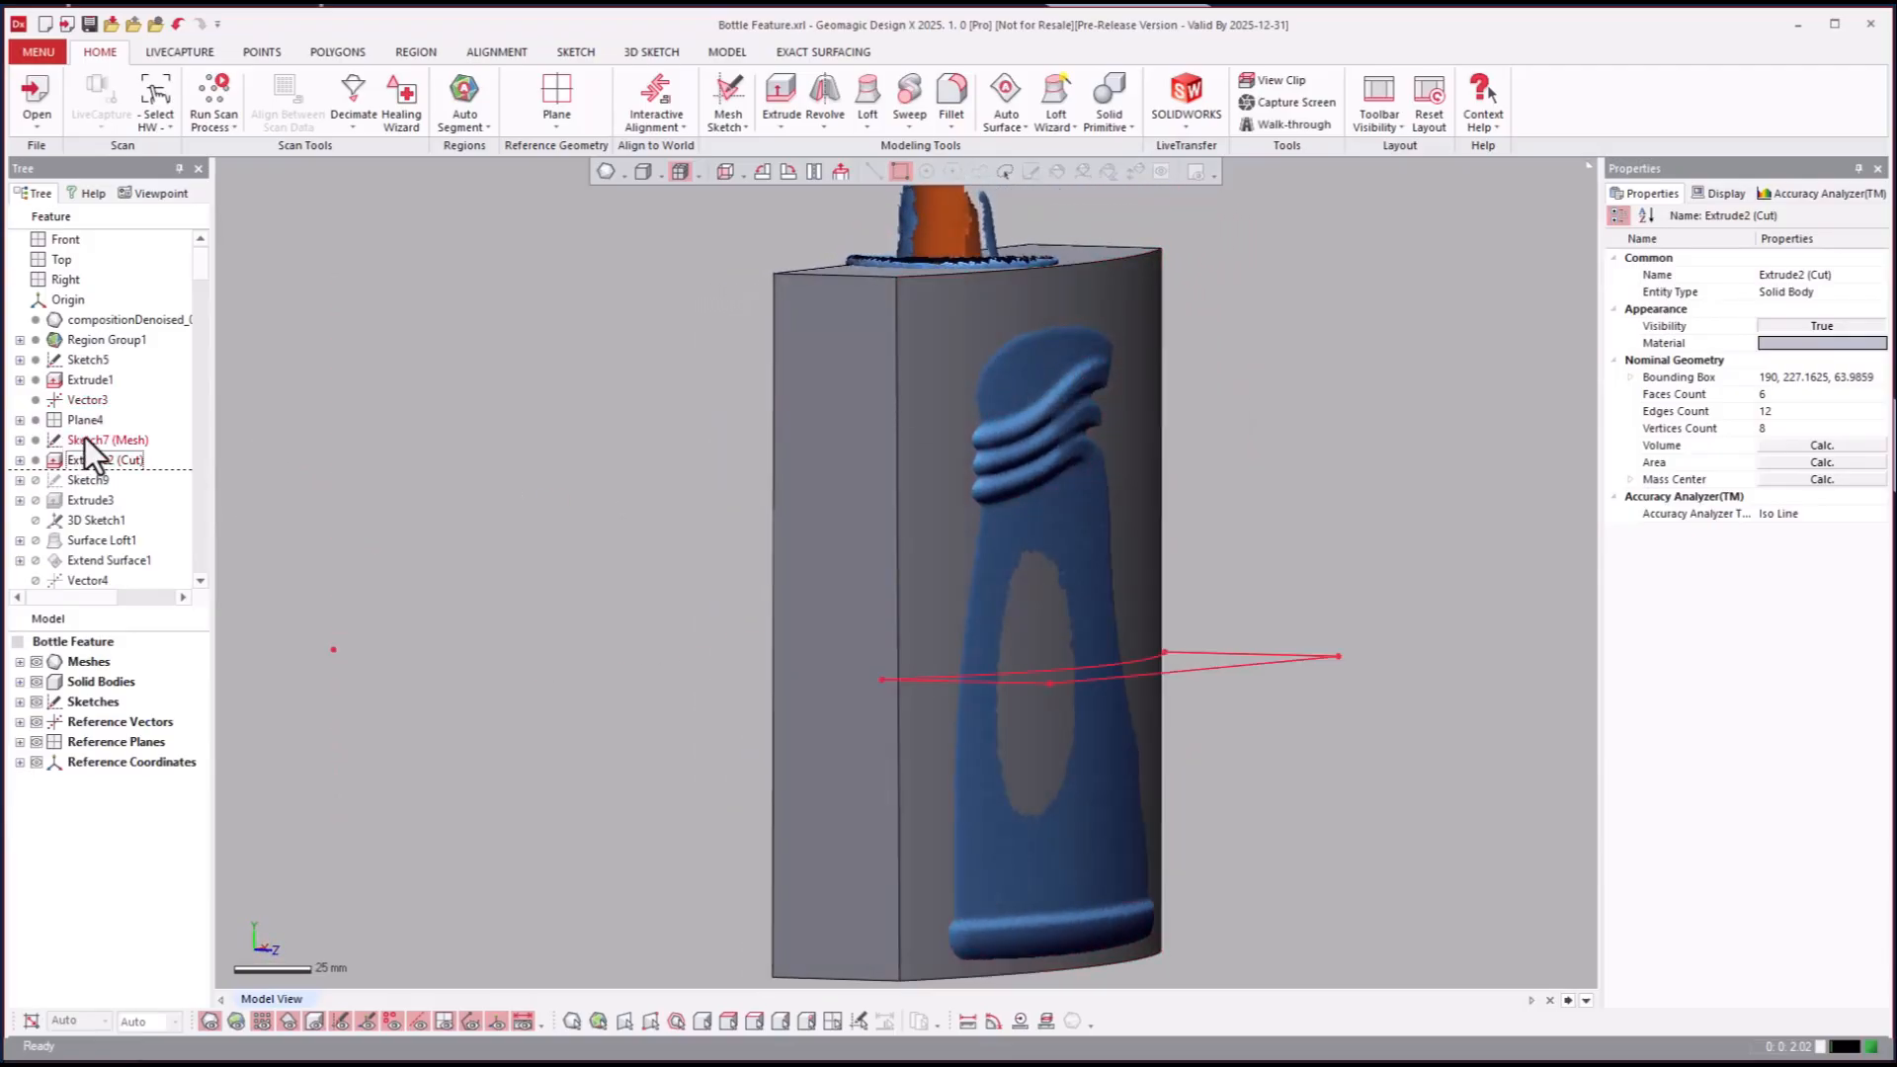
left_click(104, 439)
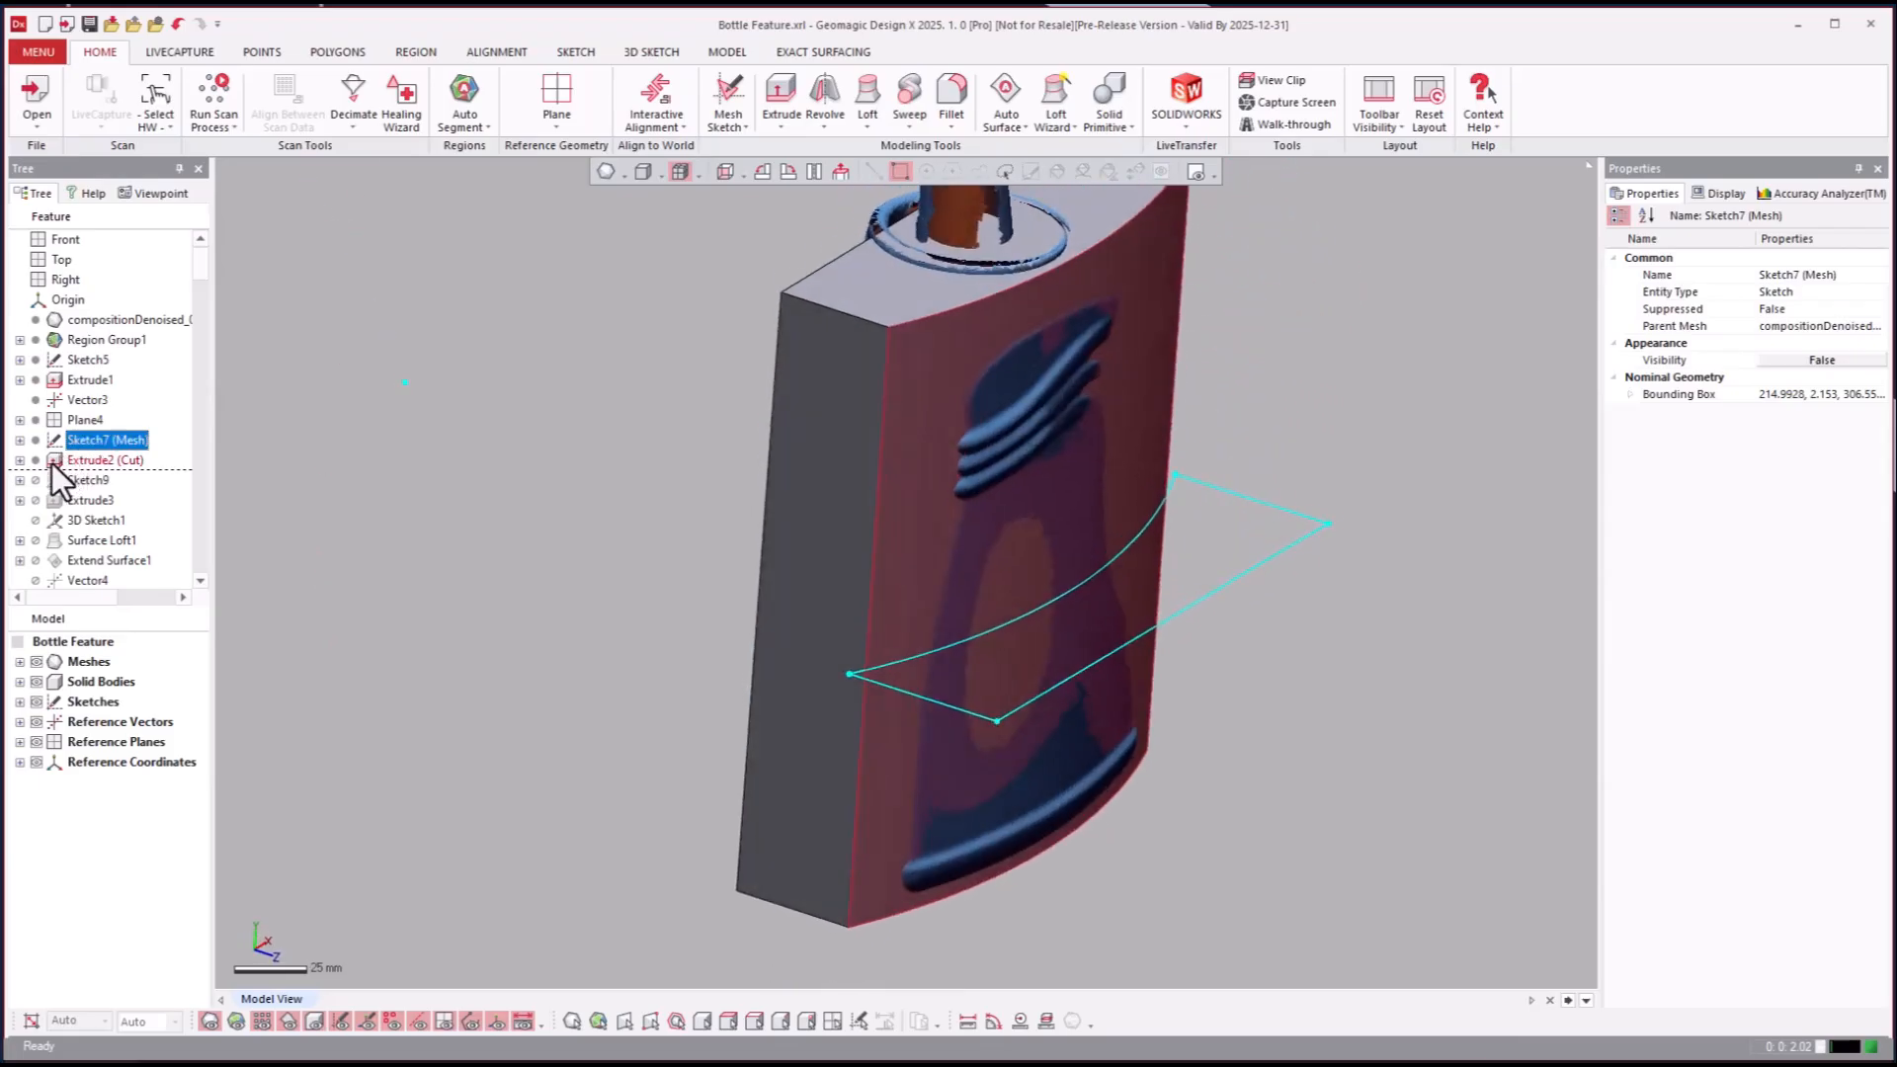
left_click(88, 500)
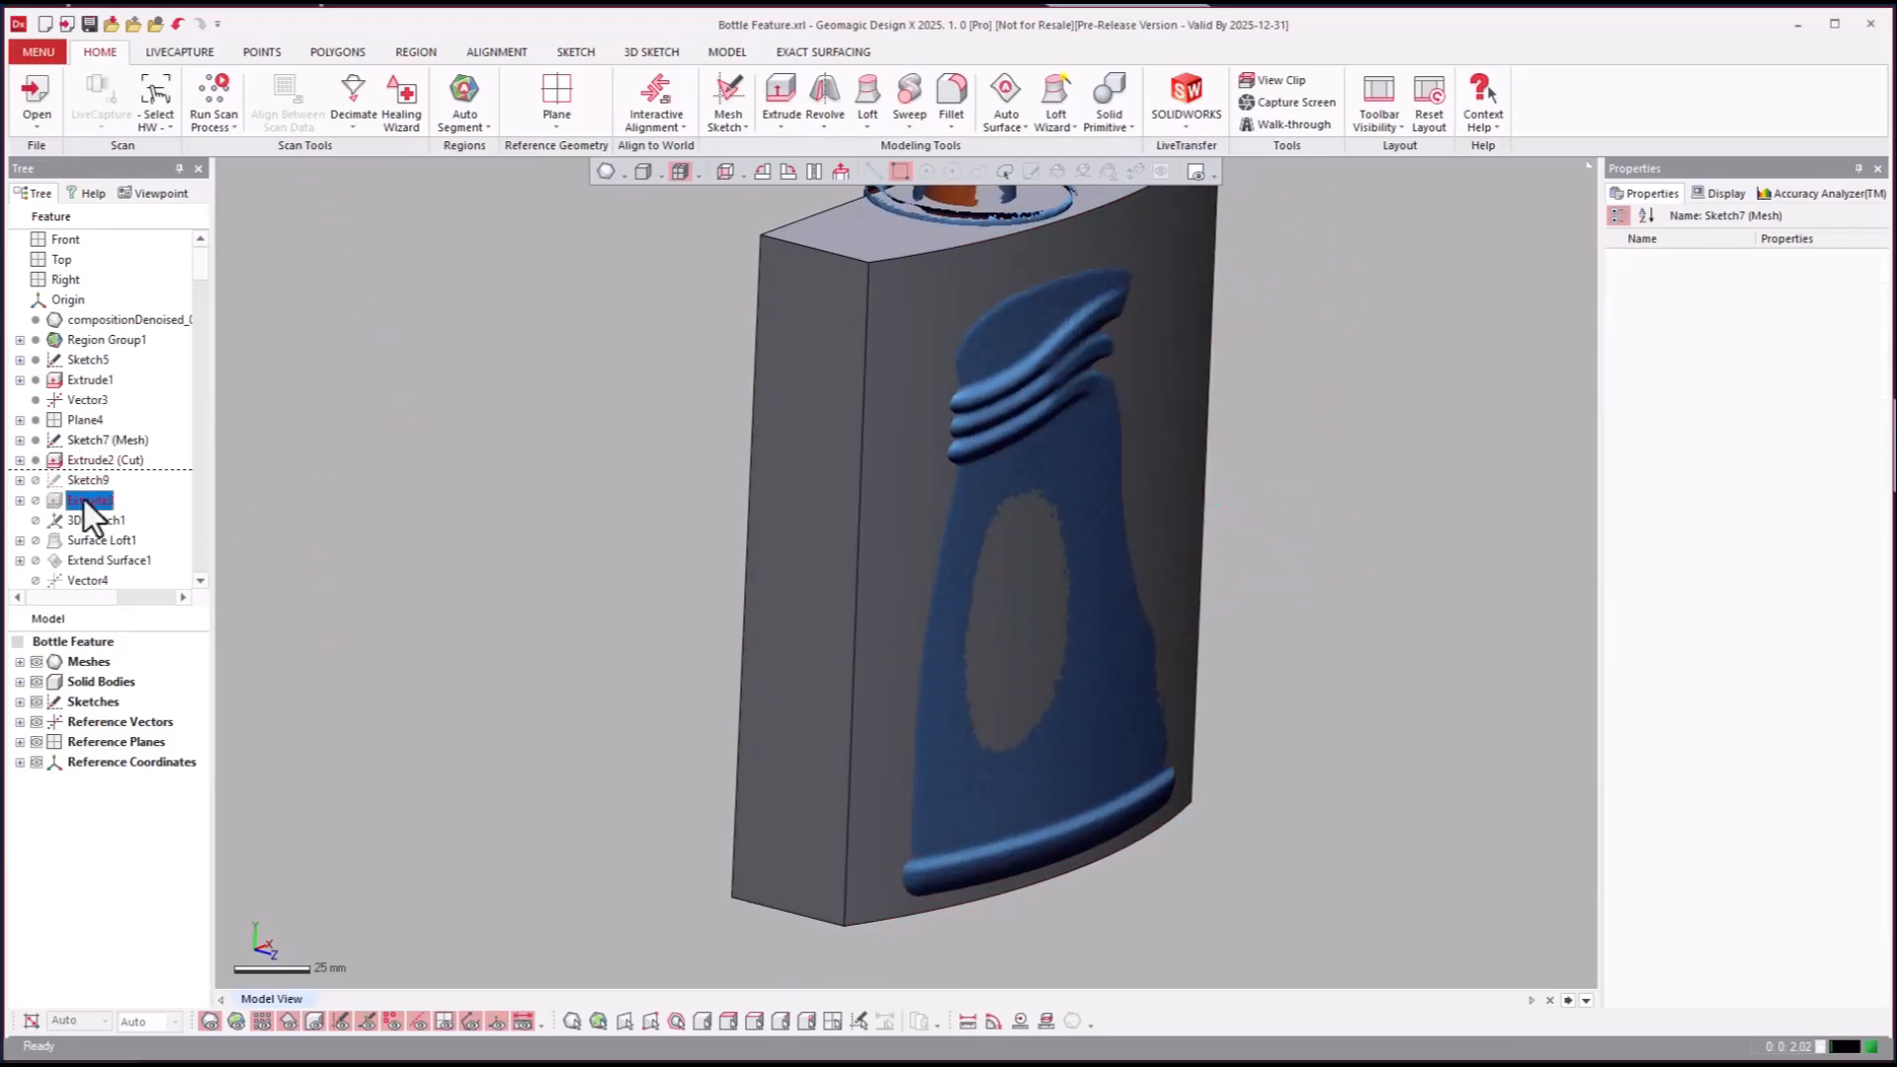
left_click(87, 500)
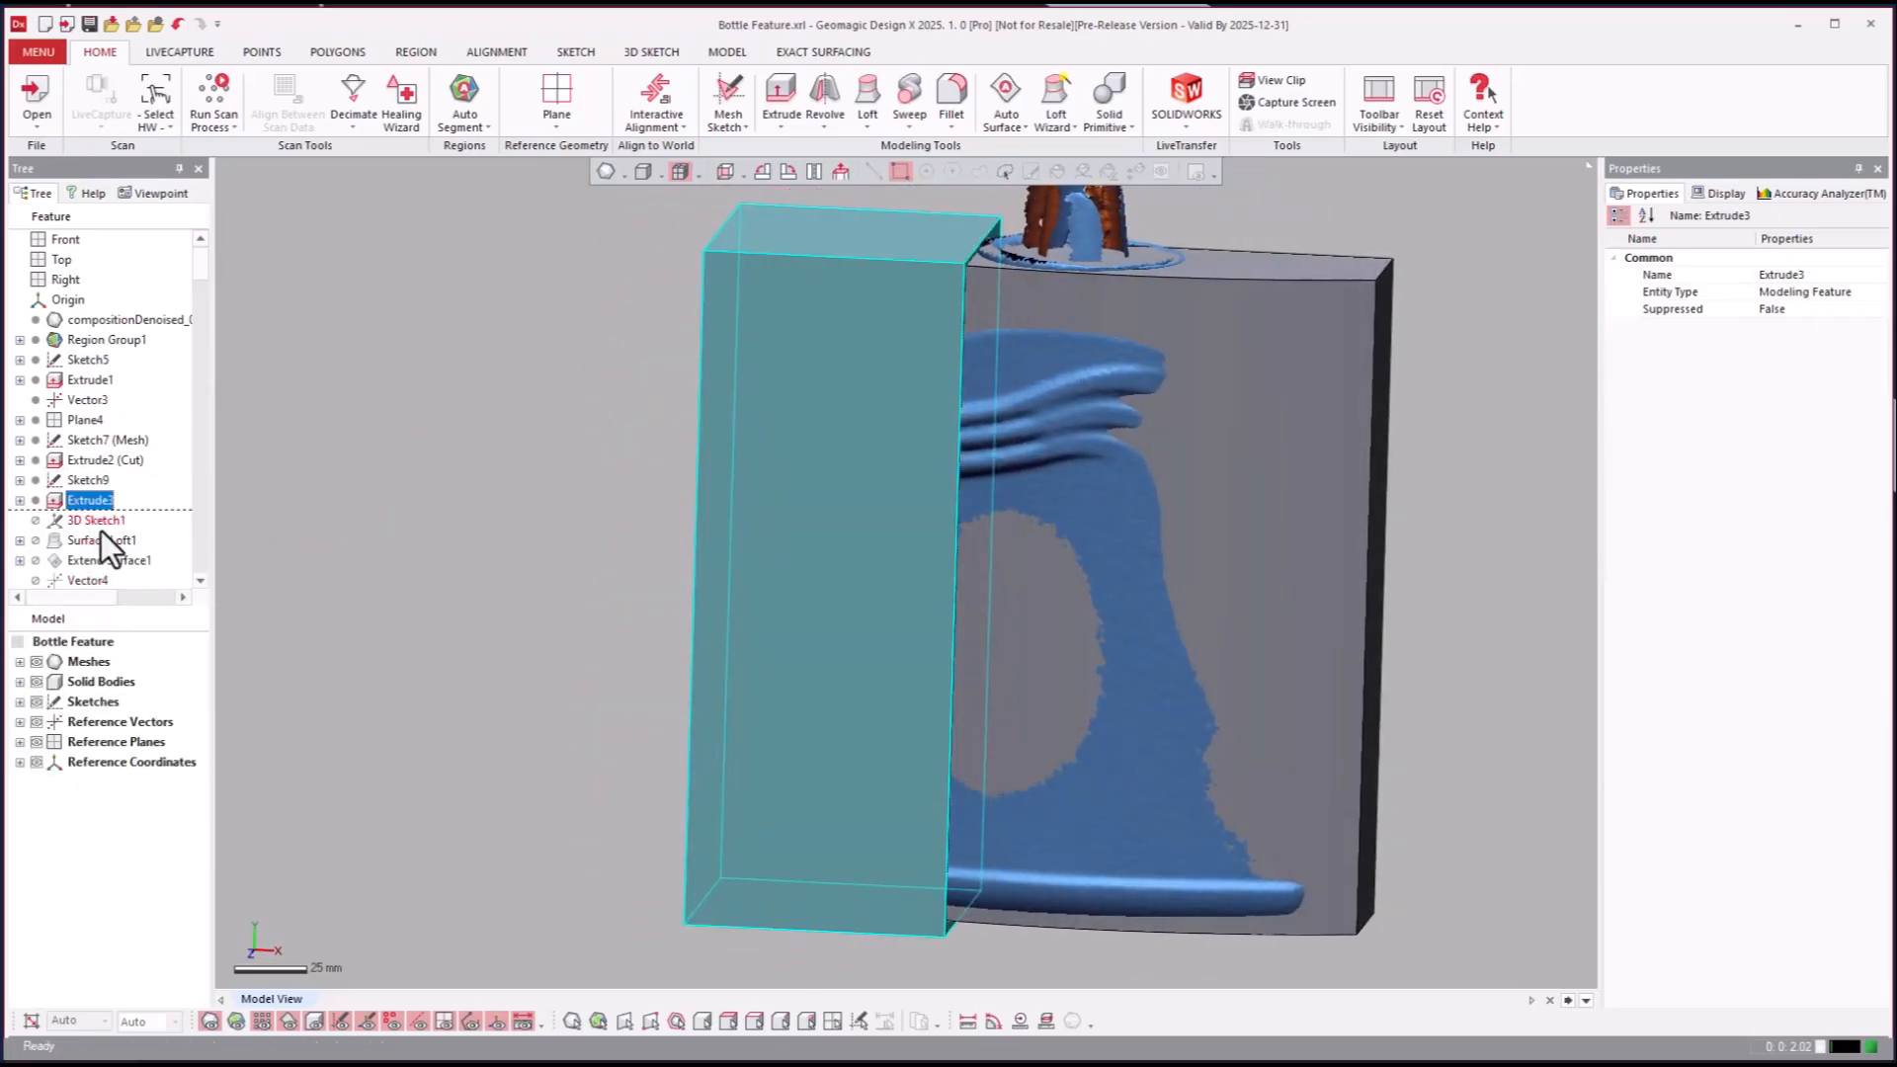
Step: Roll forward to Surface Loft1, inspect its surface body, then advance to Extend Surface1
right_click(97, 540)
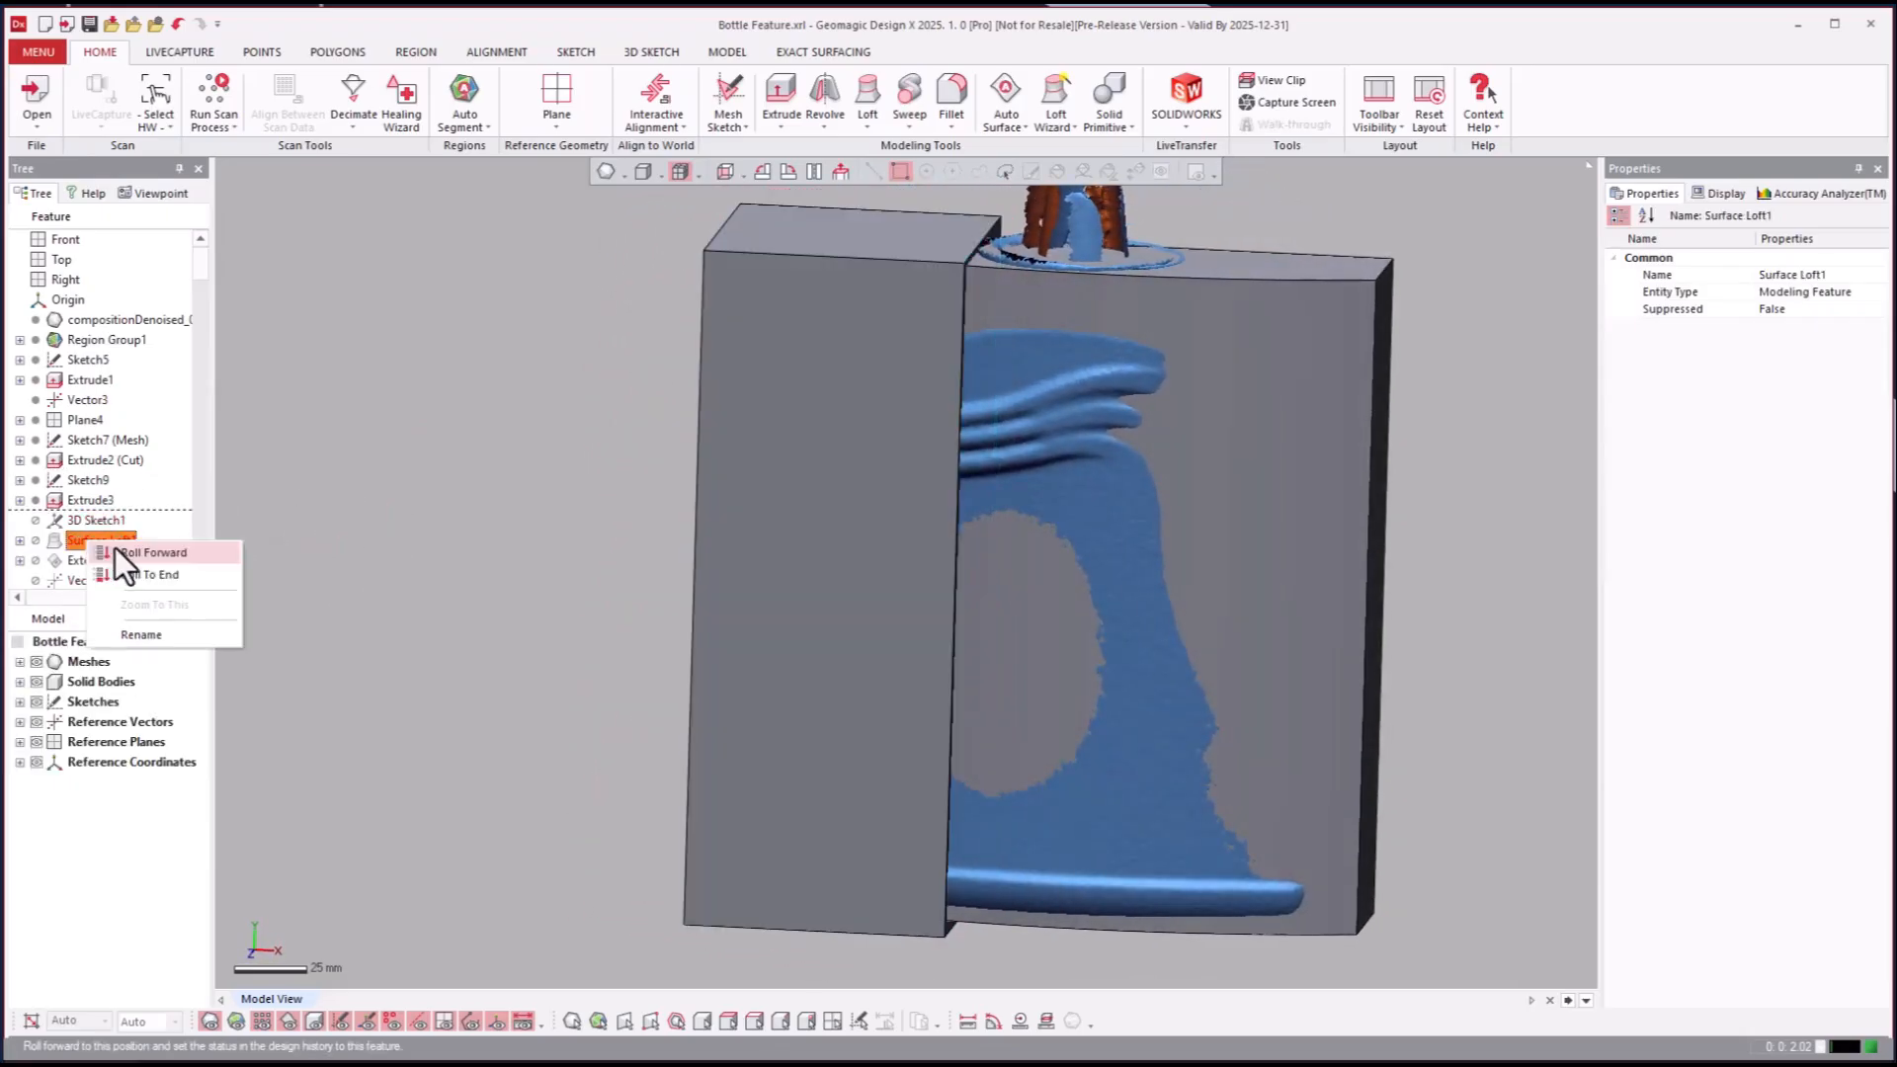
left_click(154, 551)
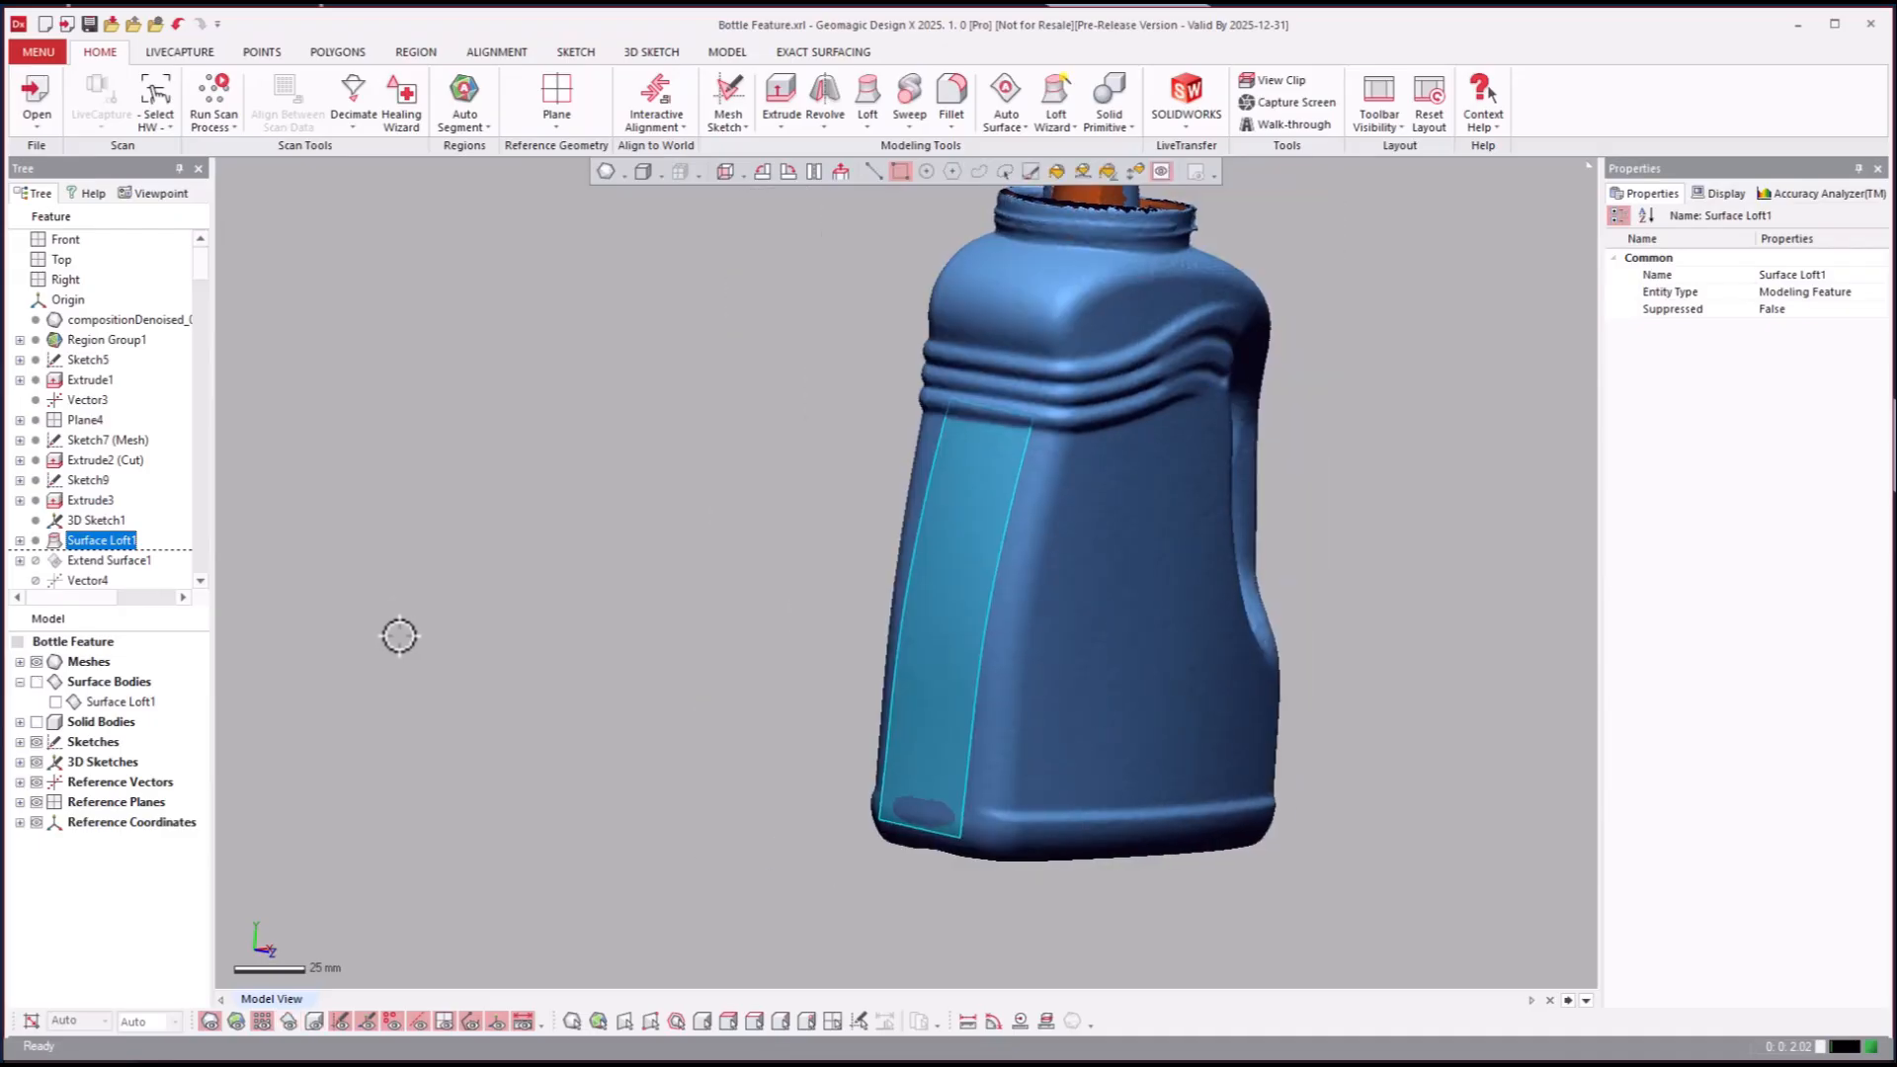
left_click(120, 701)
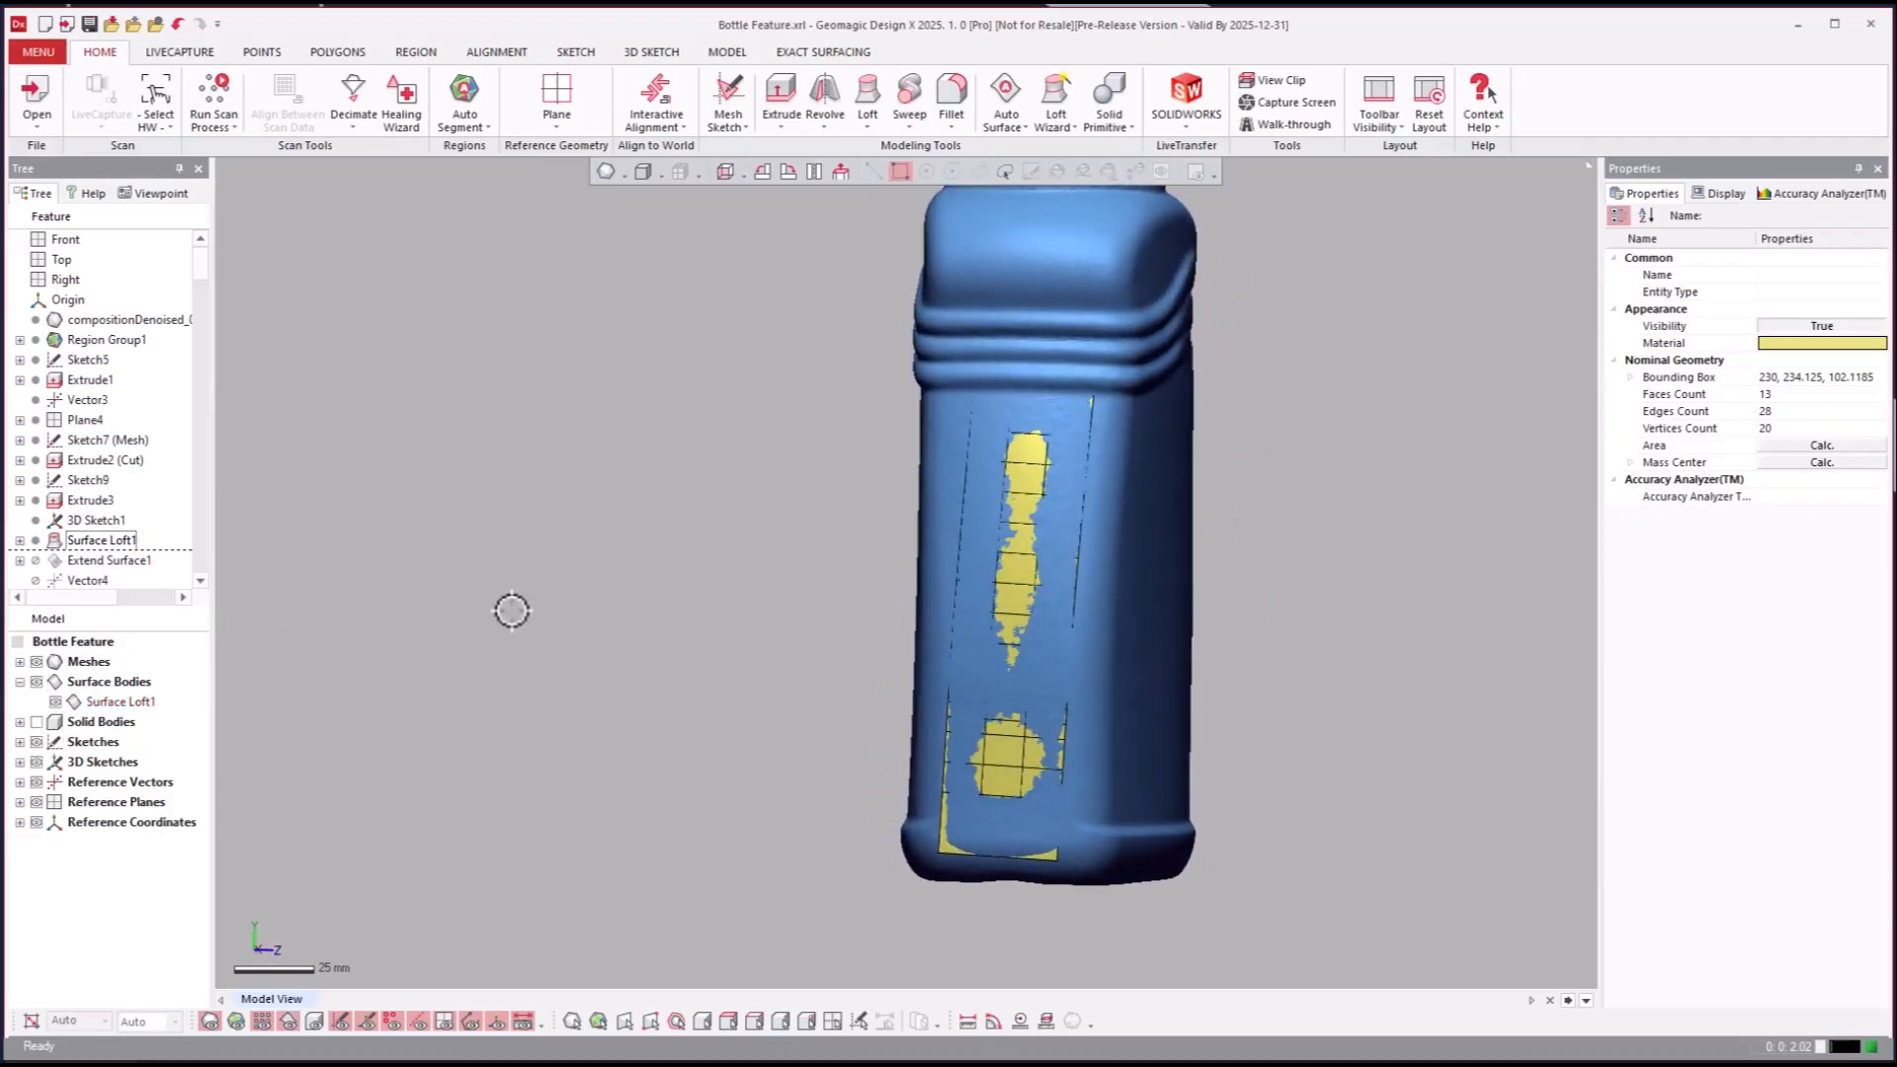
left_click(107, 439)
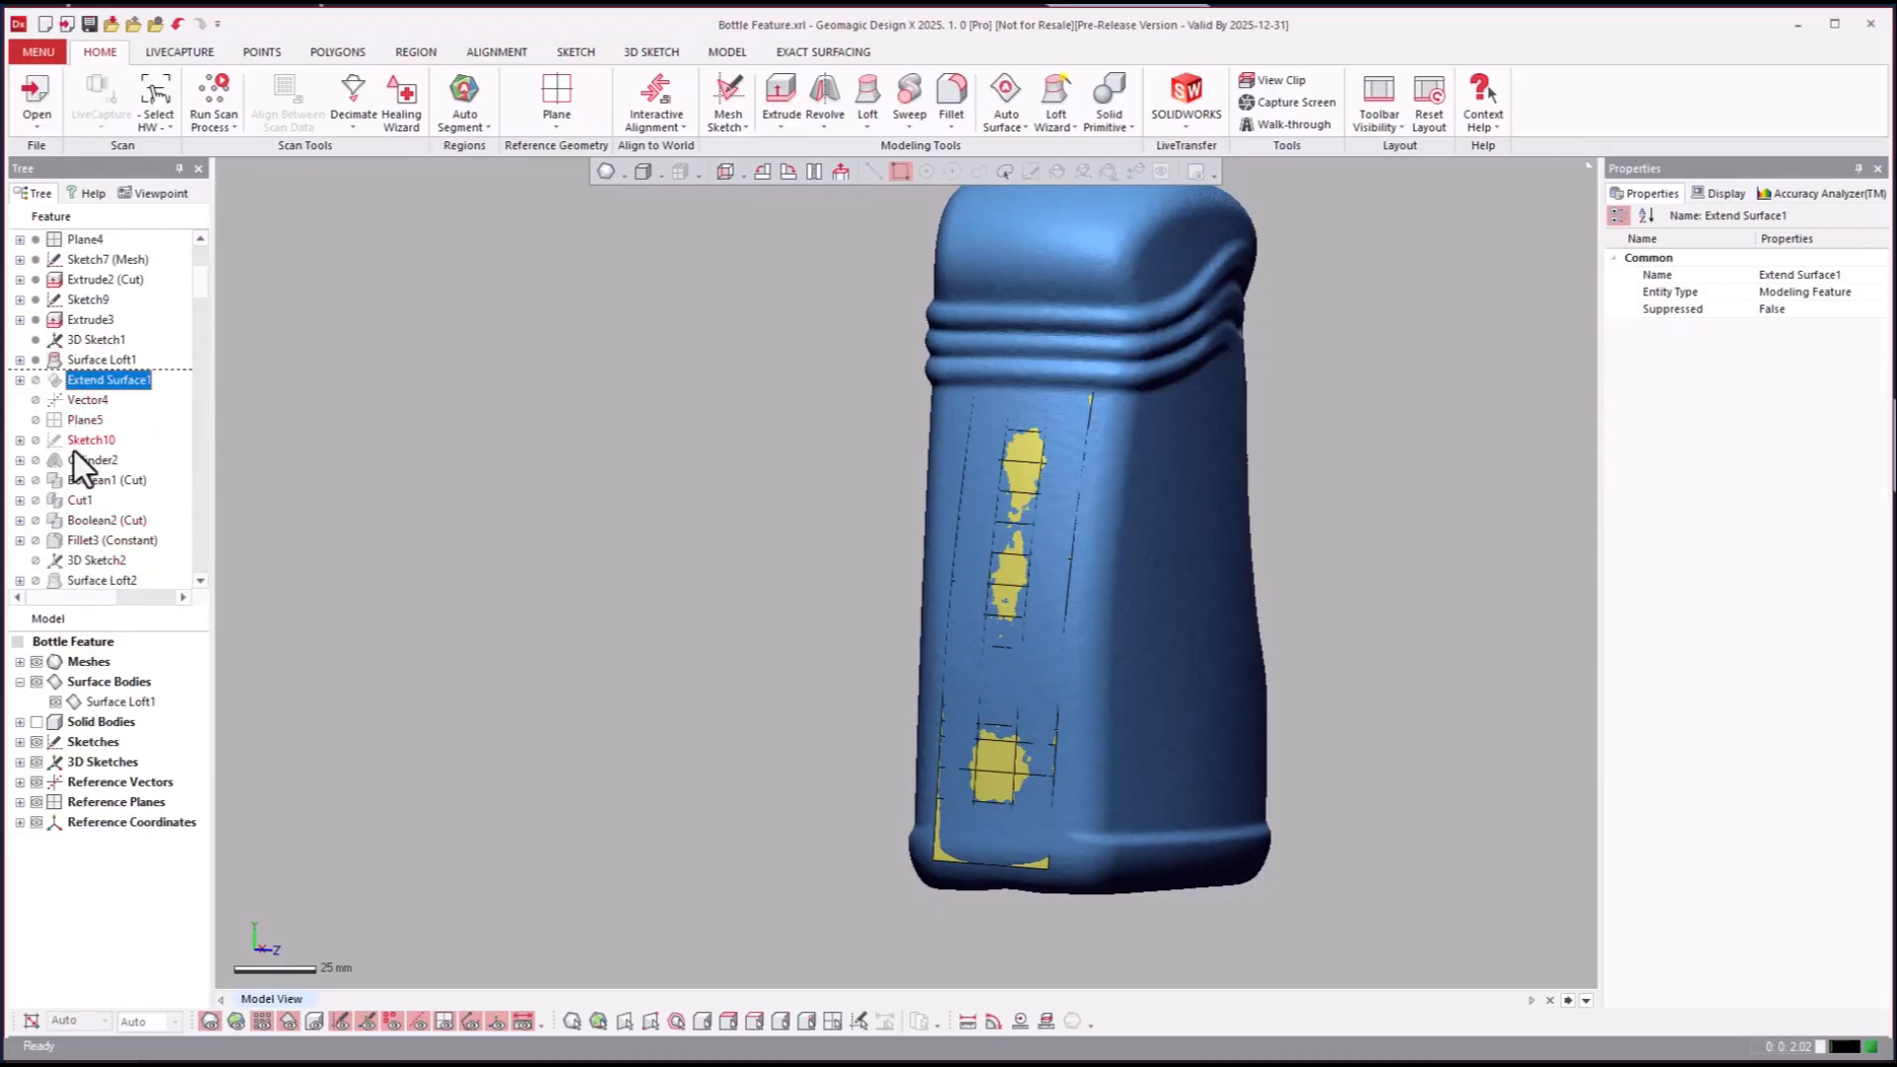
Step: Roll the history forward to Sketch10 and Cylinder2
right_click(91, 439)
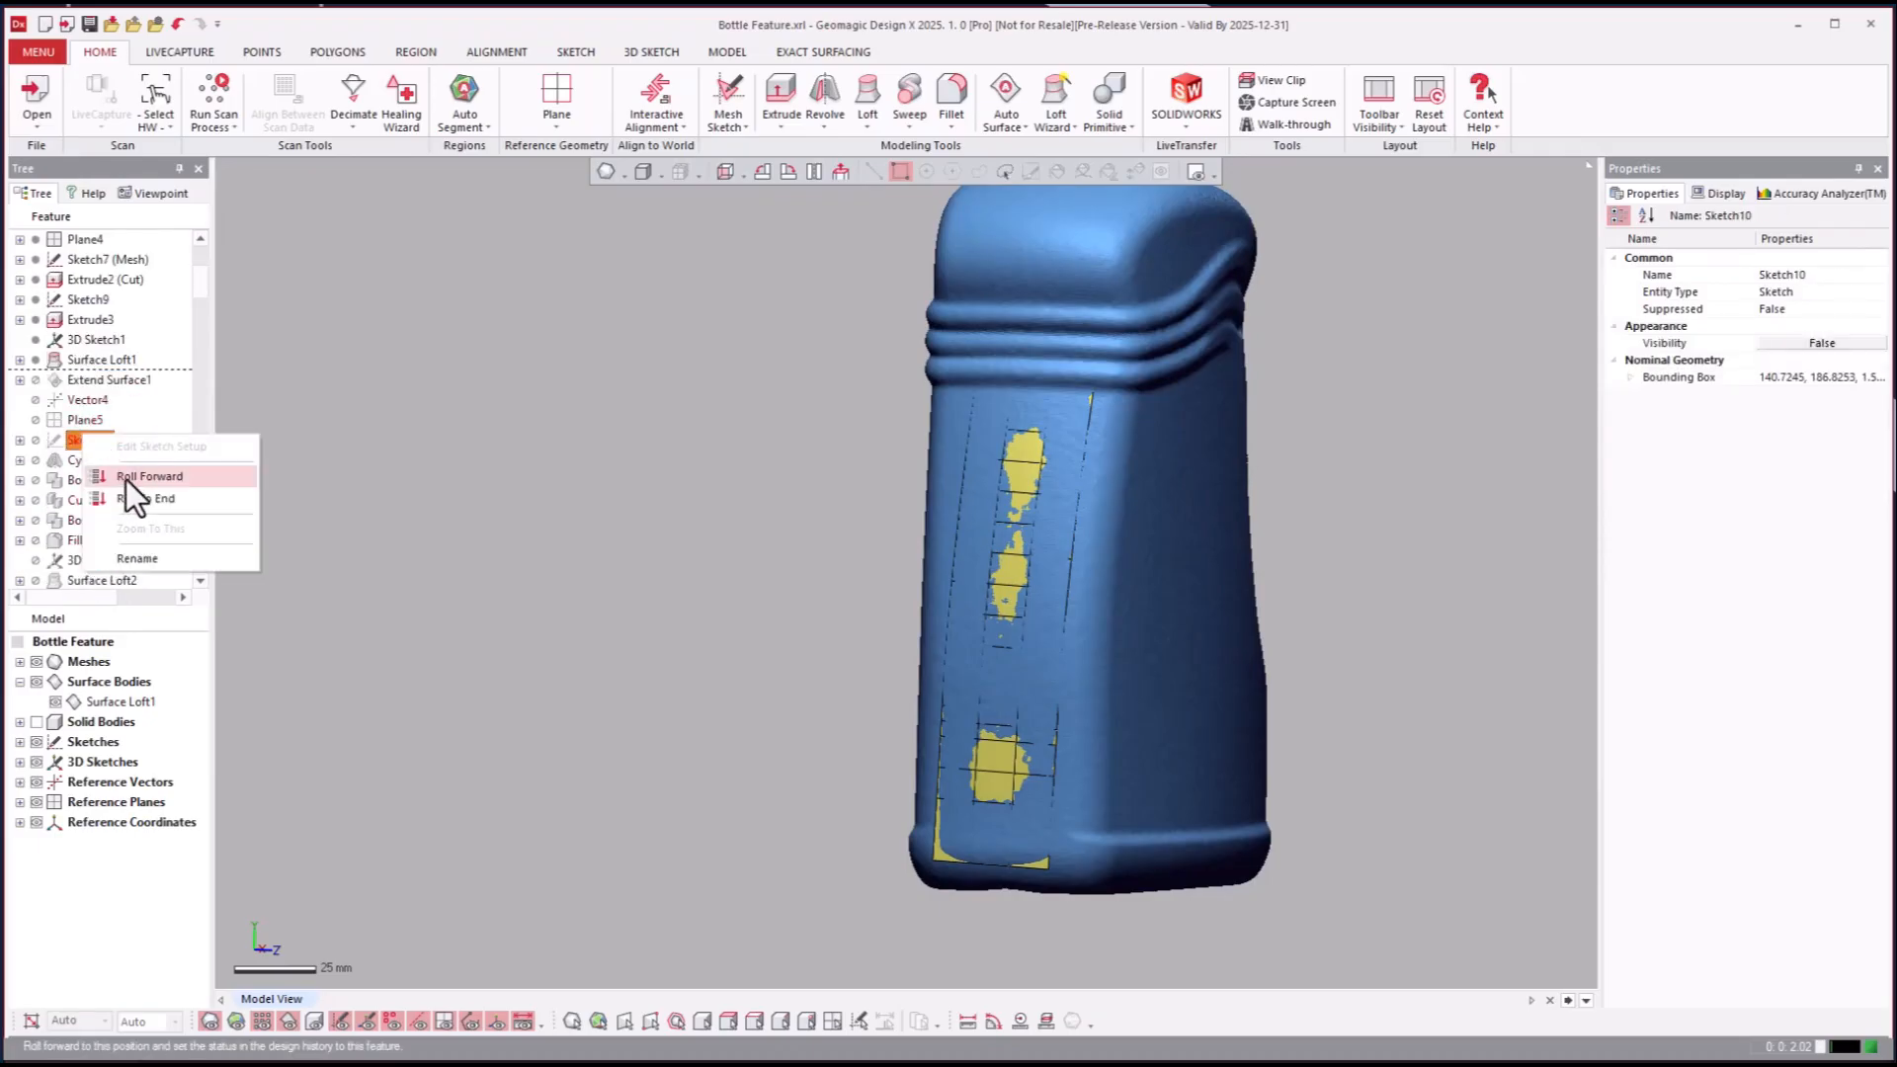
left_click(149, 475)
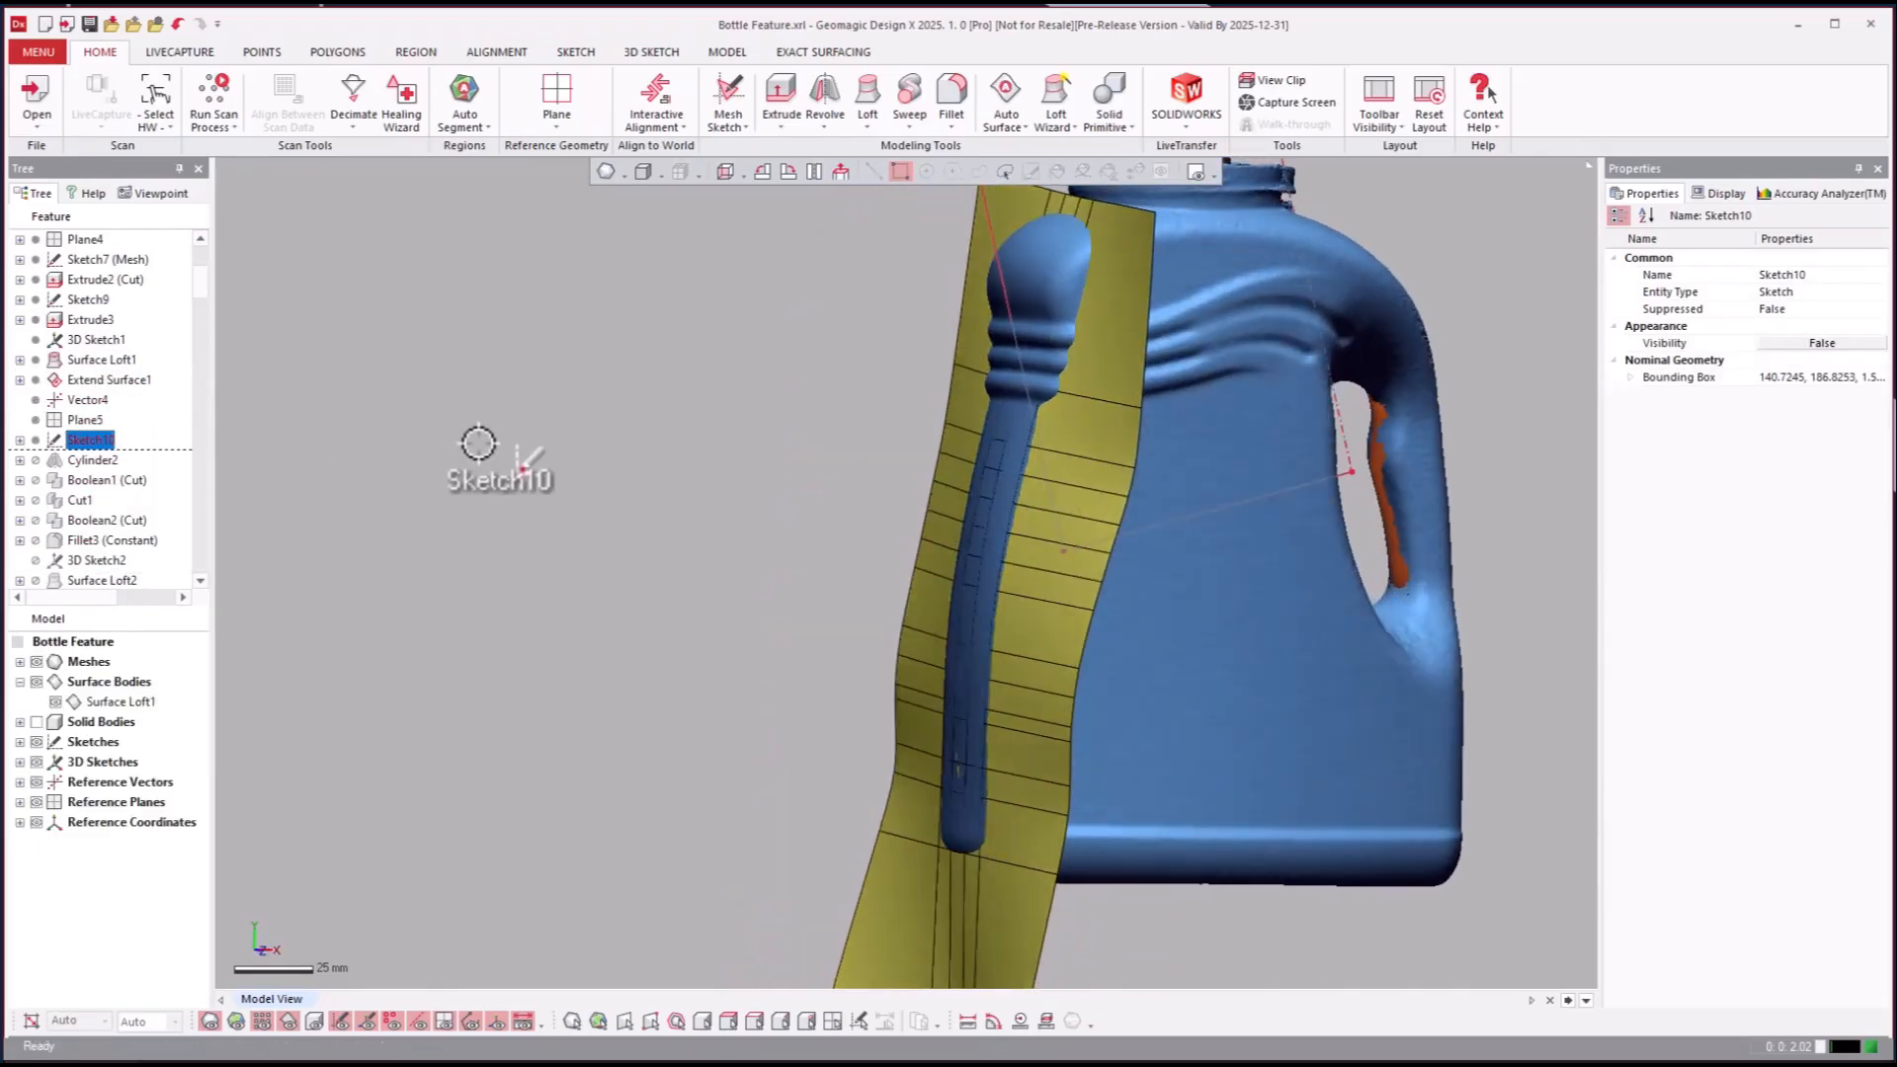
left_click(93, 460)
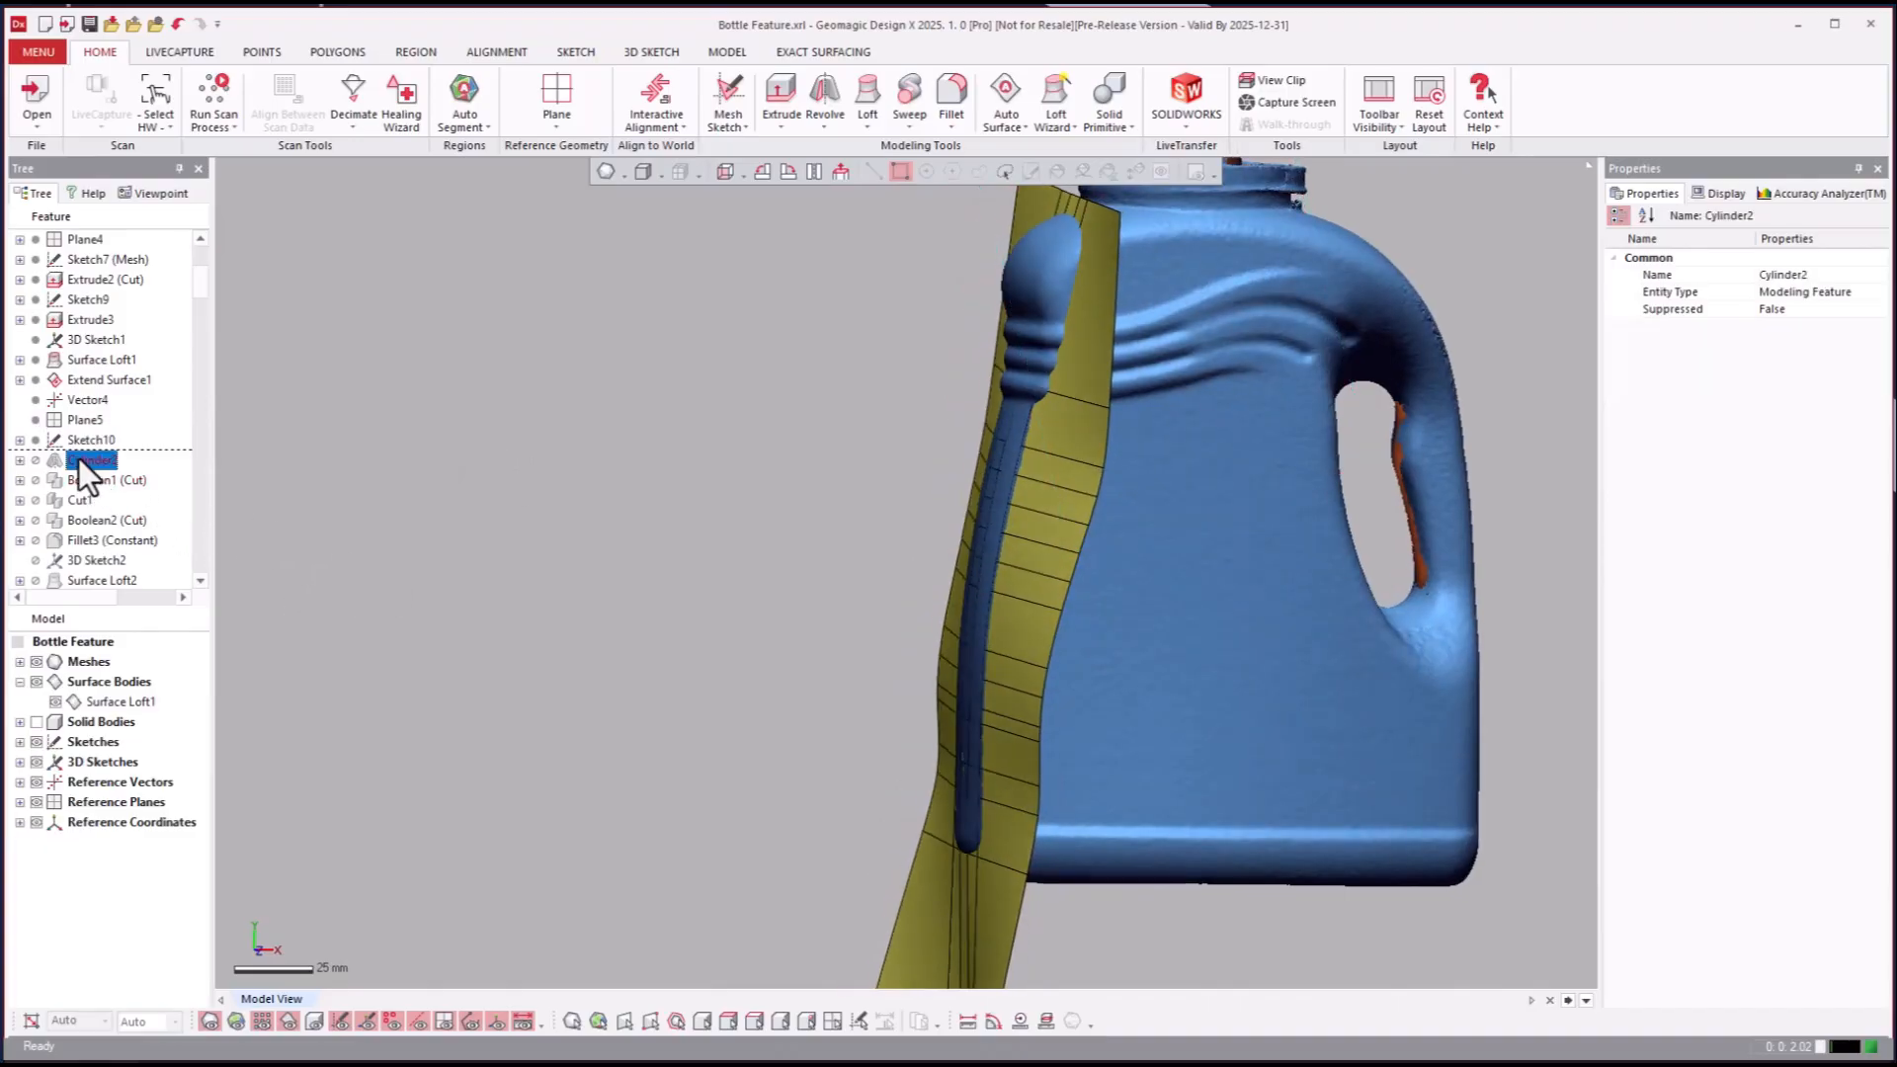
right_click(91, 459)
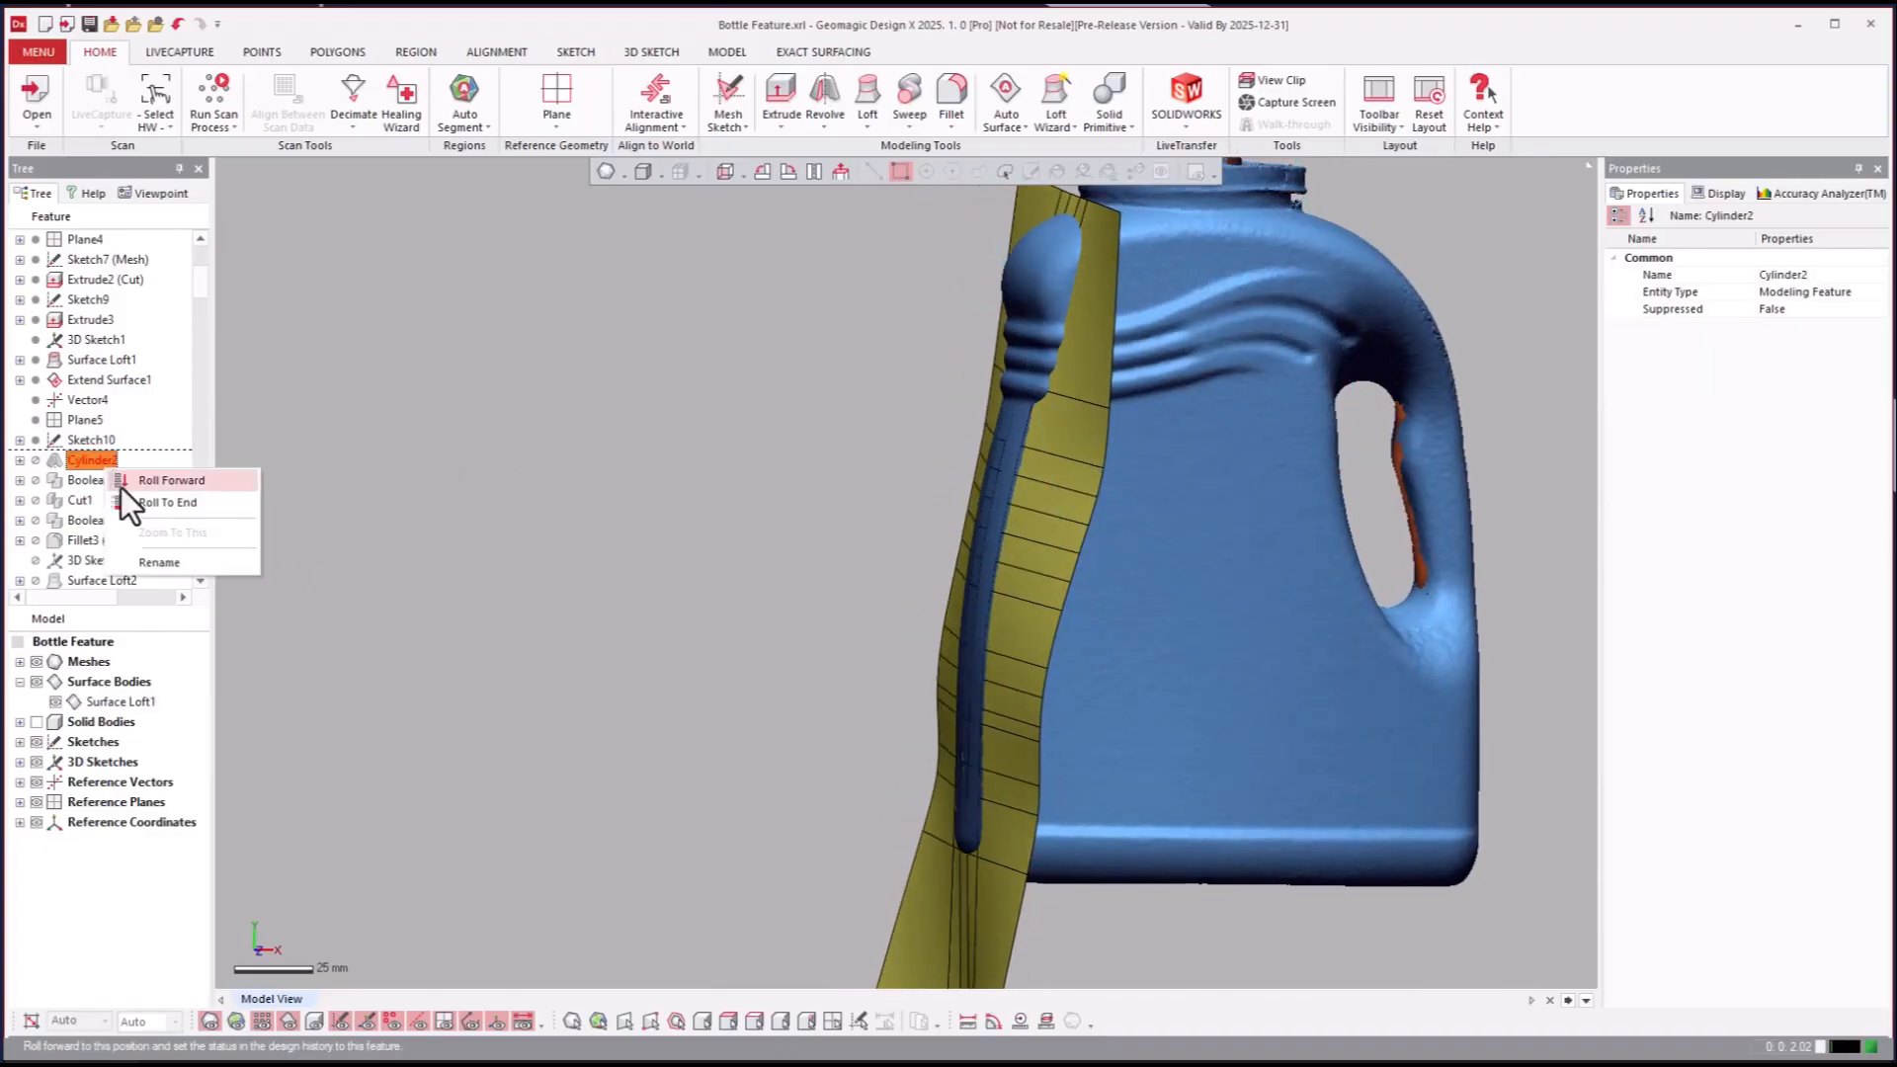
left_click(171, 480)
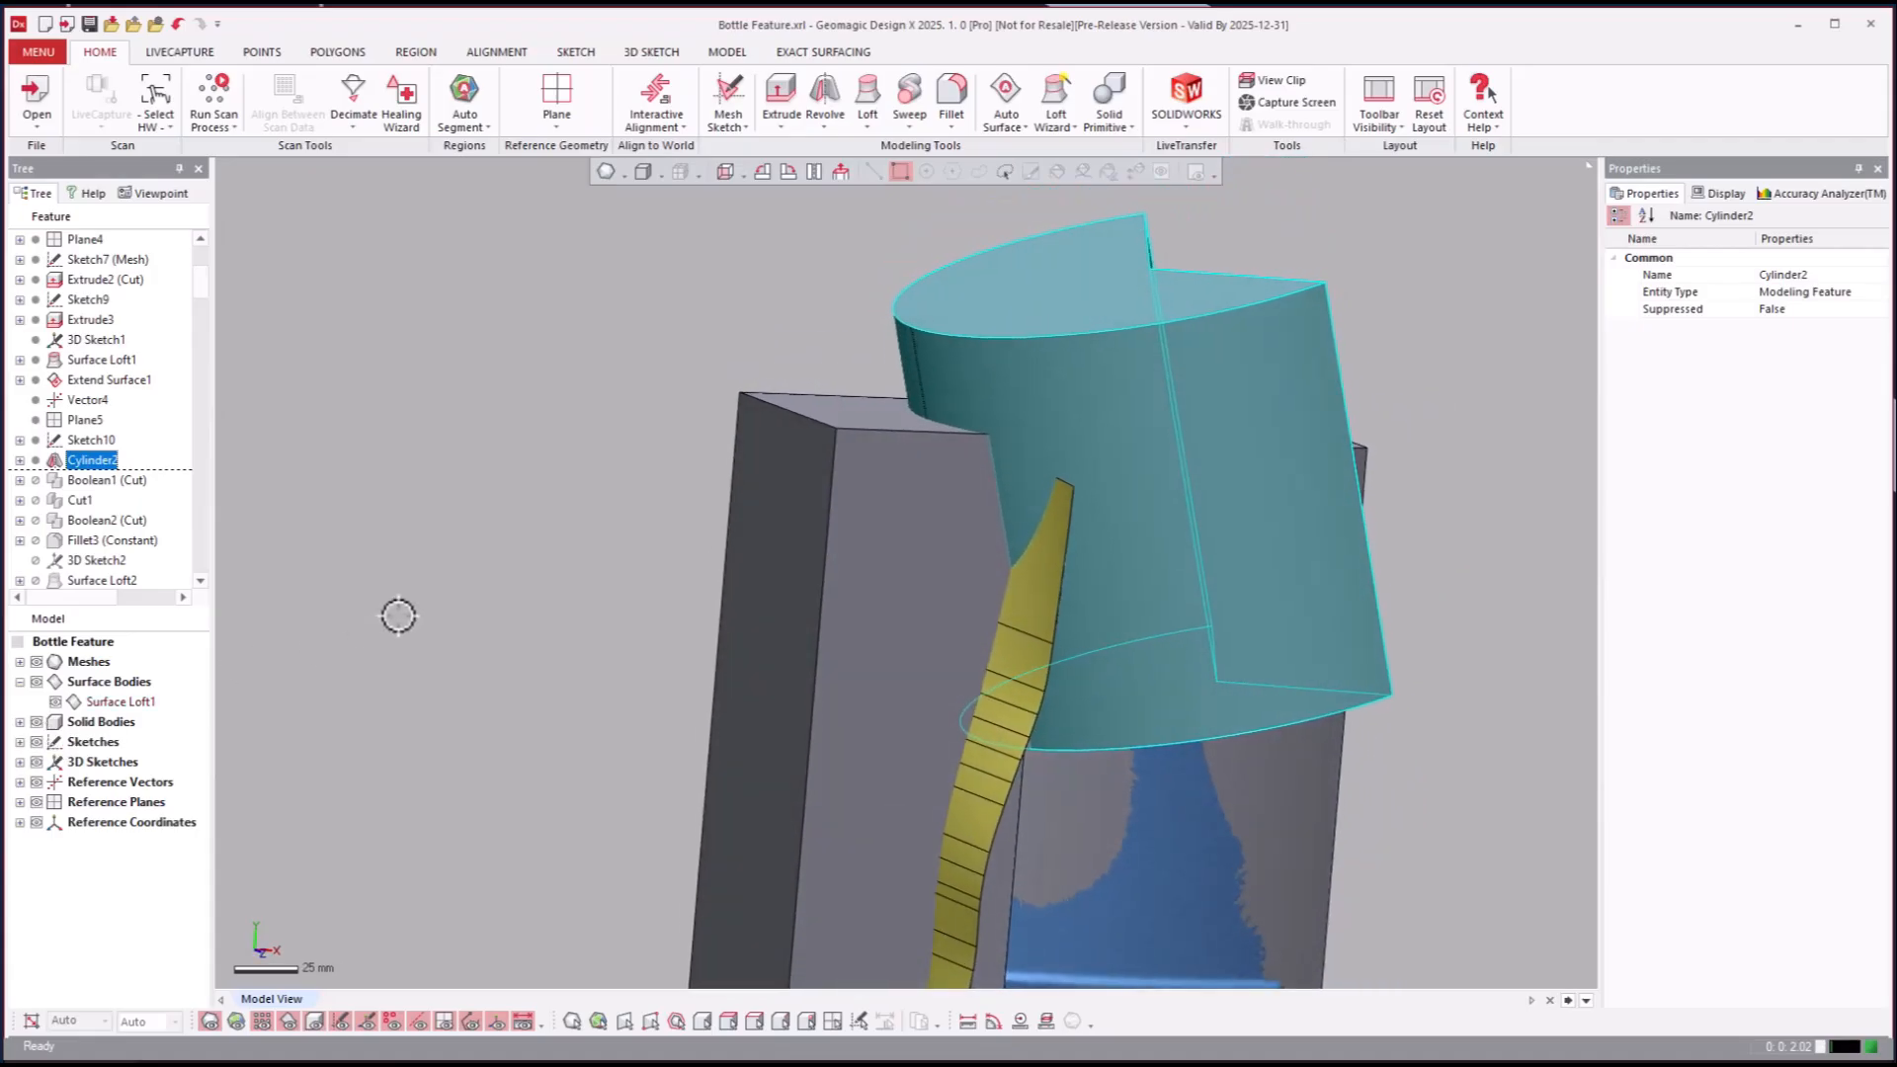
Step: Roll forward through Boolean1 (Cut) and Cut1 to trim the block
right_click(85, 481)
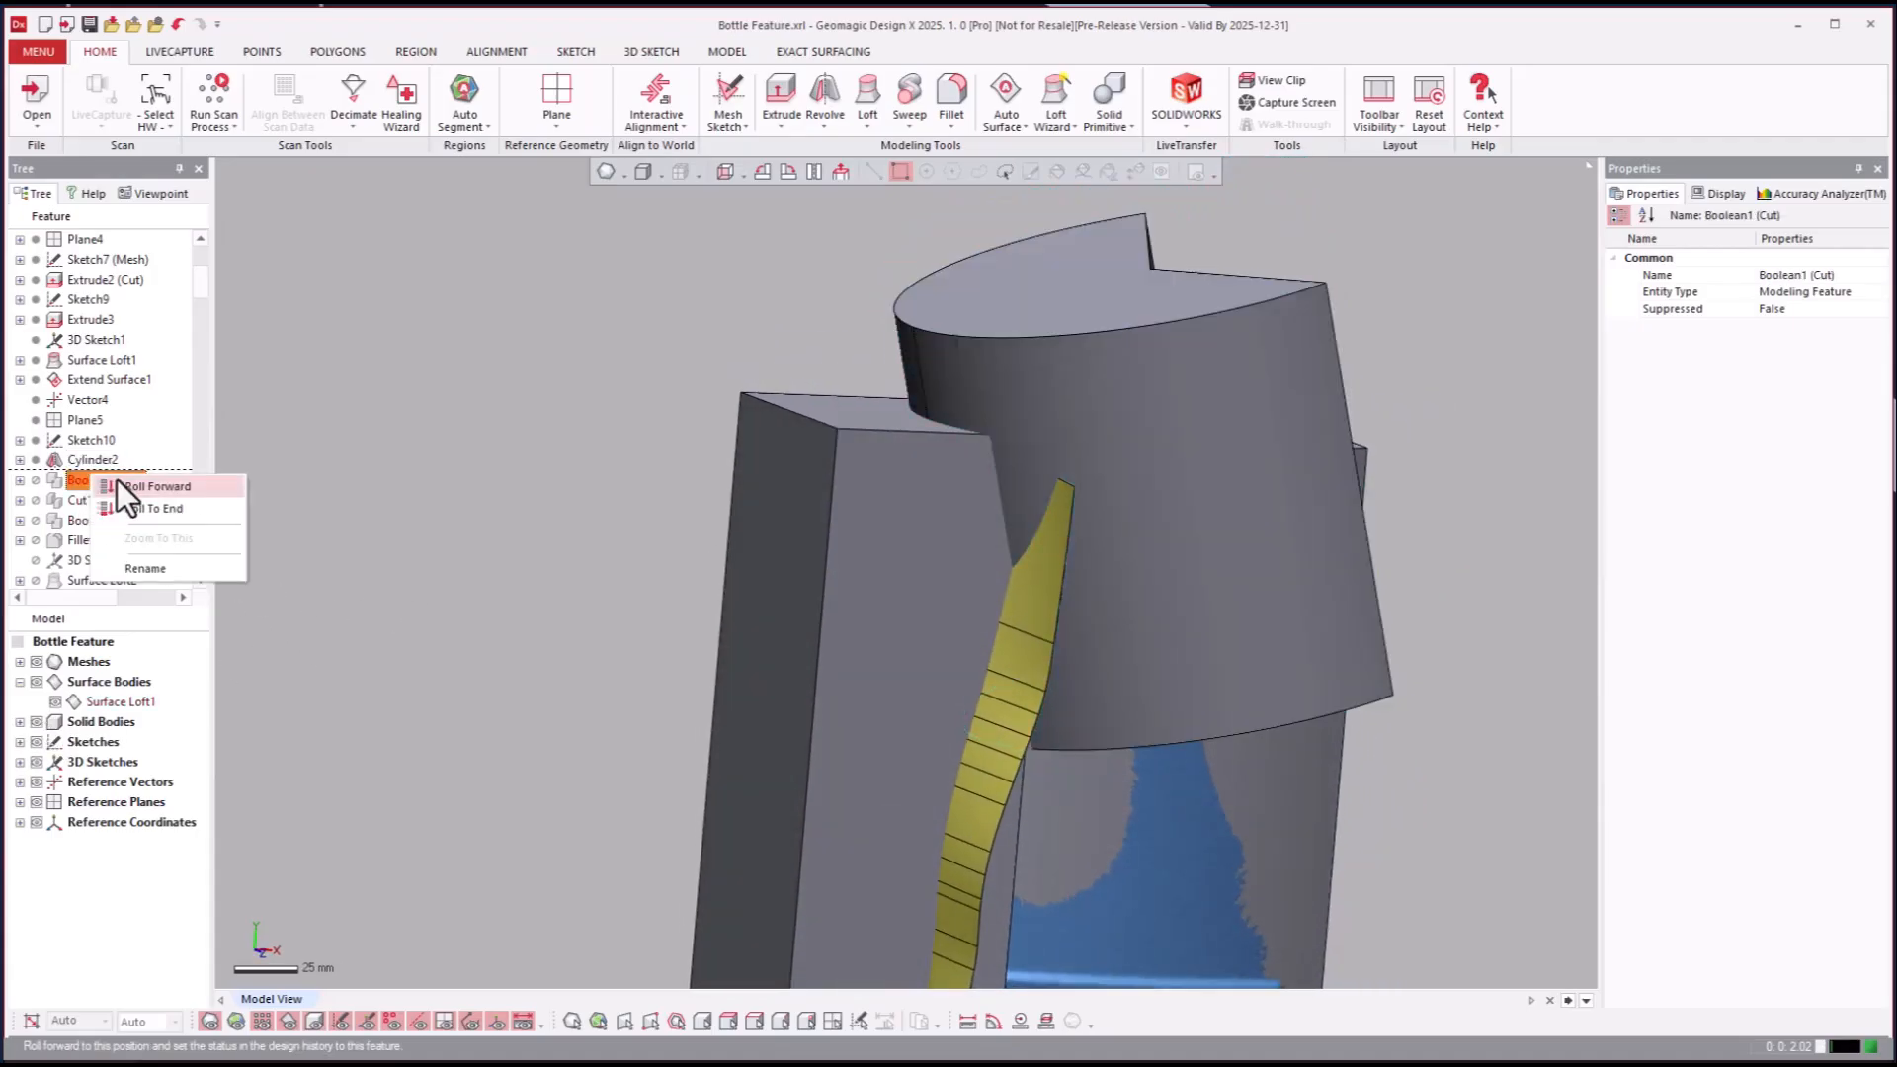
left_click(157, 485)
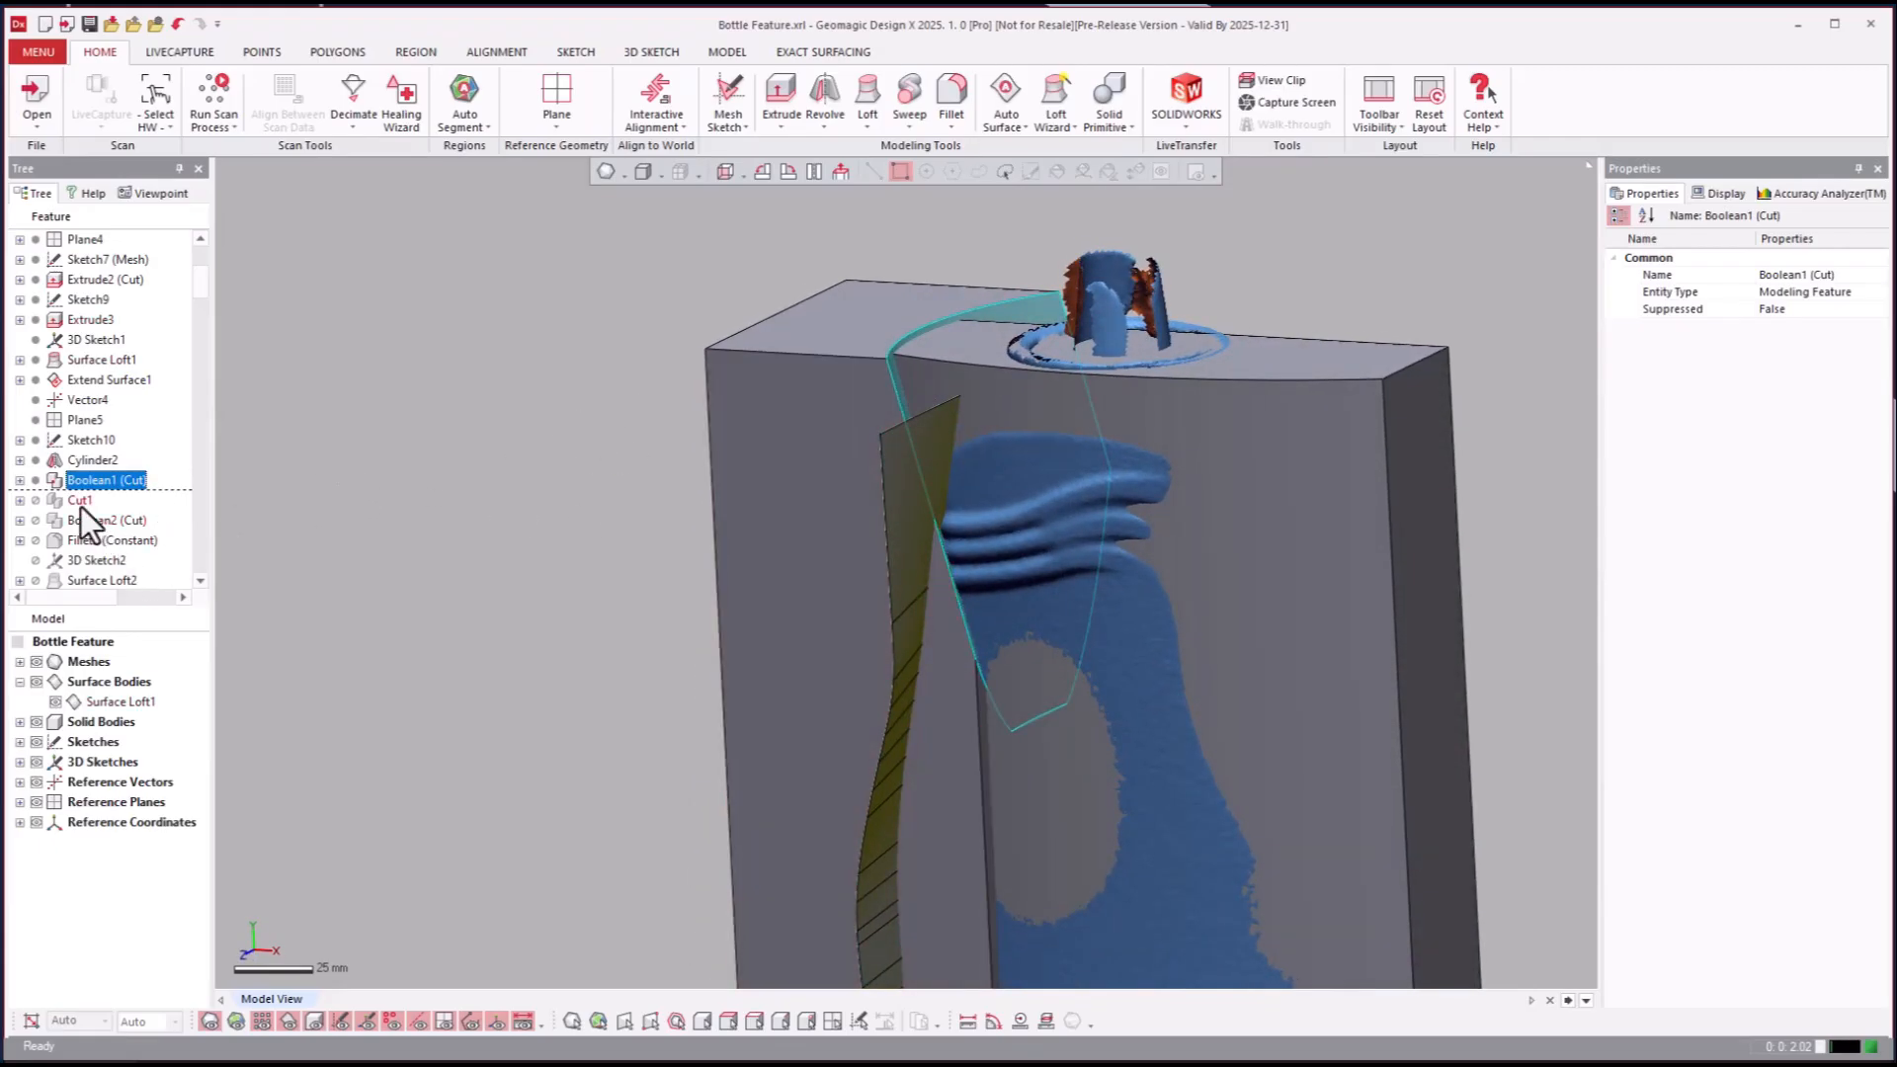
left_click(81, 500)
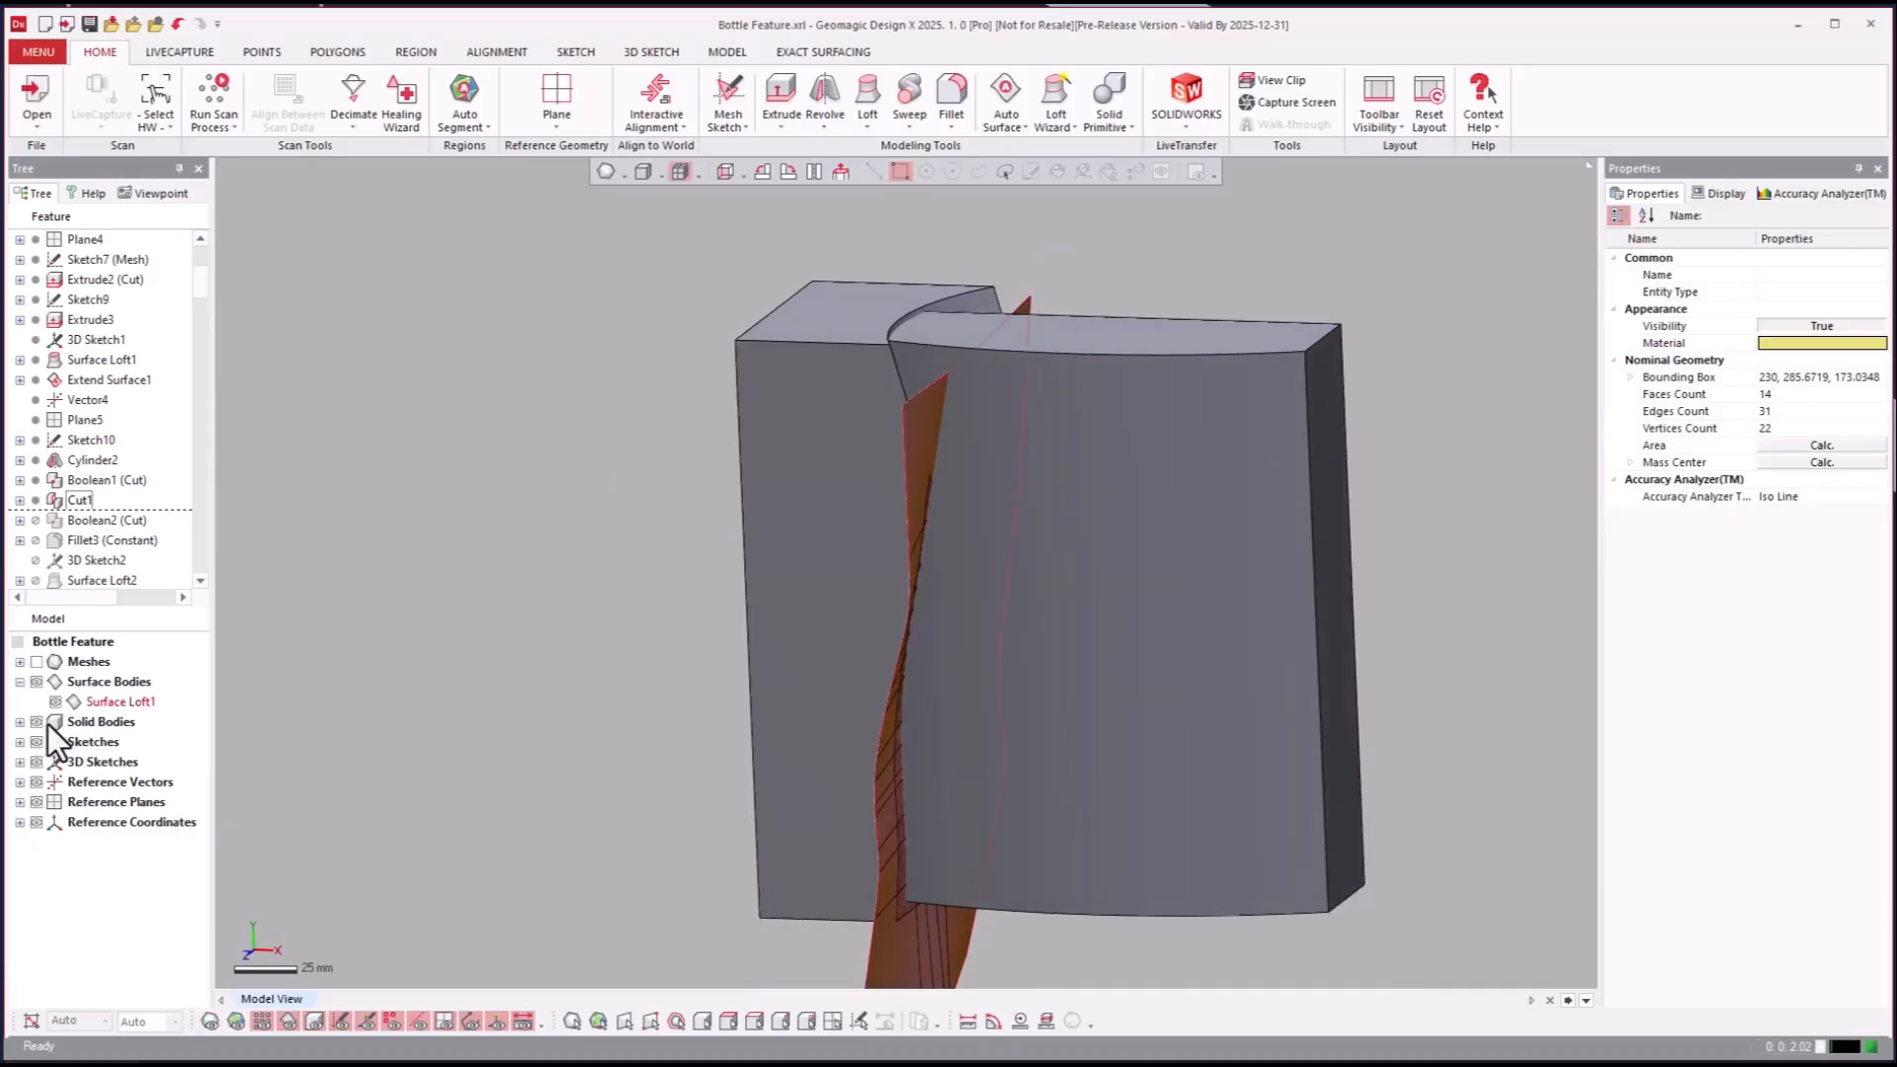
Step: Expand Solid Bodies, then roll forward through Boolean2 (Cut) and Fillet3 (Constant)
left_click(37, 722)
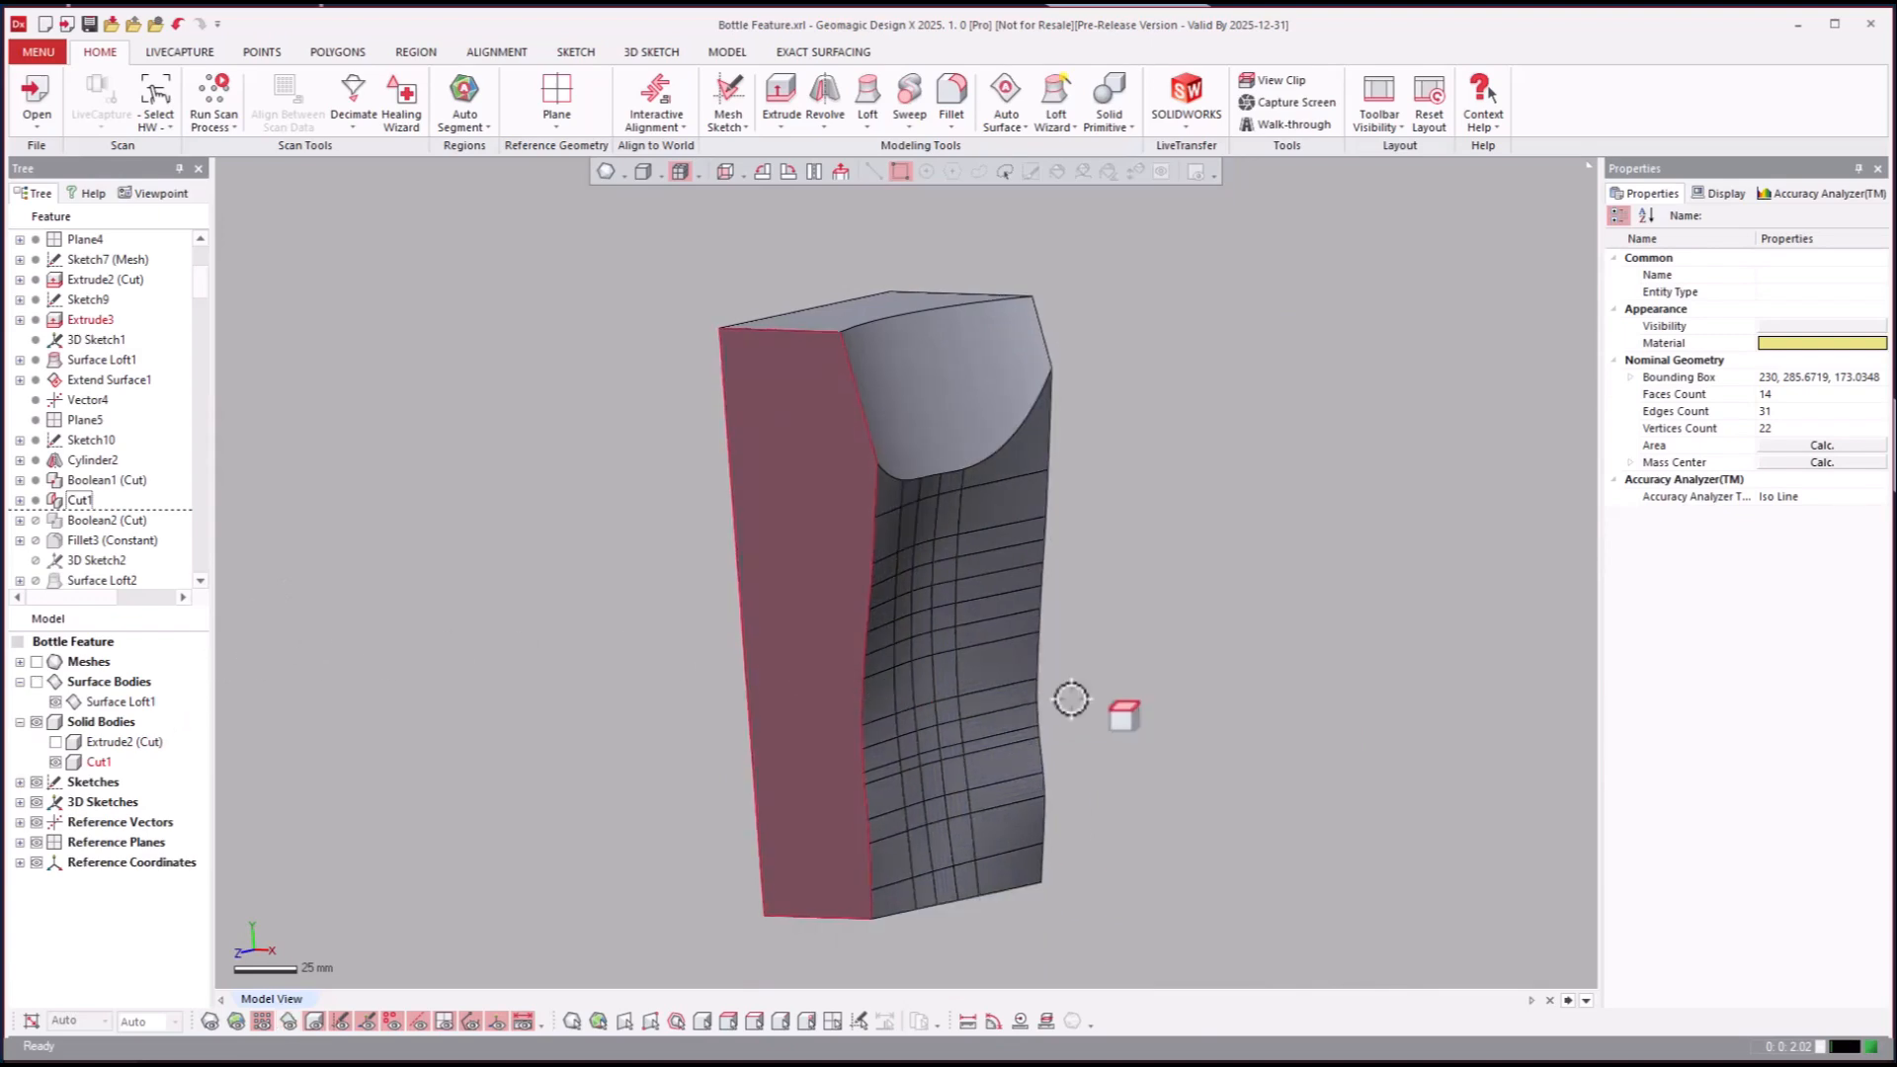
left_click_drag(1071, 699, 290, 667)
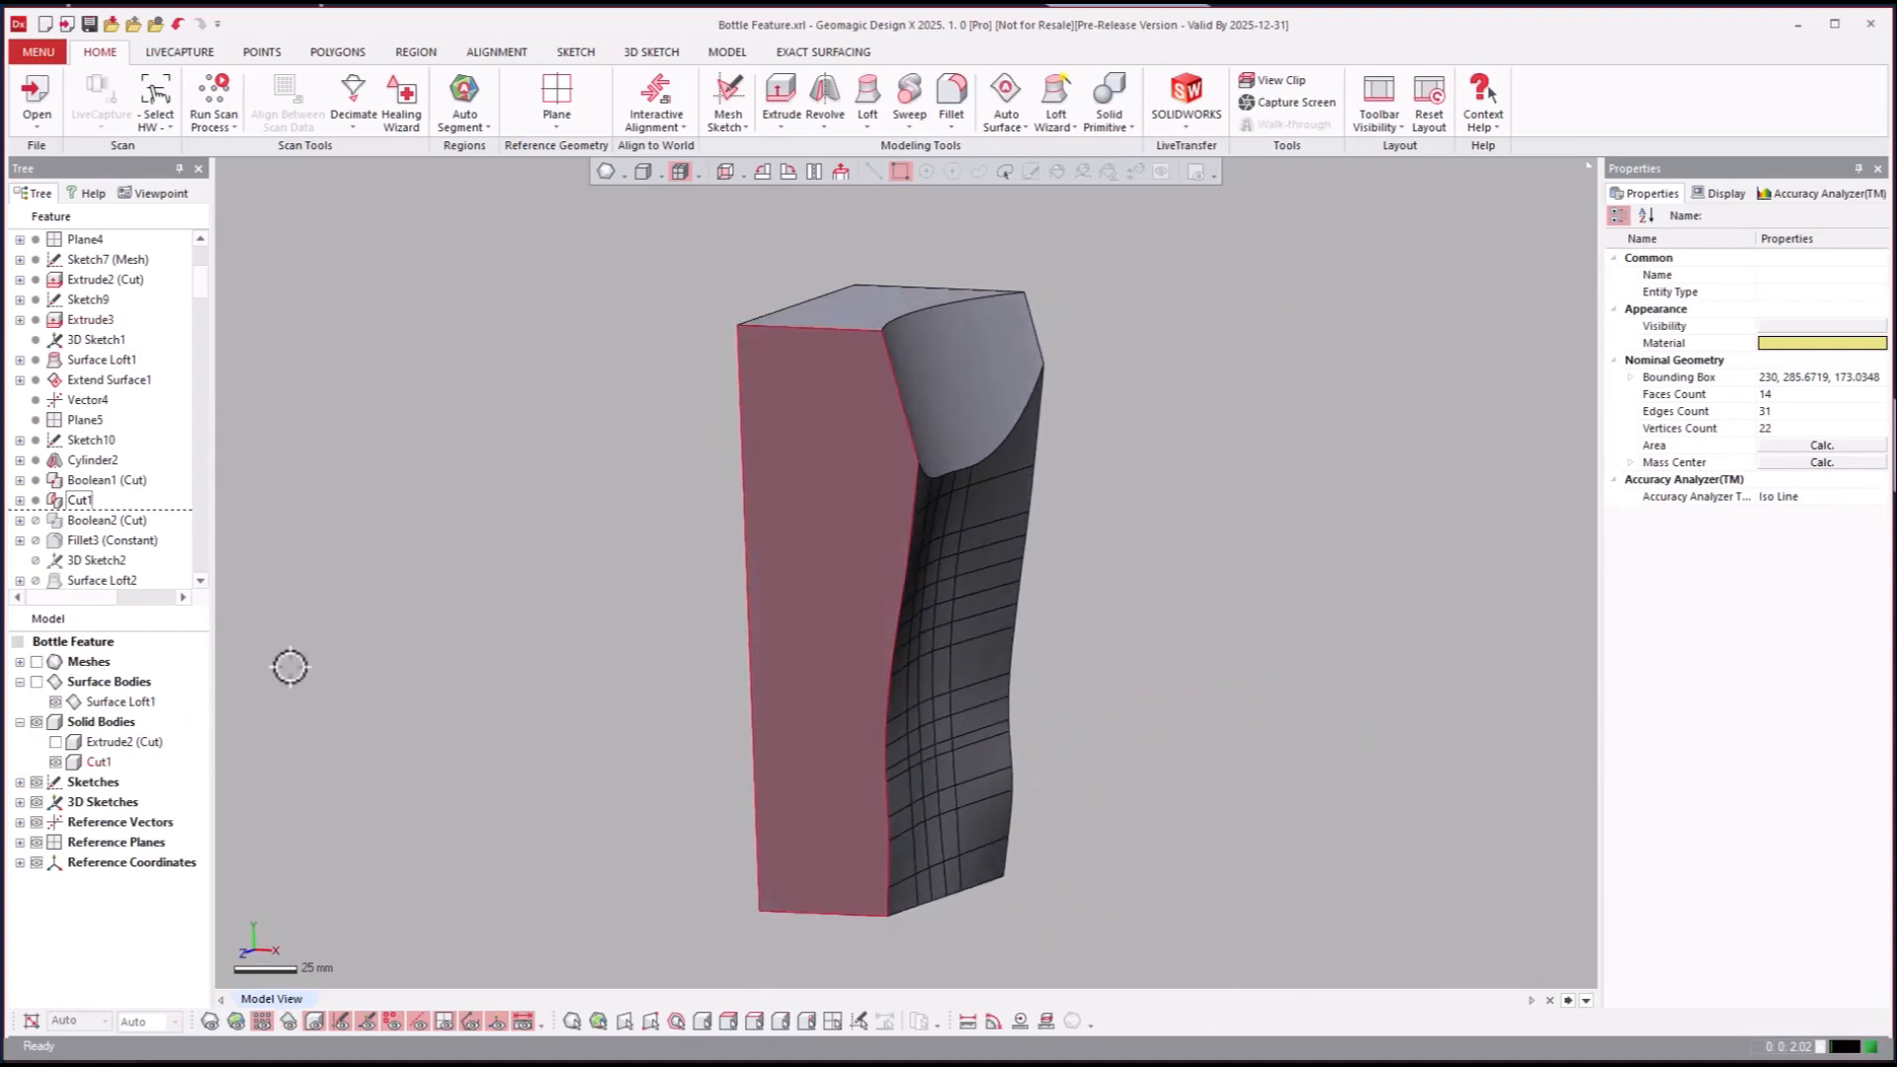
right_click(107, 518)
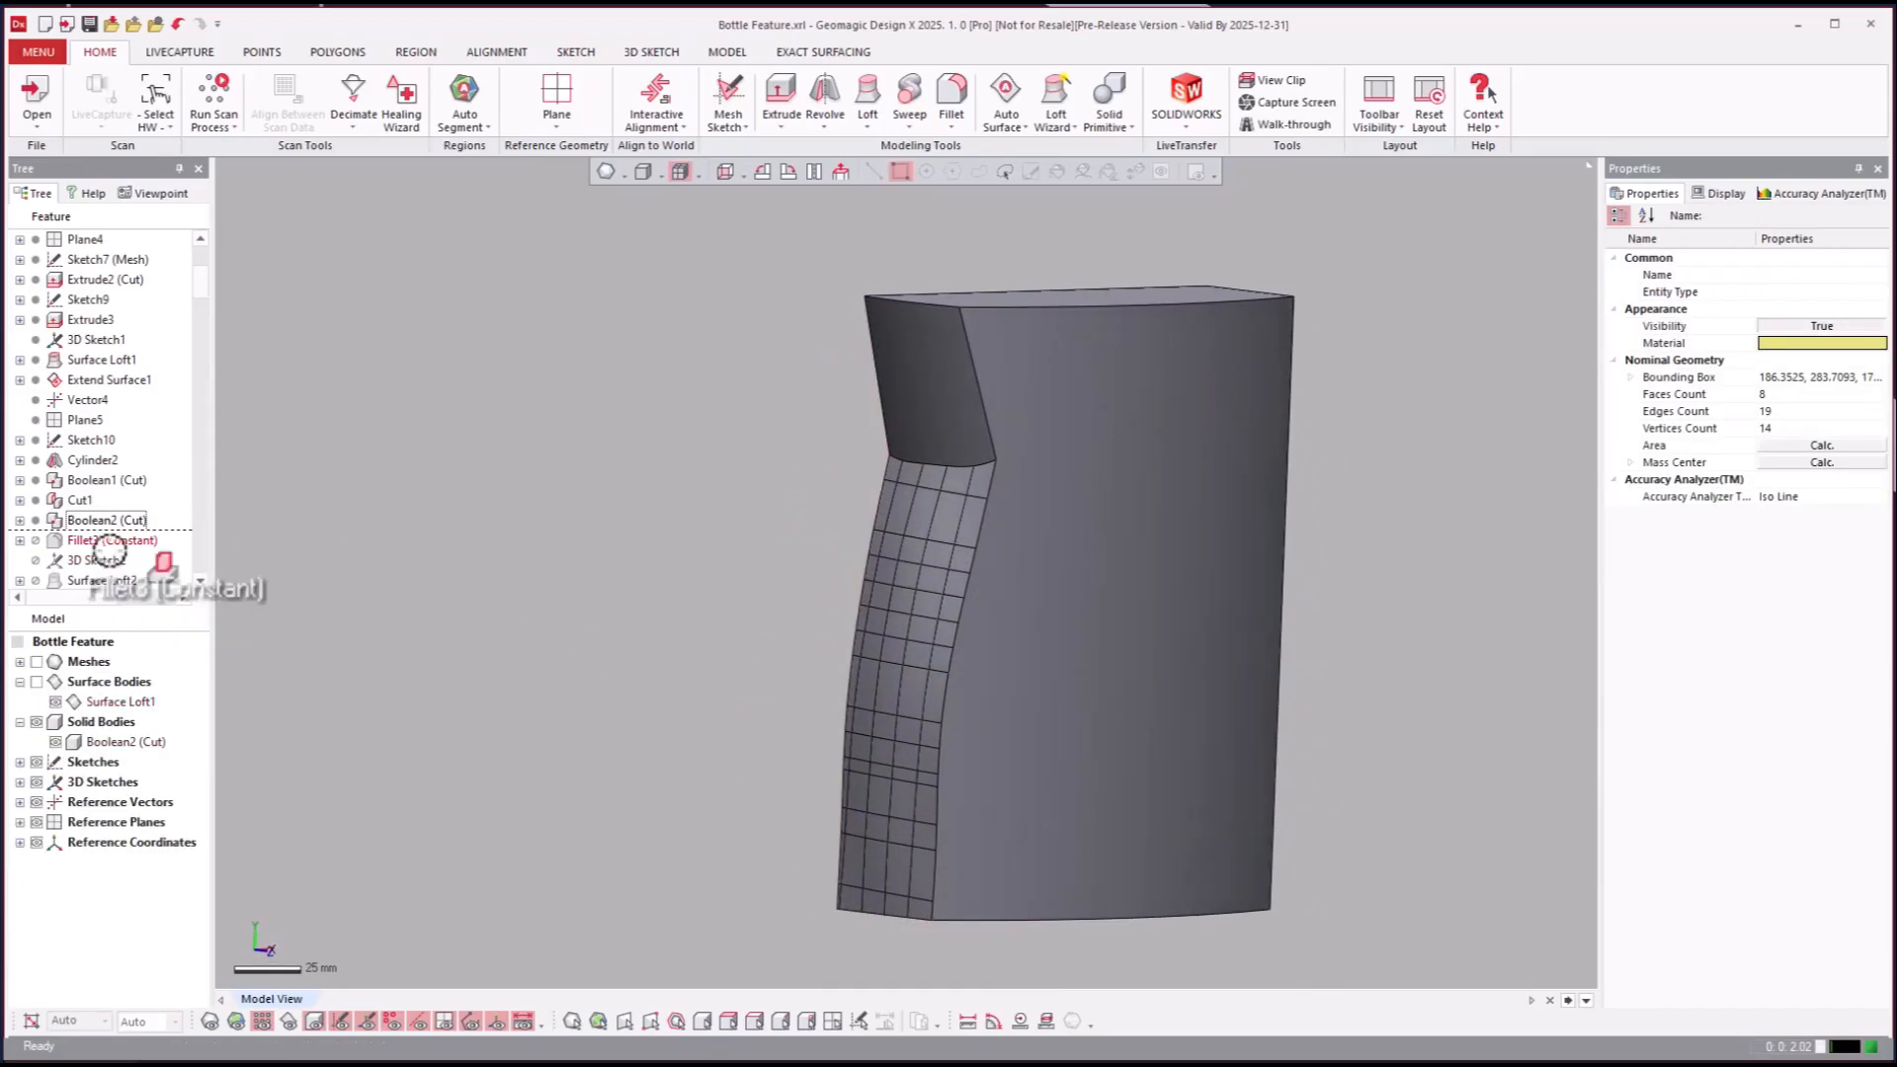
left_click(112, 540)
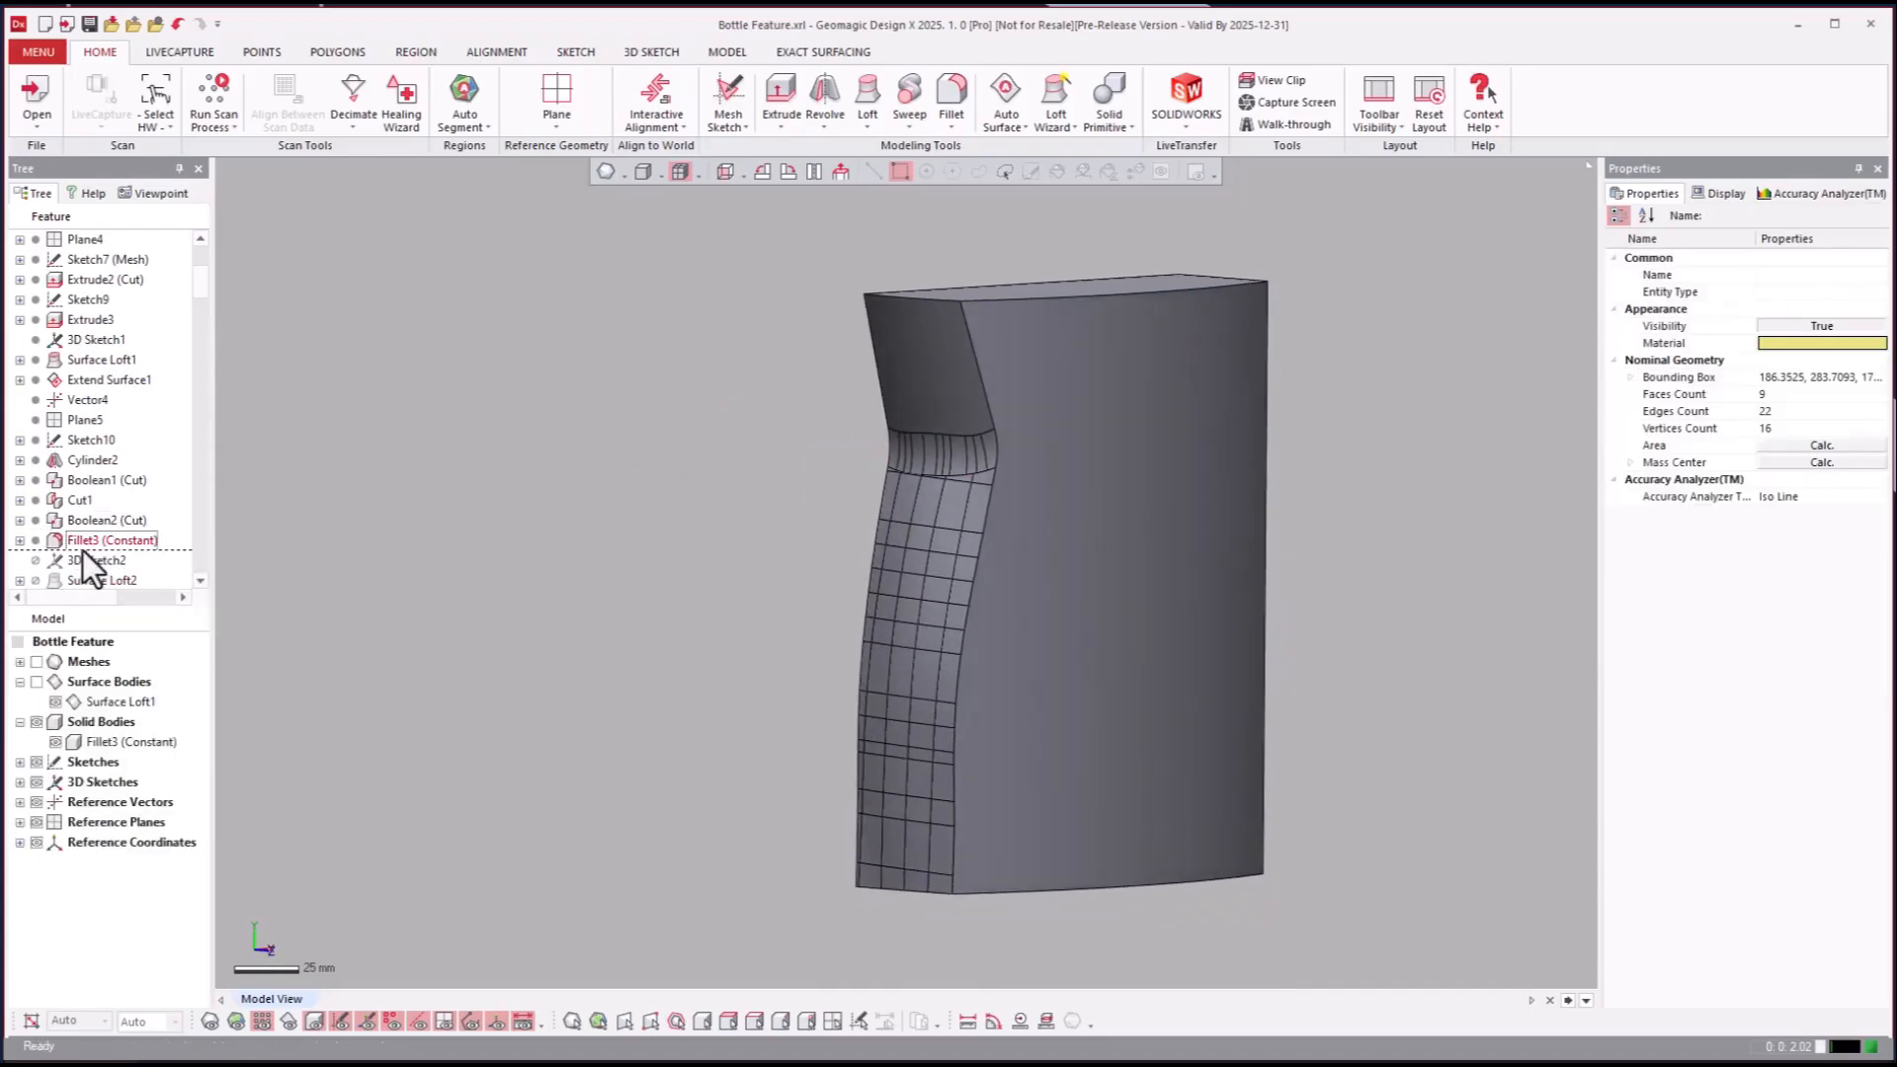
left_click(95, 438)
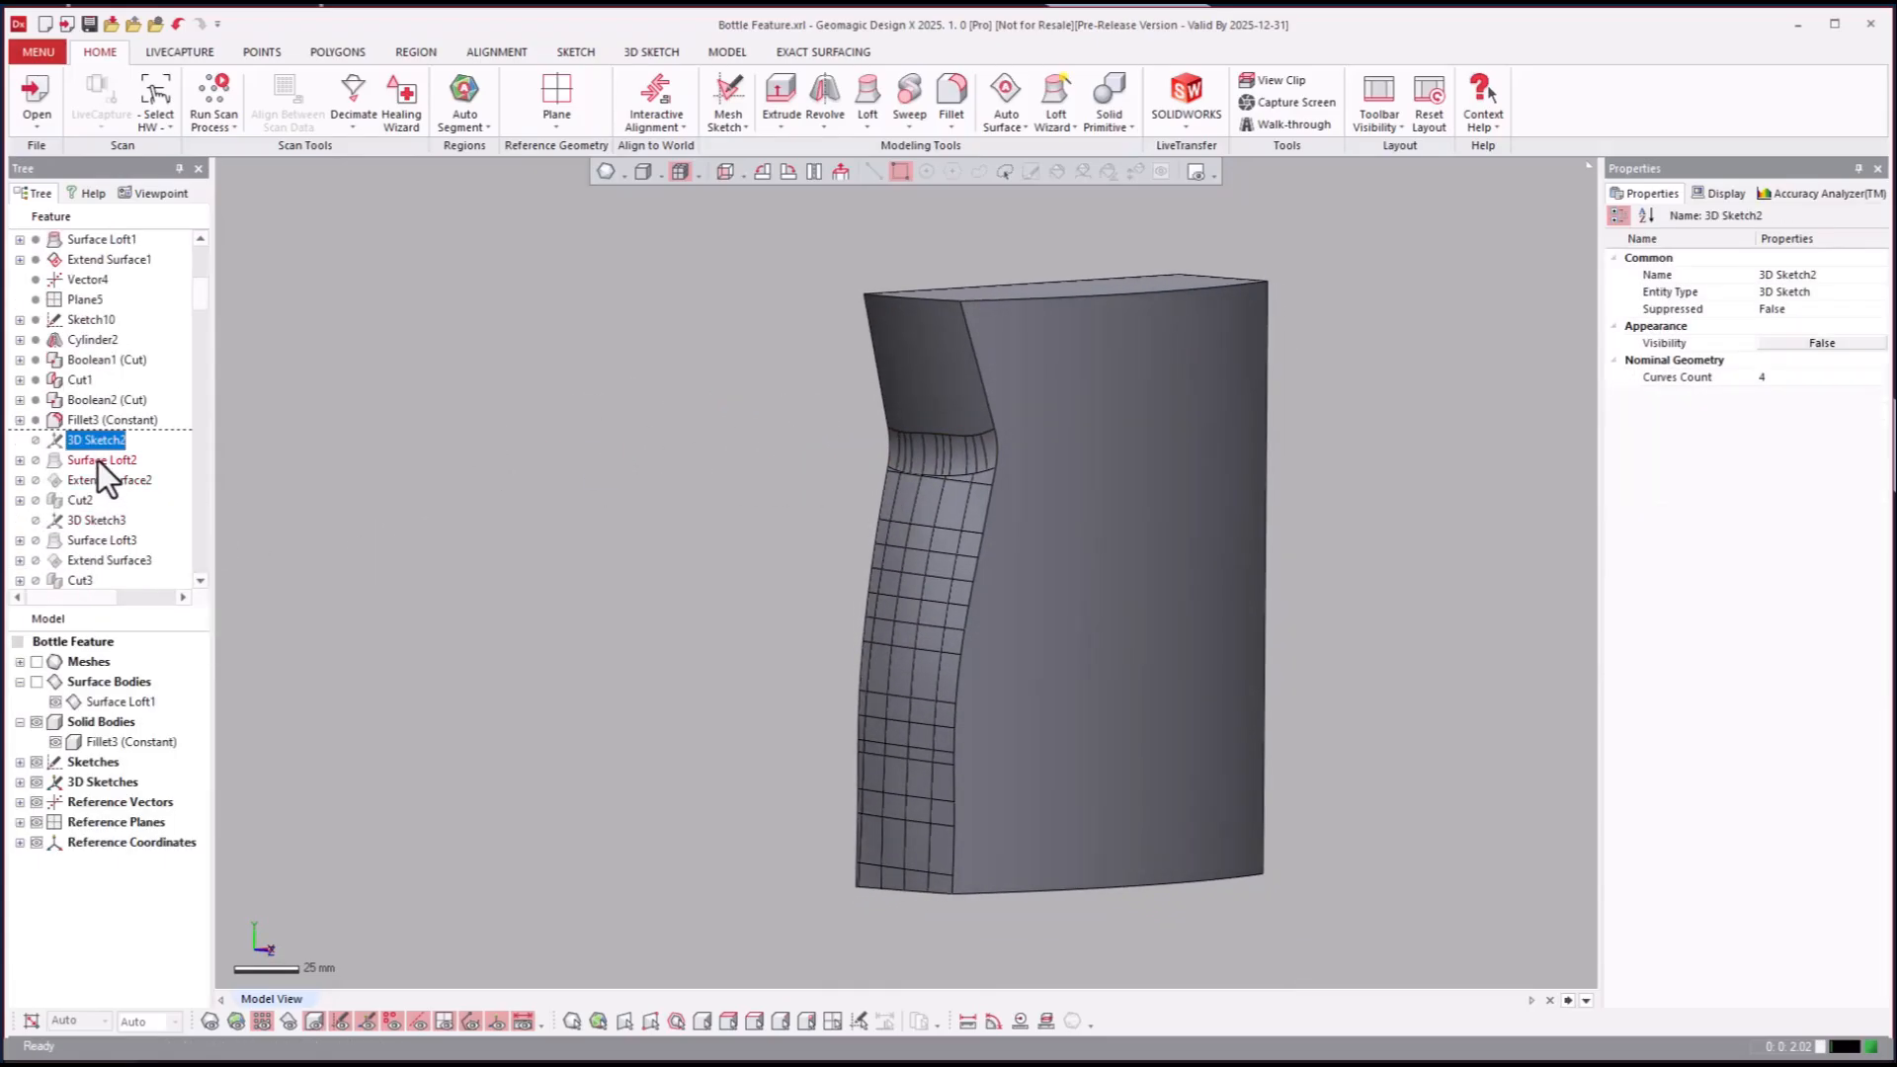
Step: Advance through Surface Loft2, Extend Surface2 and Cut2, then roll forward to Surface Loft3
left_click(102, 459)
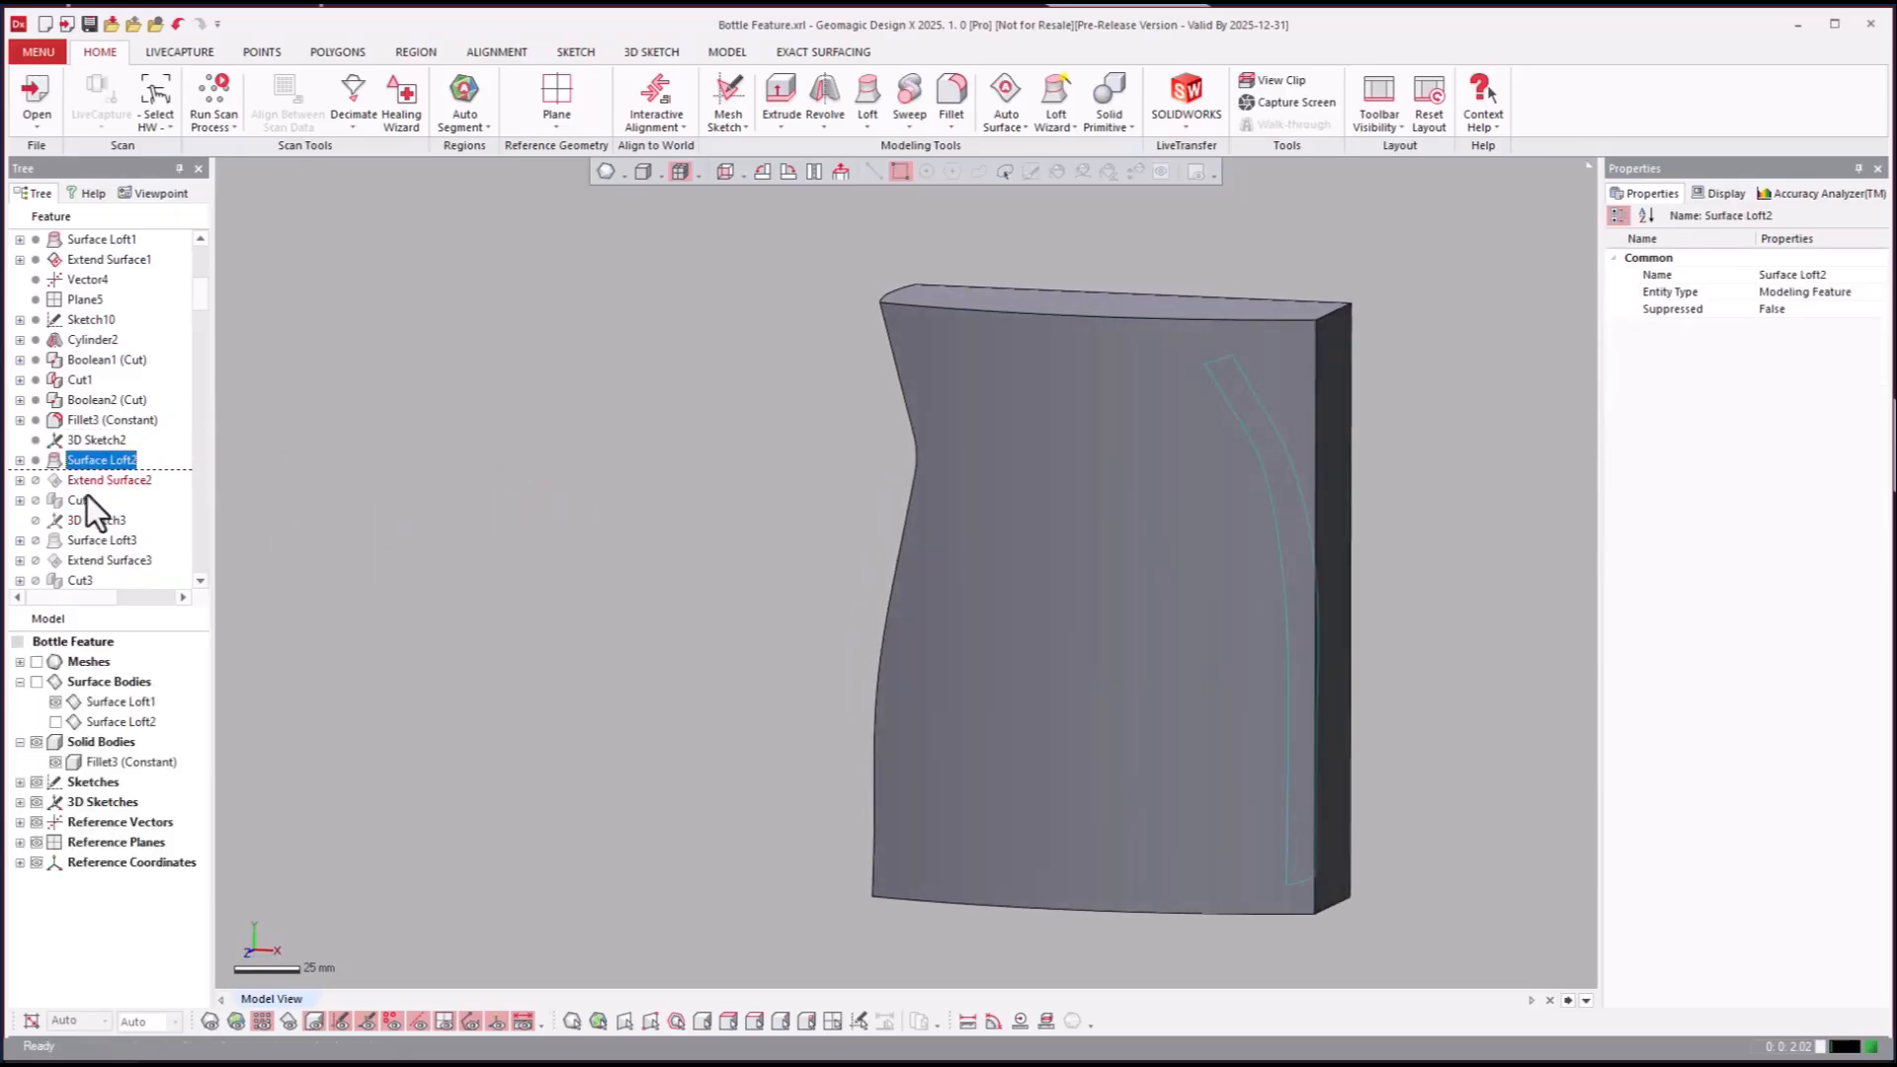
left_click(80, 500)
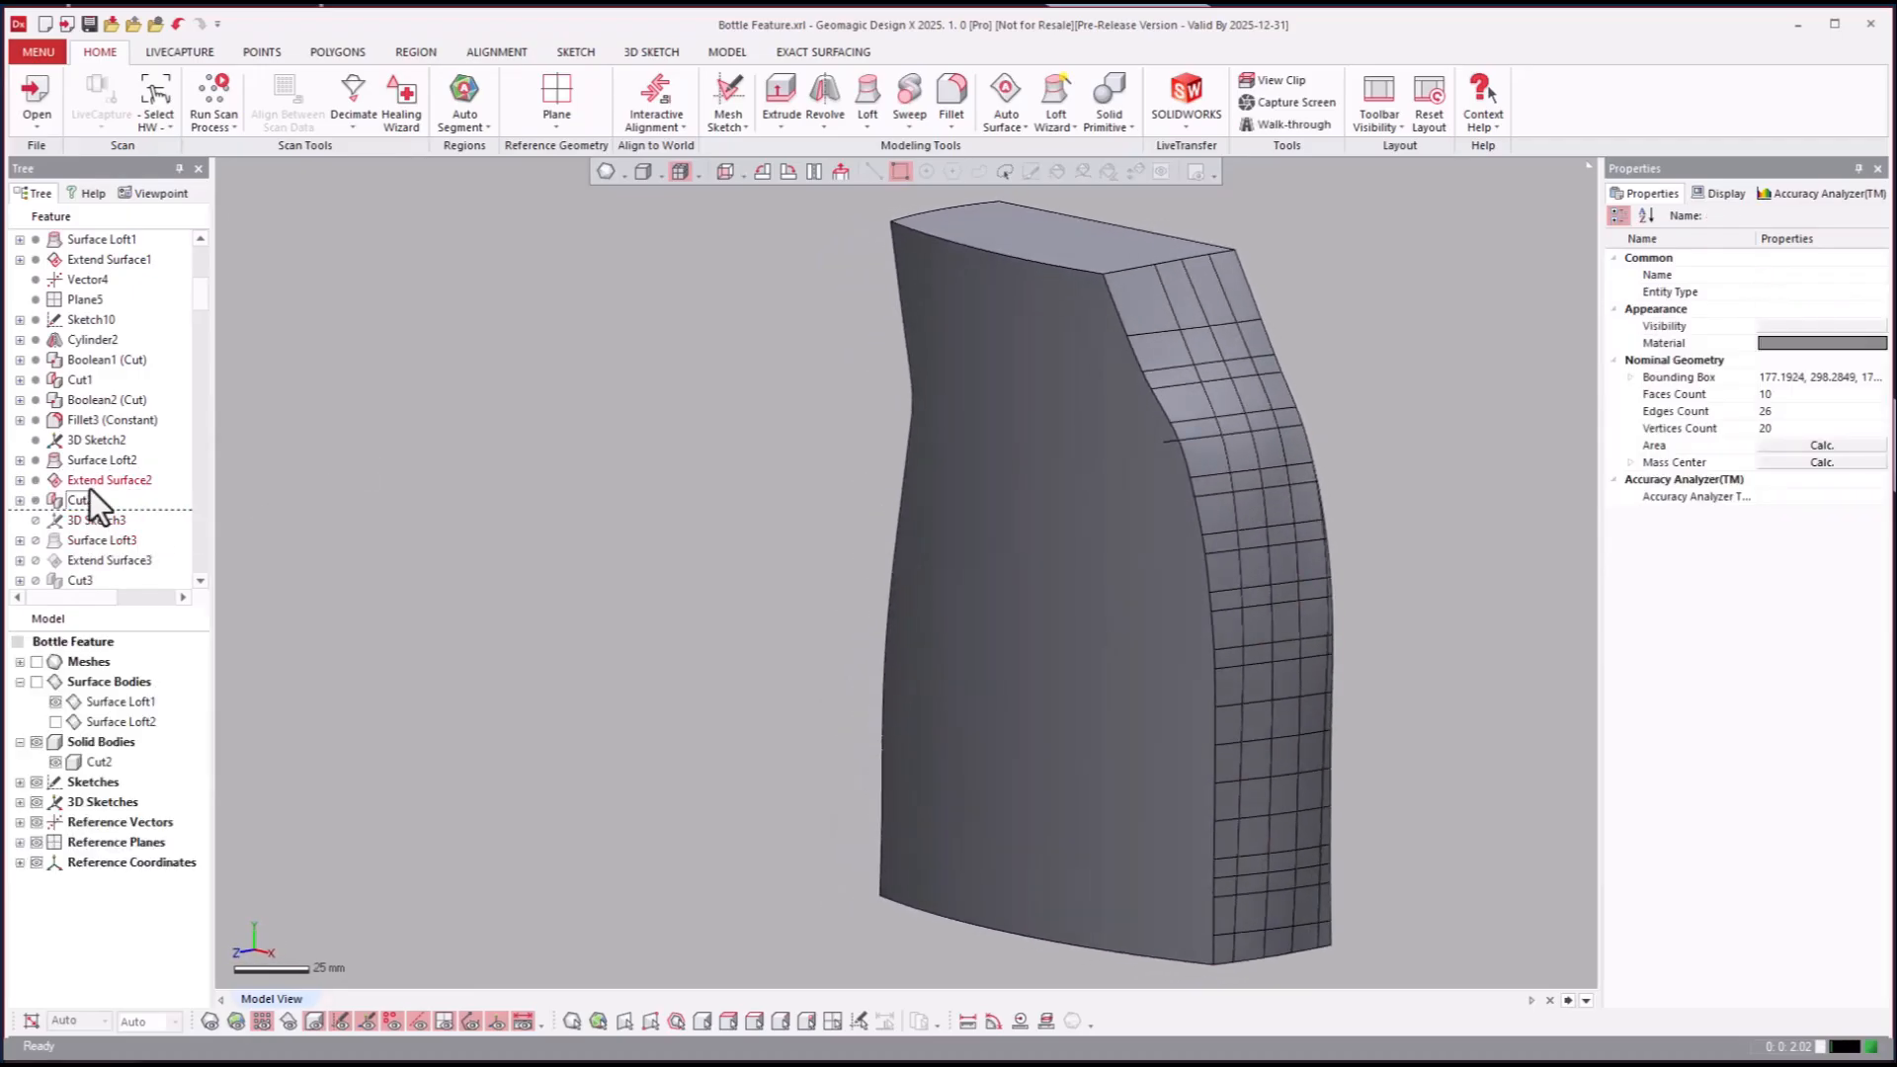
left_click(108, 479)
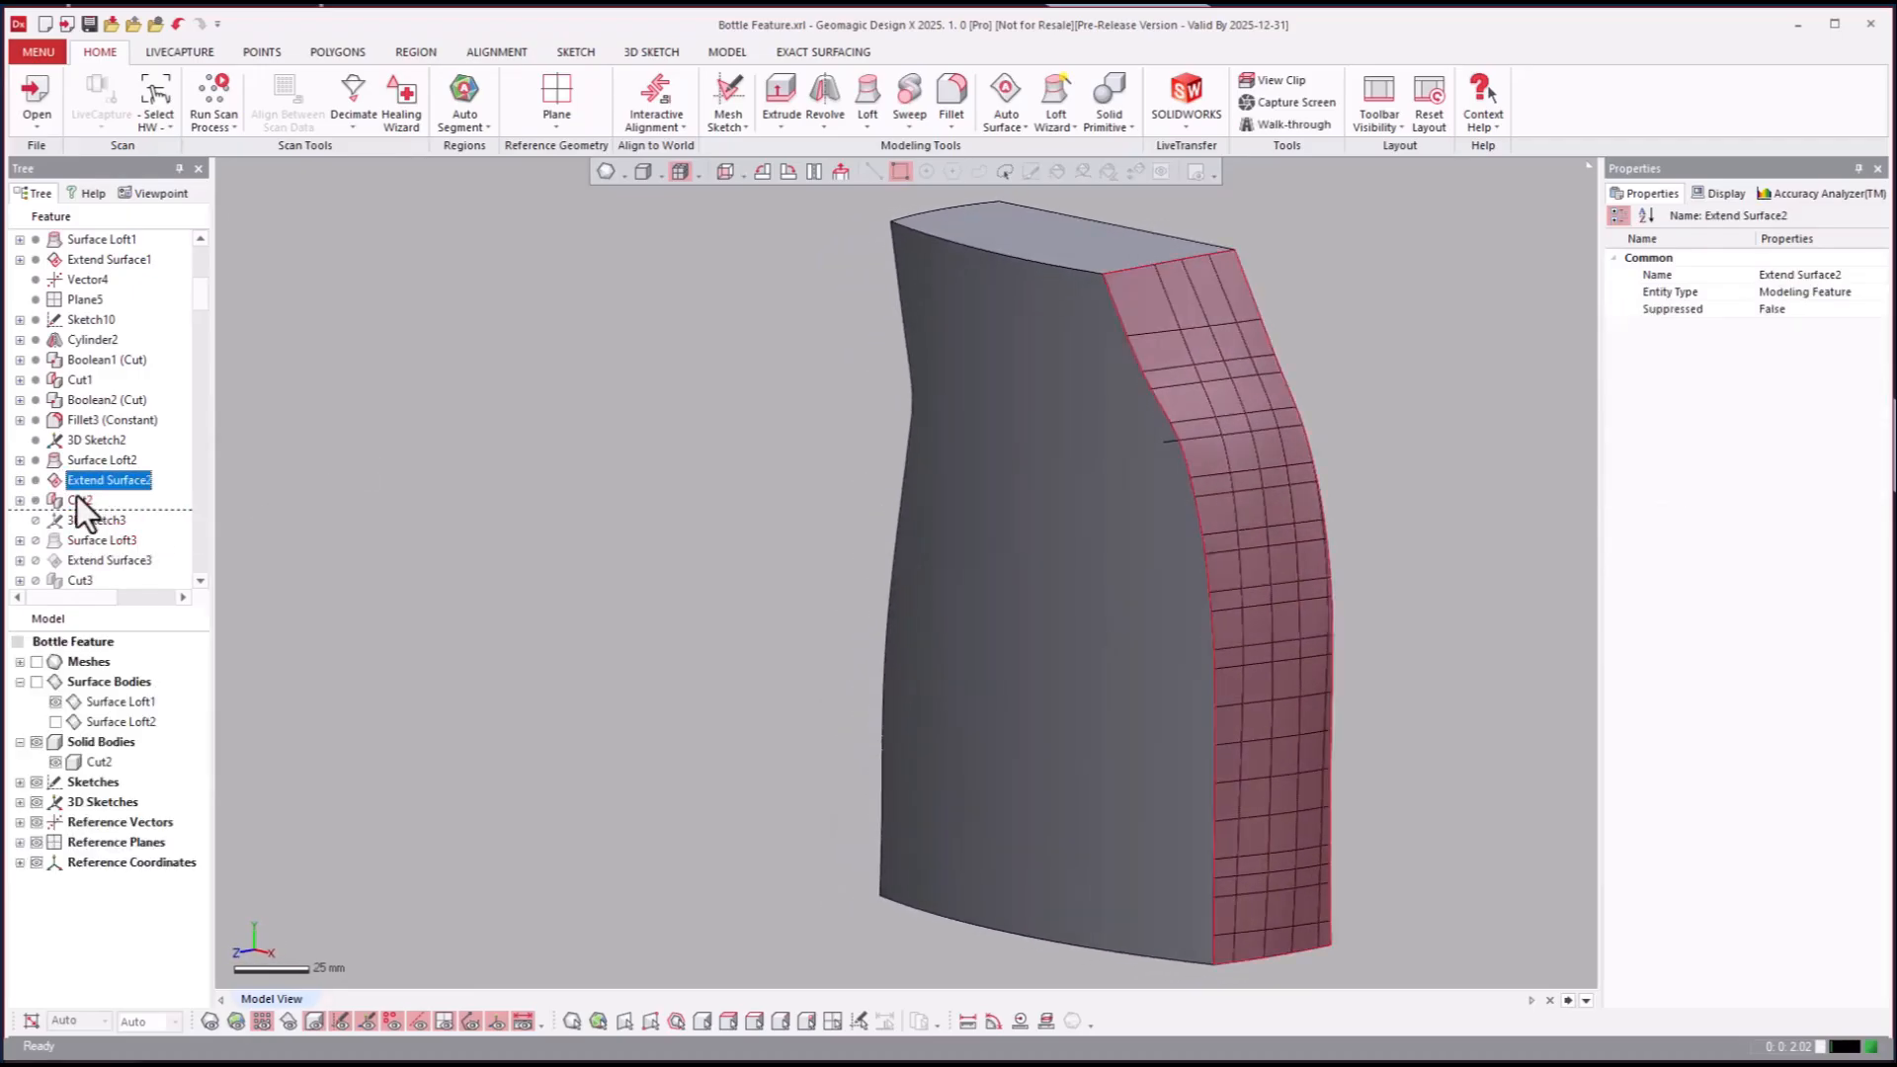
right_click(102, 540)
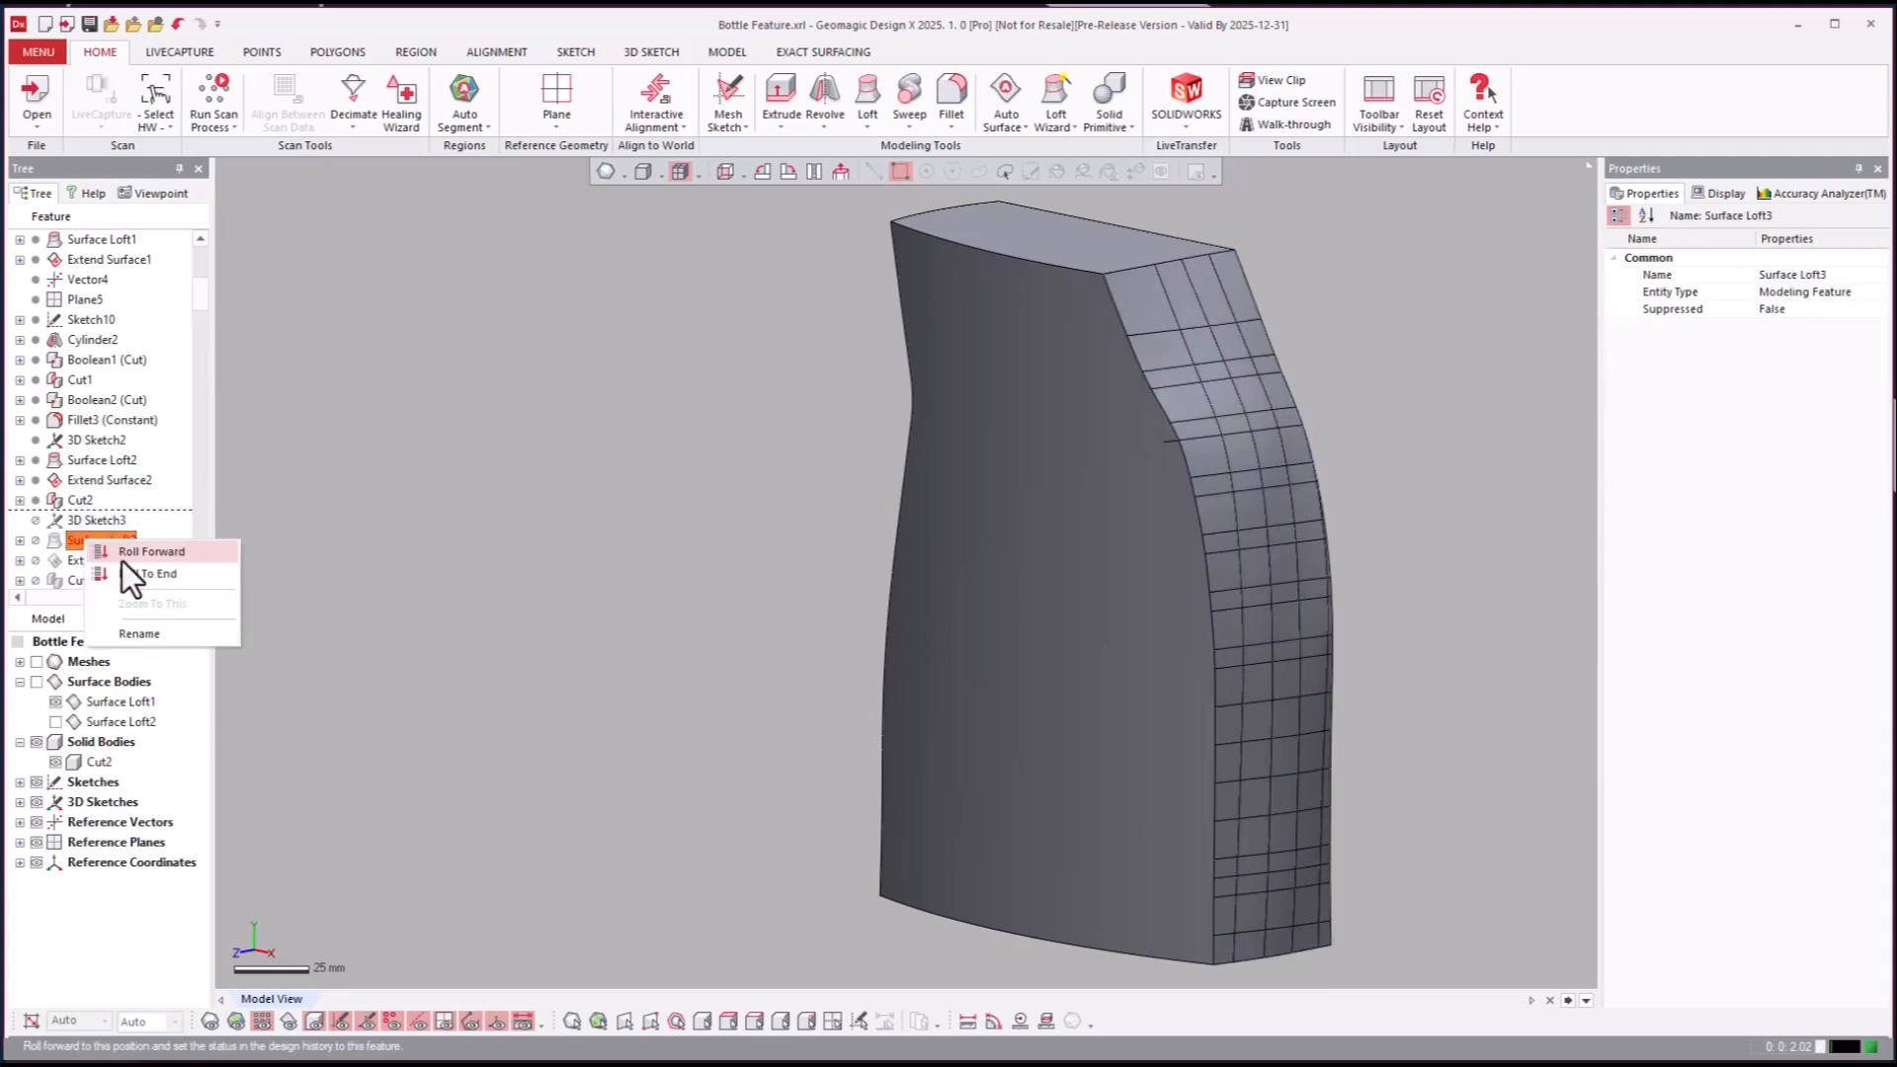
left_click(151, 551)
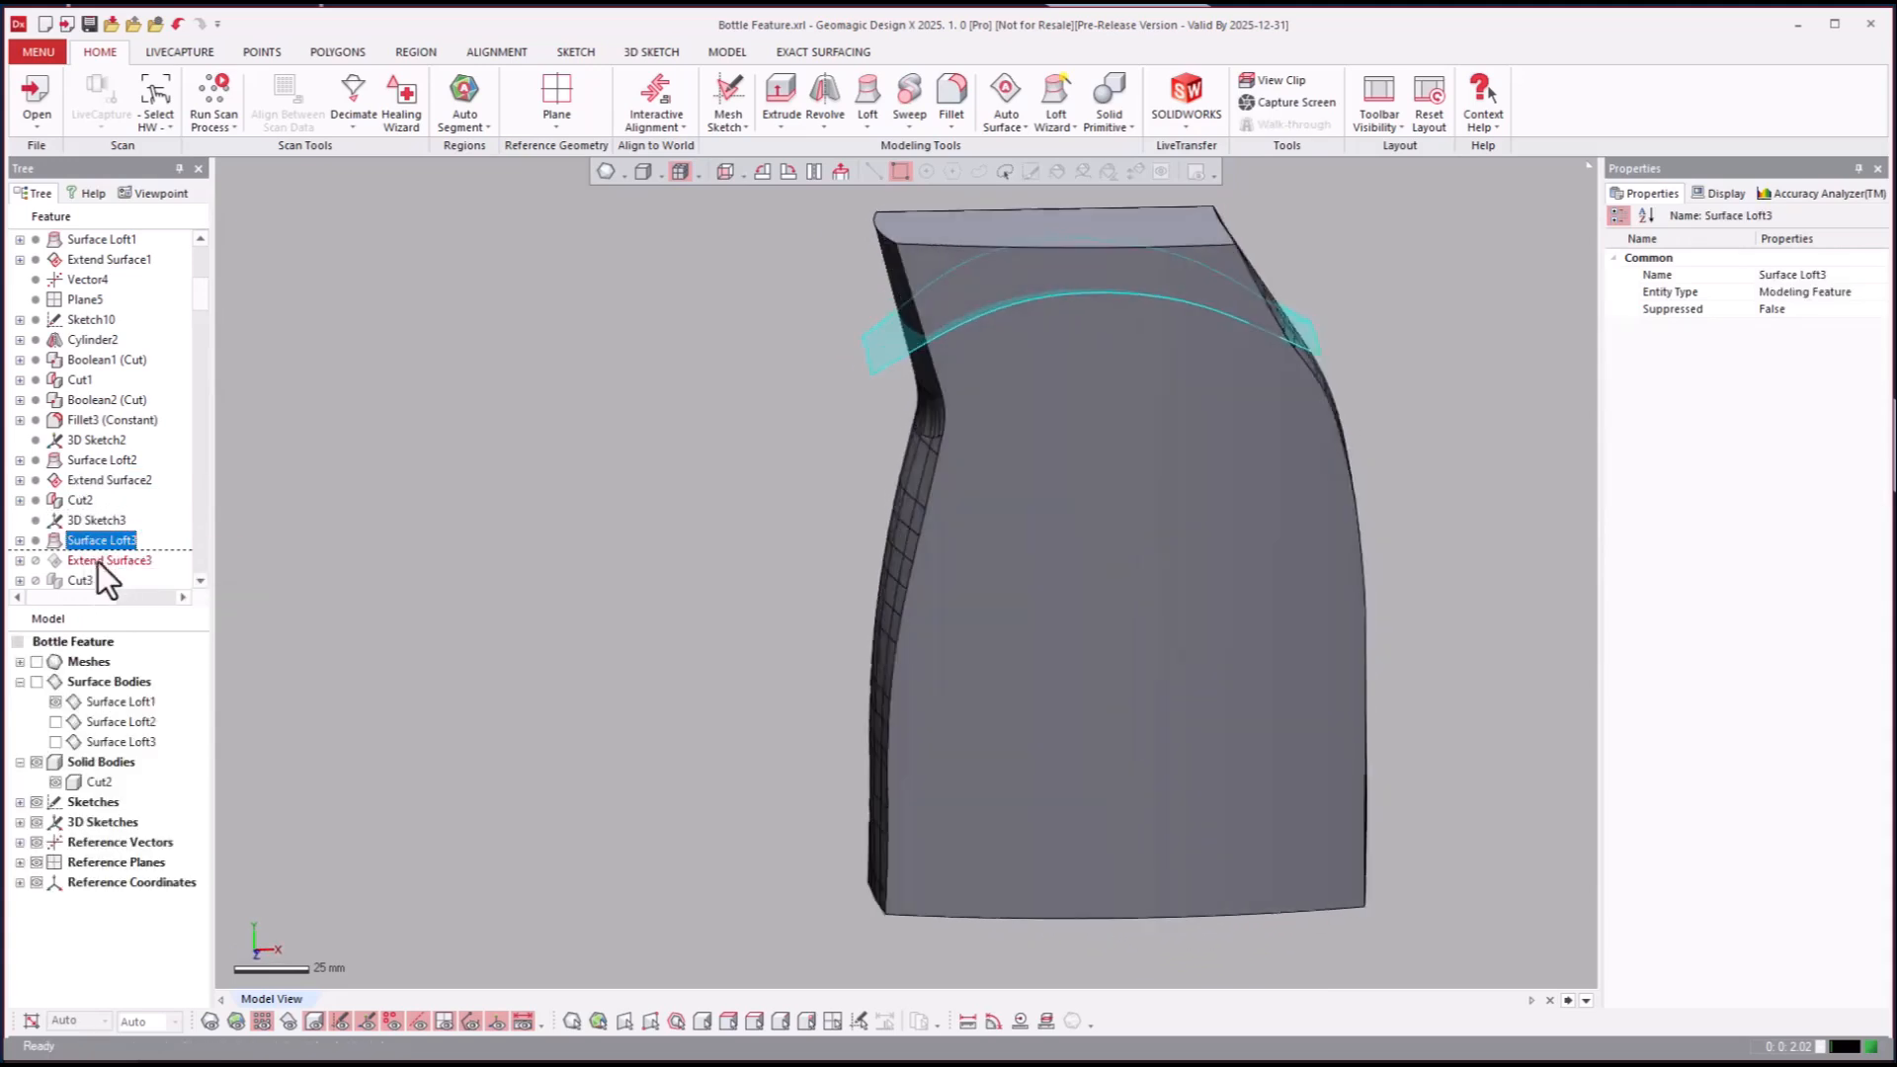
Step: Roll forward through Extend Surface3 and Cut3 to shape the curved top shoulder
right_click(107, 560)
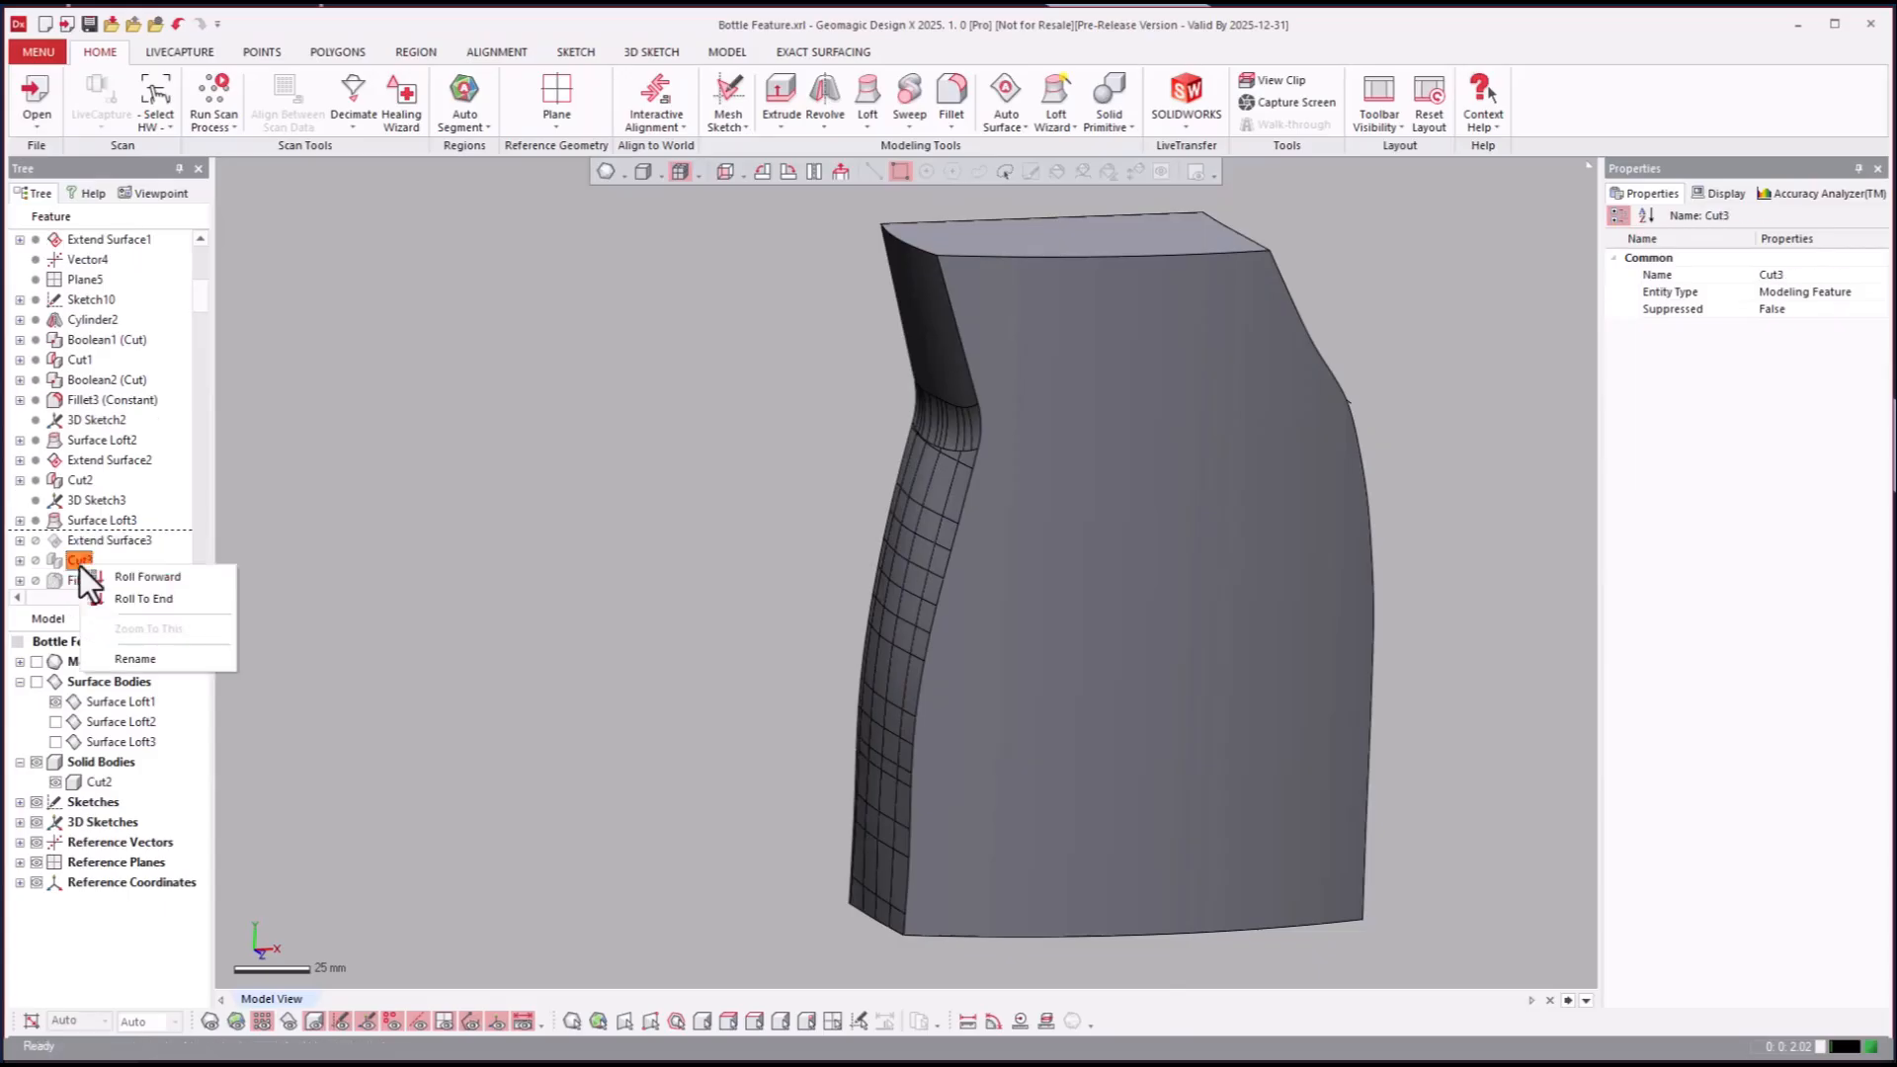
left_click(147, 576)
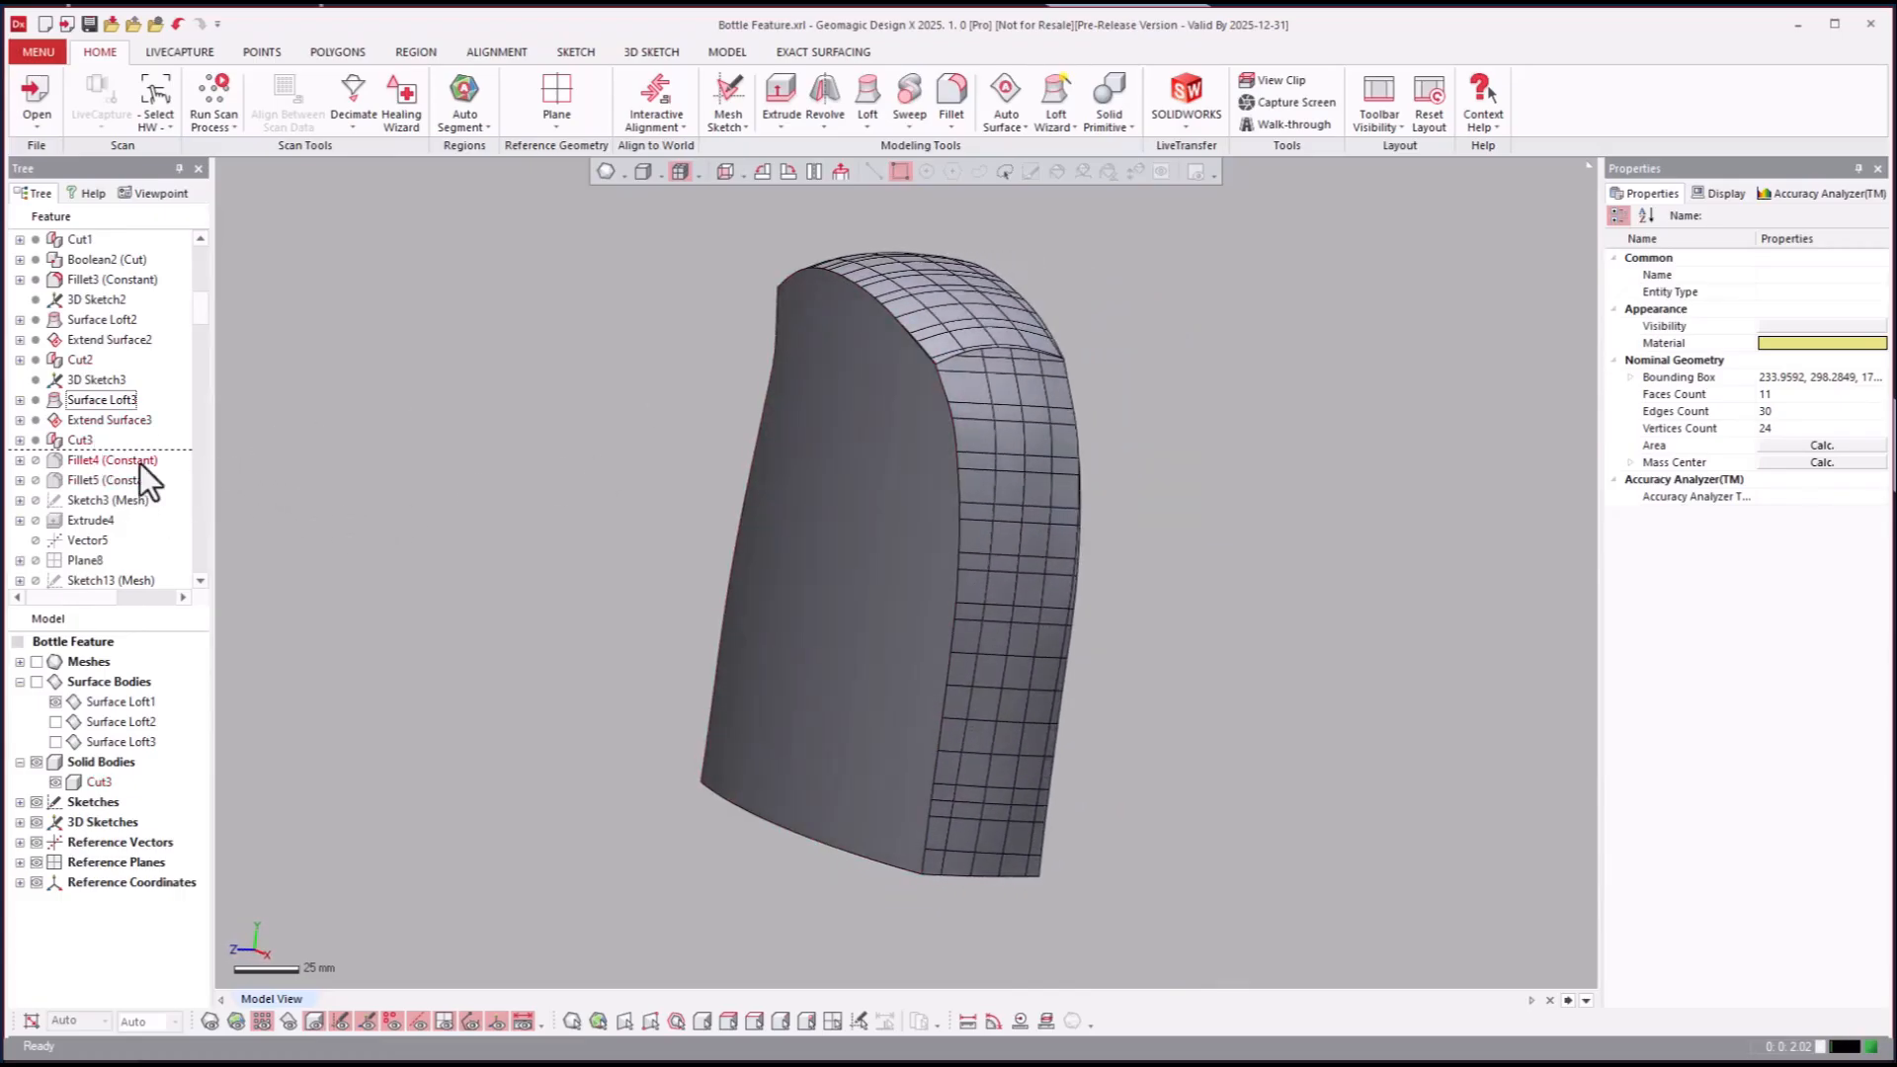
Step: Roll forward through Fillet4, Fillet5 and Extrude4, adding the raised side pad
right_click(91, 479)
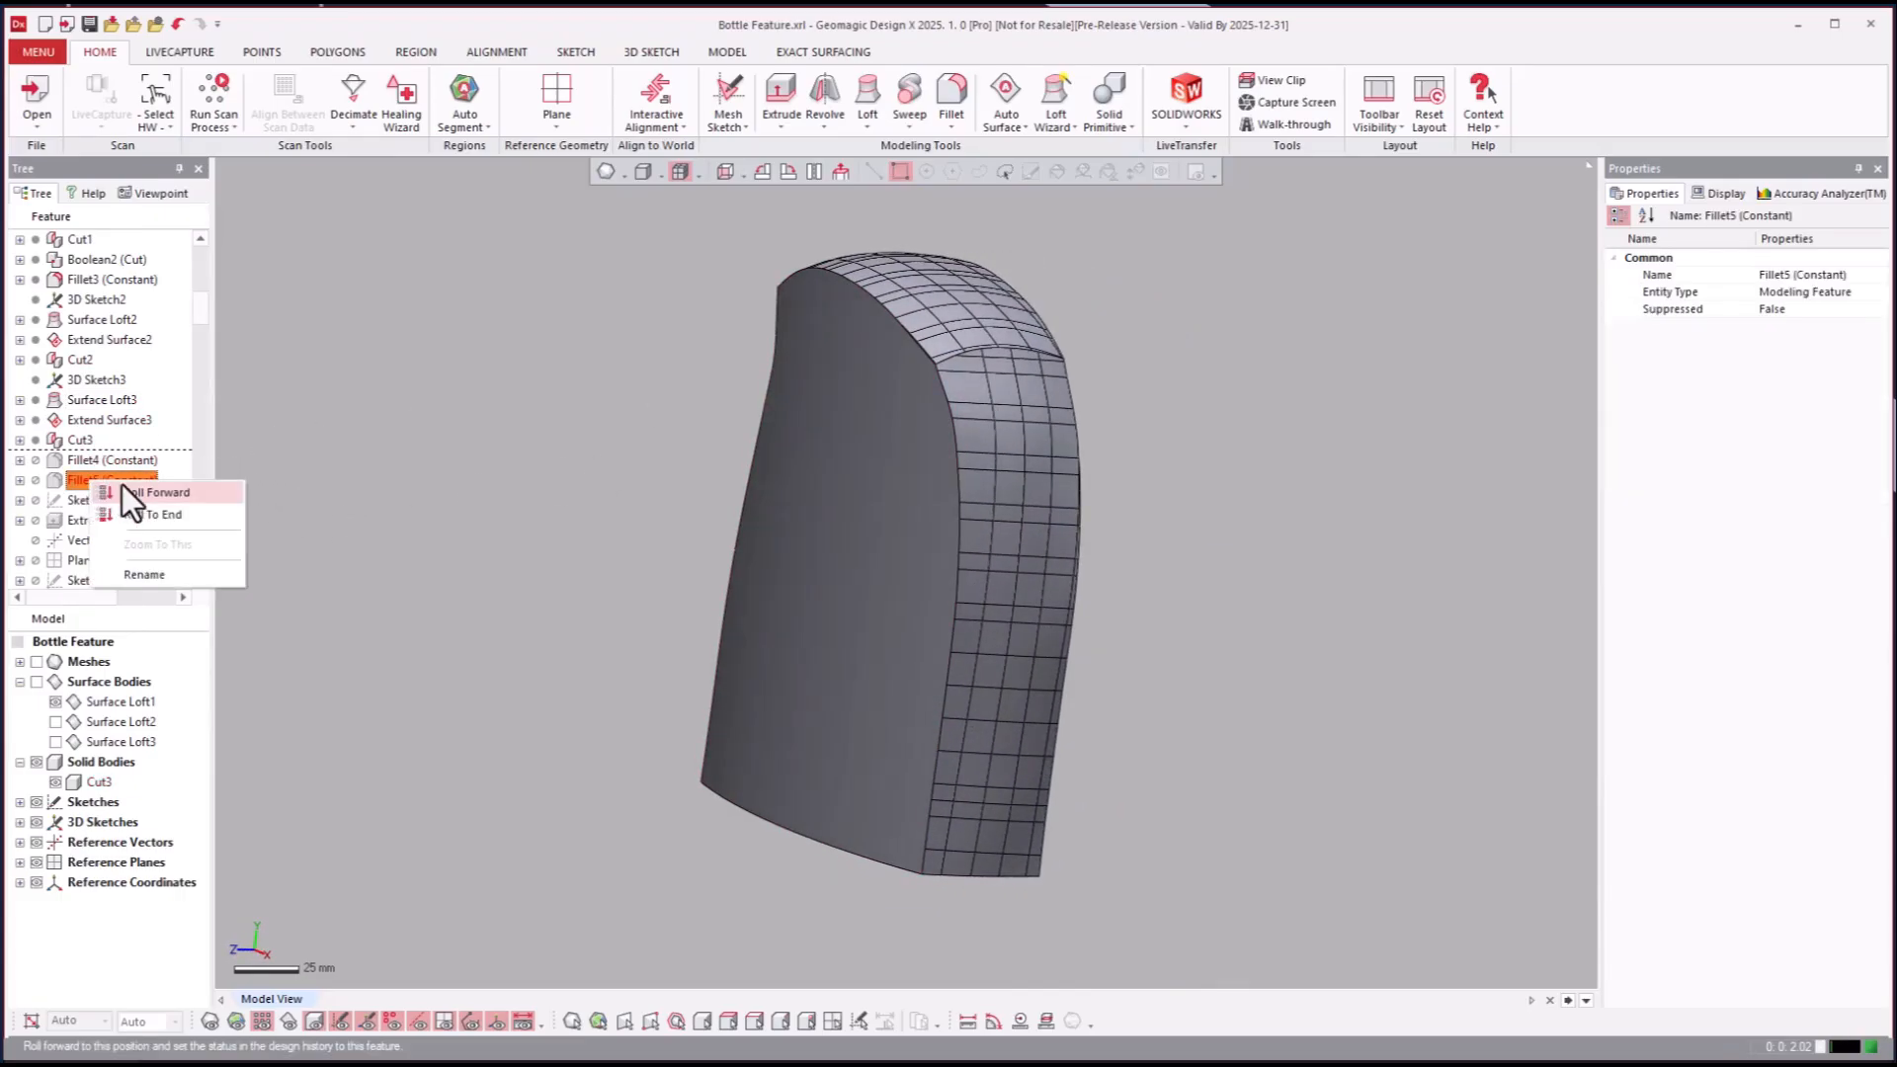
left_click(157, 492)
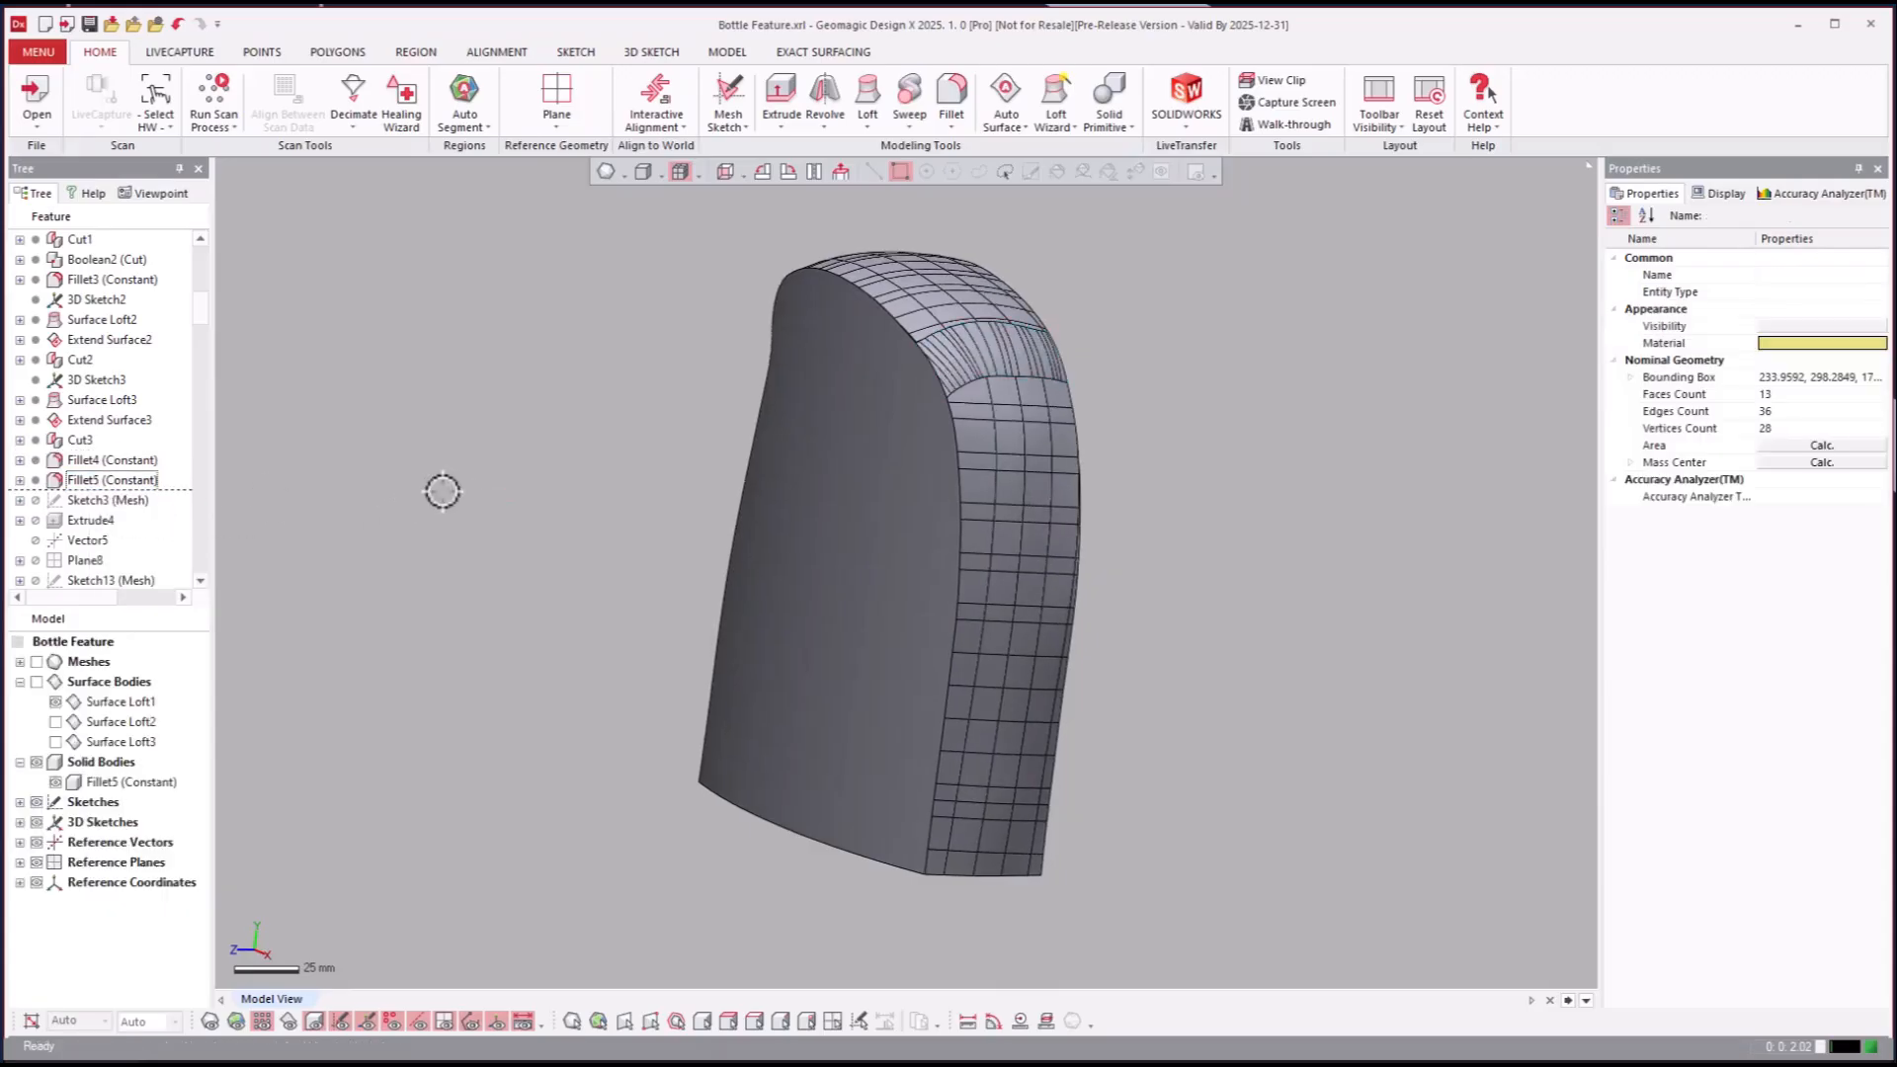
left_click(86, 540)
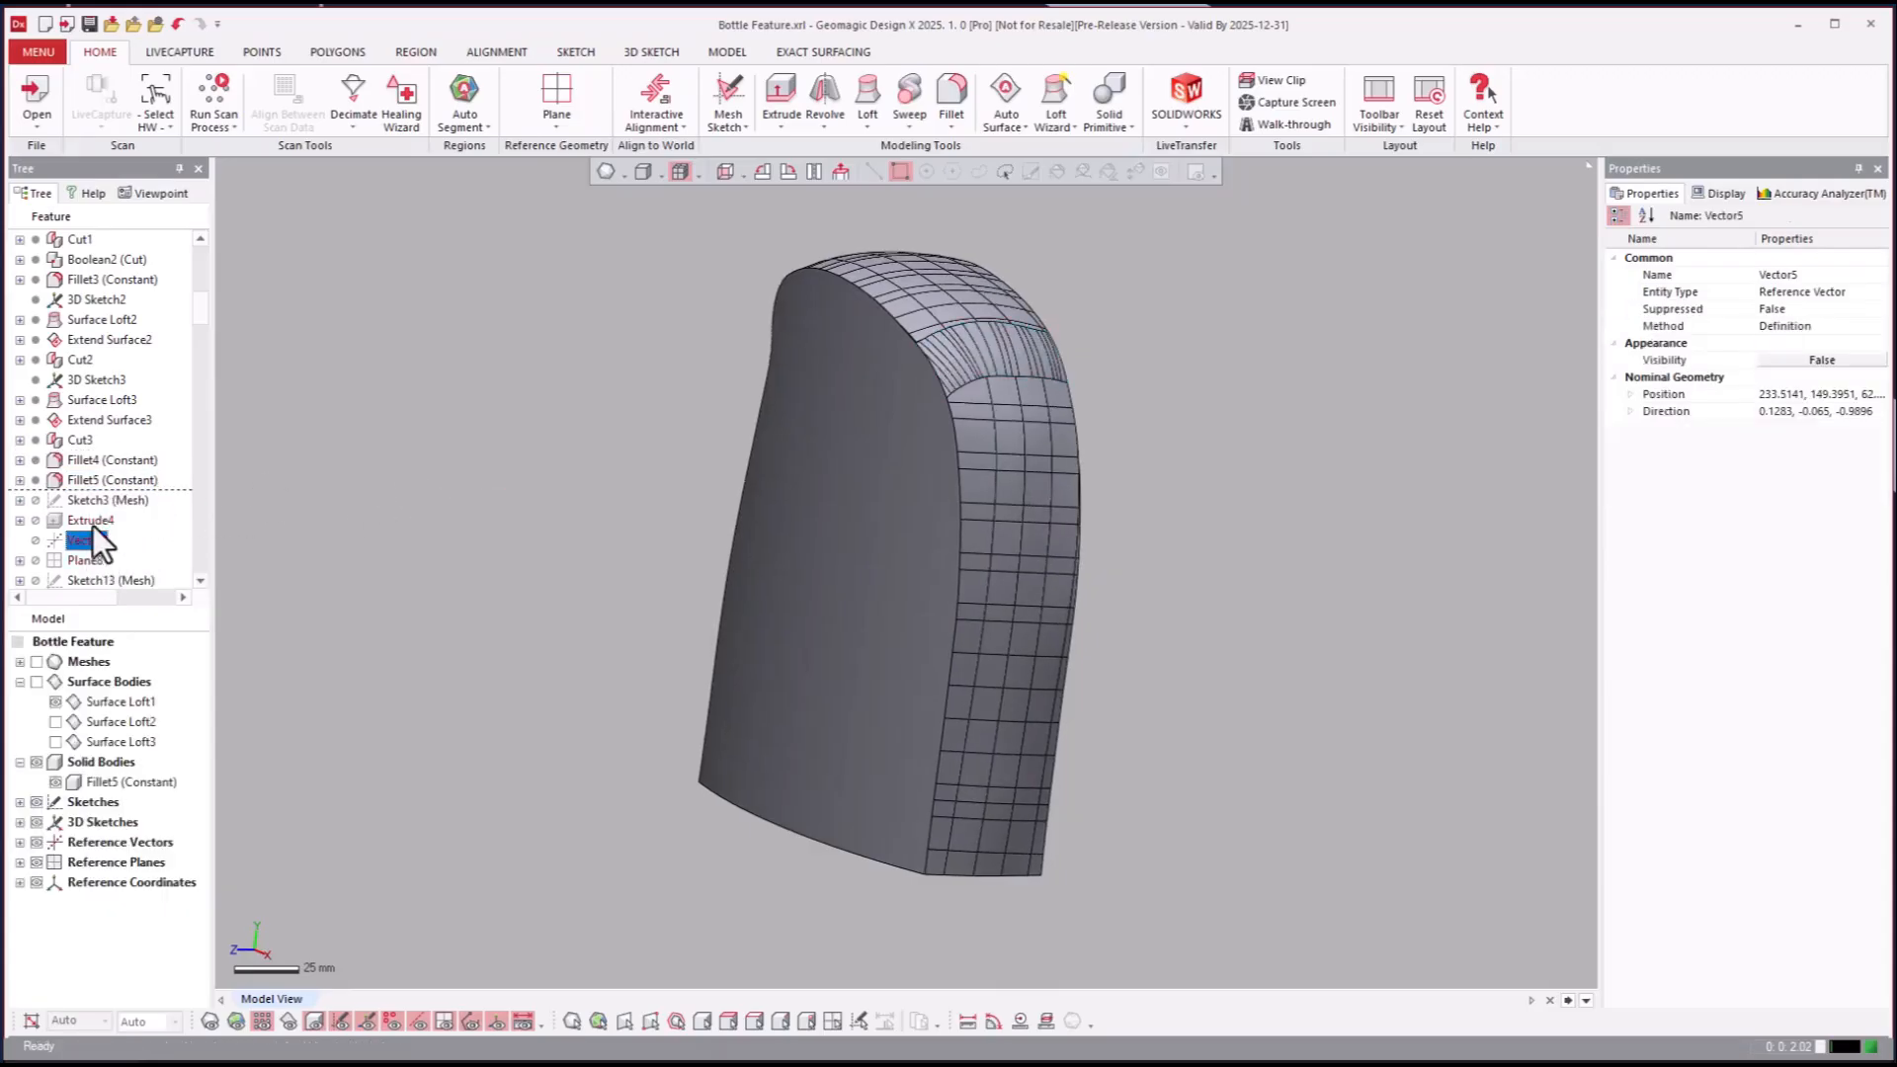
left_click(91, 519)
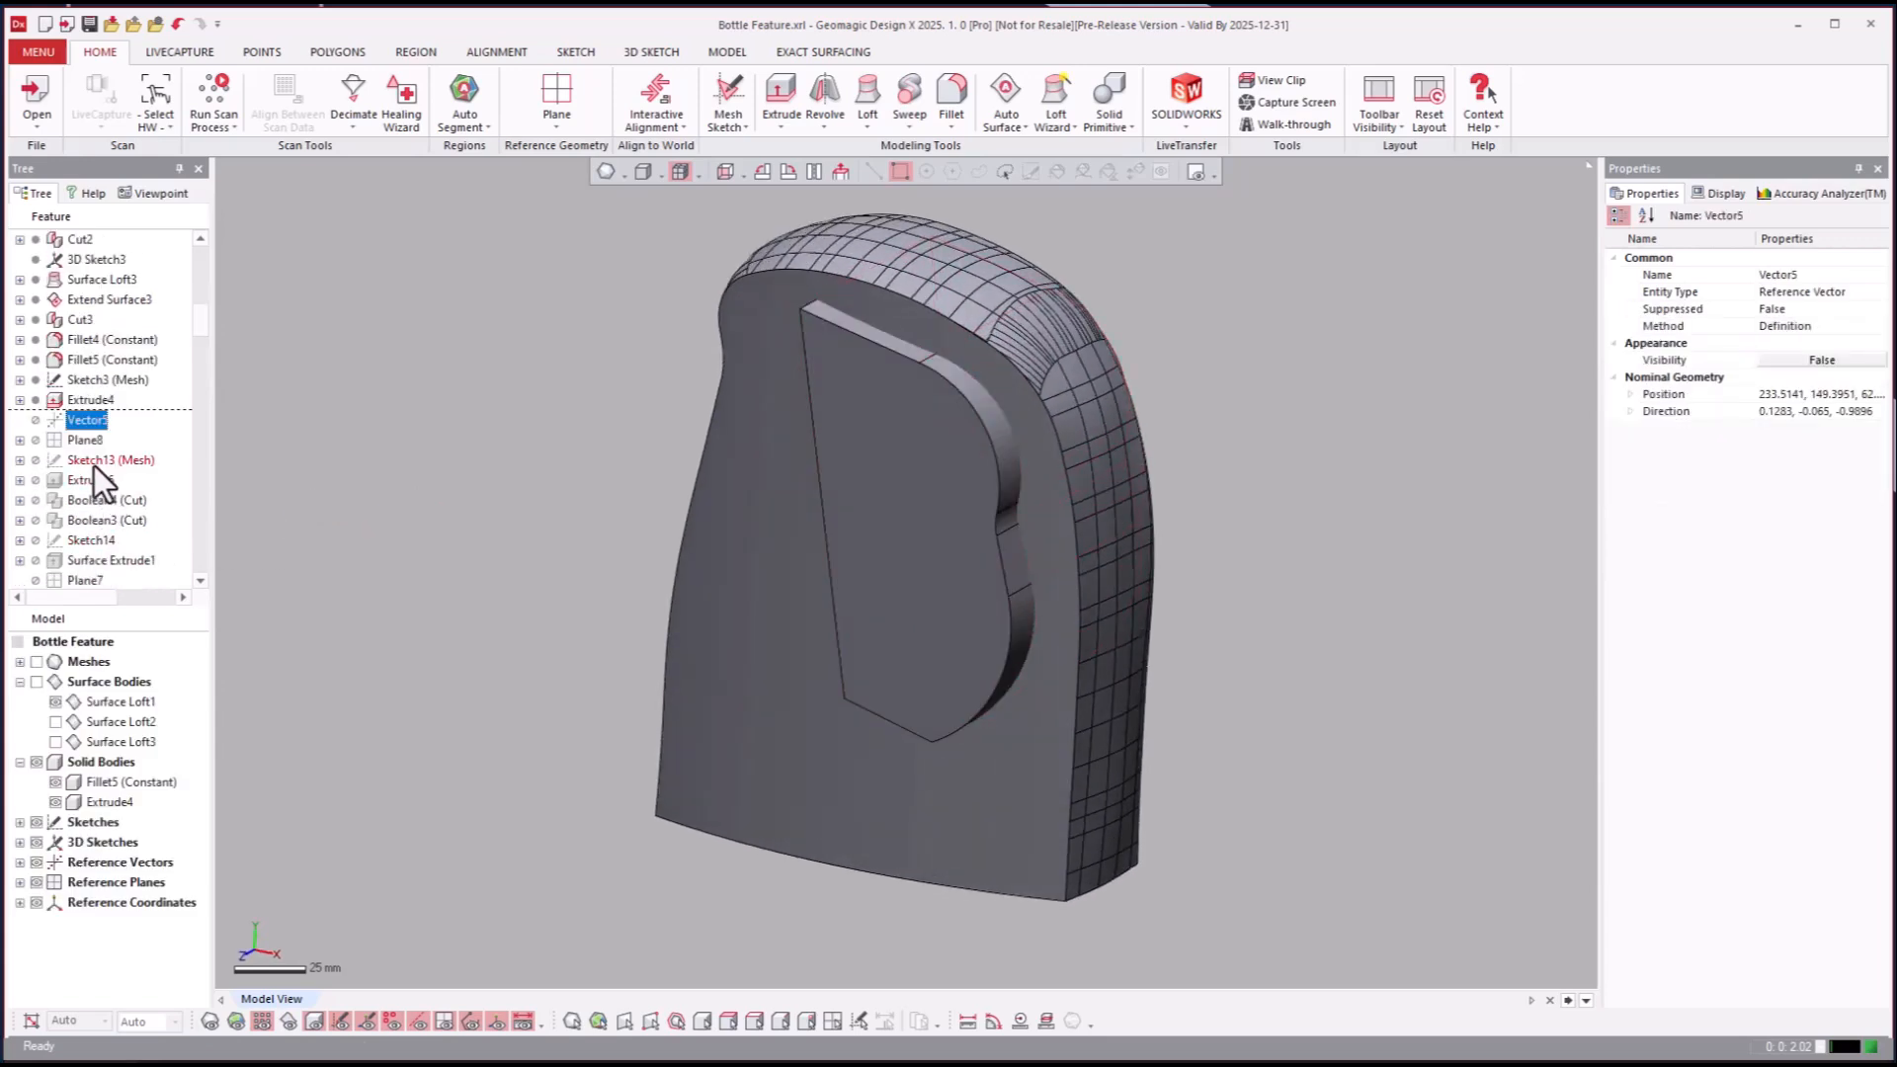
Step: Roll forward through Extrude6 and Boolean3 to Surface Extrude1, cutting the handle opening
right_click(82, 479)
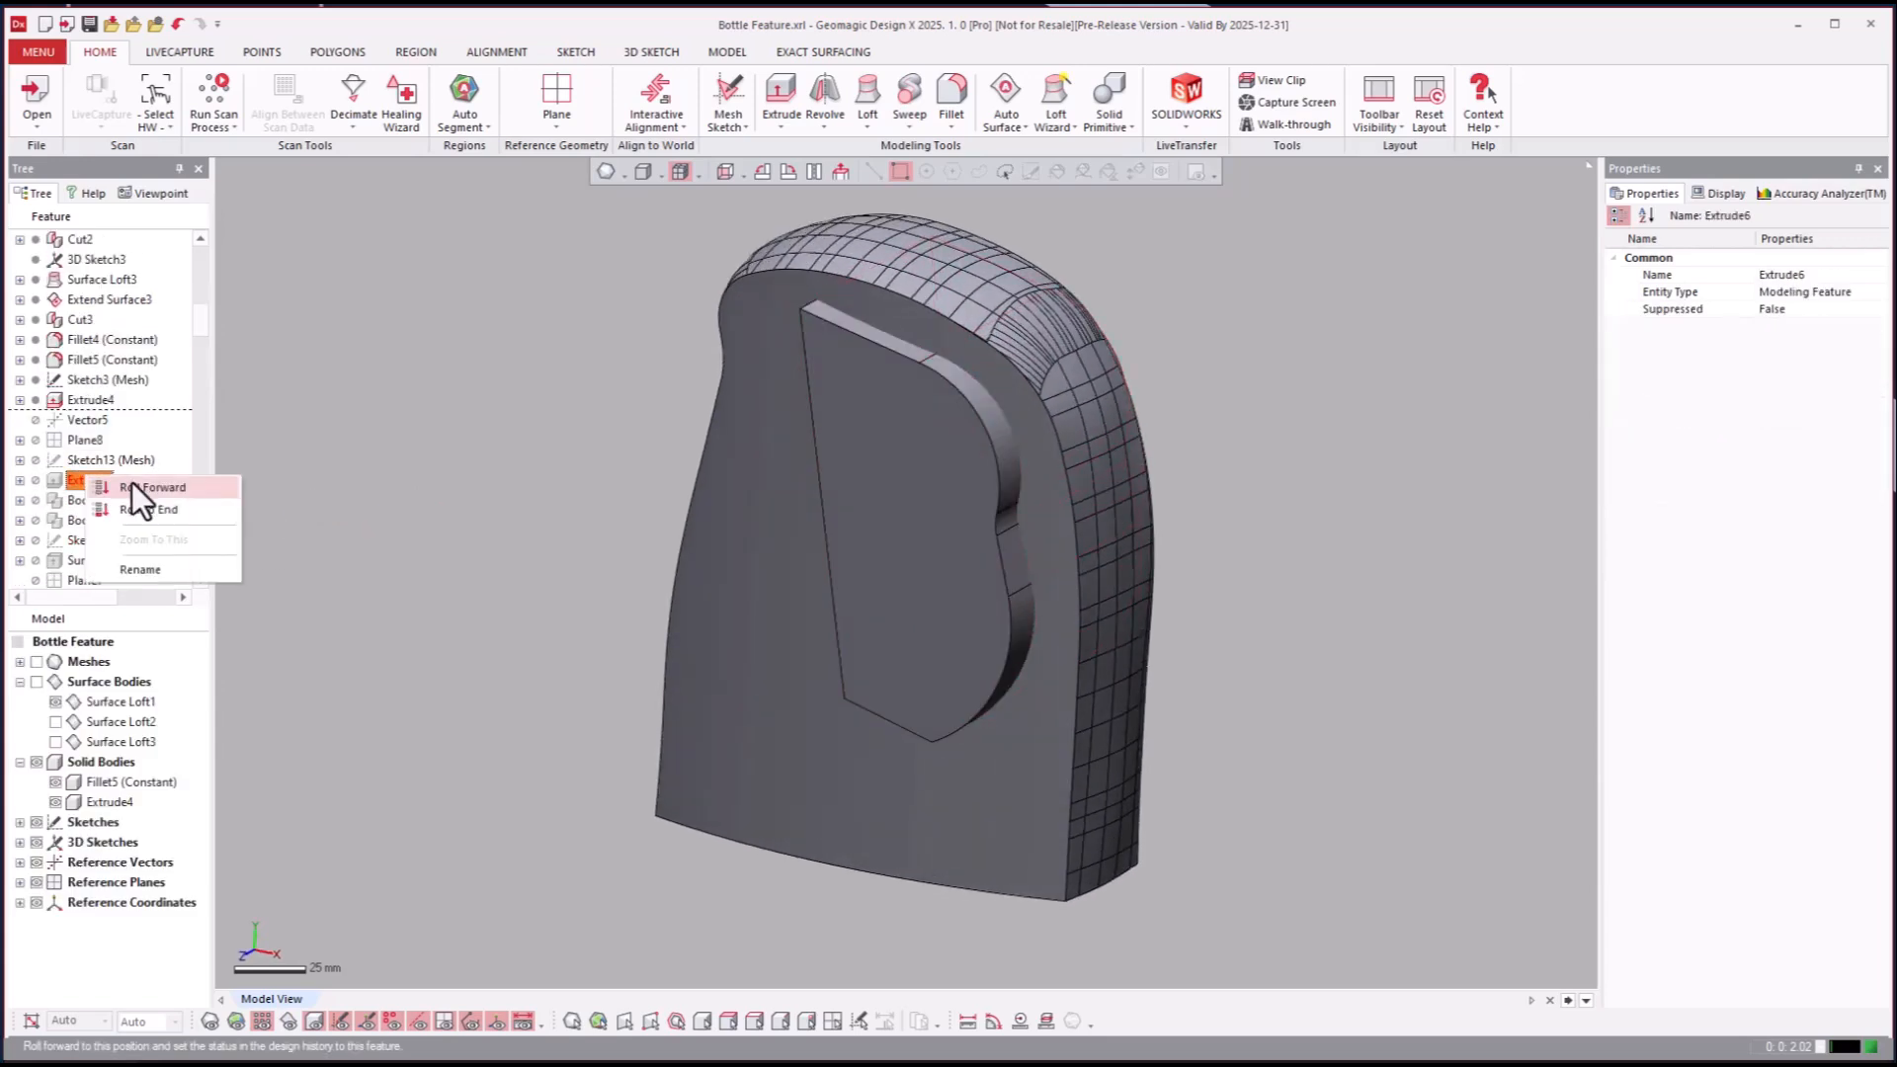
left_click(157, 486)
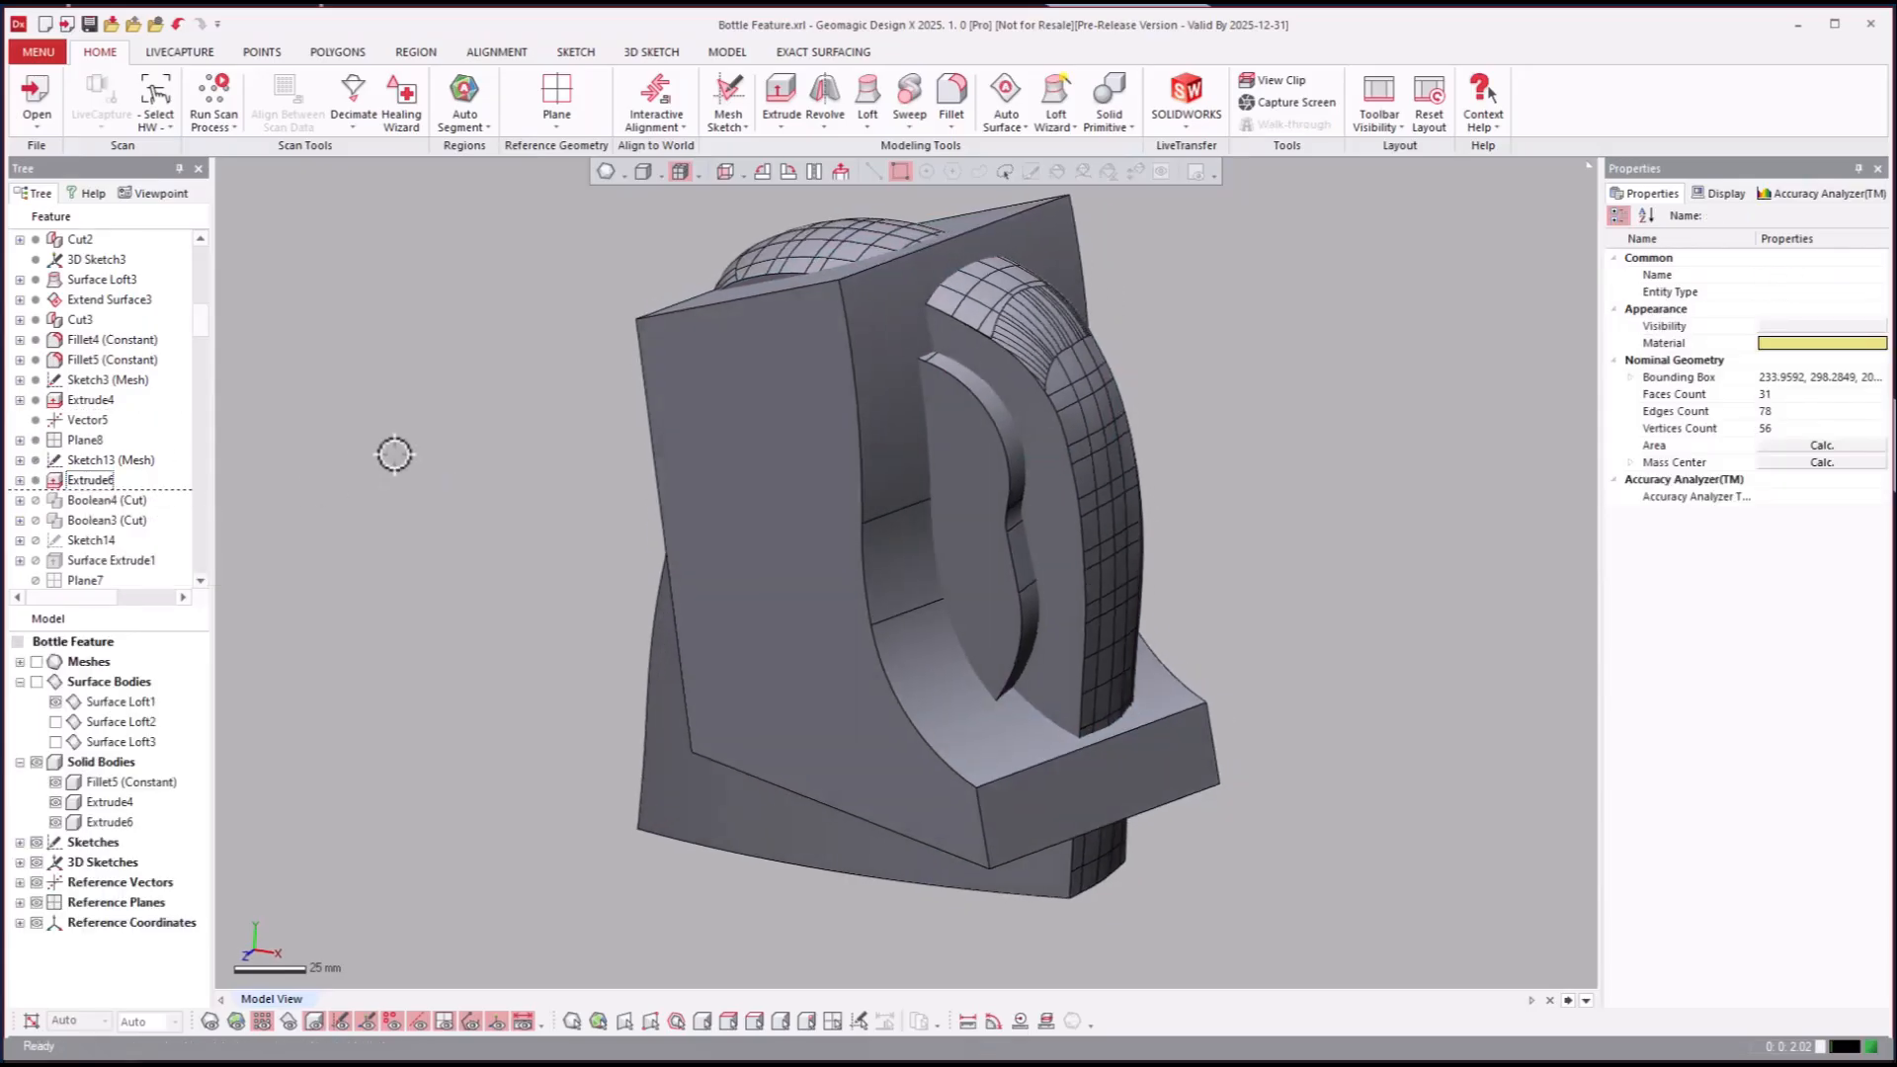
left_click(107, 500)
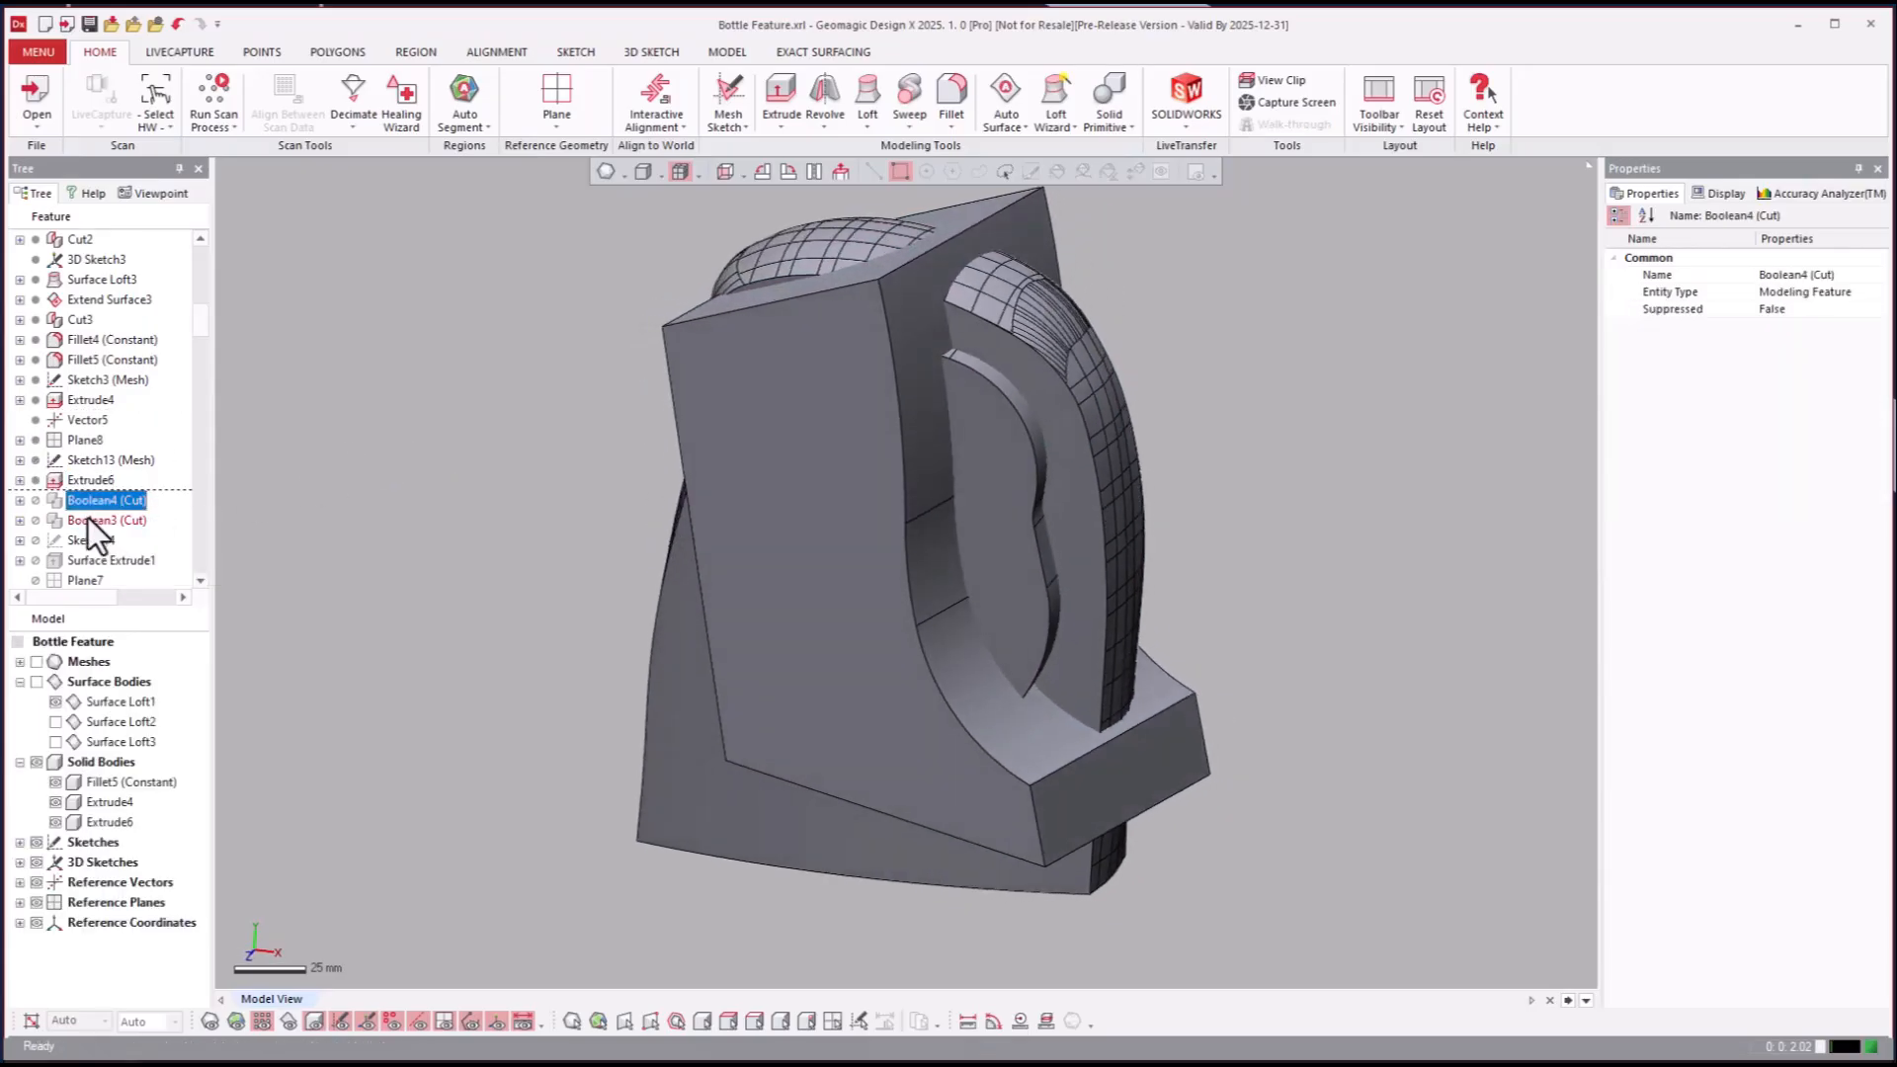
left_click(106, 521)
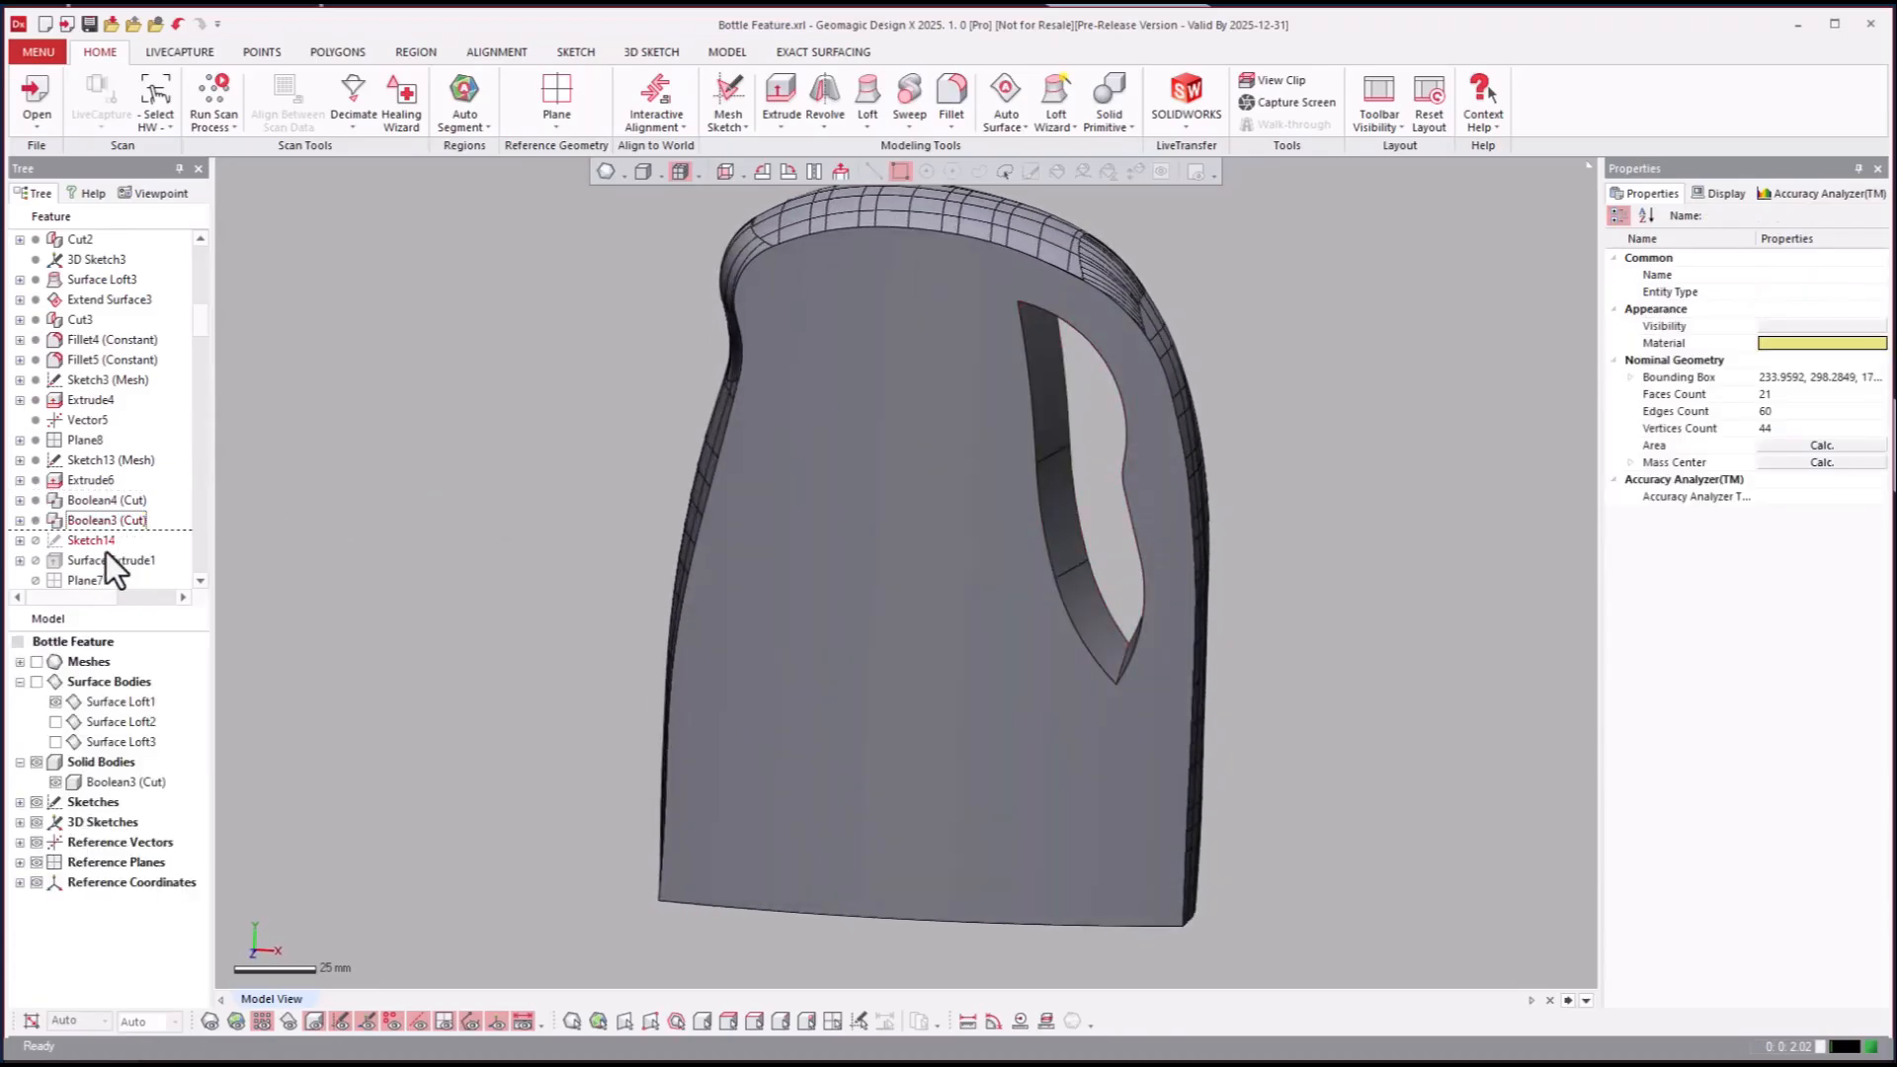
left_click(109, 439)
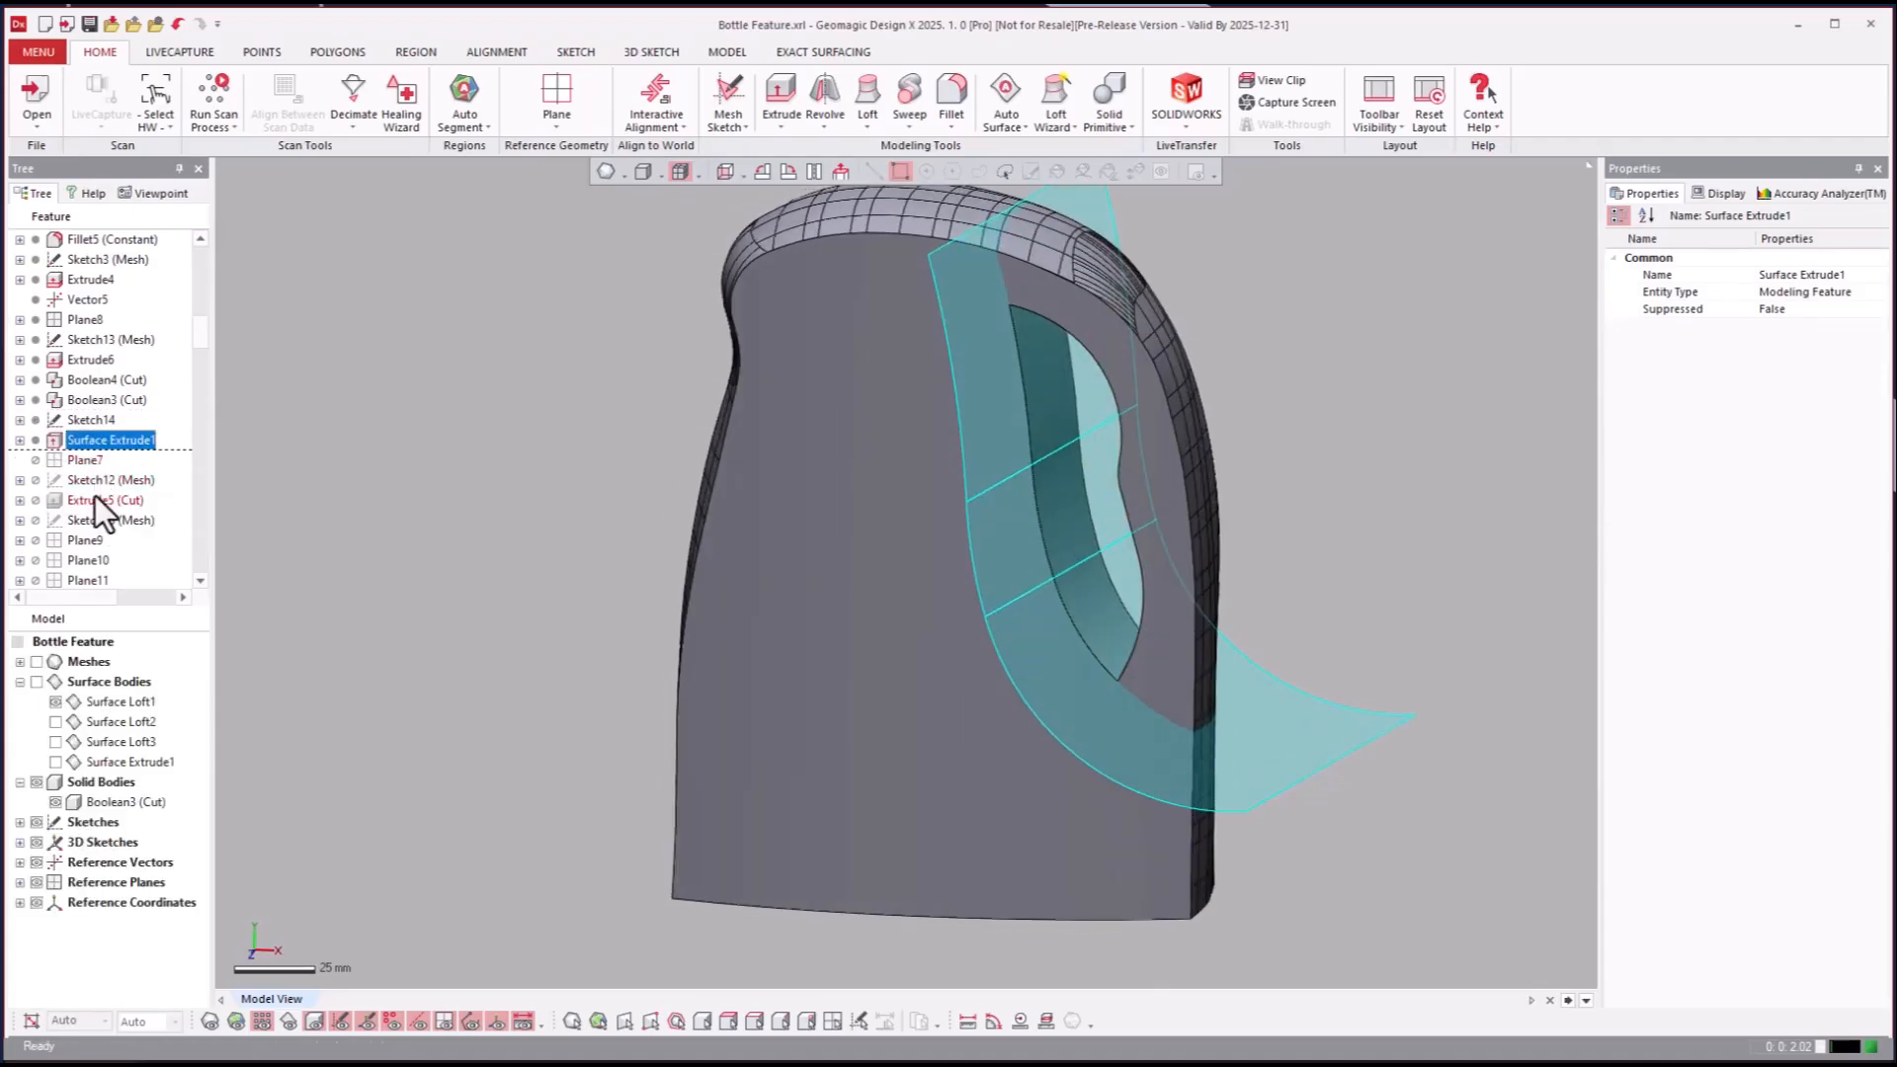
Step: Advance through Sketch12 and Sketch15 (Mesh), Extrude7 and Cut5 to open the handle
right_click(109, 479)
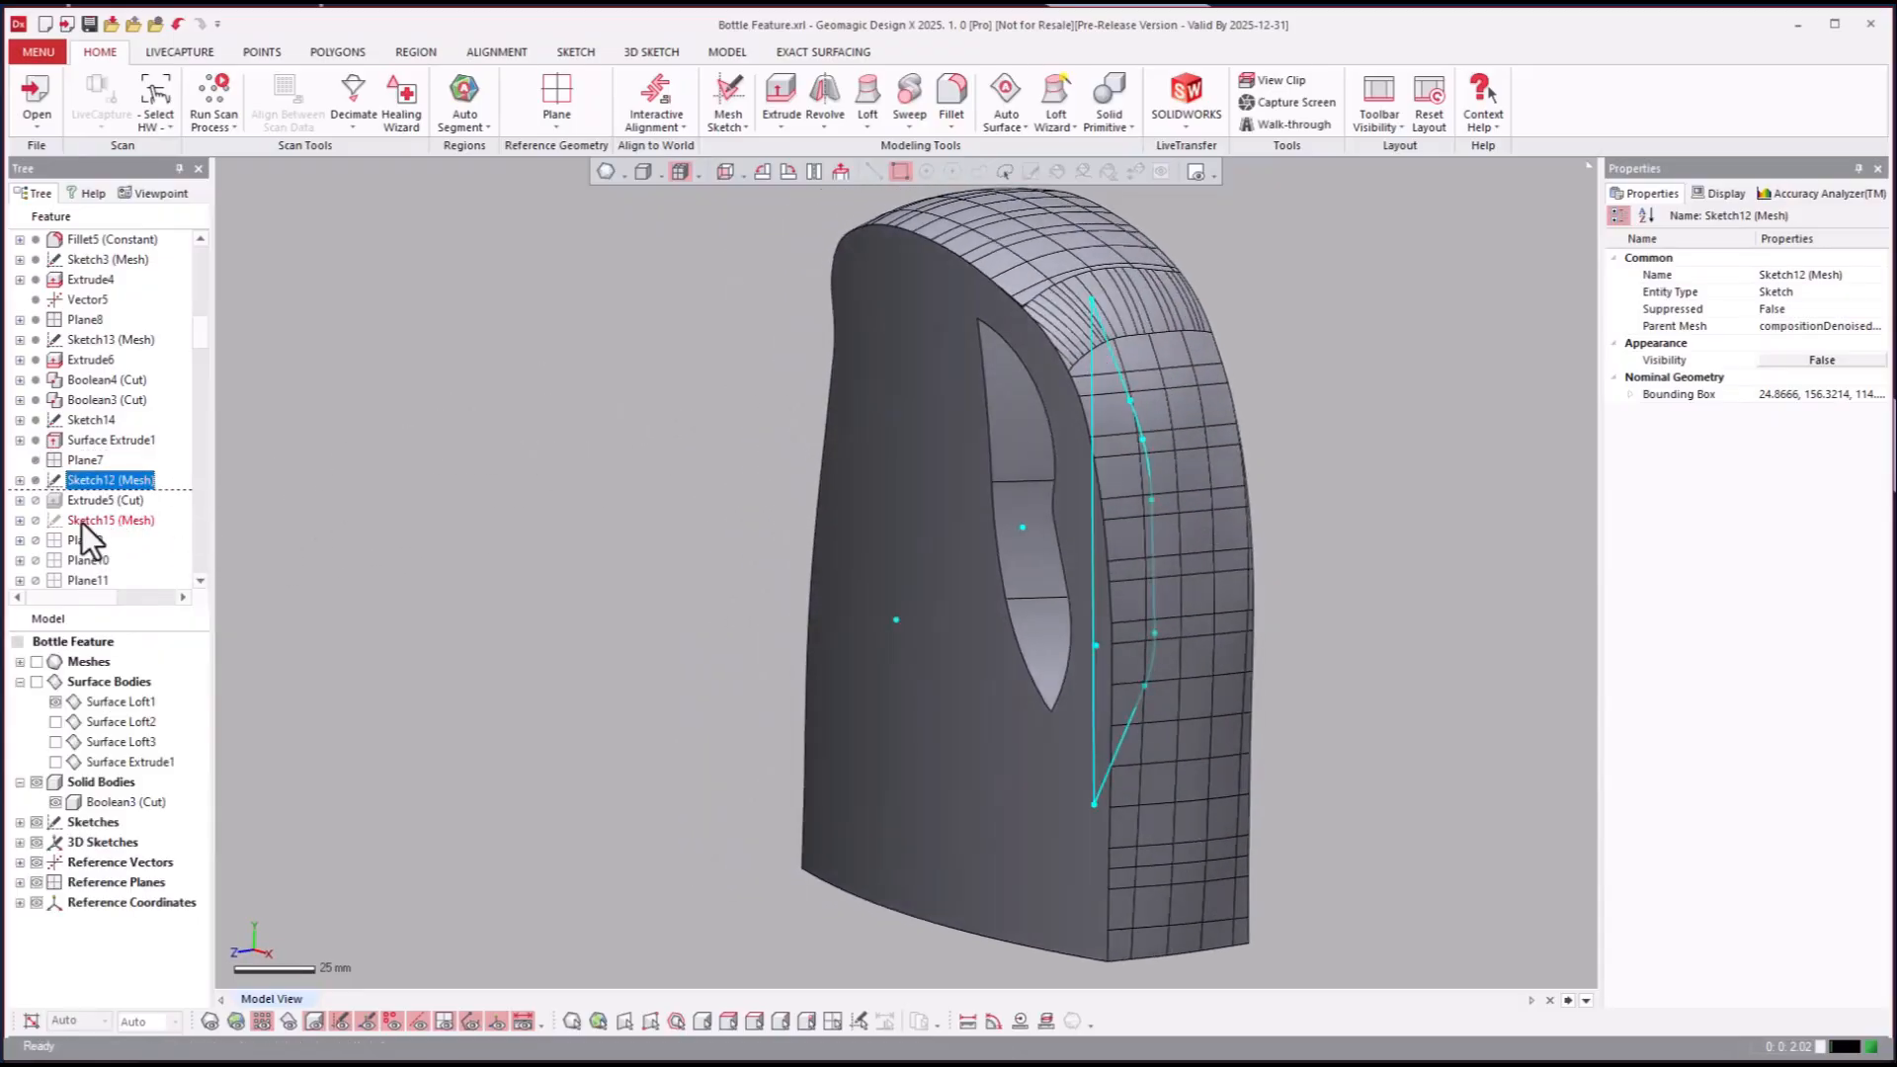
right_click(110, 518)
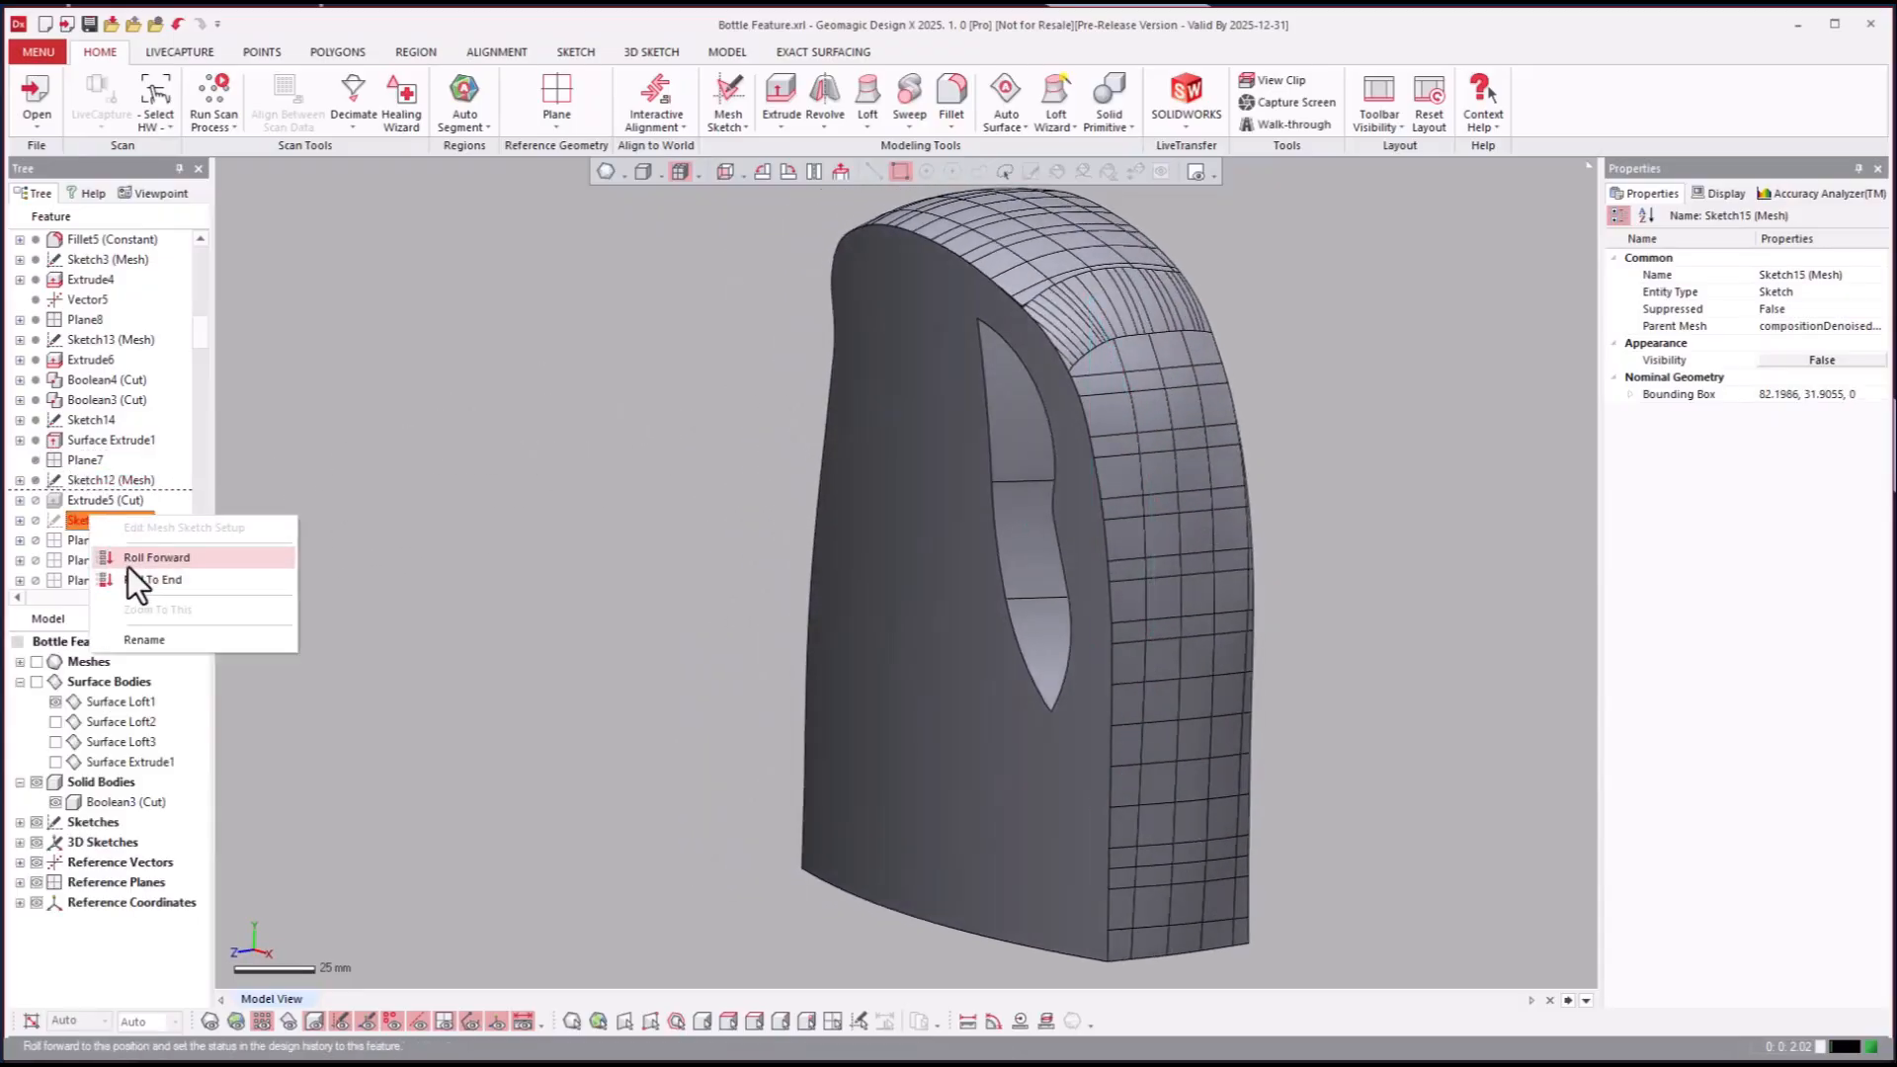
left_click(156, 557)
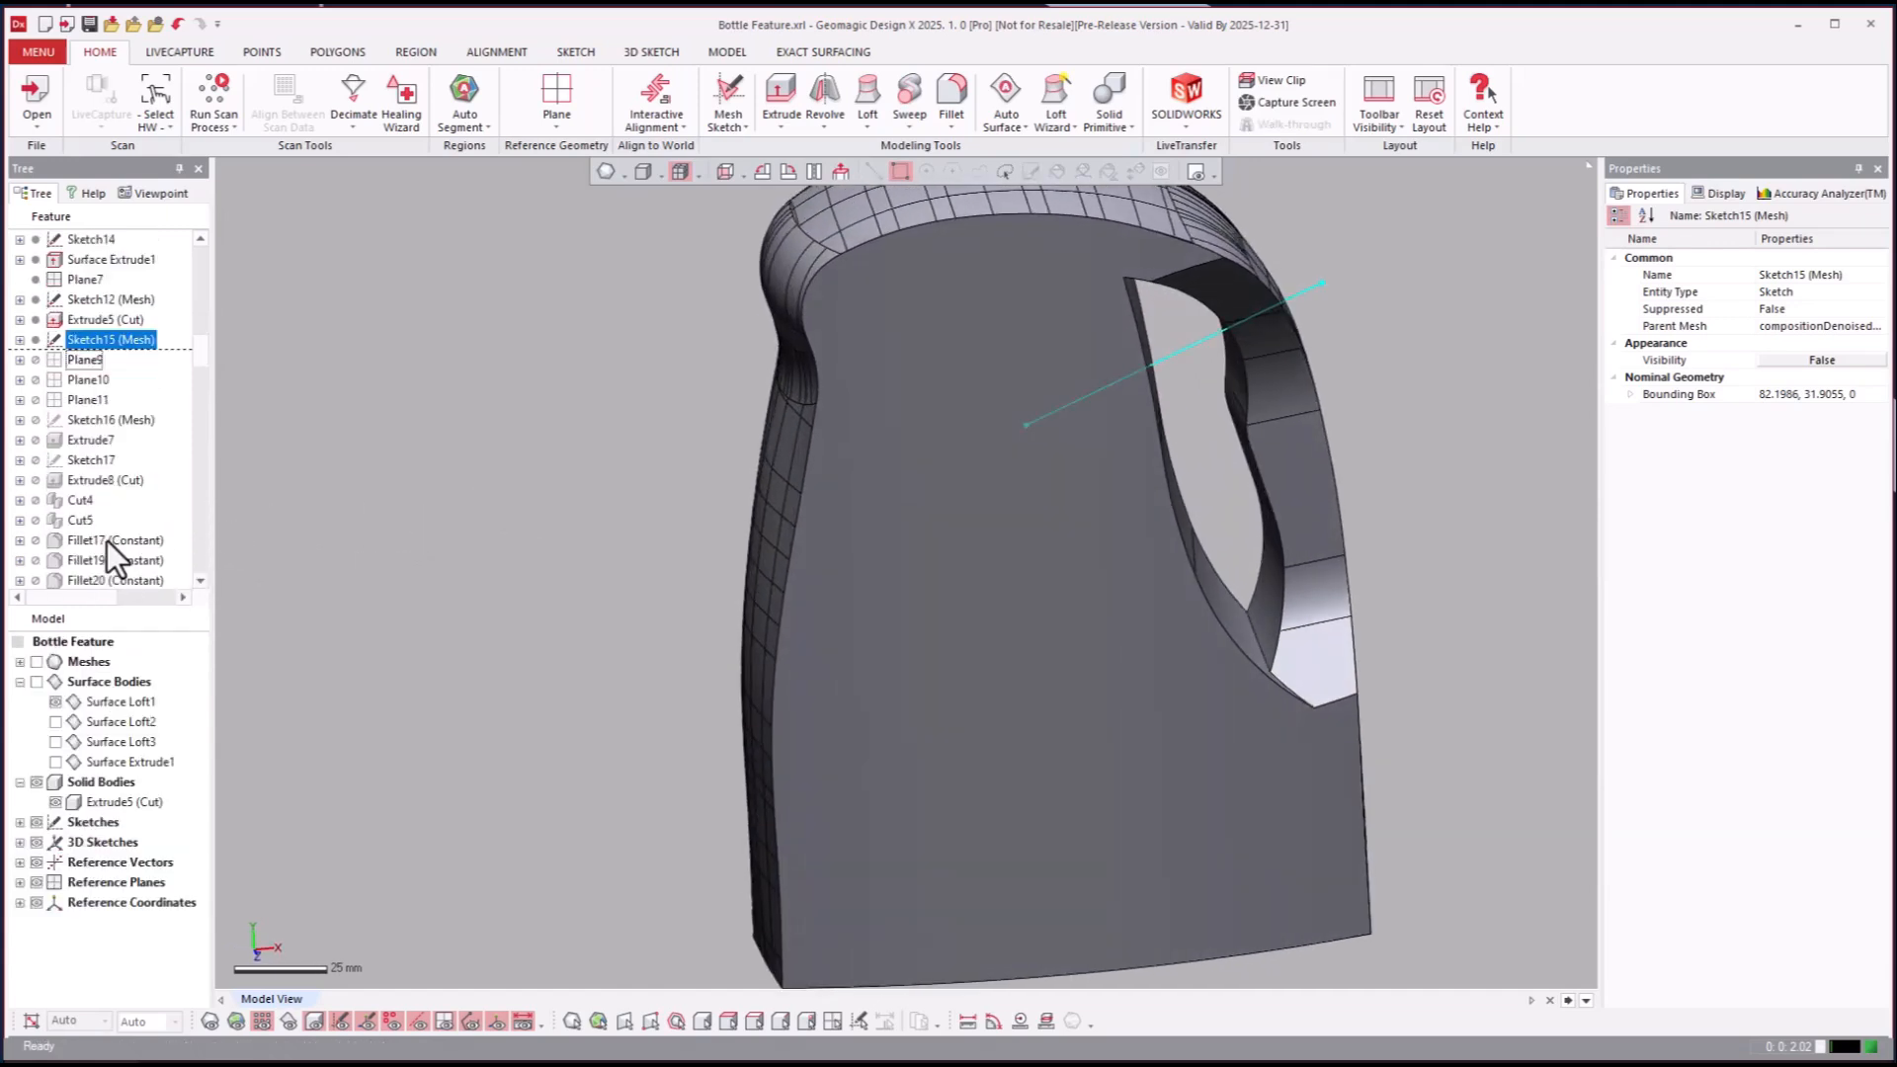
left_click(91, 380)
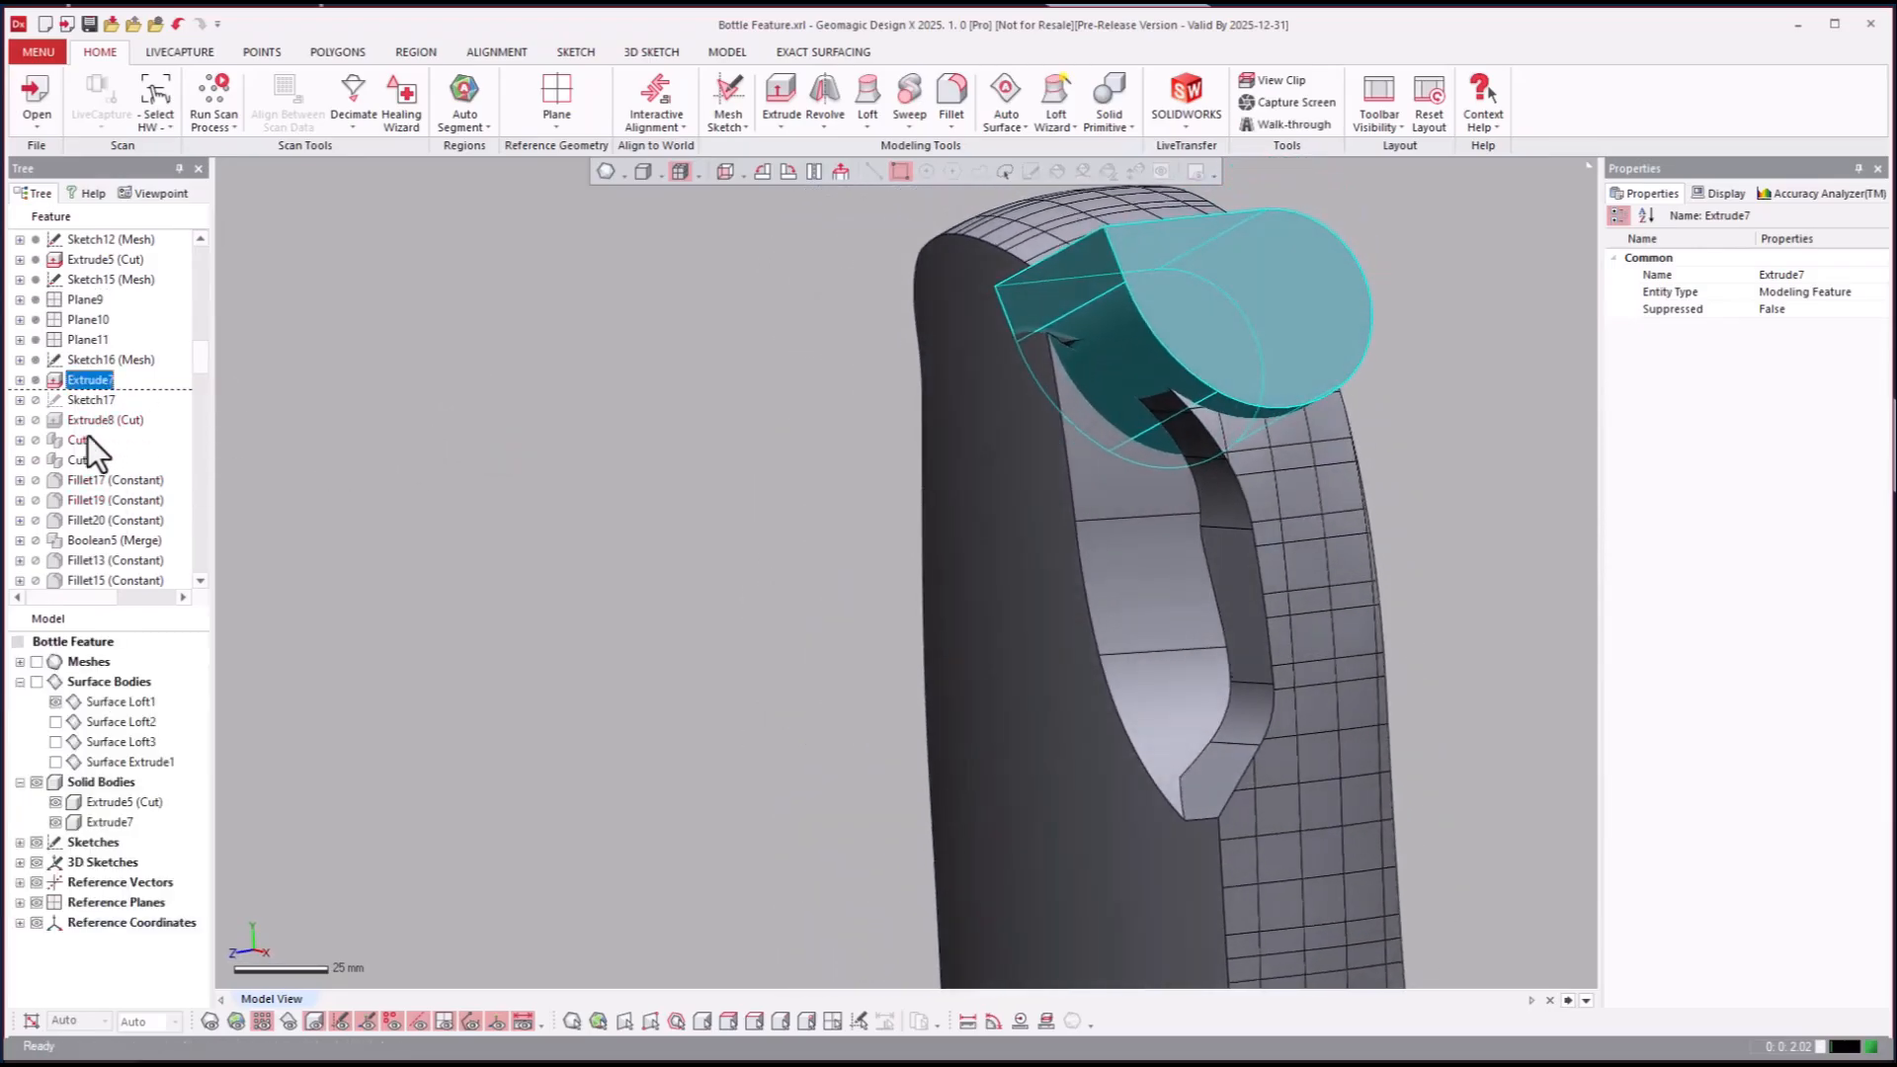
left_click(80, 458)
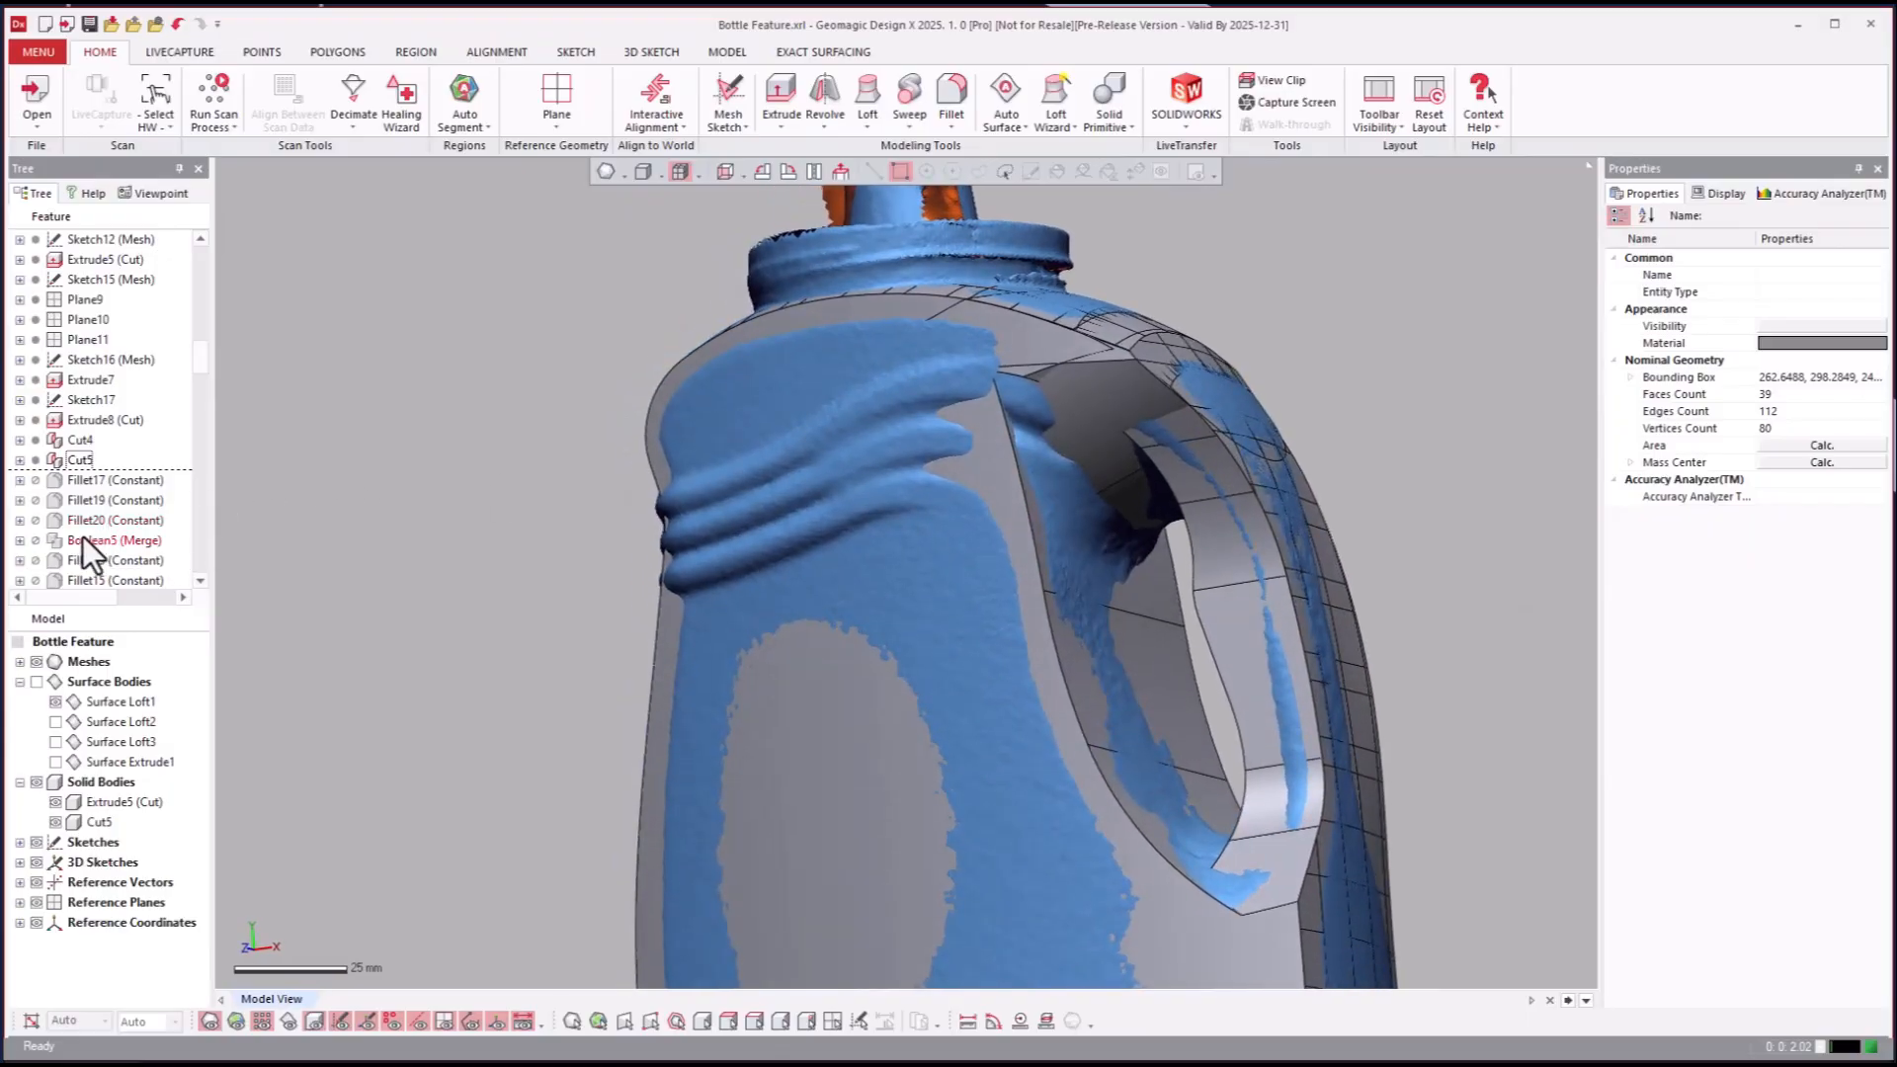
Step: Roll forward through Boolean5, Fillet13 and Fillet22 (Variable) to Extrude10's base block
left_click(114, 539)
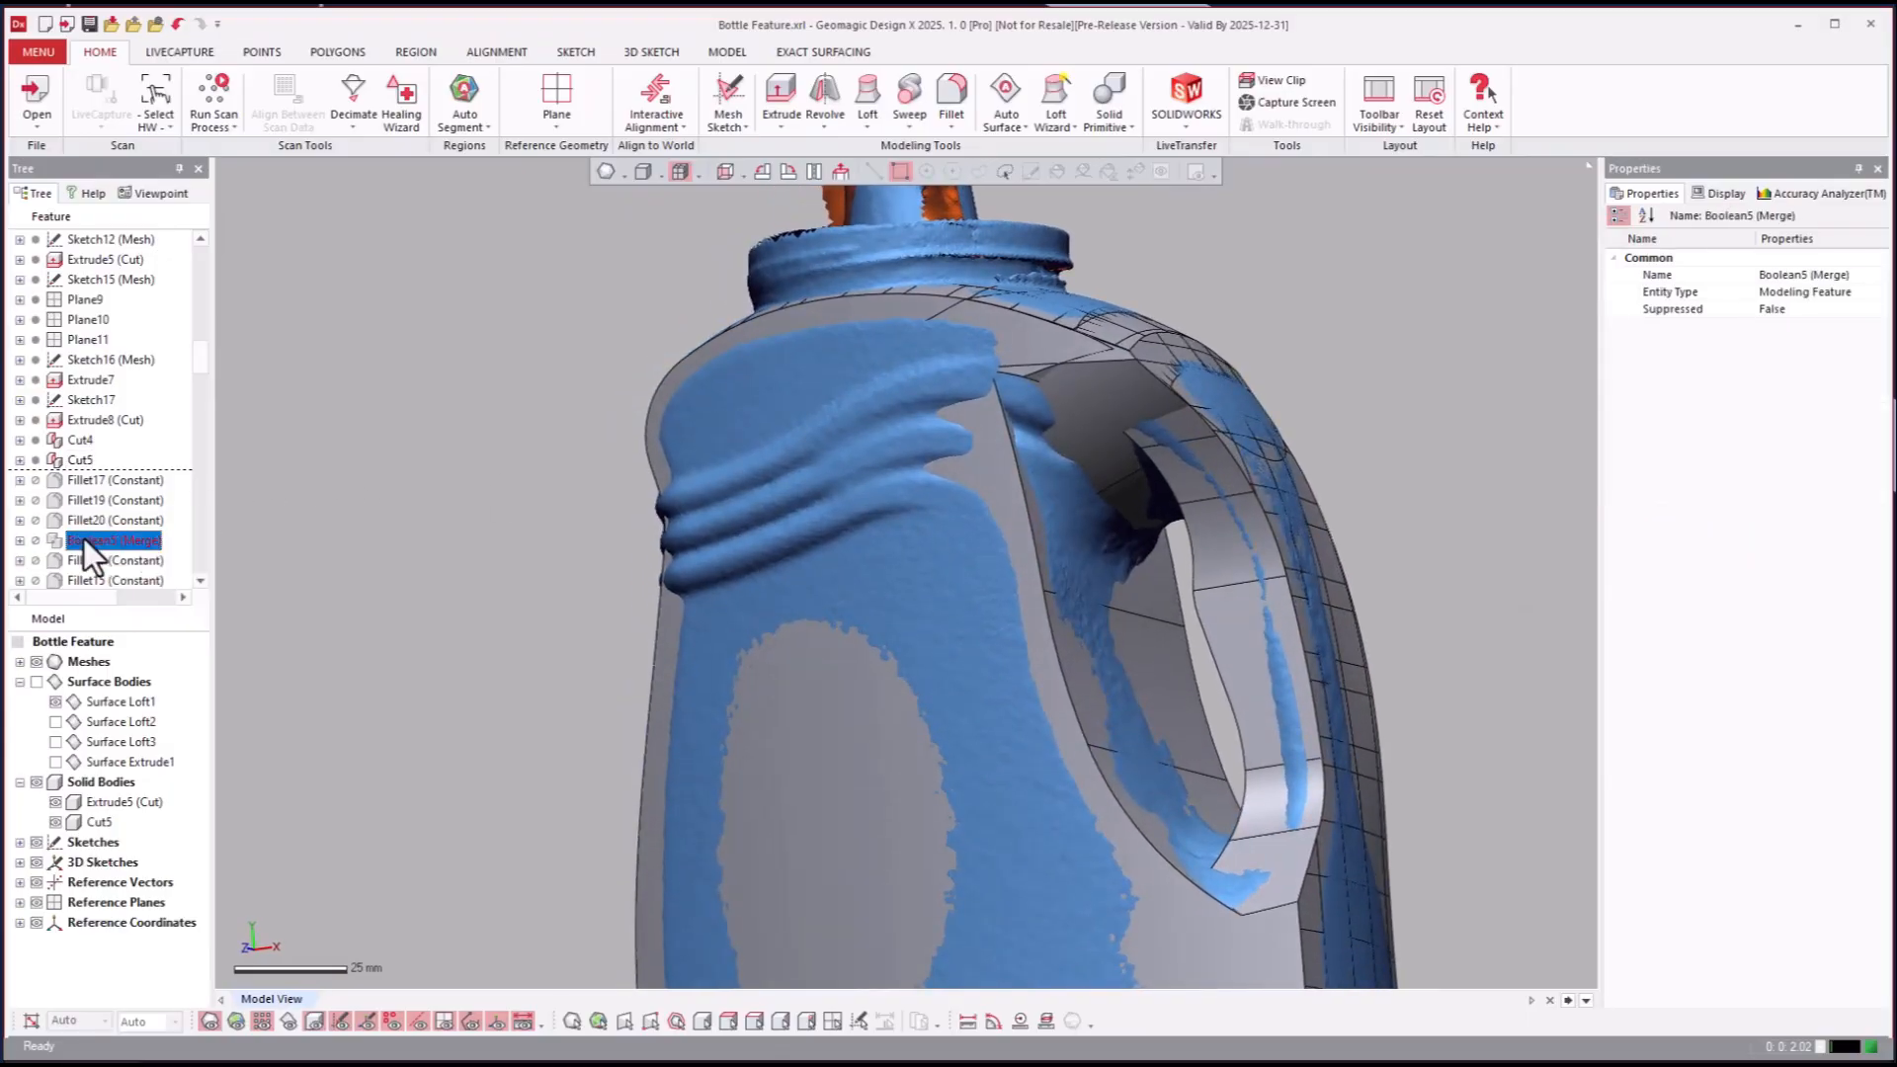
right_click(112, 539)
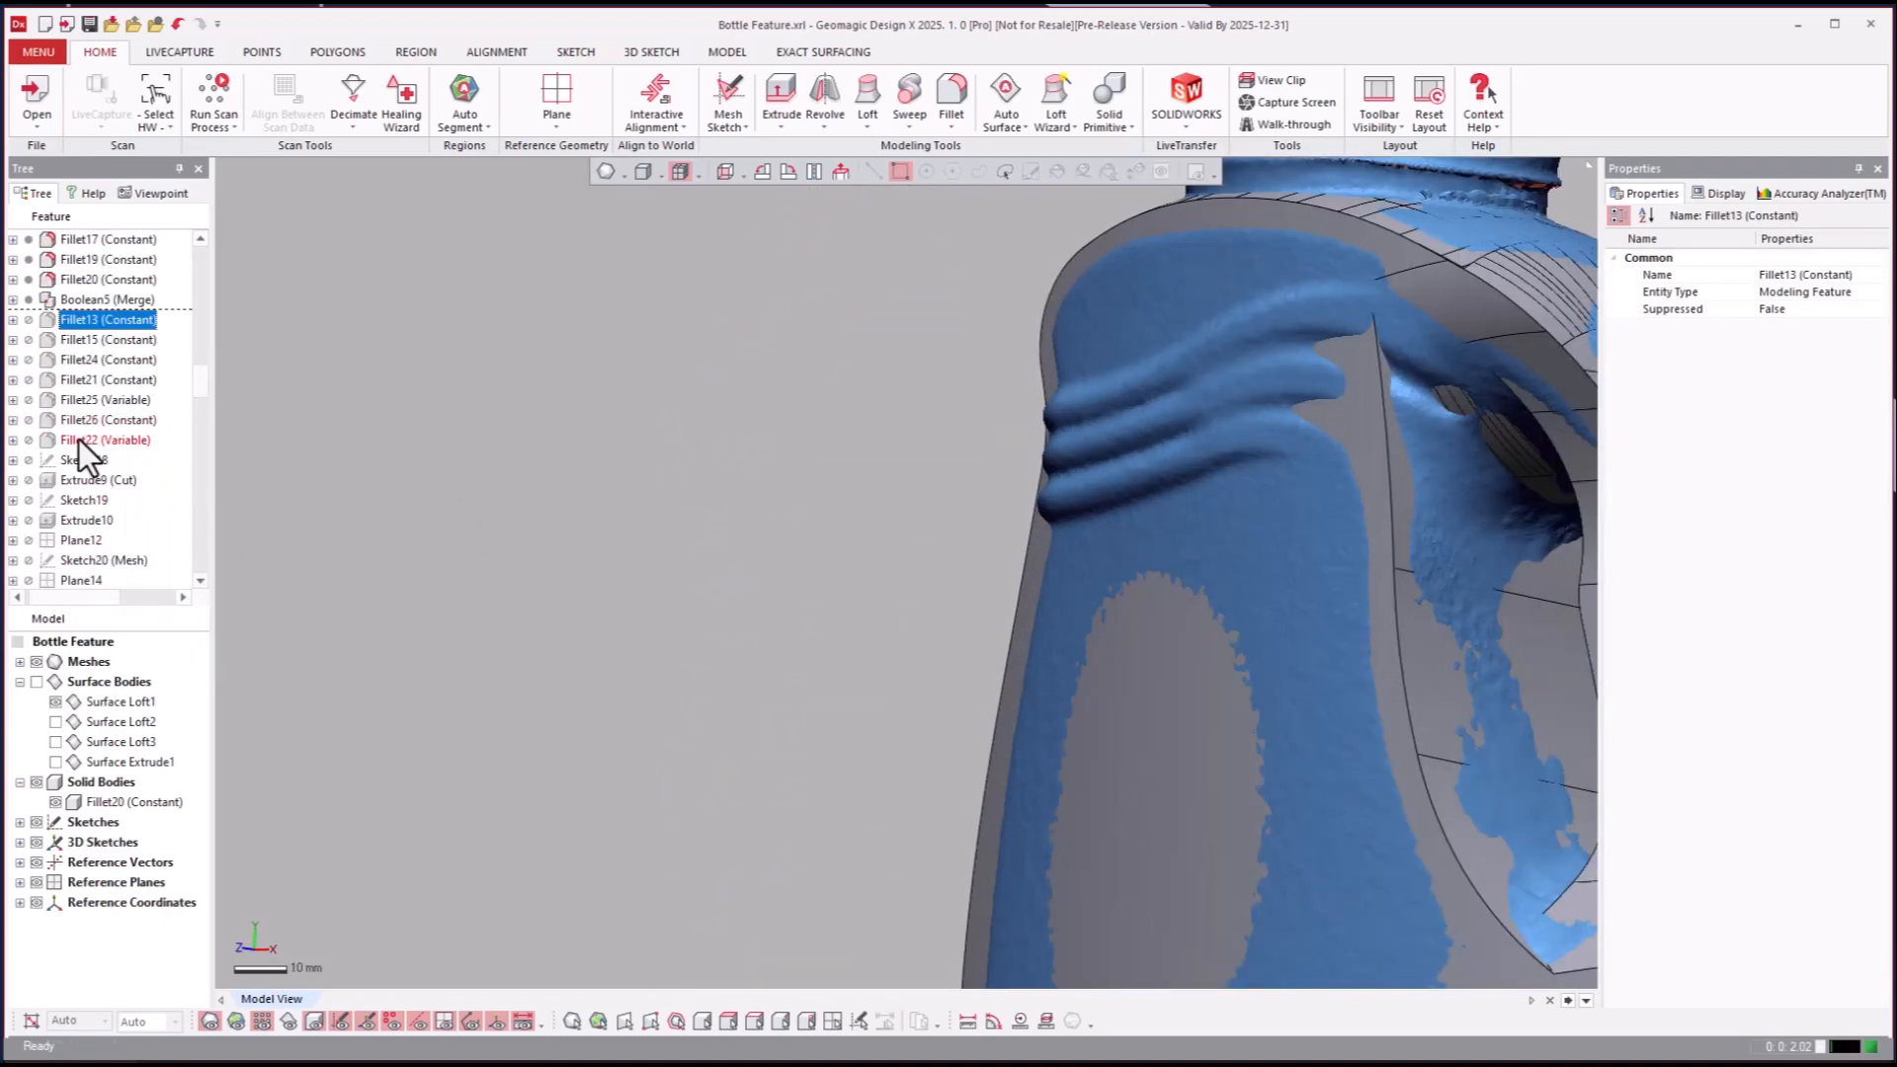
left_click(103, 438)
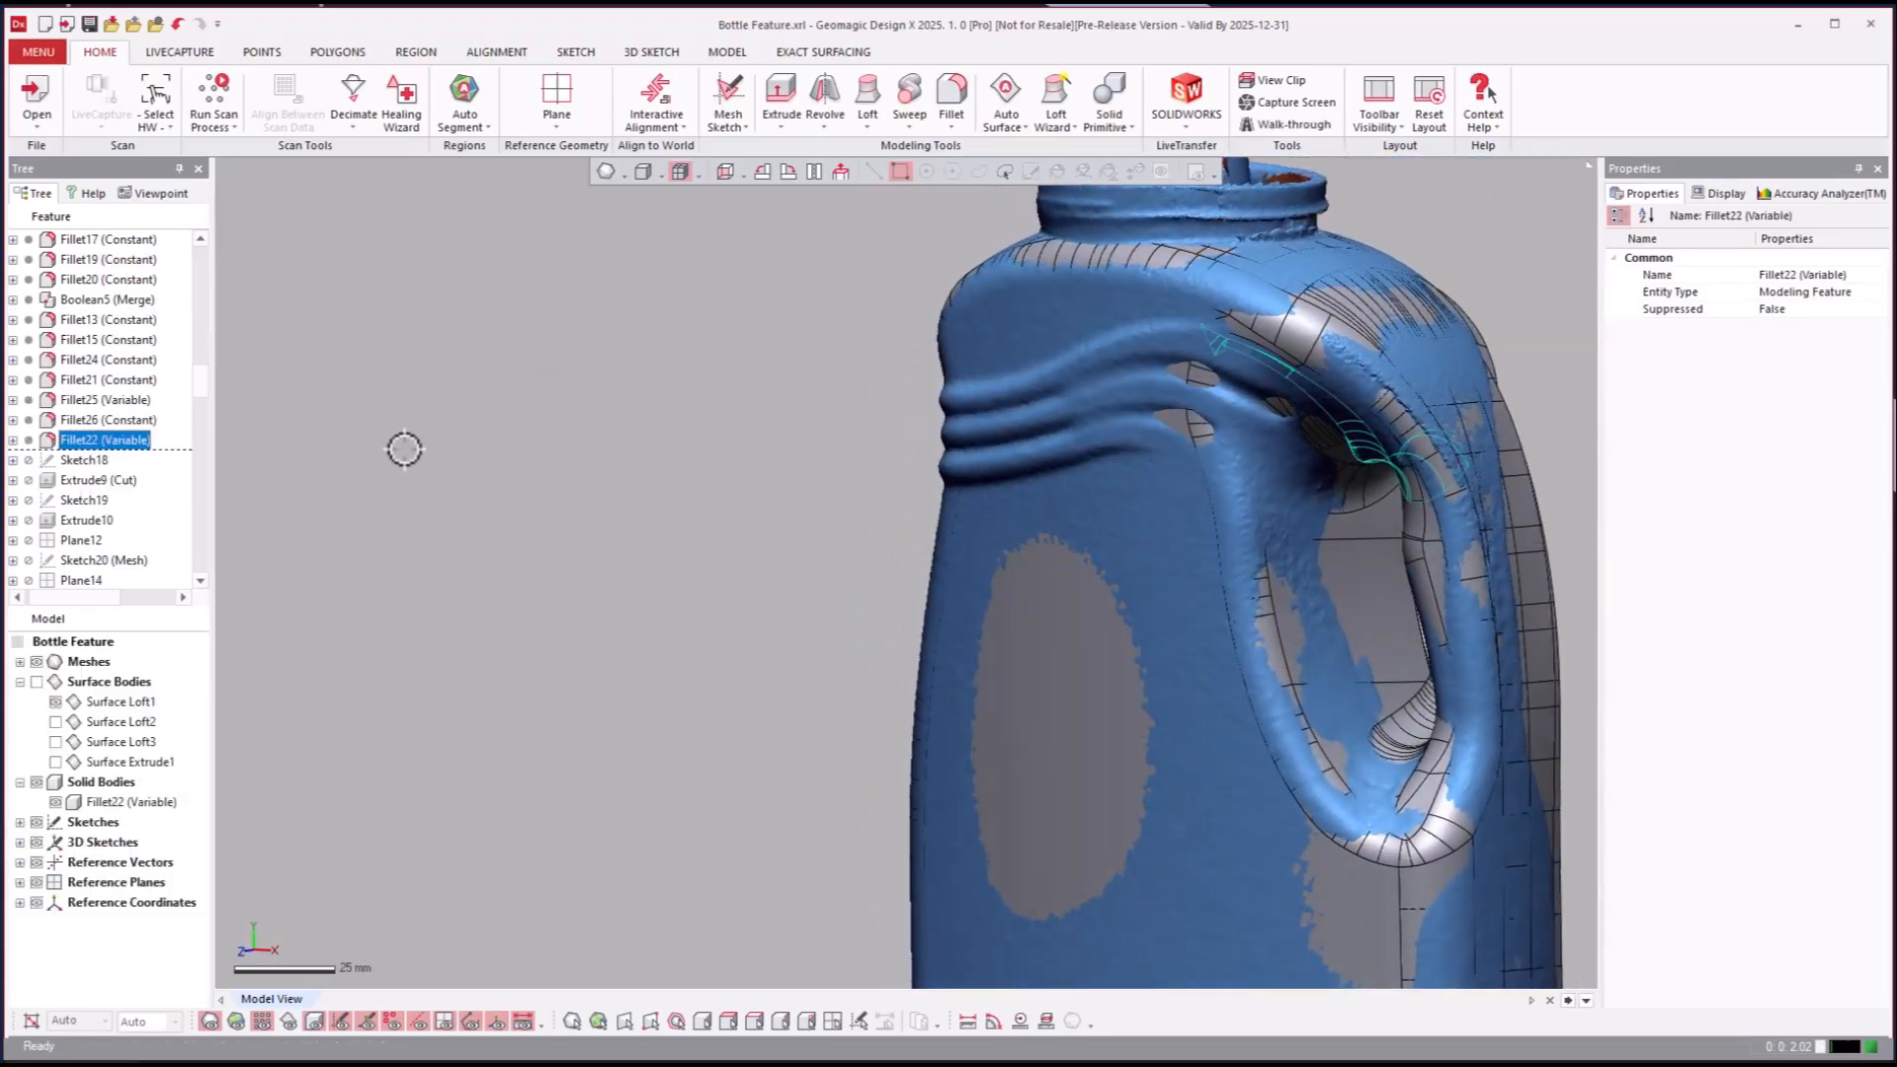
left_click(86, 519)
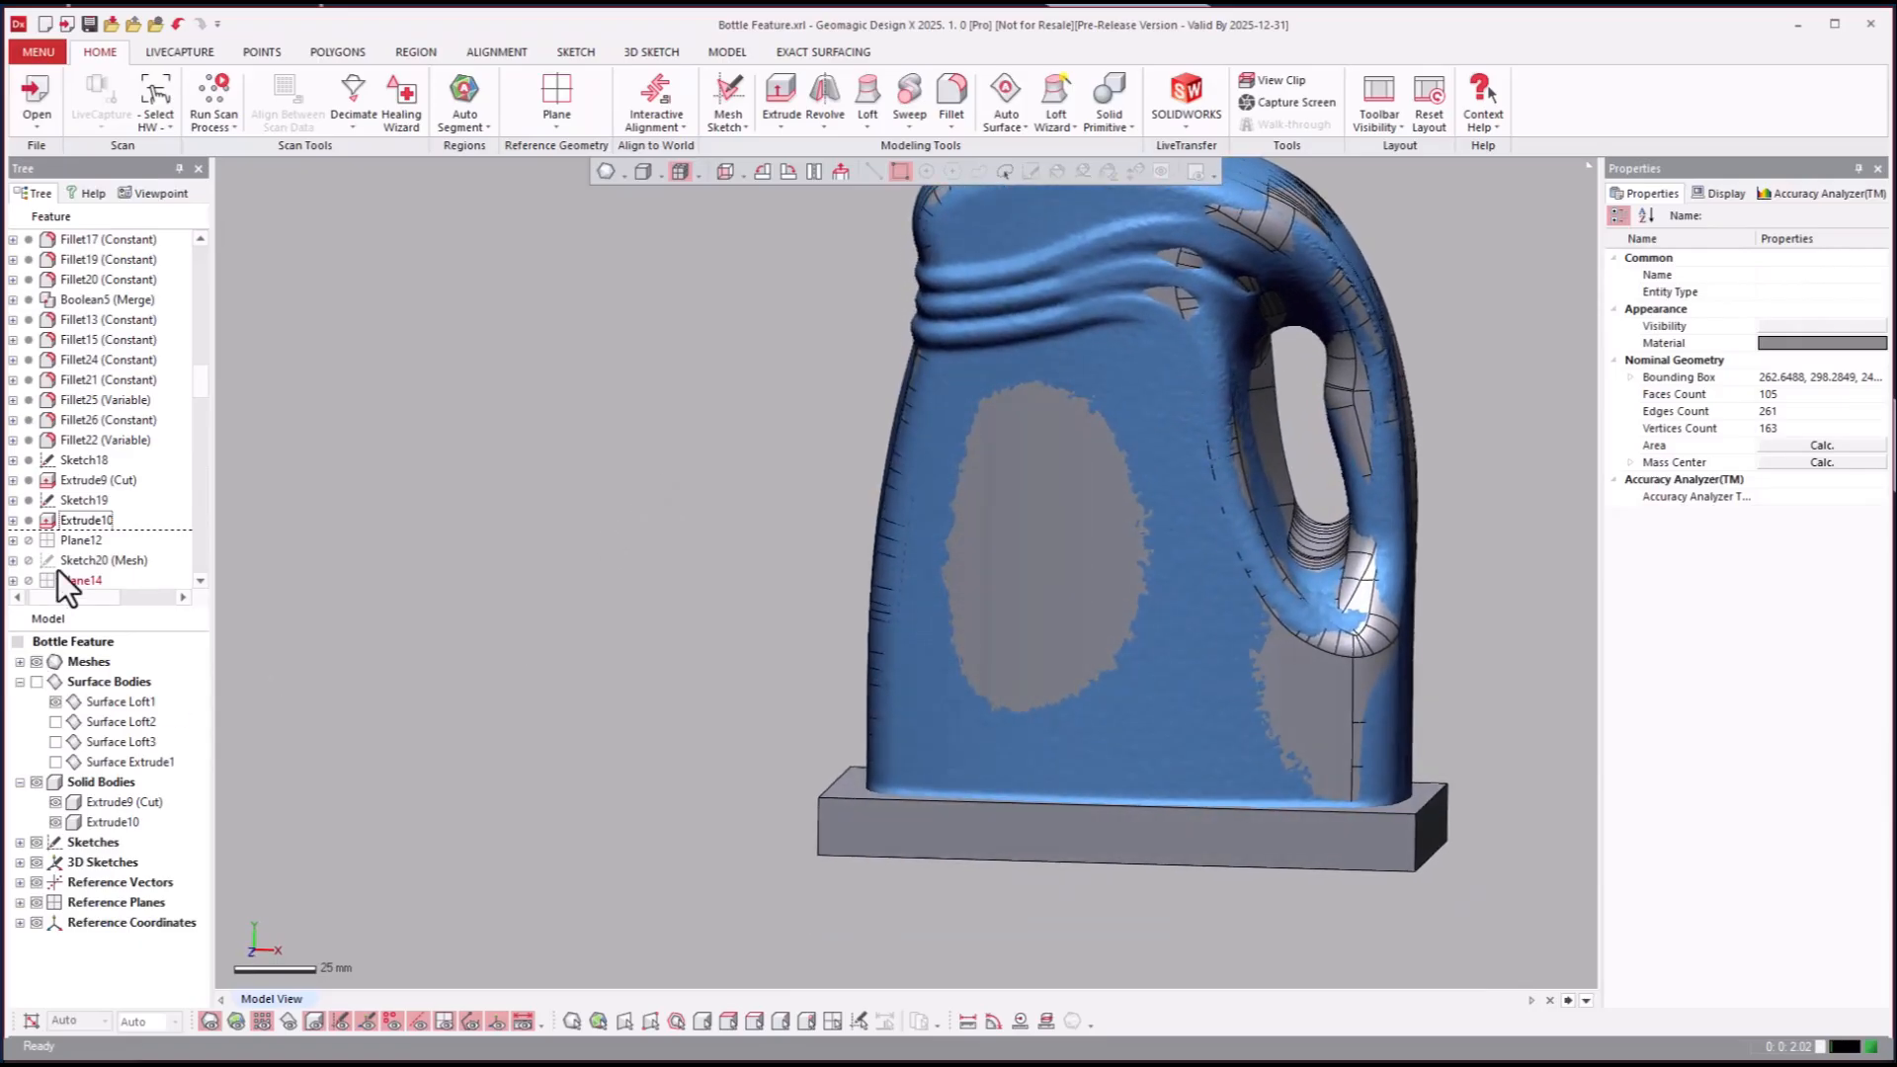
Step: Roll the history forward through the Sweep1 cut and select Sweep2
left_click(81, 419)
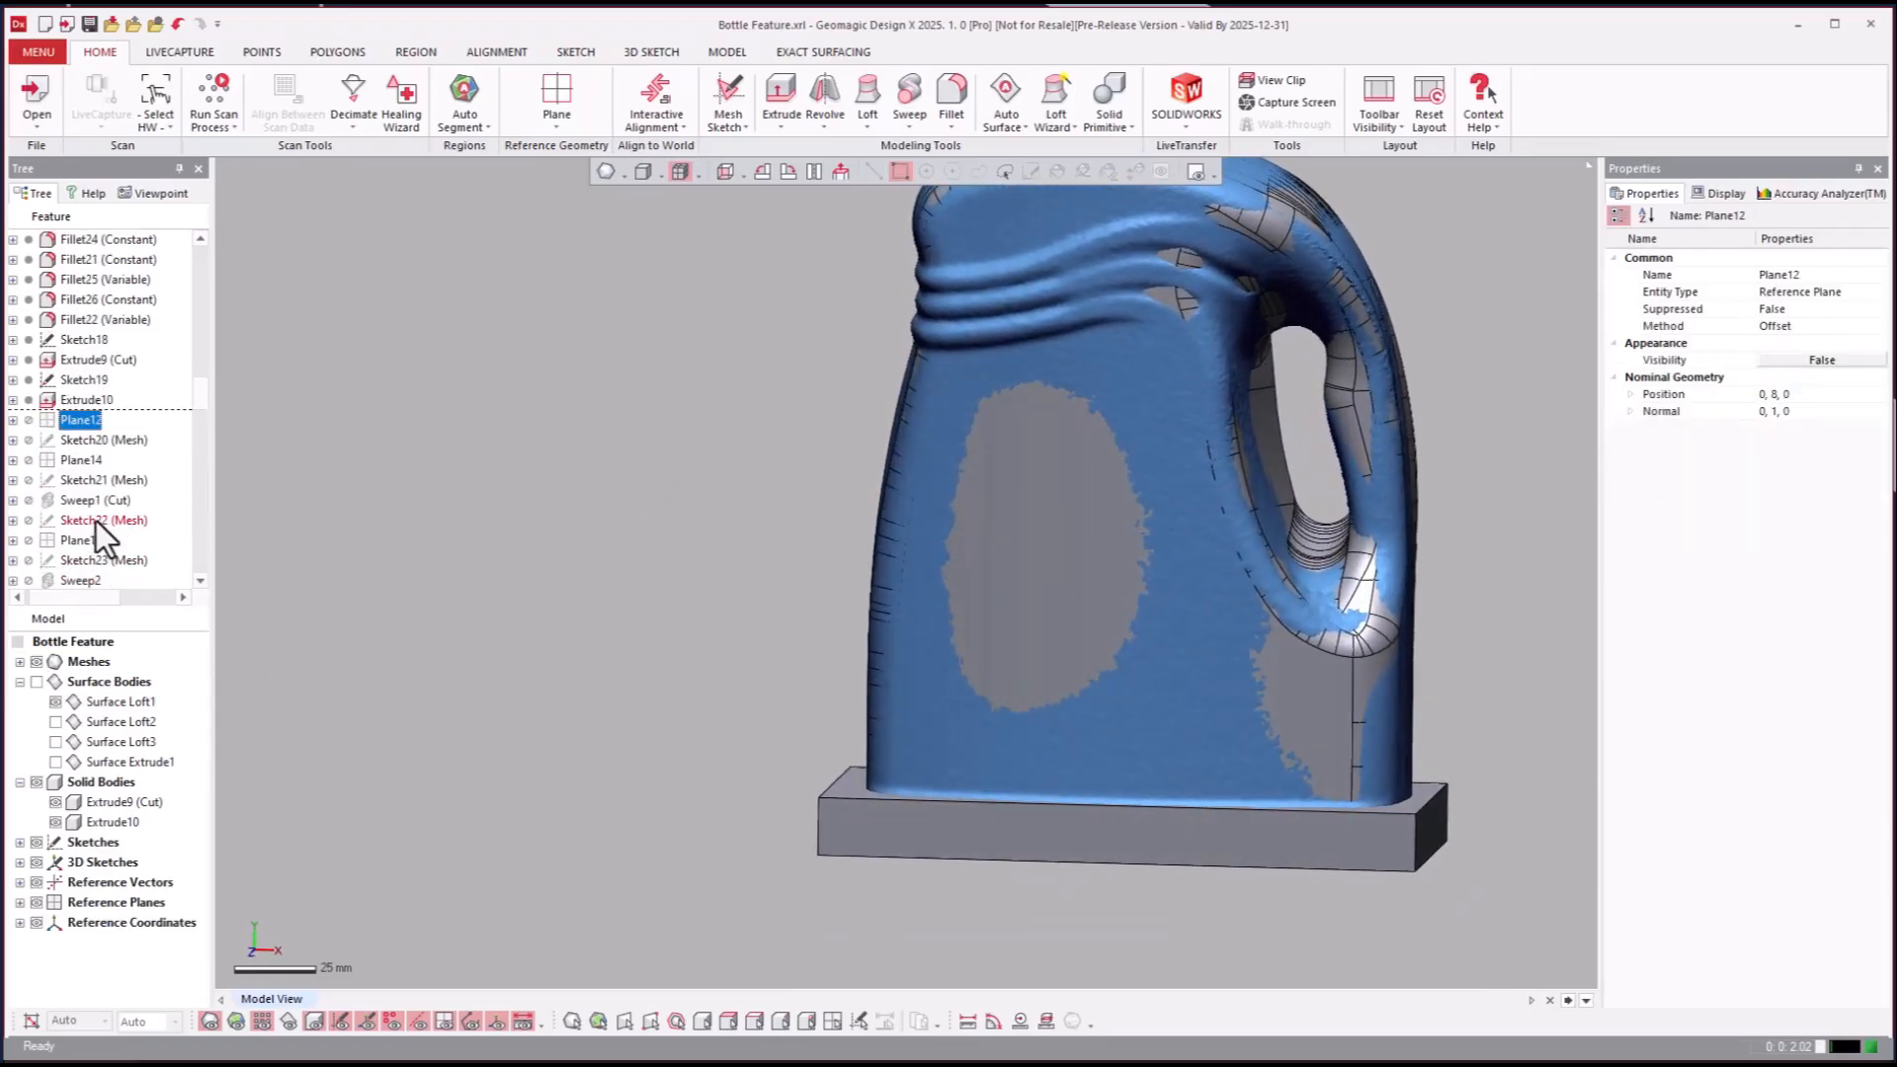
right_click(81, 439)
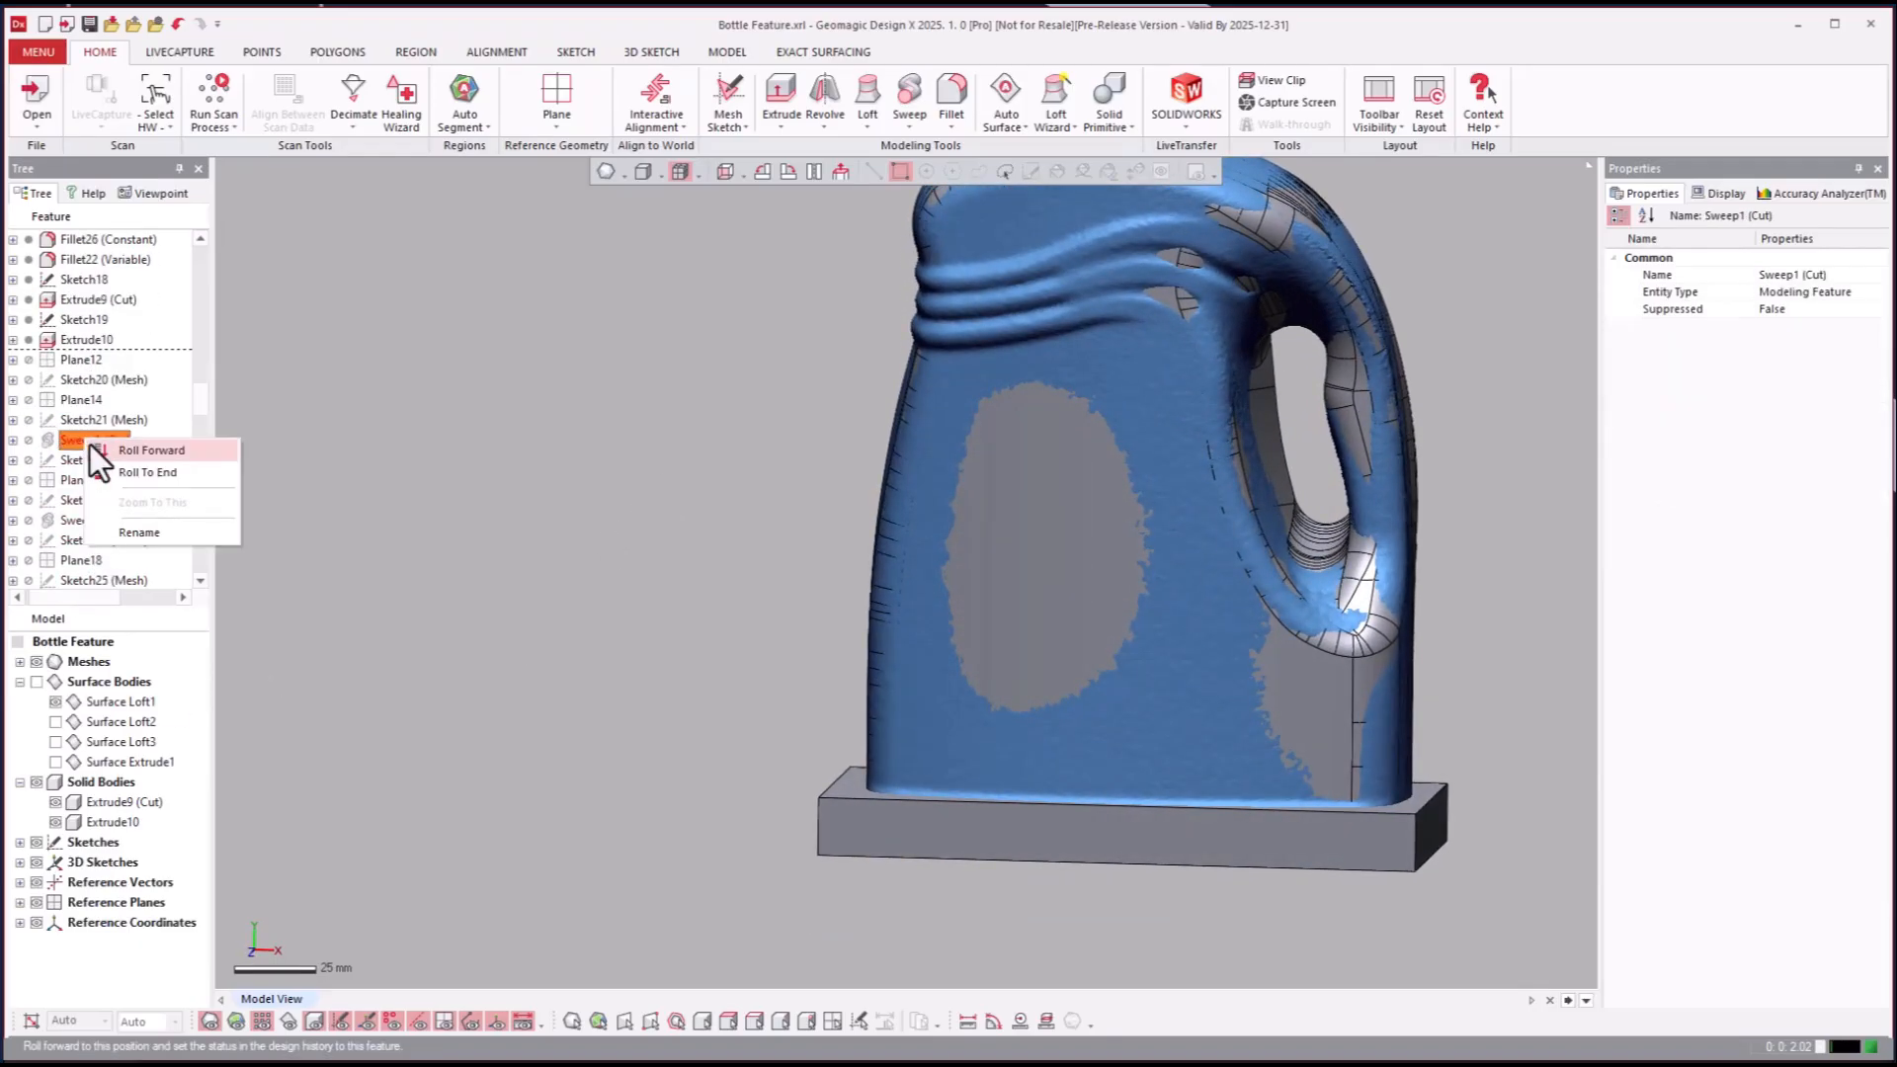
left_click(152, 450)
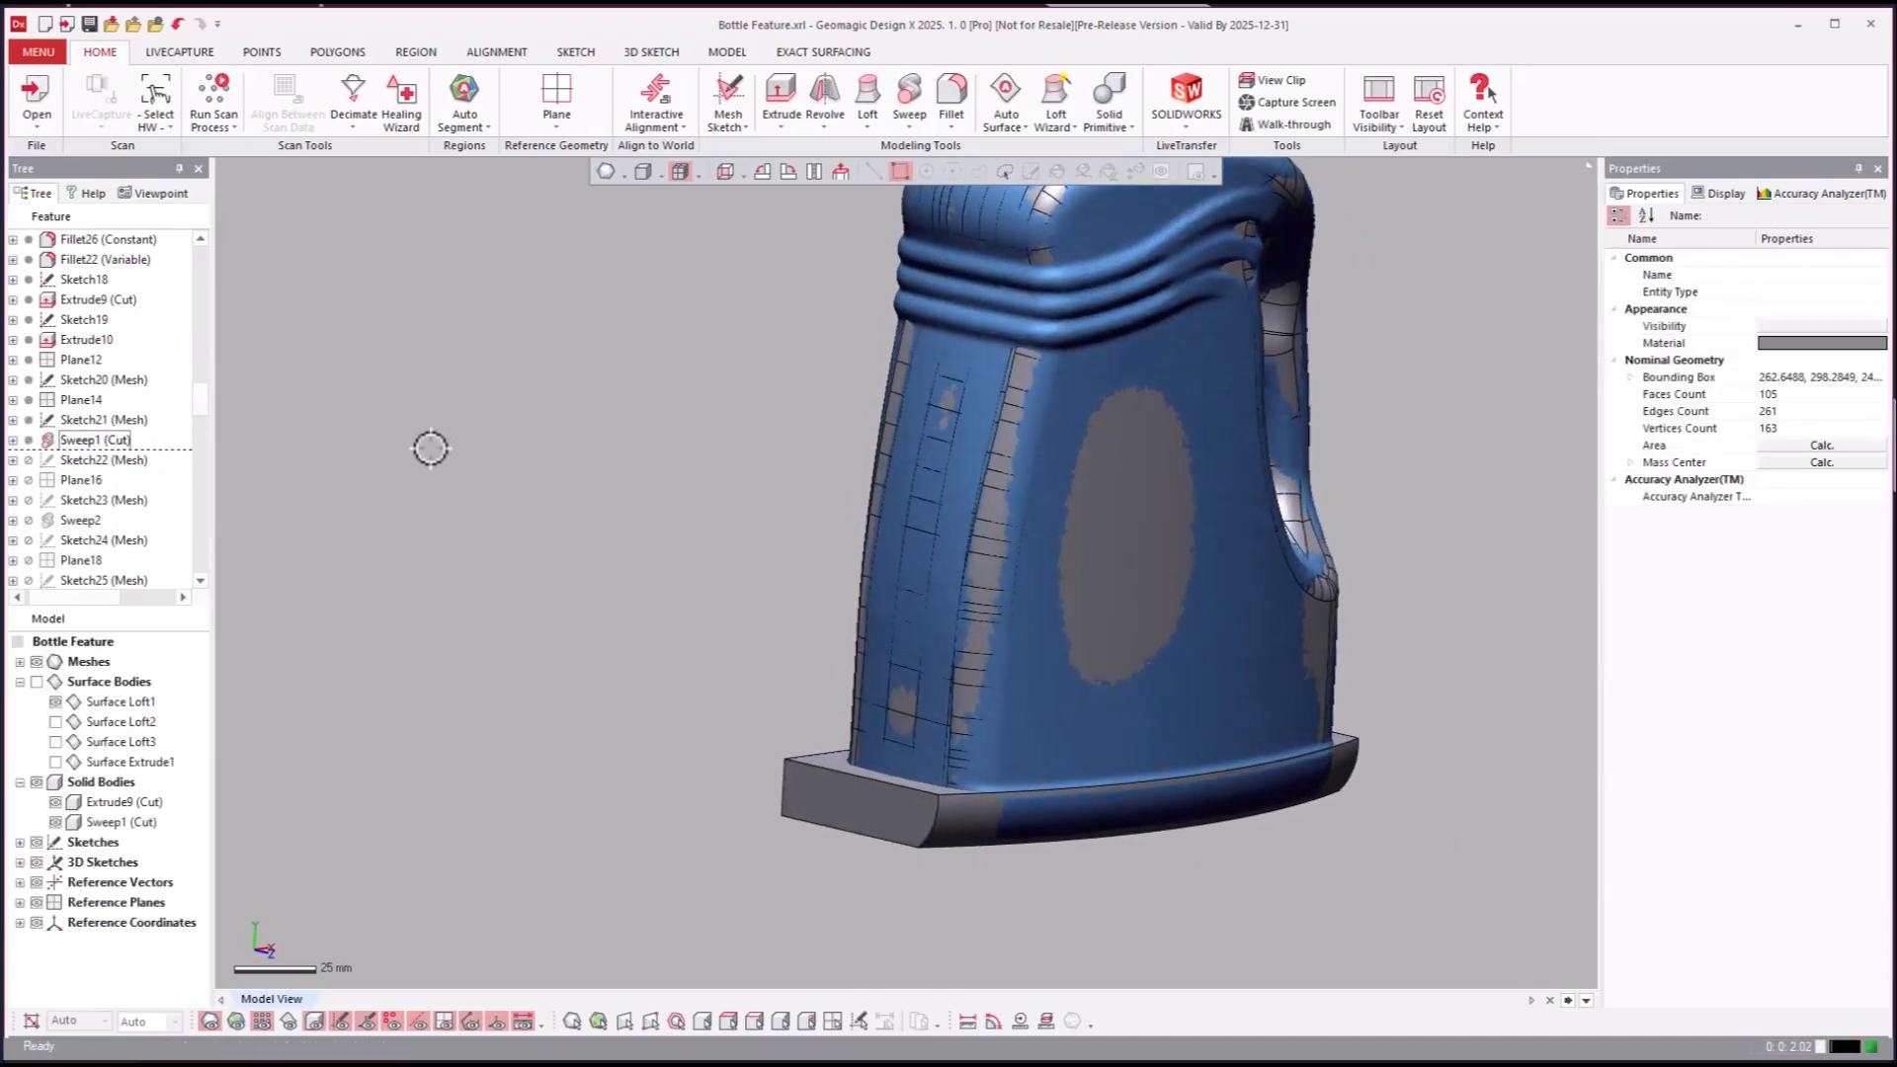
left_click(81, 521)
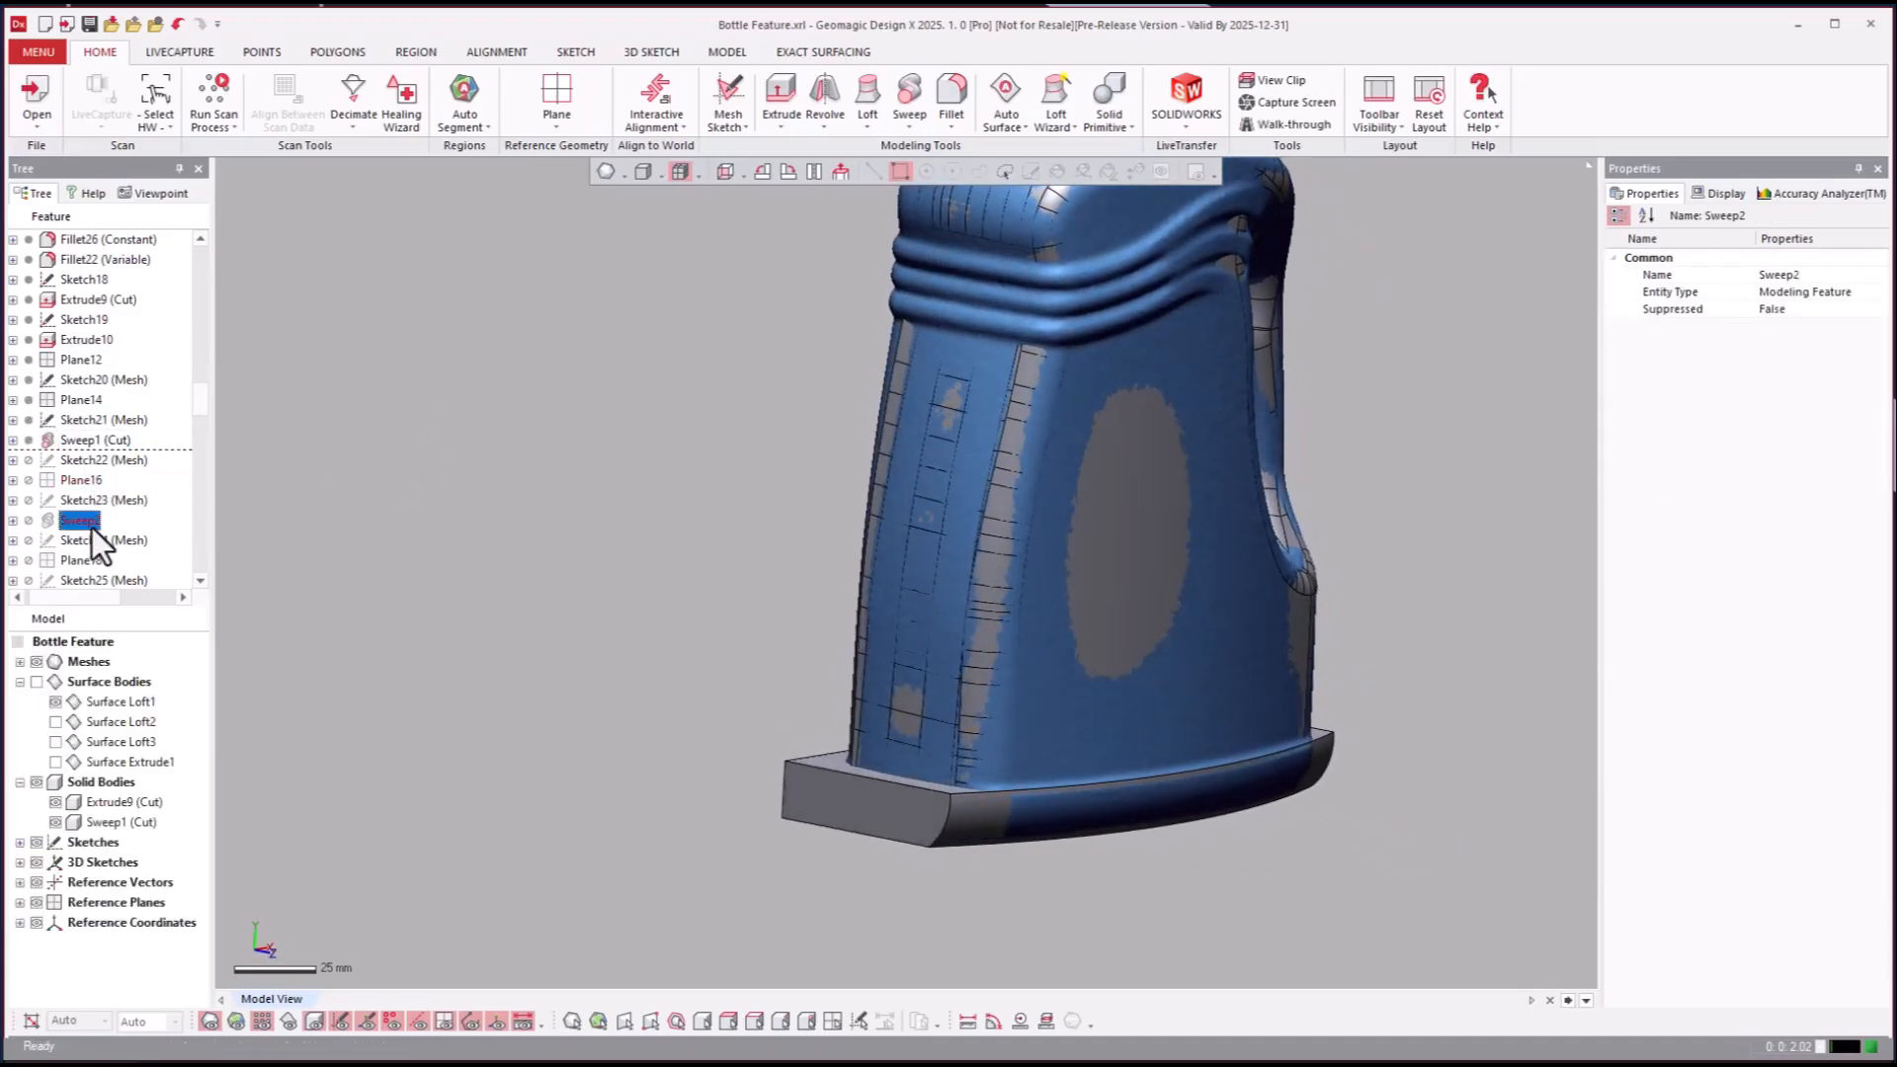
left_click(76, 520)
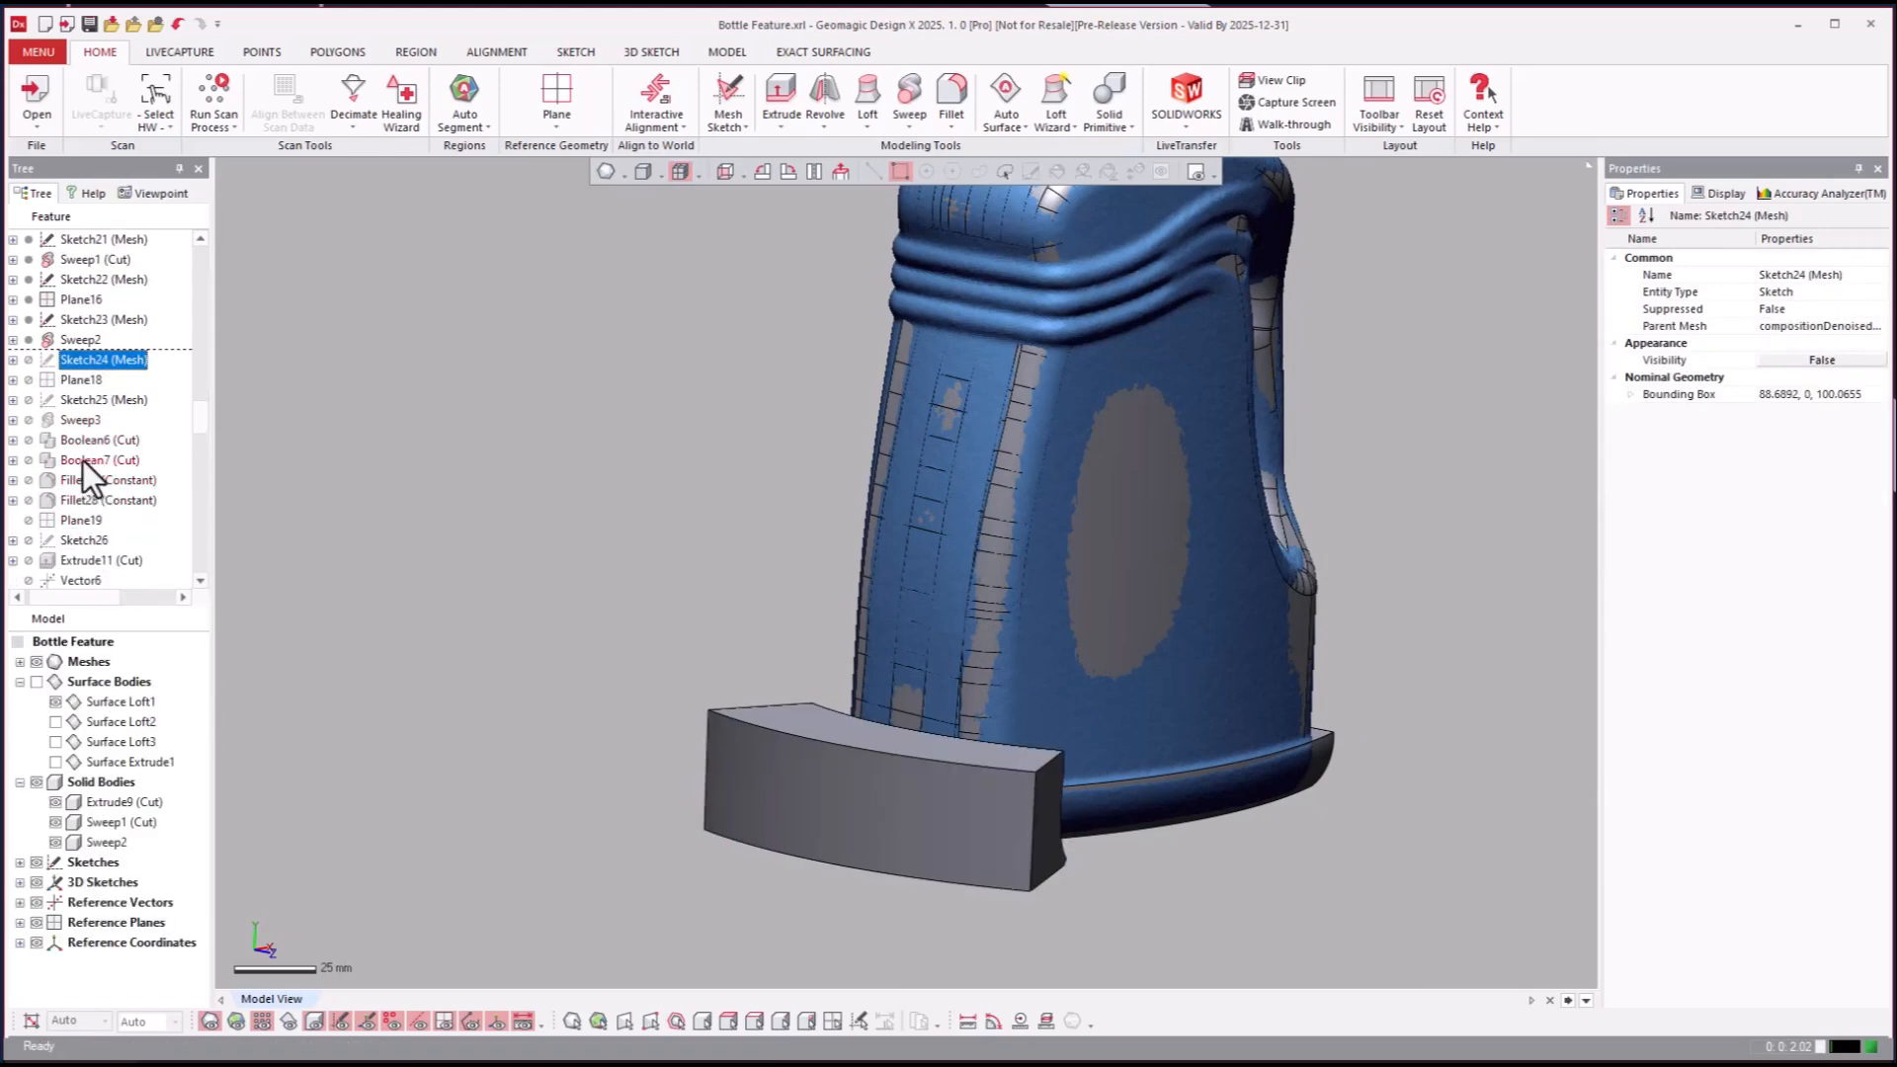
Step: Continue rolling forward past the next cut and Fillet28 to Cylinder3, rebuilding the handle
left_click(98, 460)
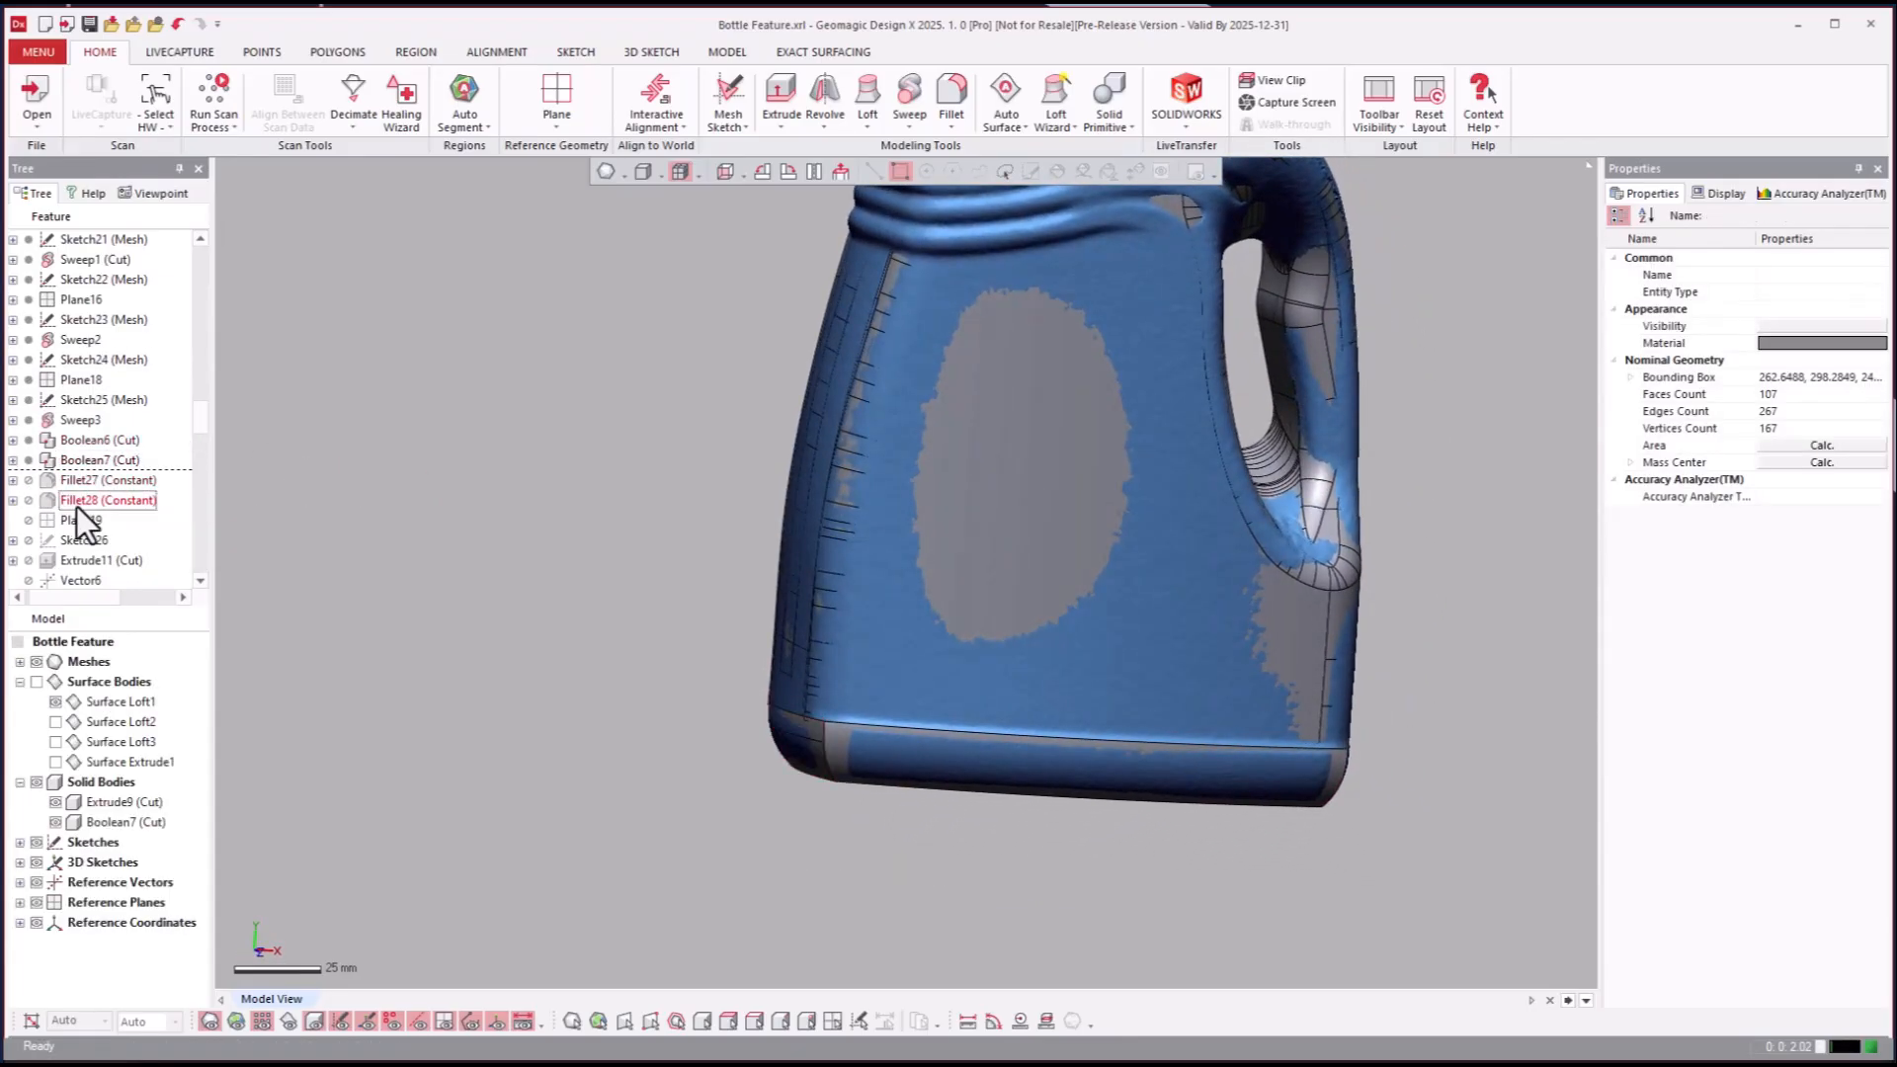
left_click(108, 500)
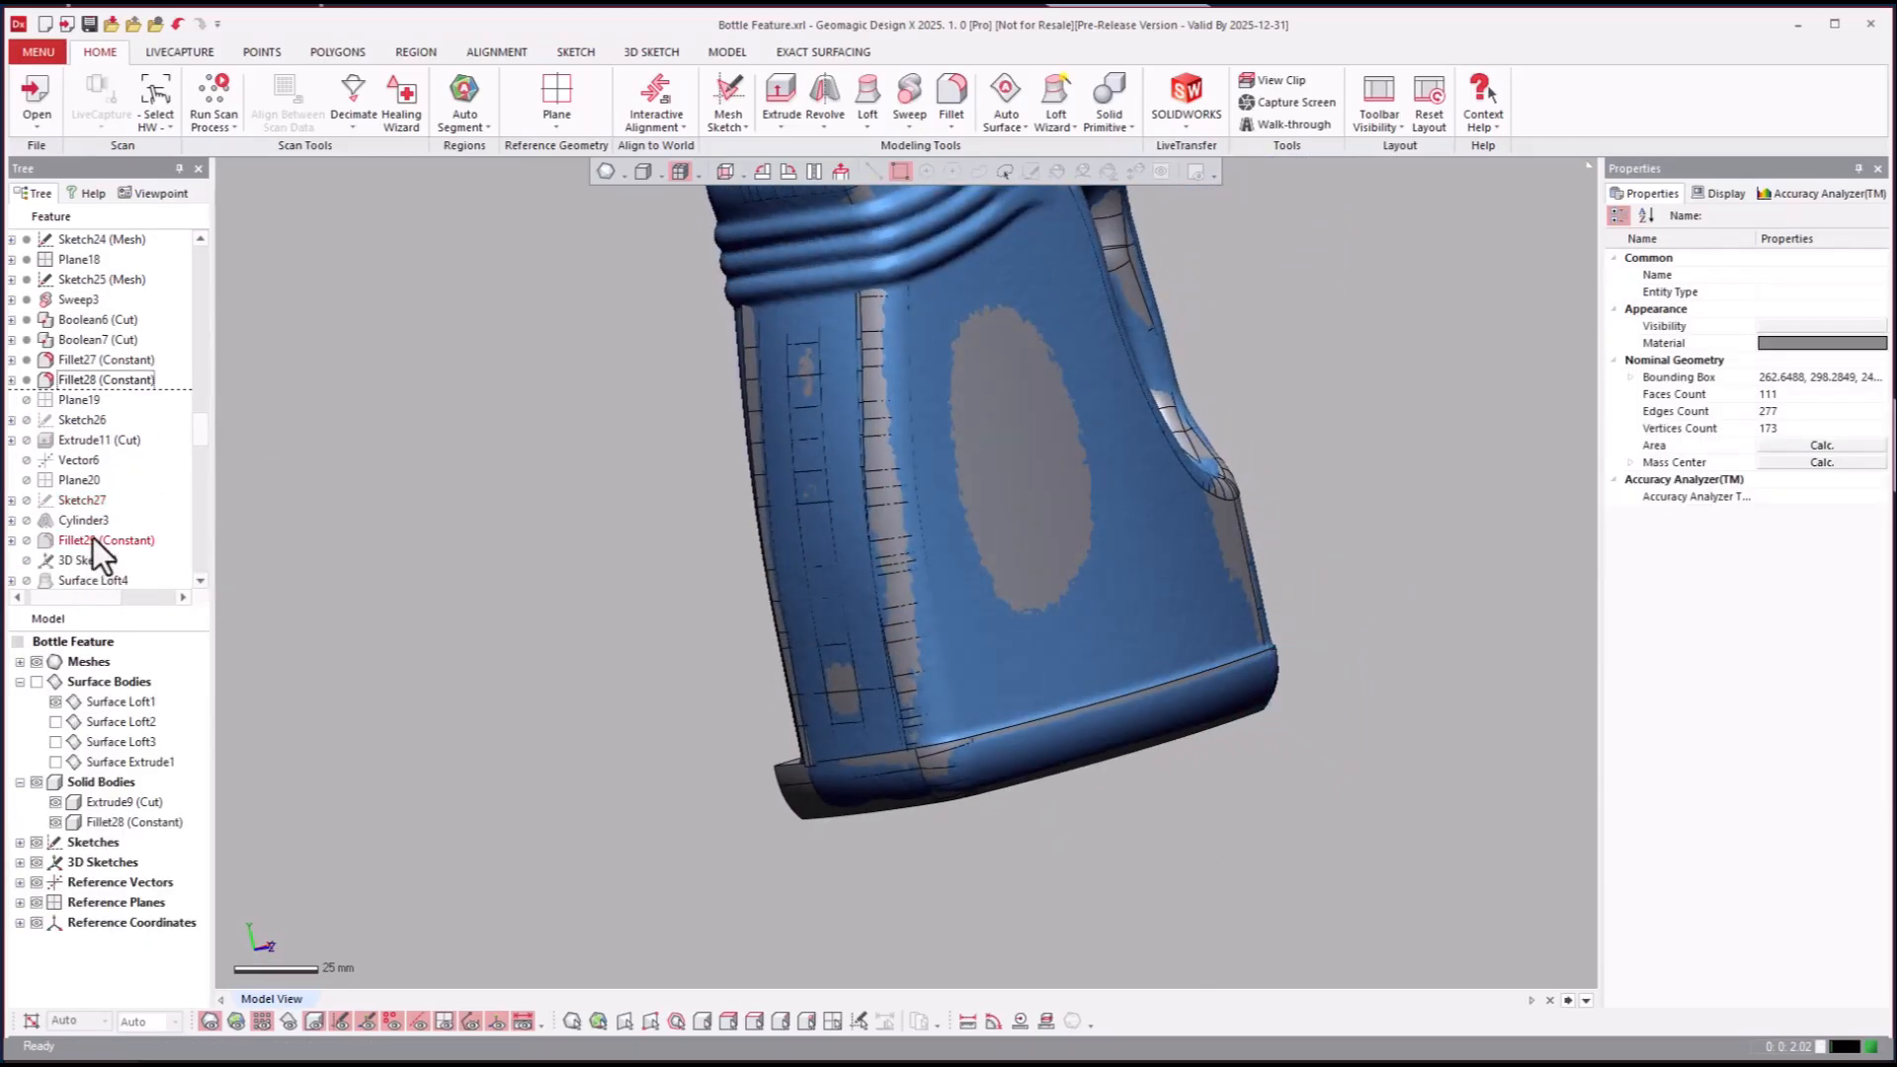
right_click(82, 520)
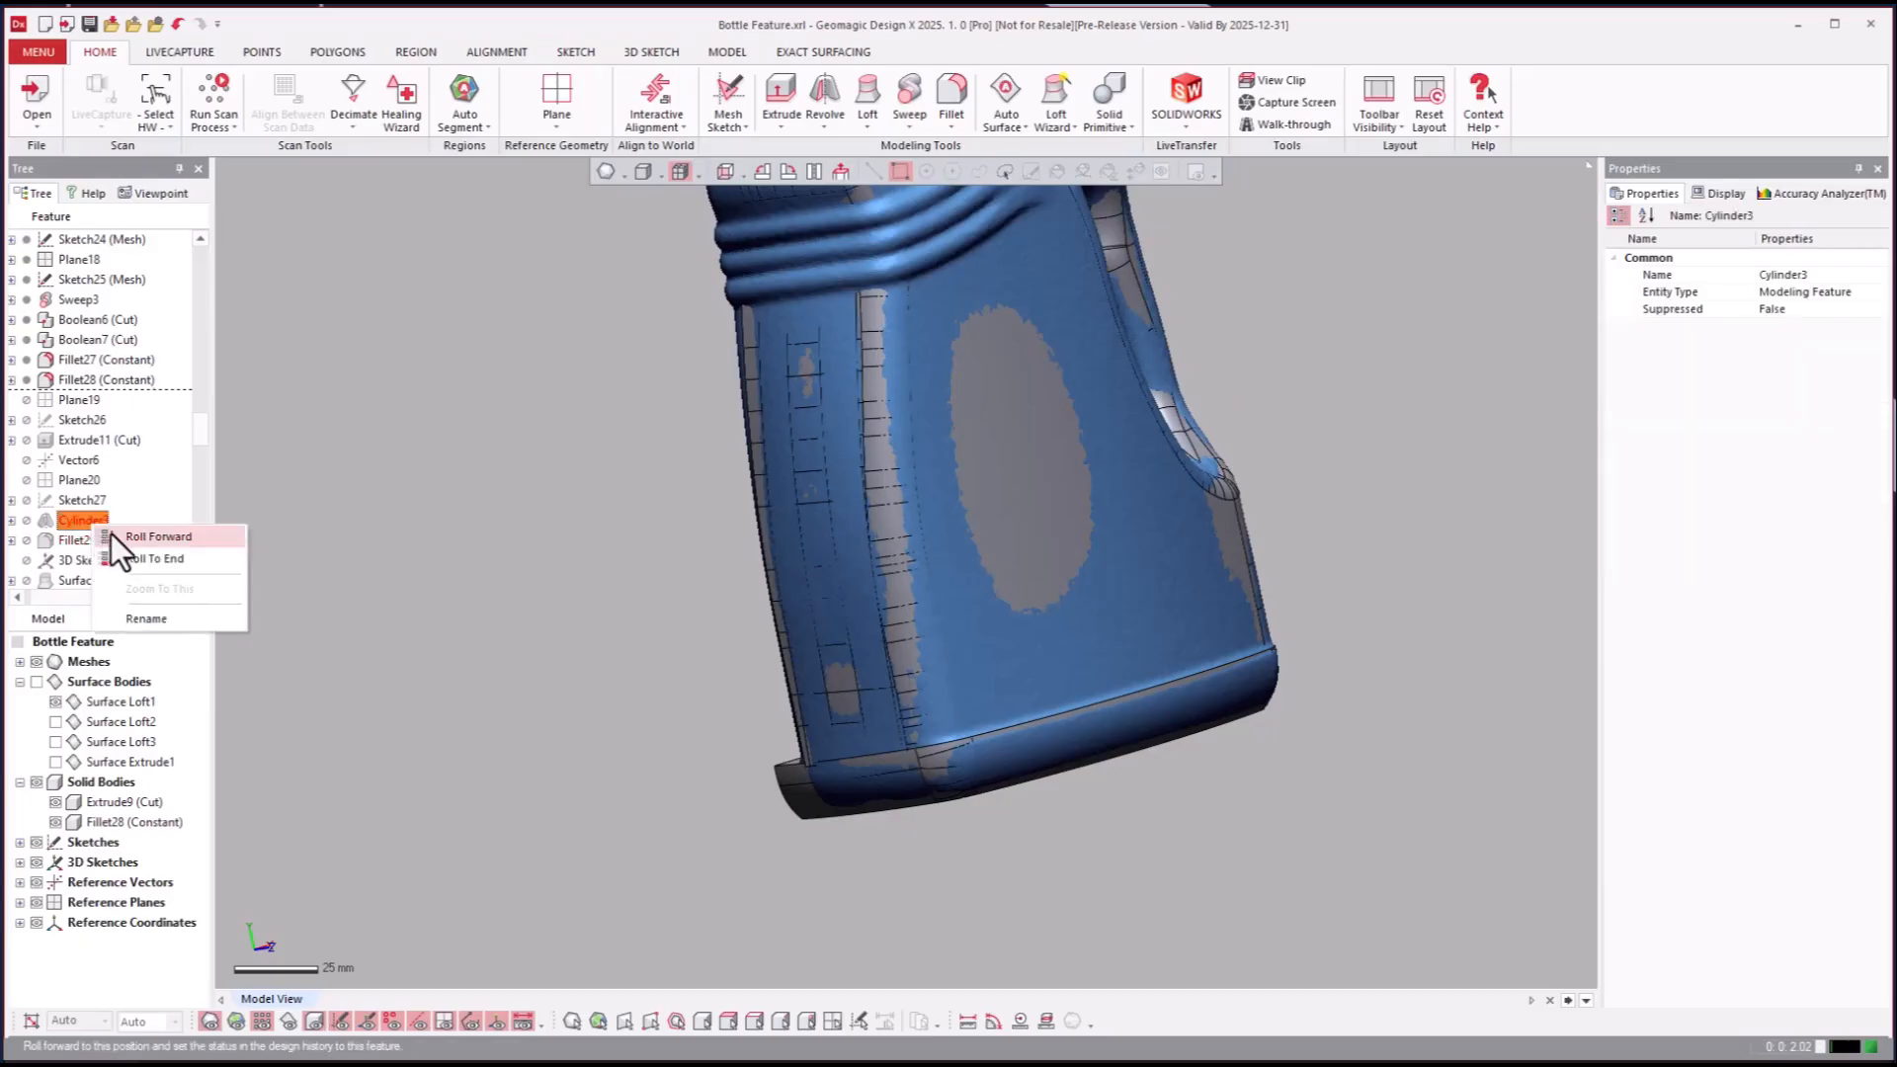
left_click(158, 536)
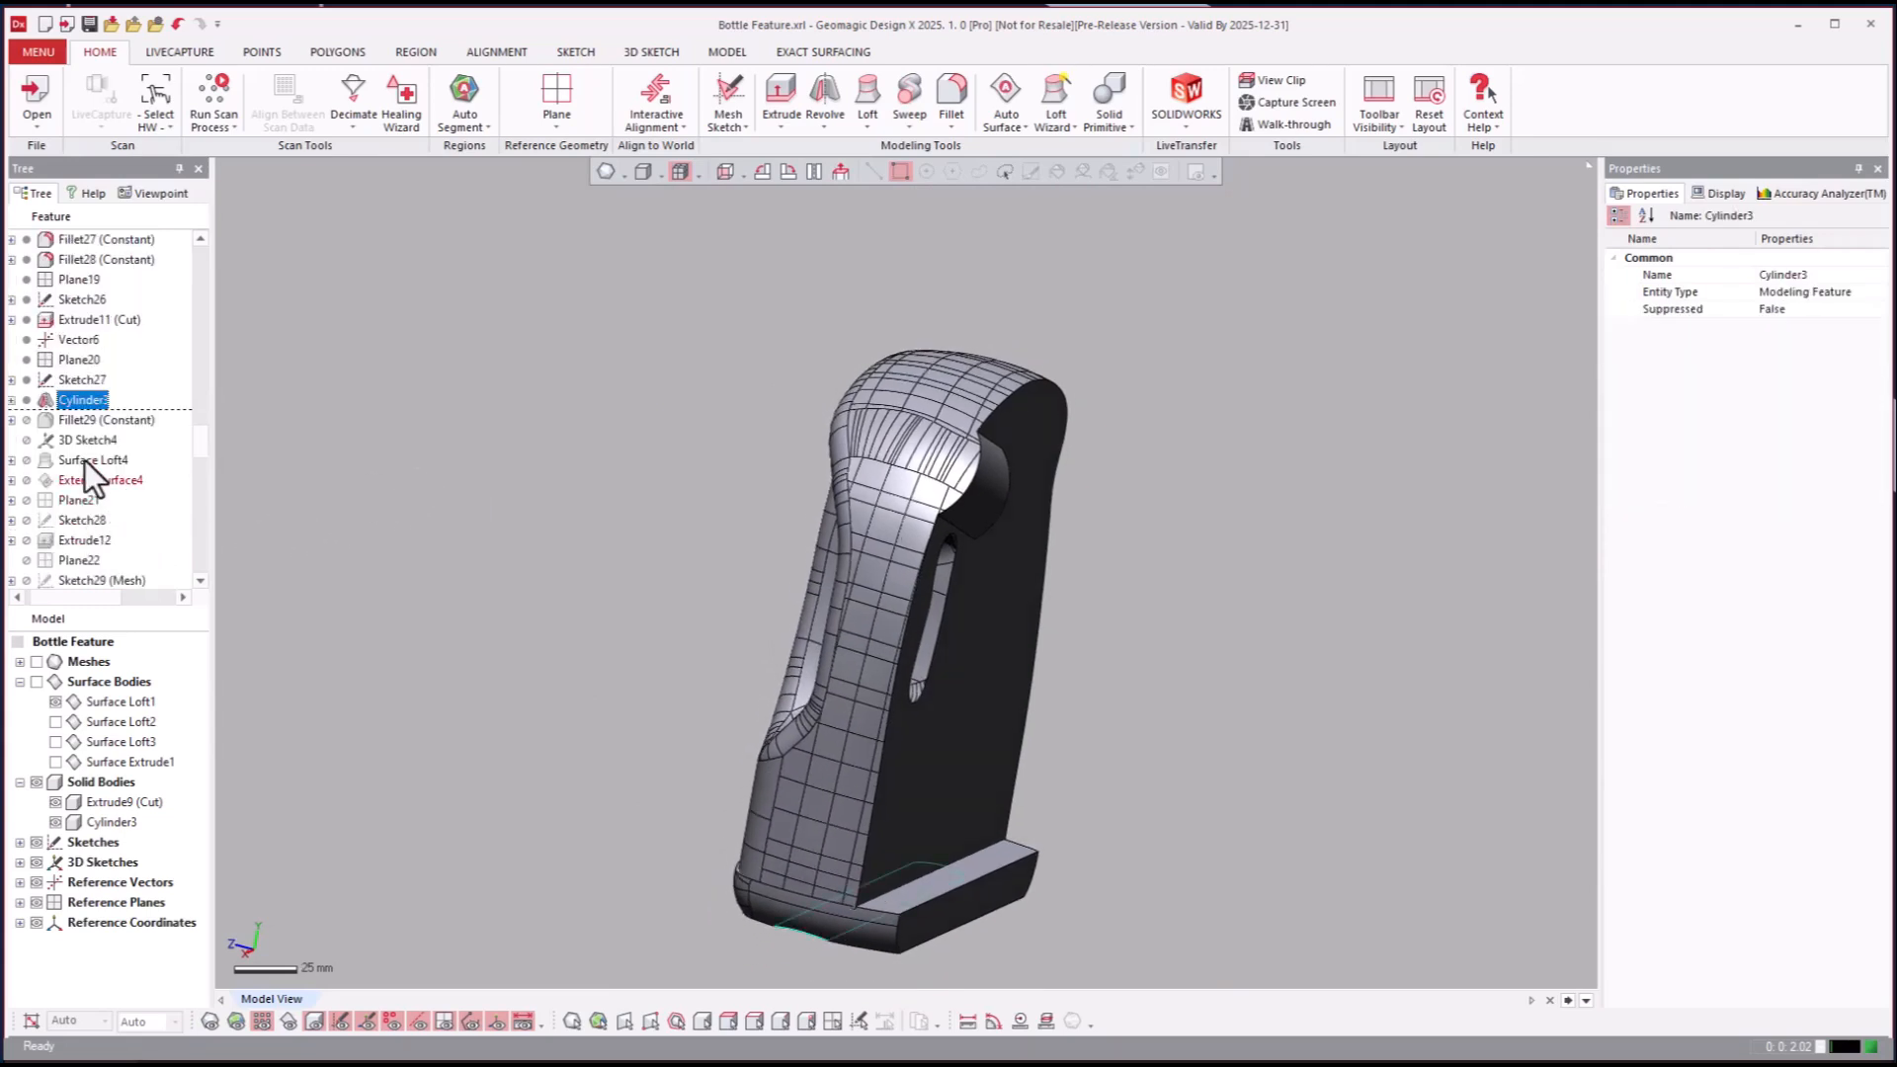
Step: Roll forward through Surface Loft4, Boolean9 and Boolean8 cuts to Fillet33, zooming on the top
left_click(92, 460)
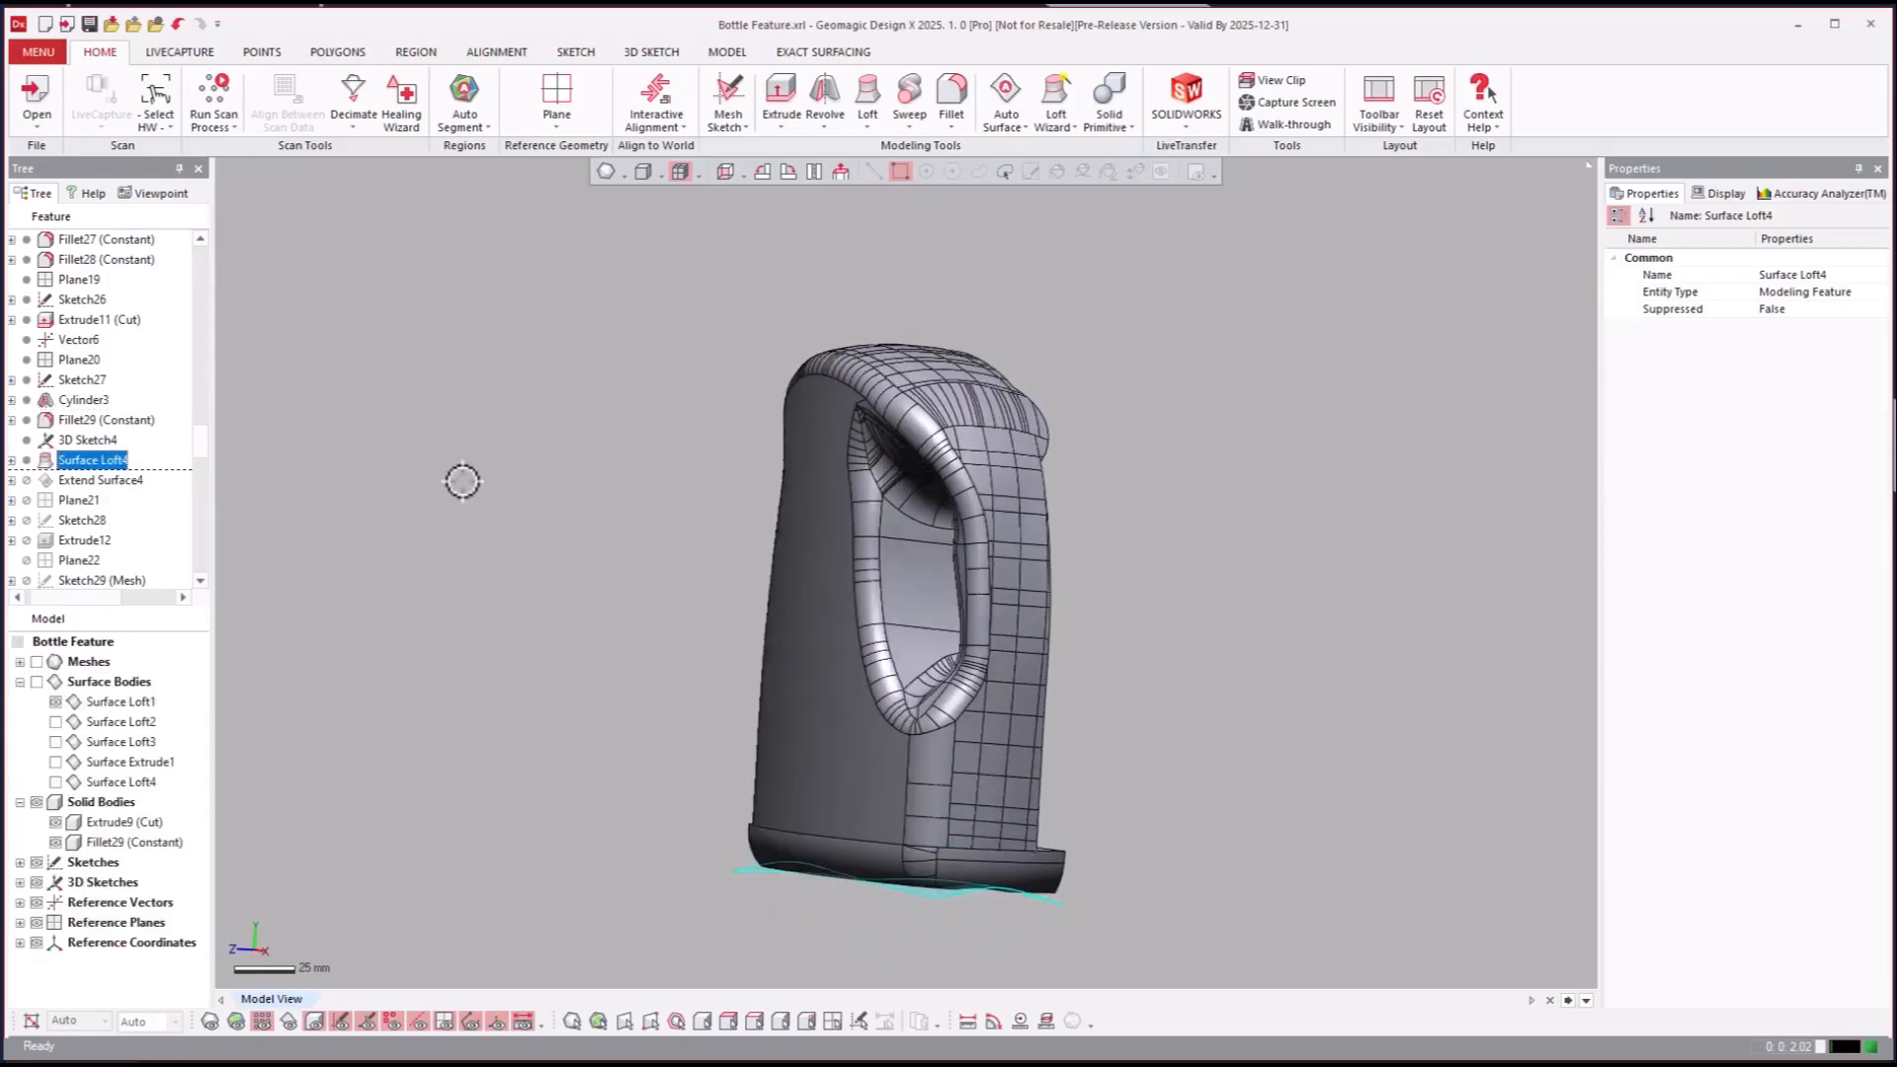
left_click_drag(463, 480, 606, 532)
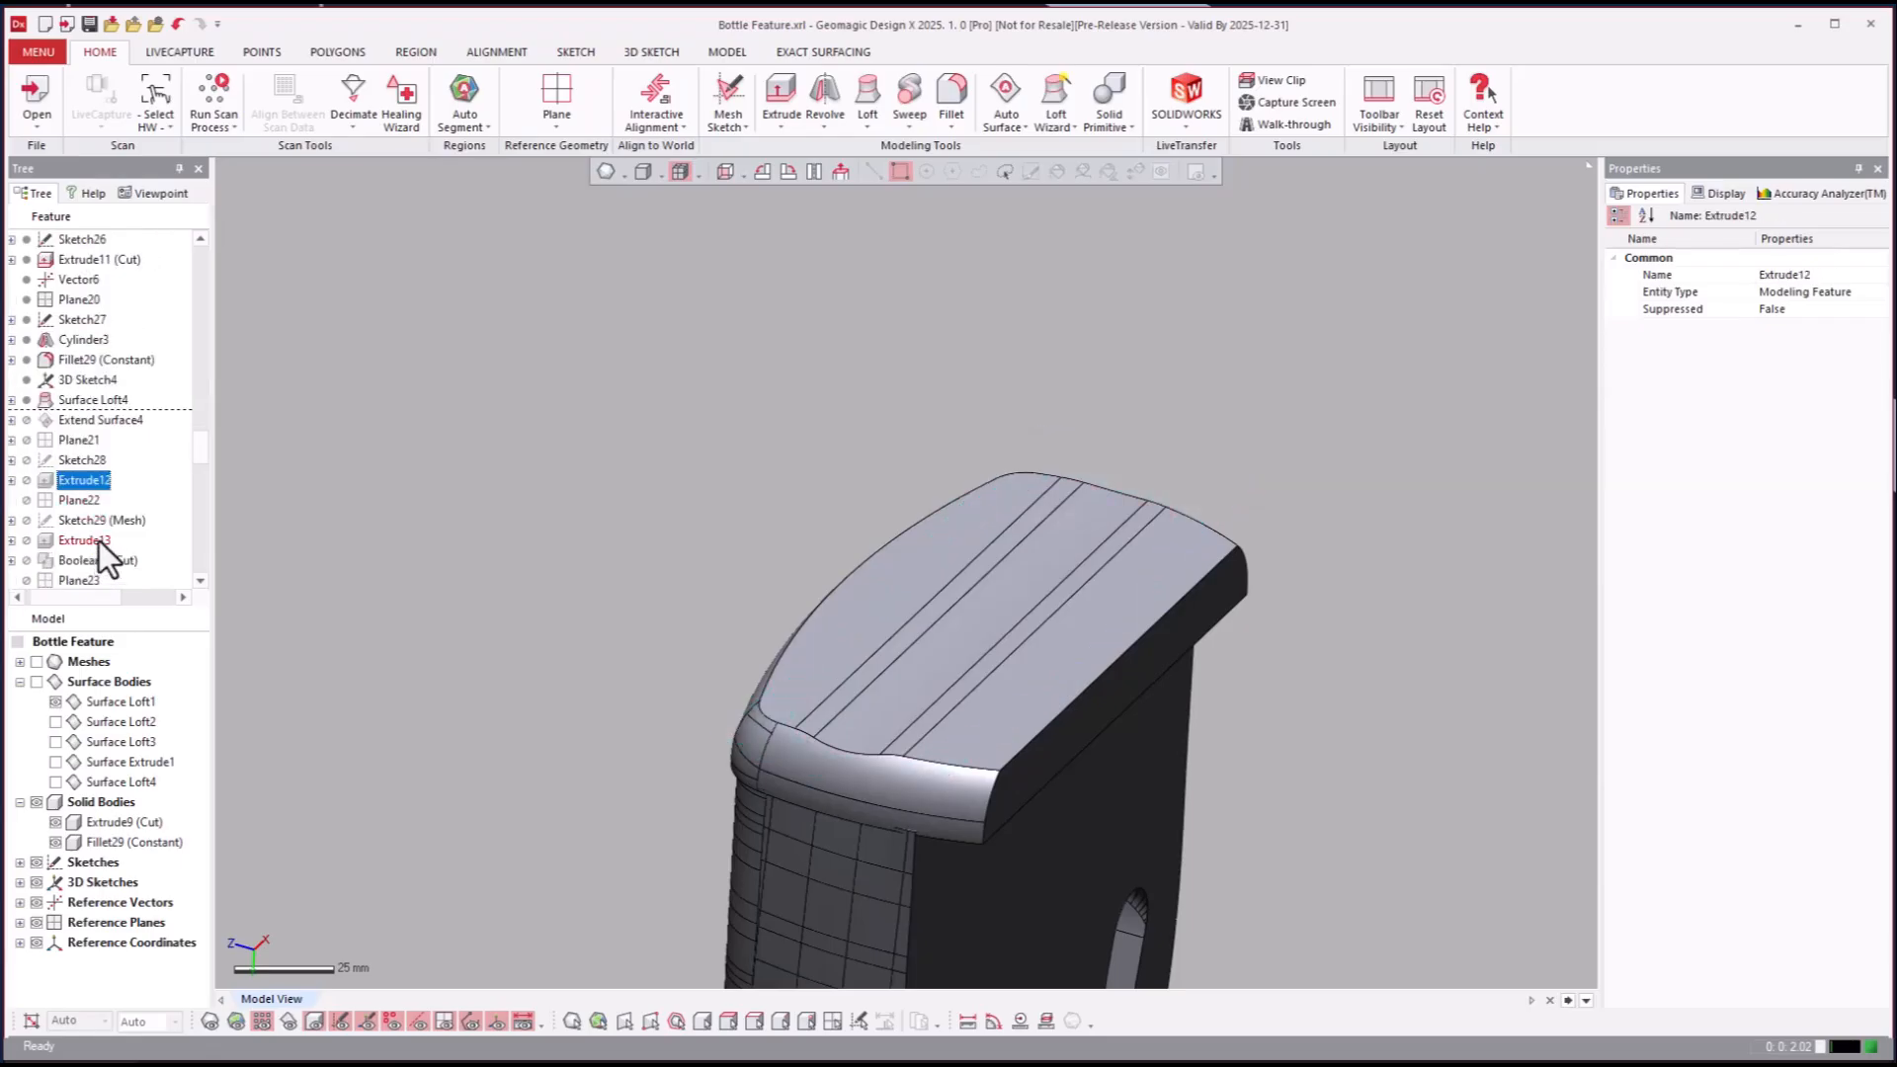
left_click(97, 560)
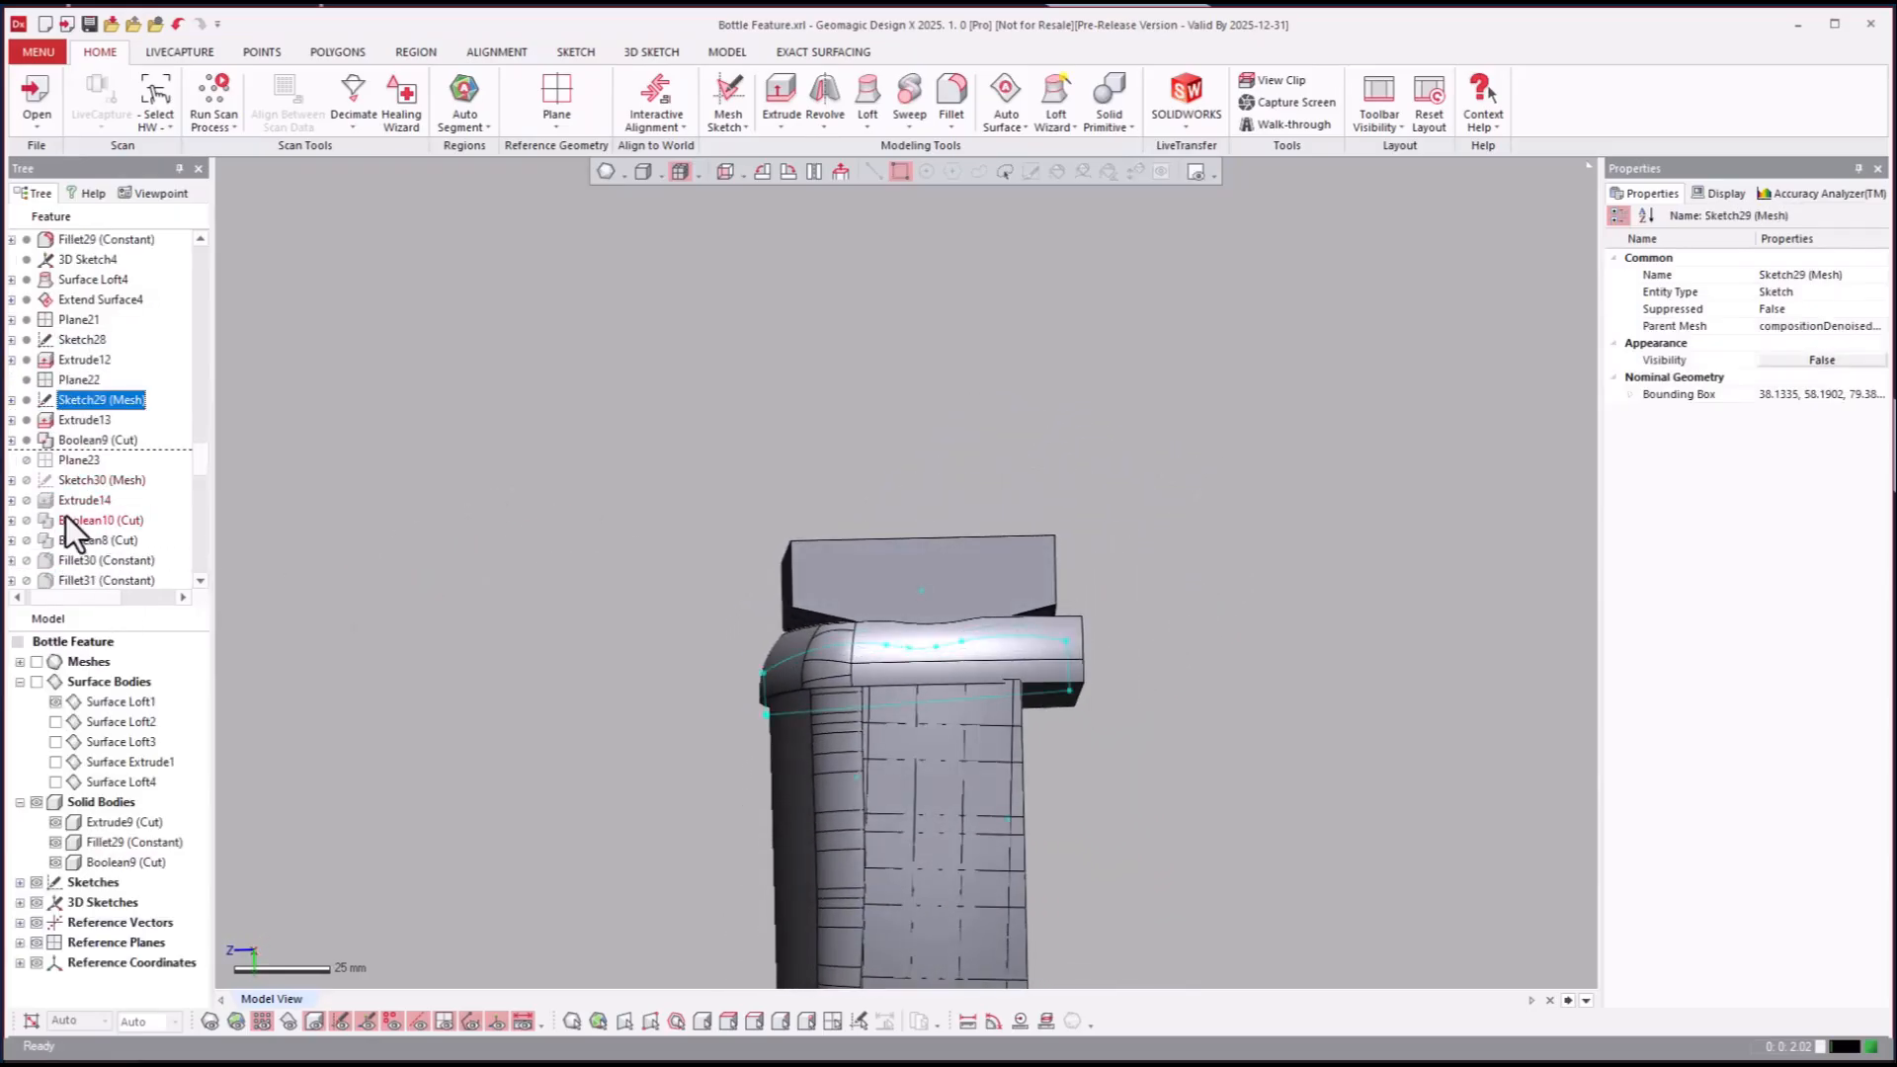
left_click(99, 540)
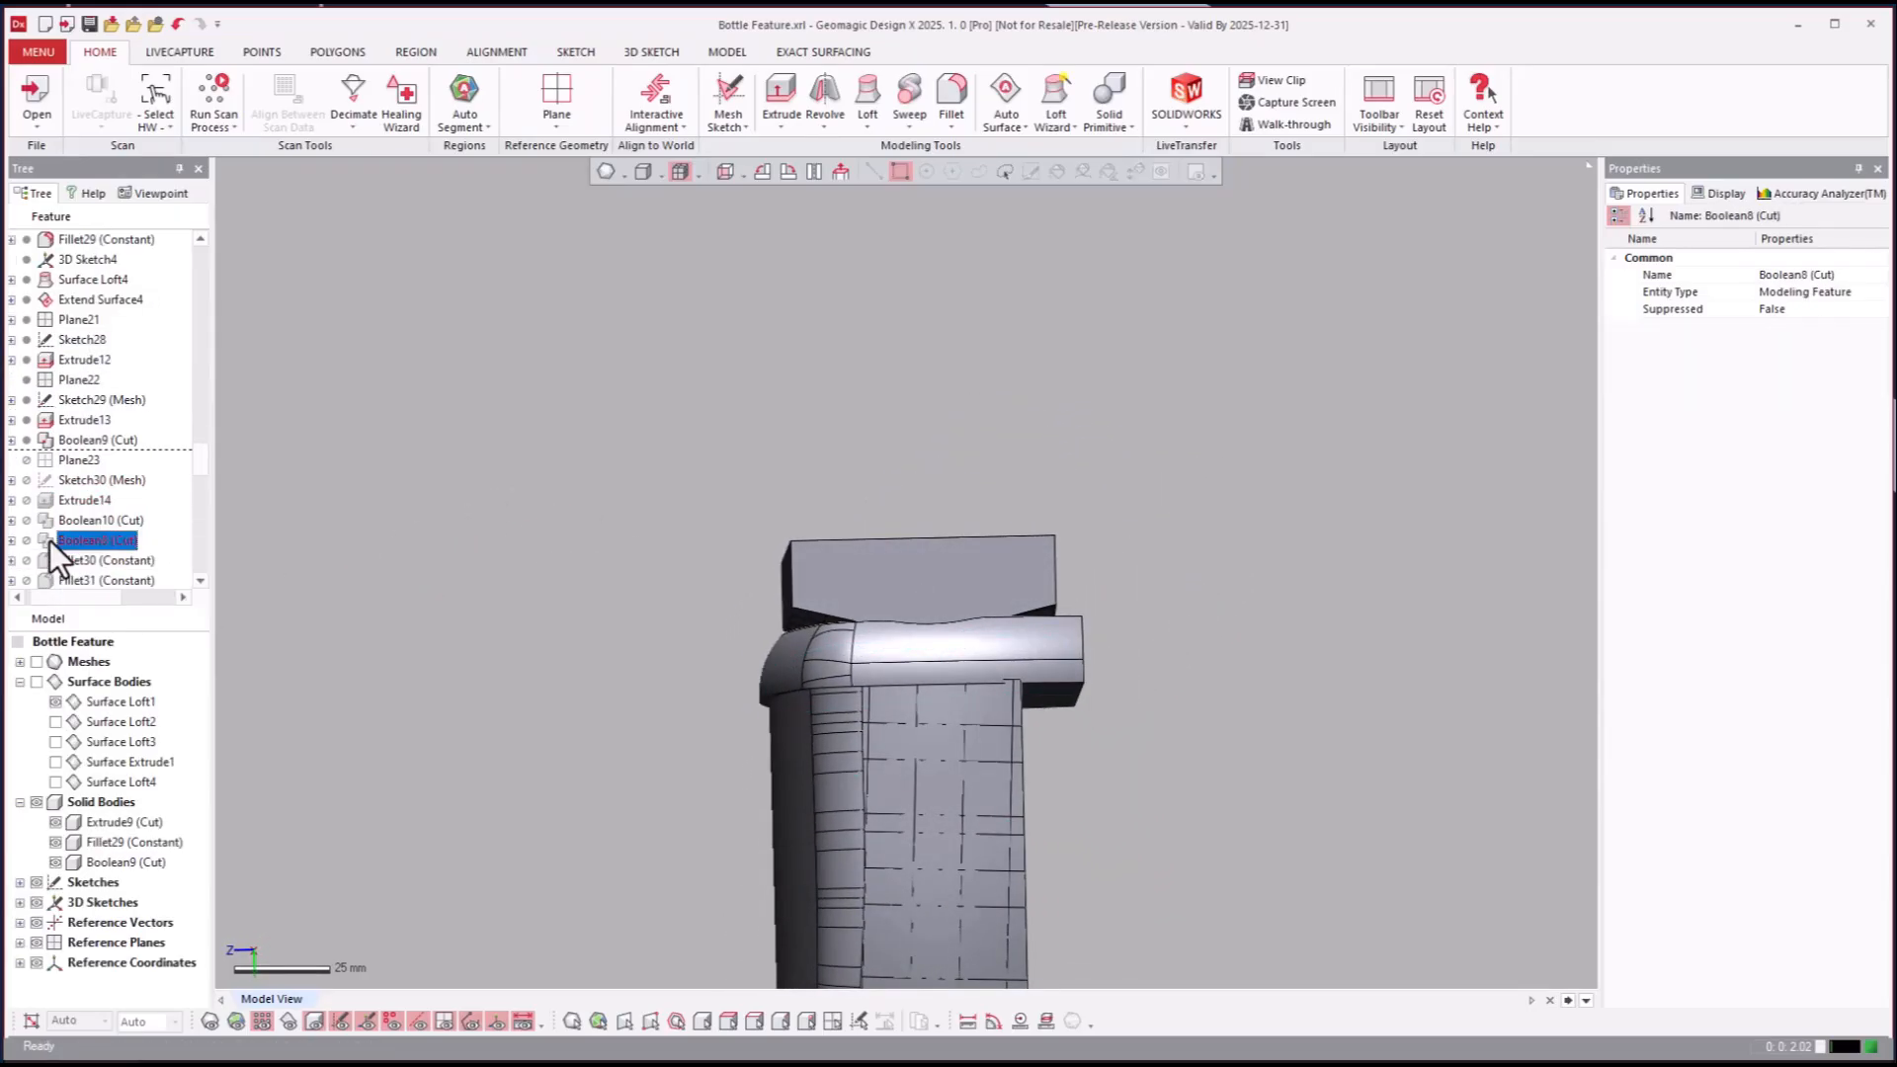
left_click(95, 539)
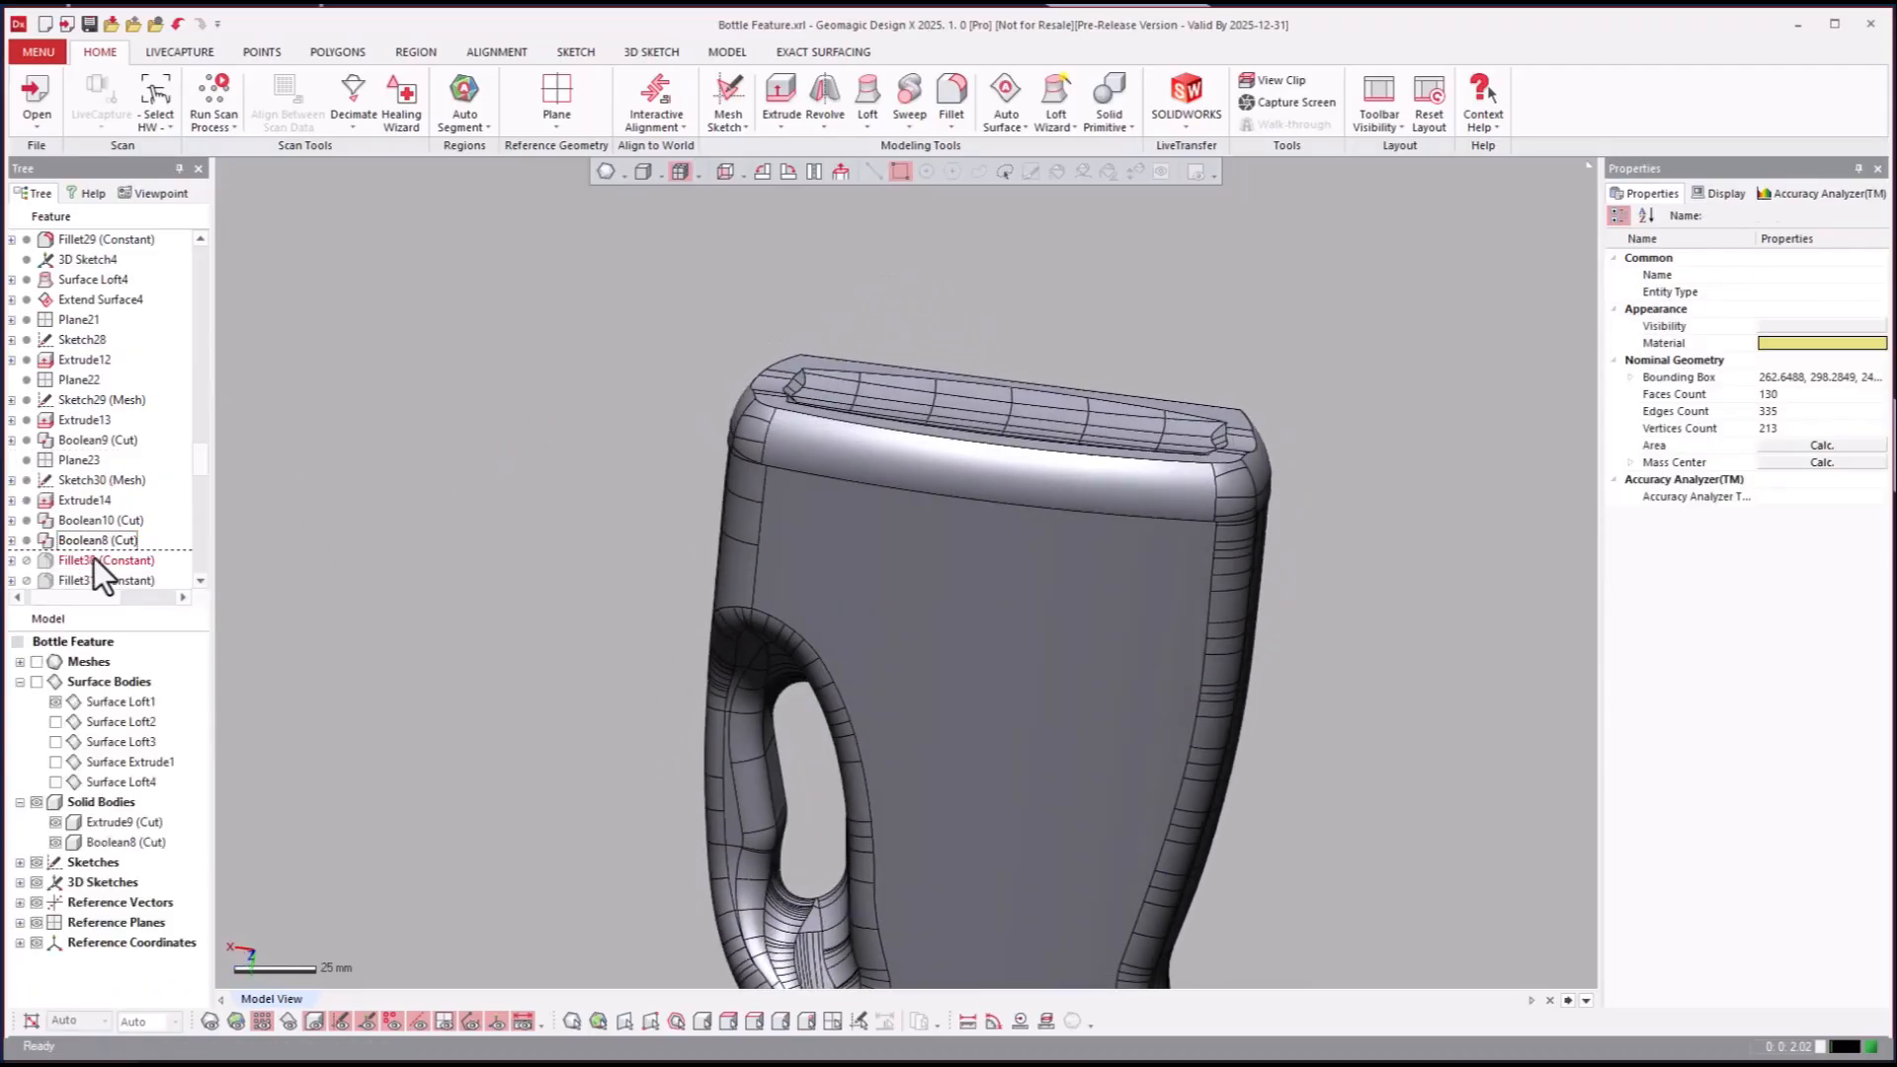
left_click(97, 419)
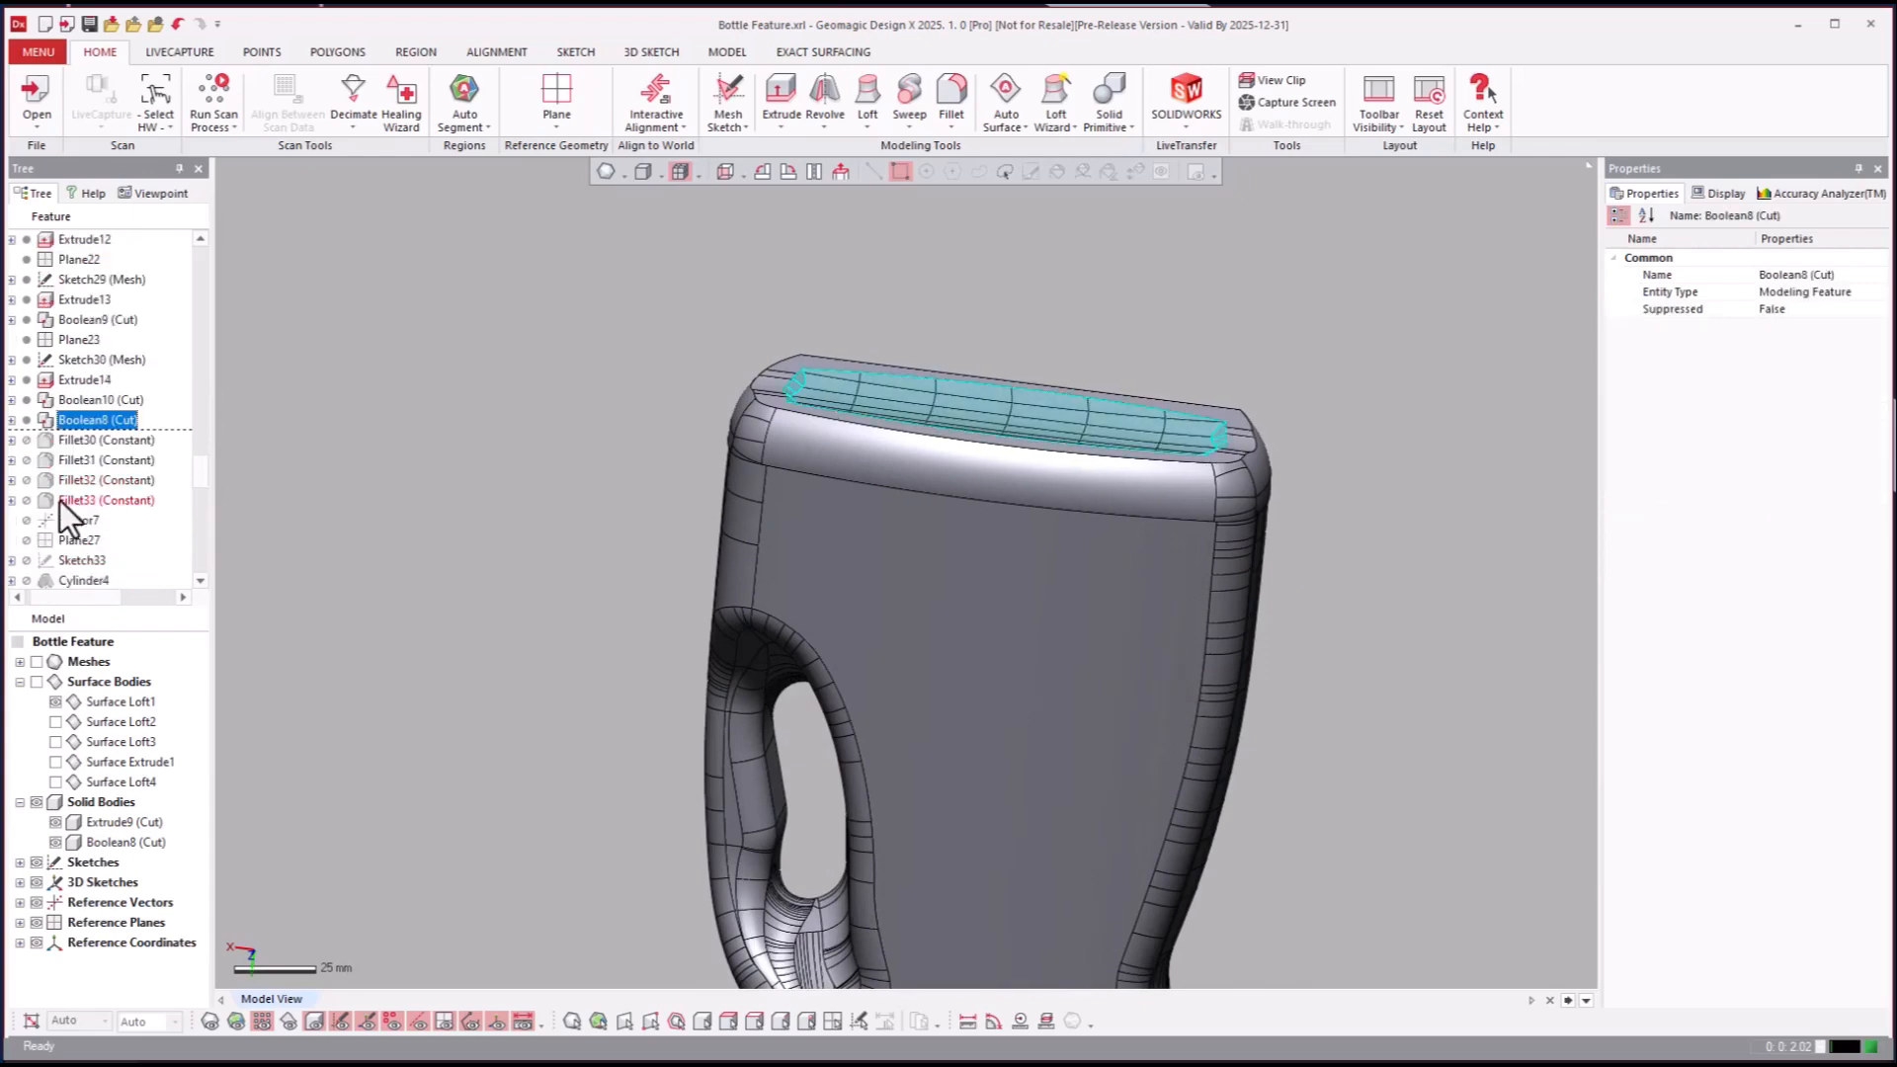
left_click(105, 500)
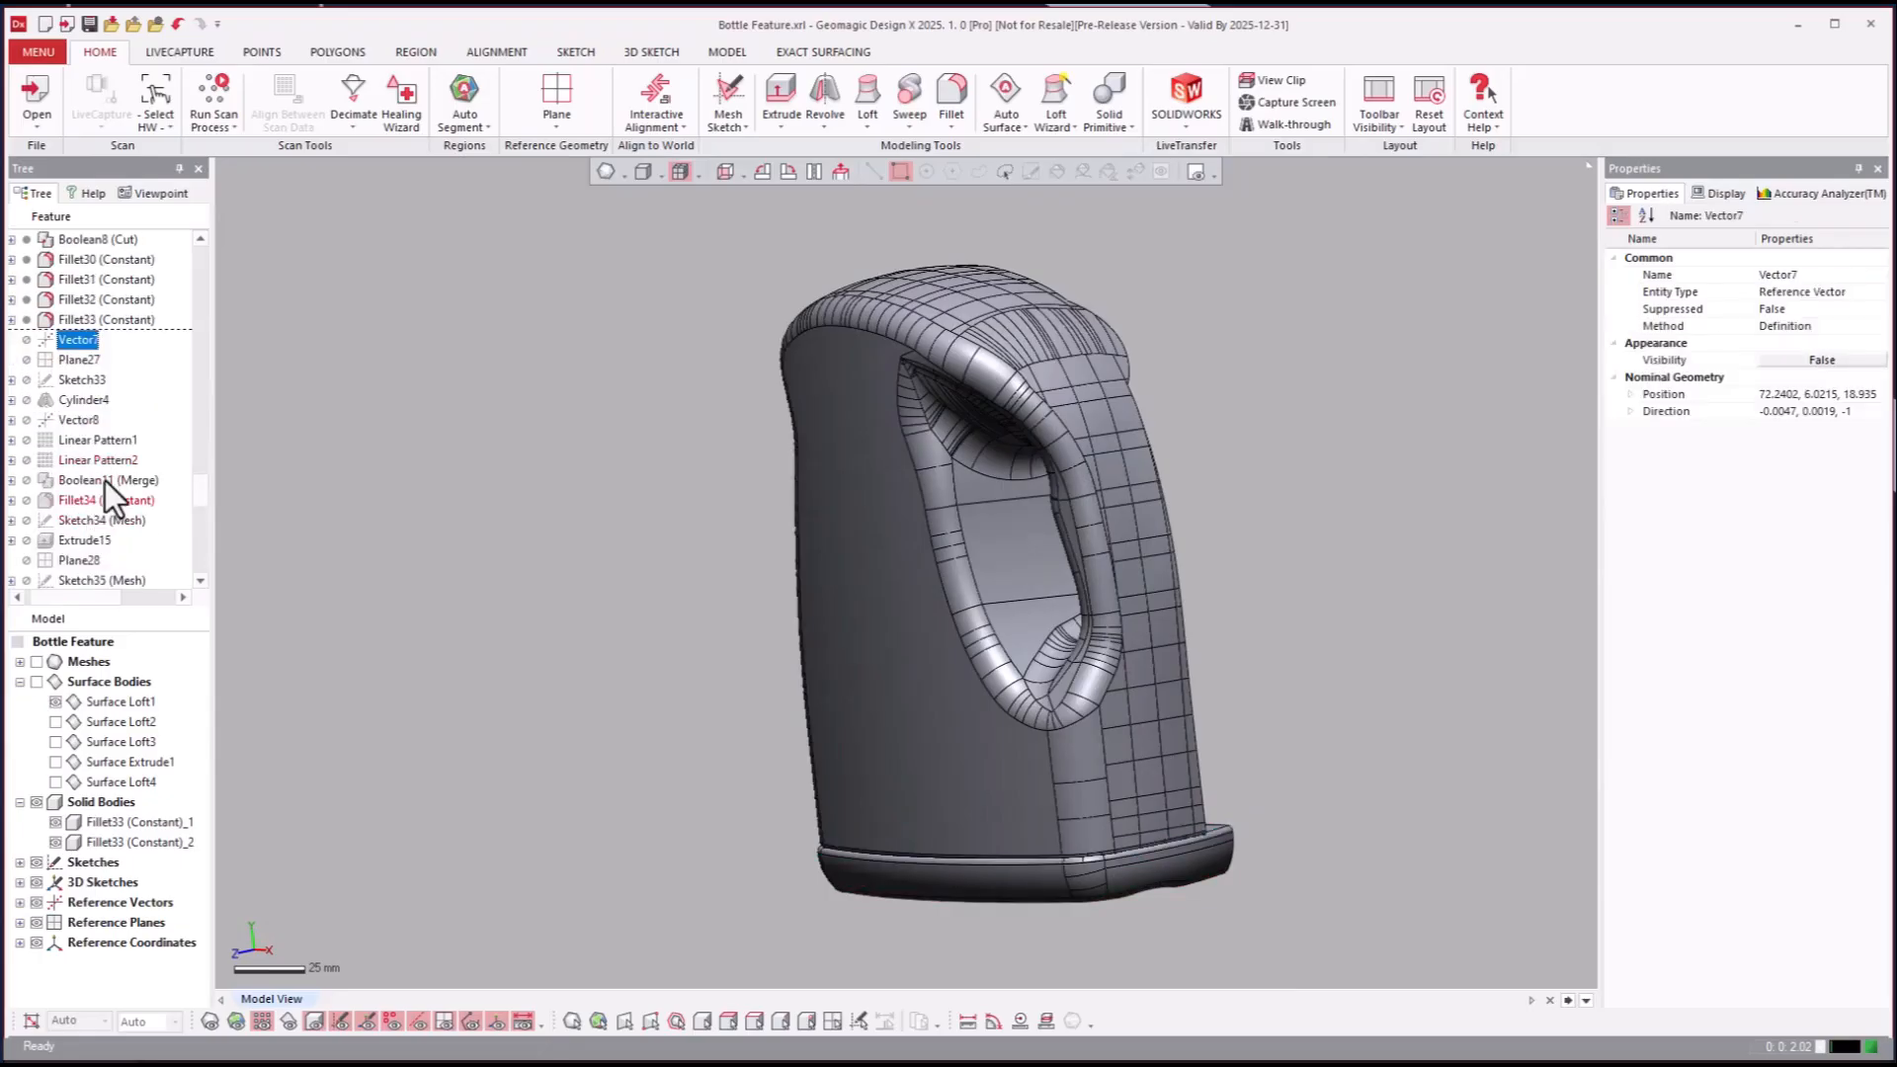
Step: Roll forward to Linear Pattern2, then to the Boolean12 cut for the ribbed recess
left_click(97, 459)
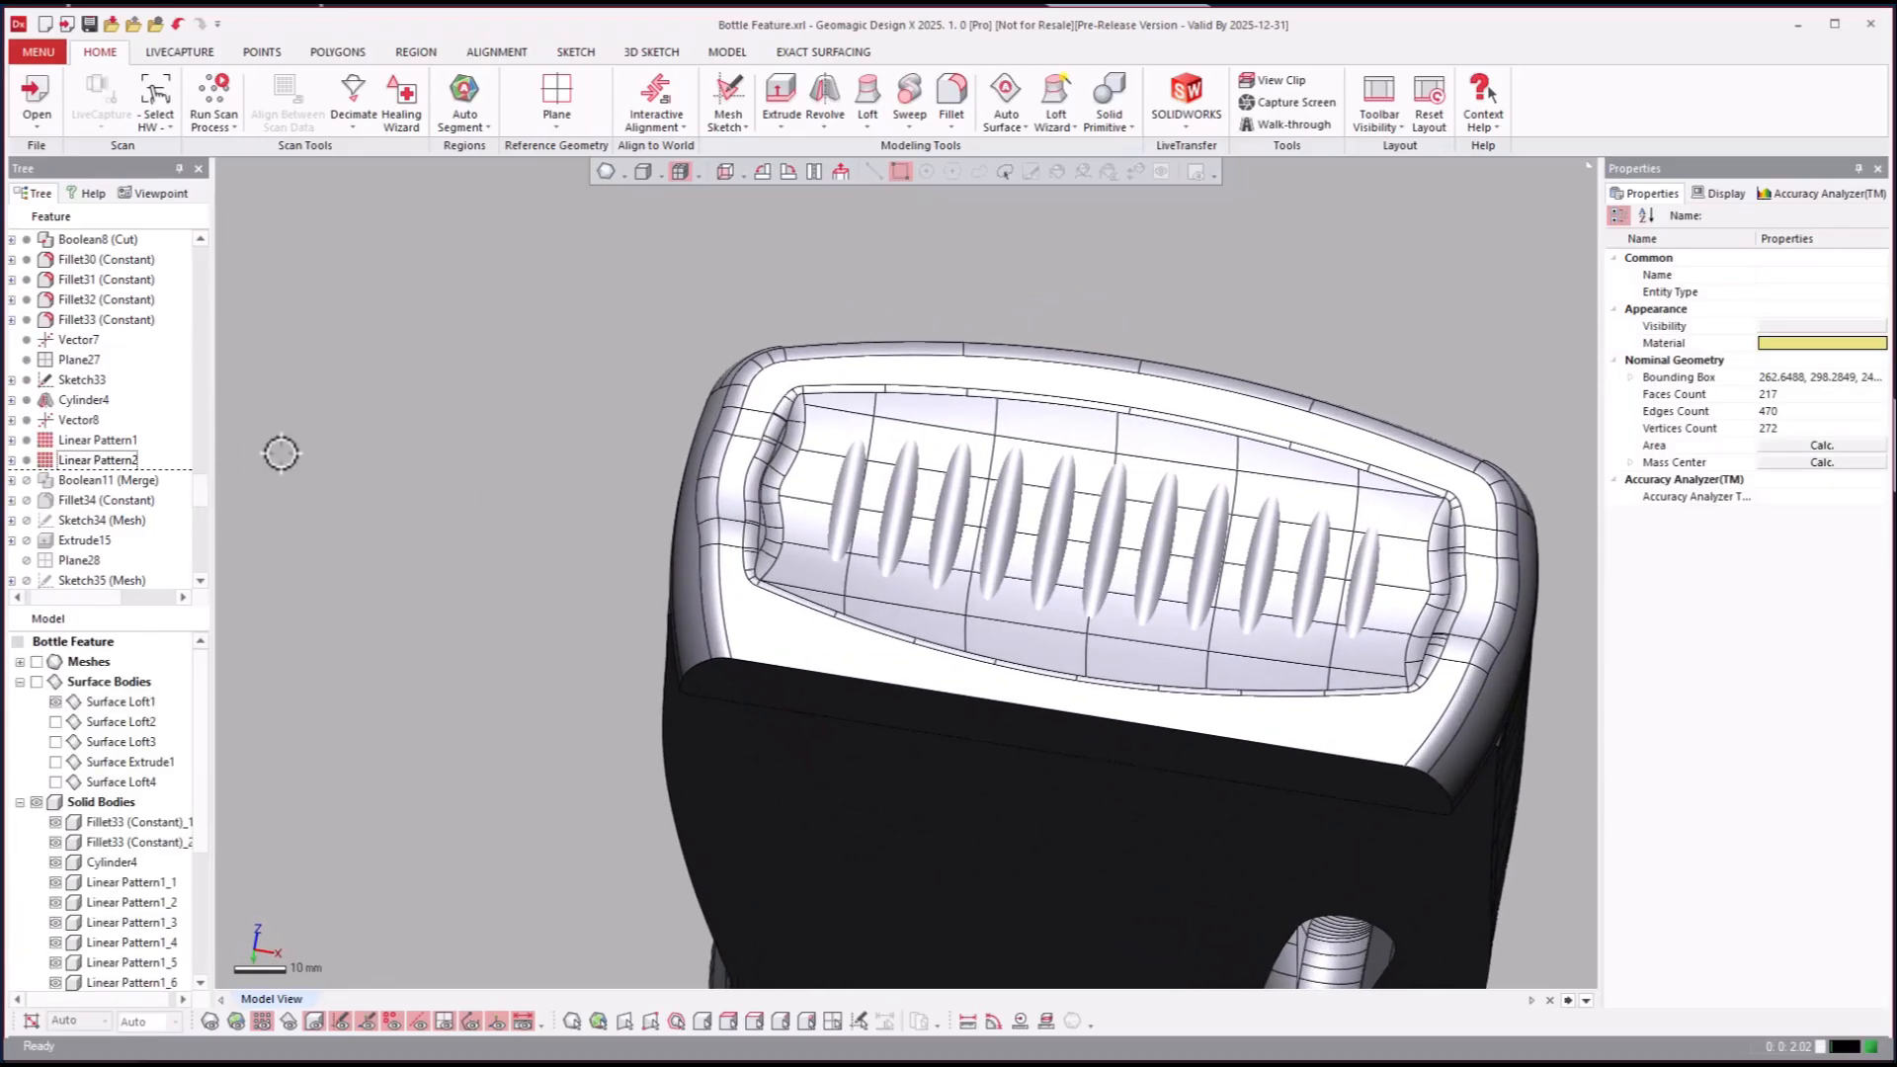
left_click(108, 481)
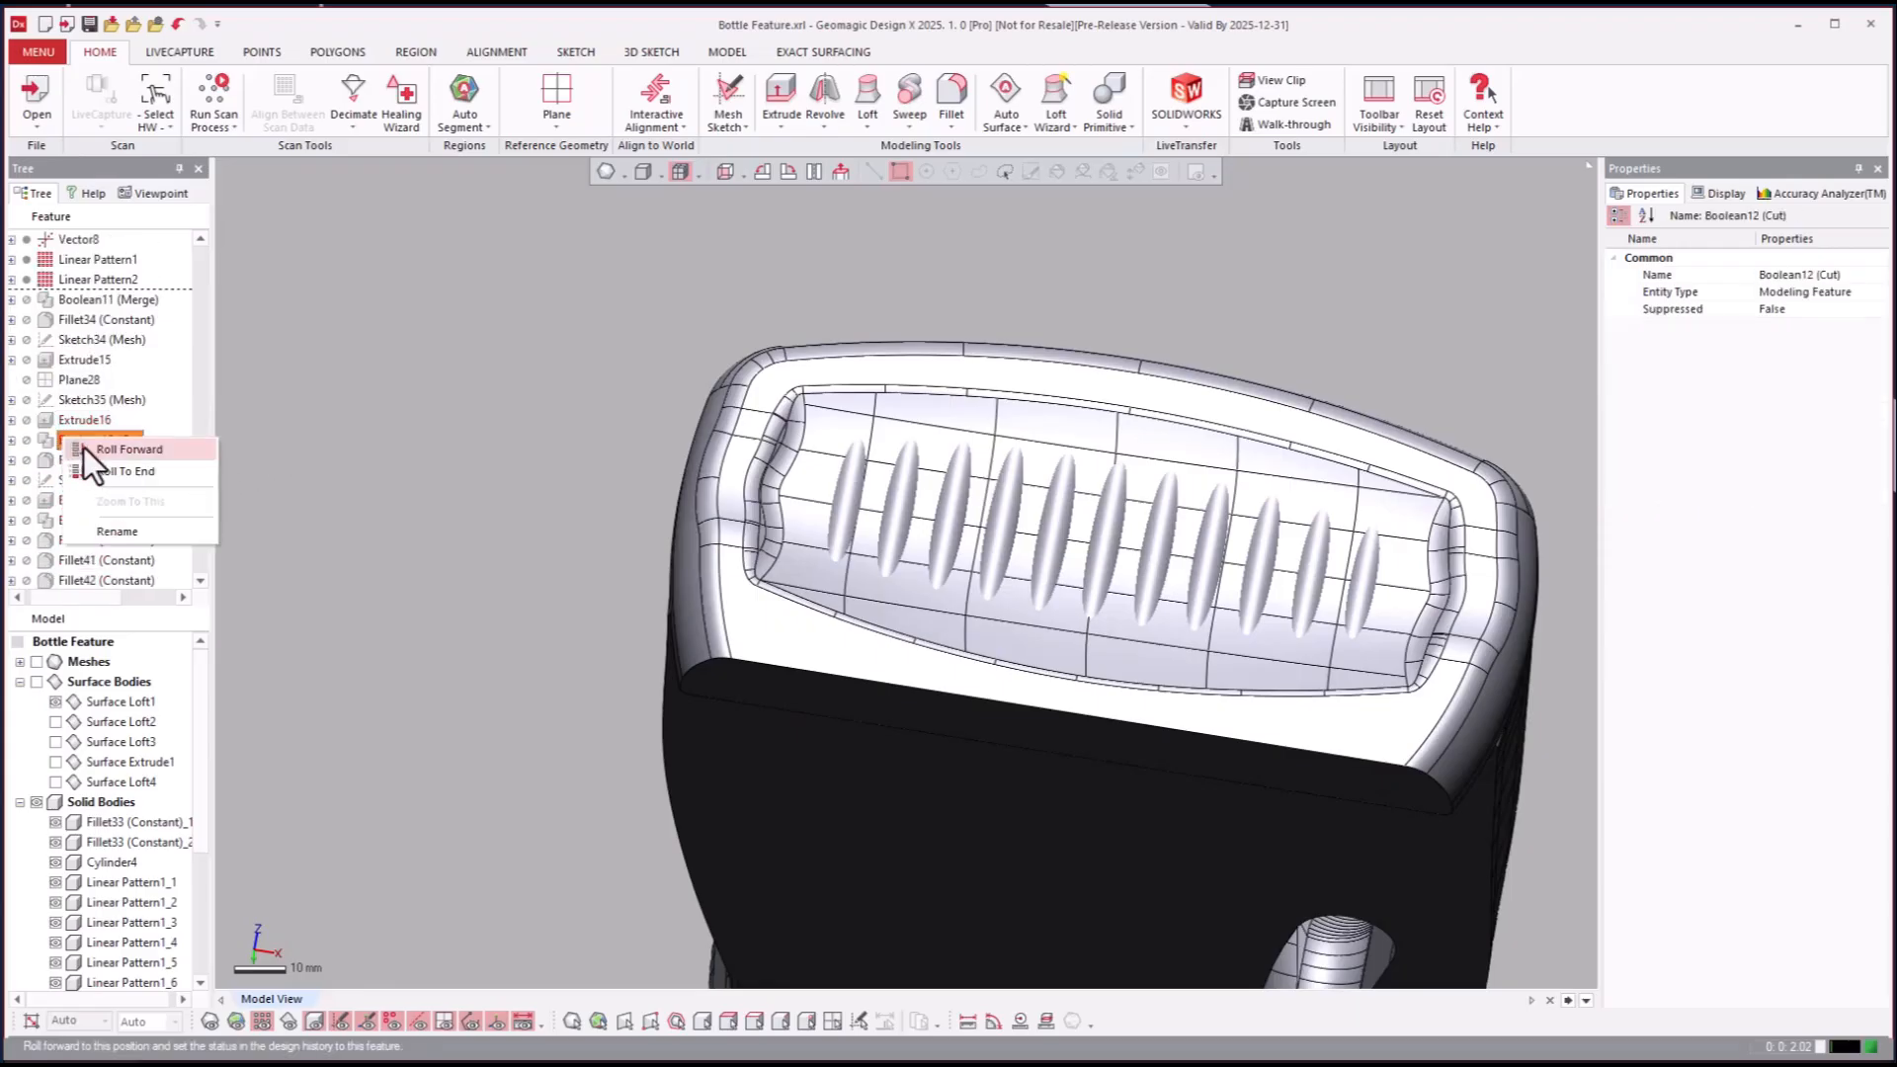
left_click(130, 449)
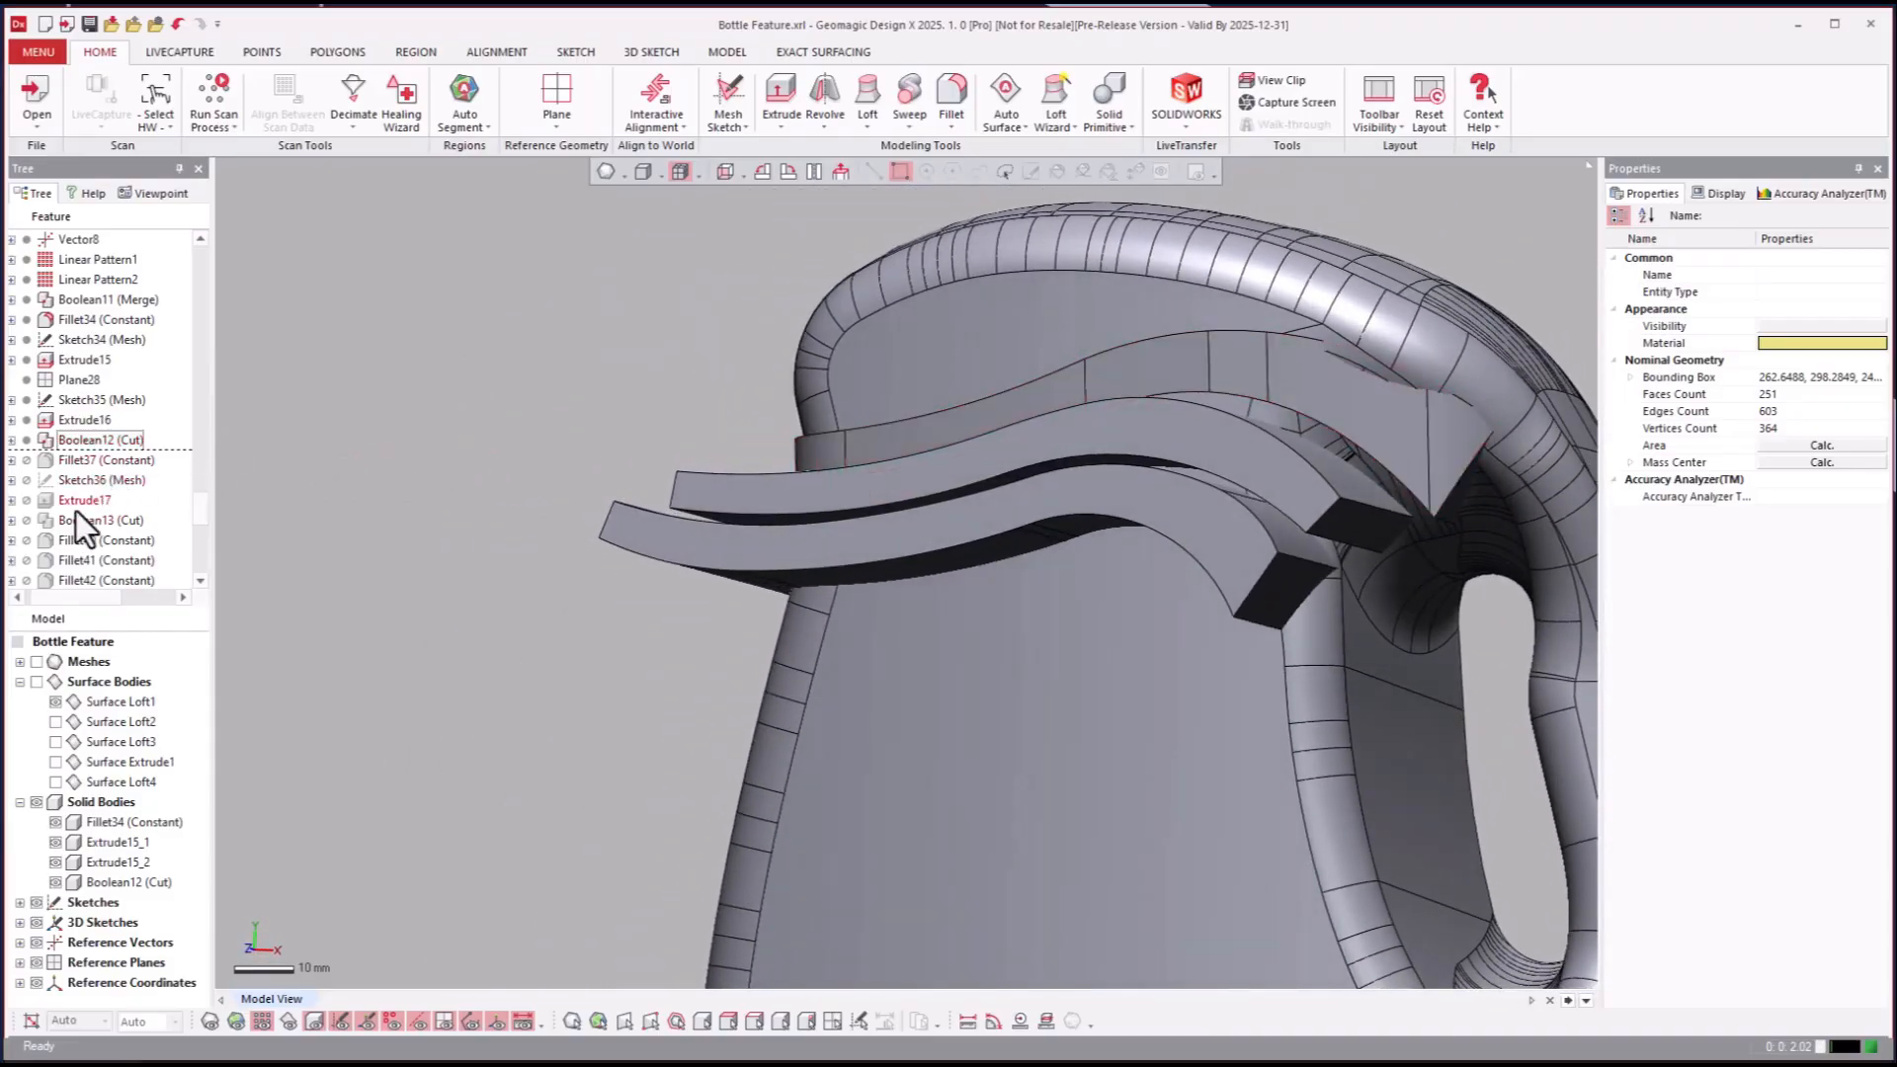
Step: Roll the history forward to Boolean13 and then Boolean14
left_click(98, 518)
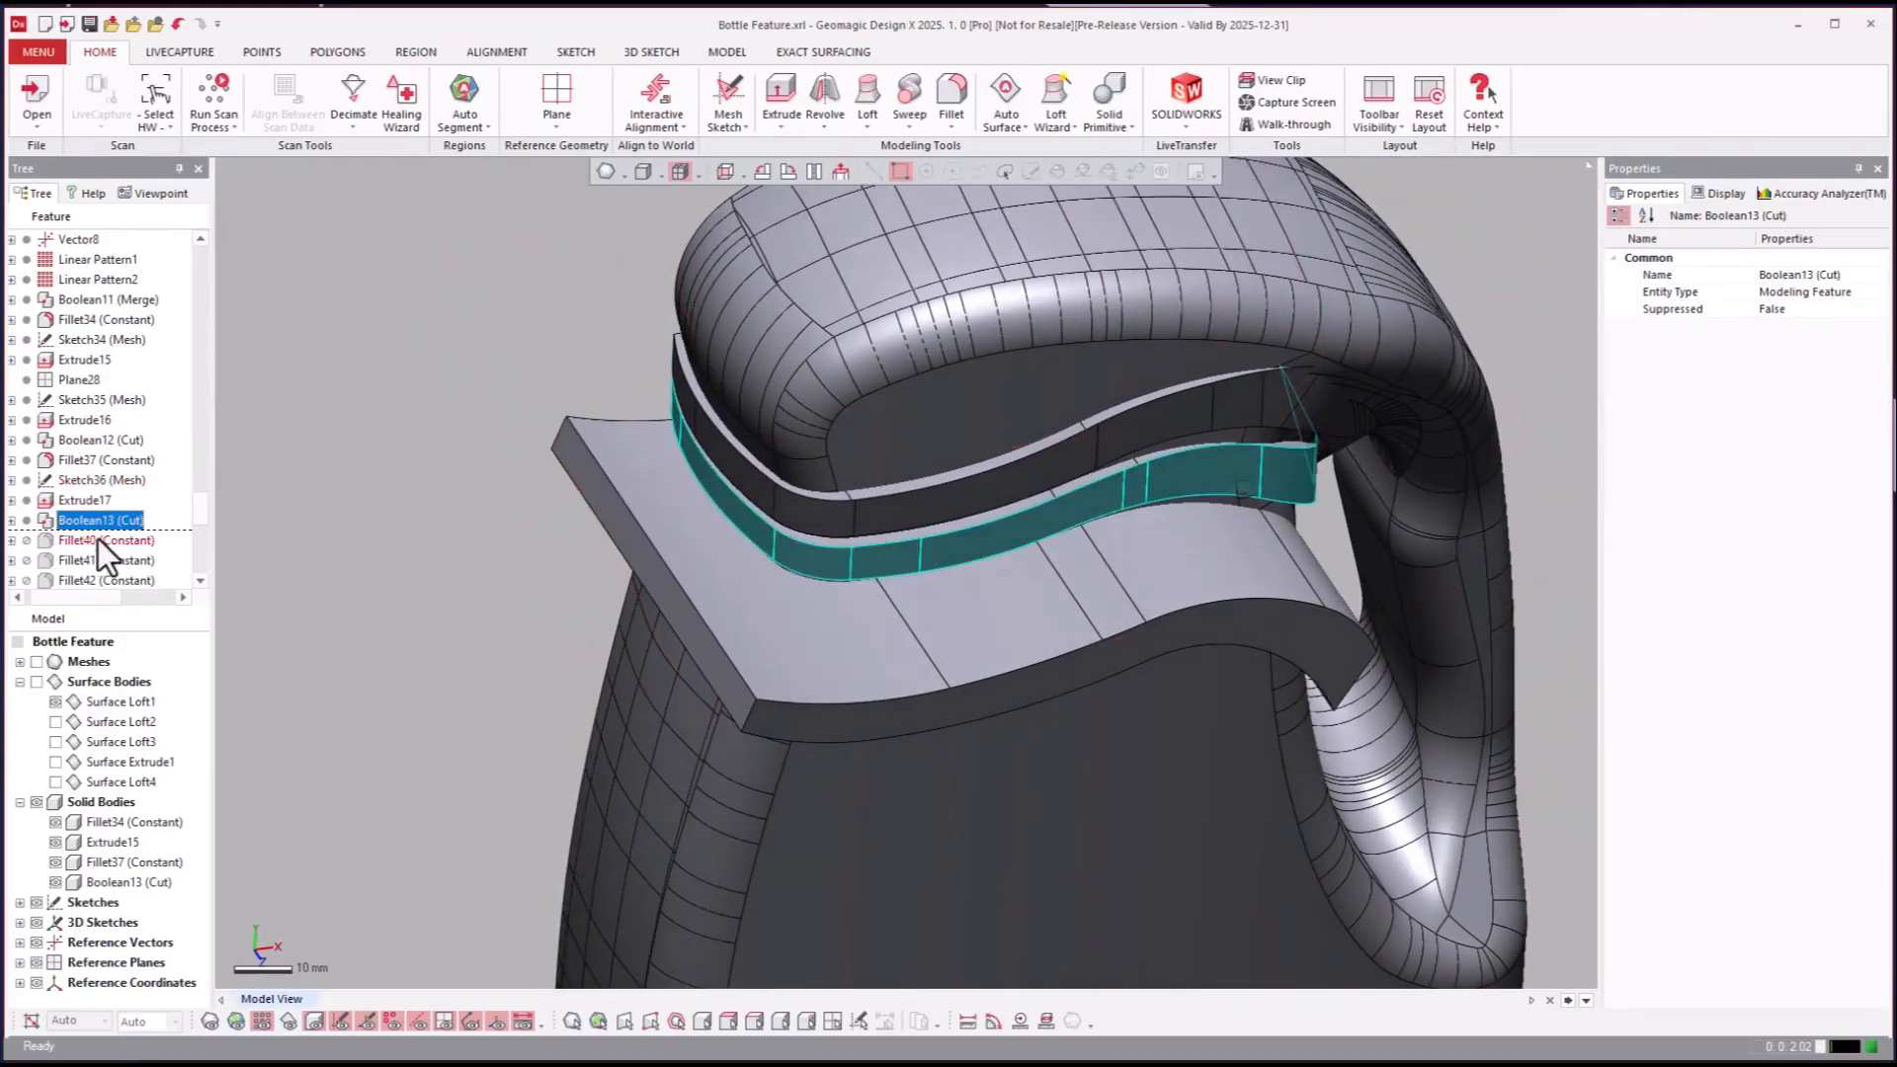
right_click(77, 540)
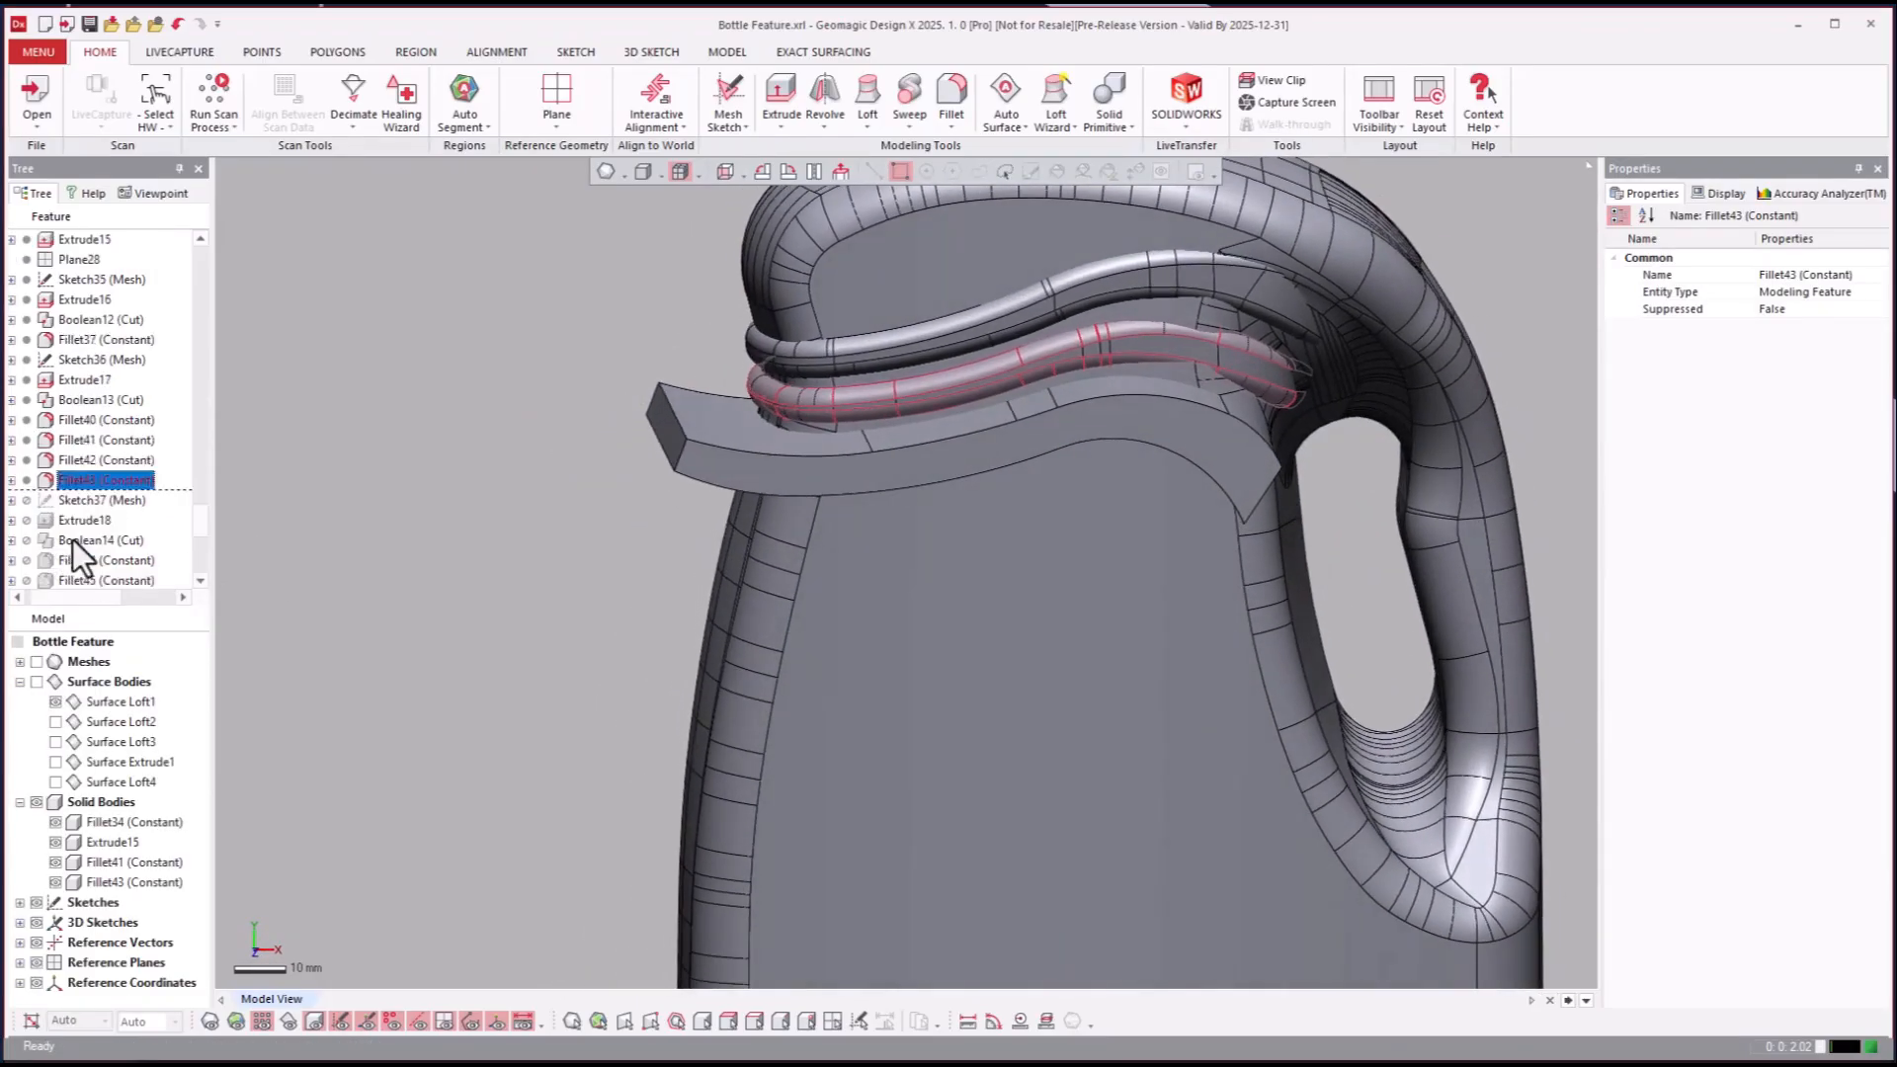
right_click(103, 480)
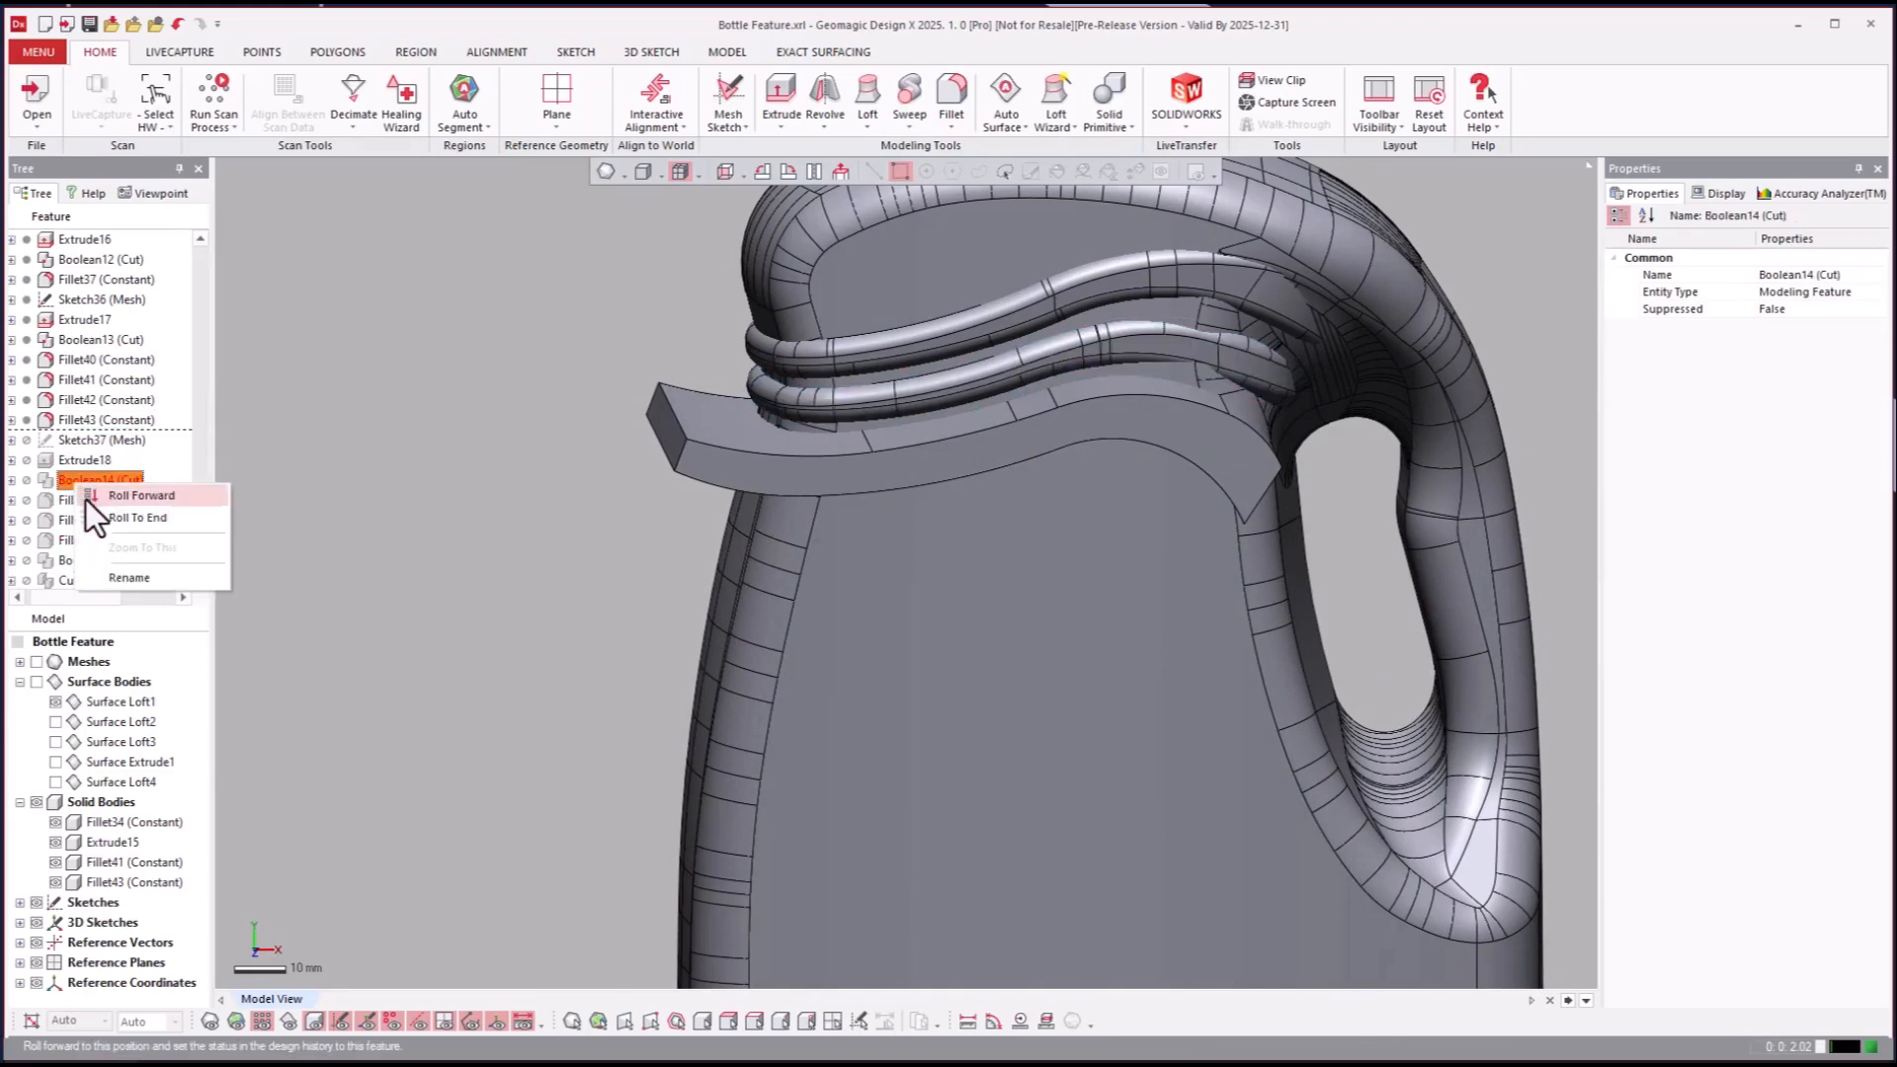
left_click(141, 495)
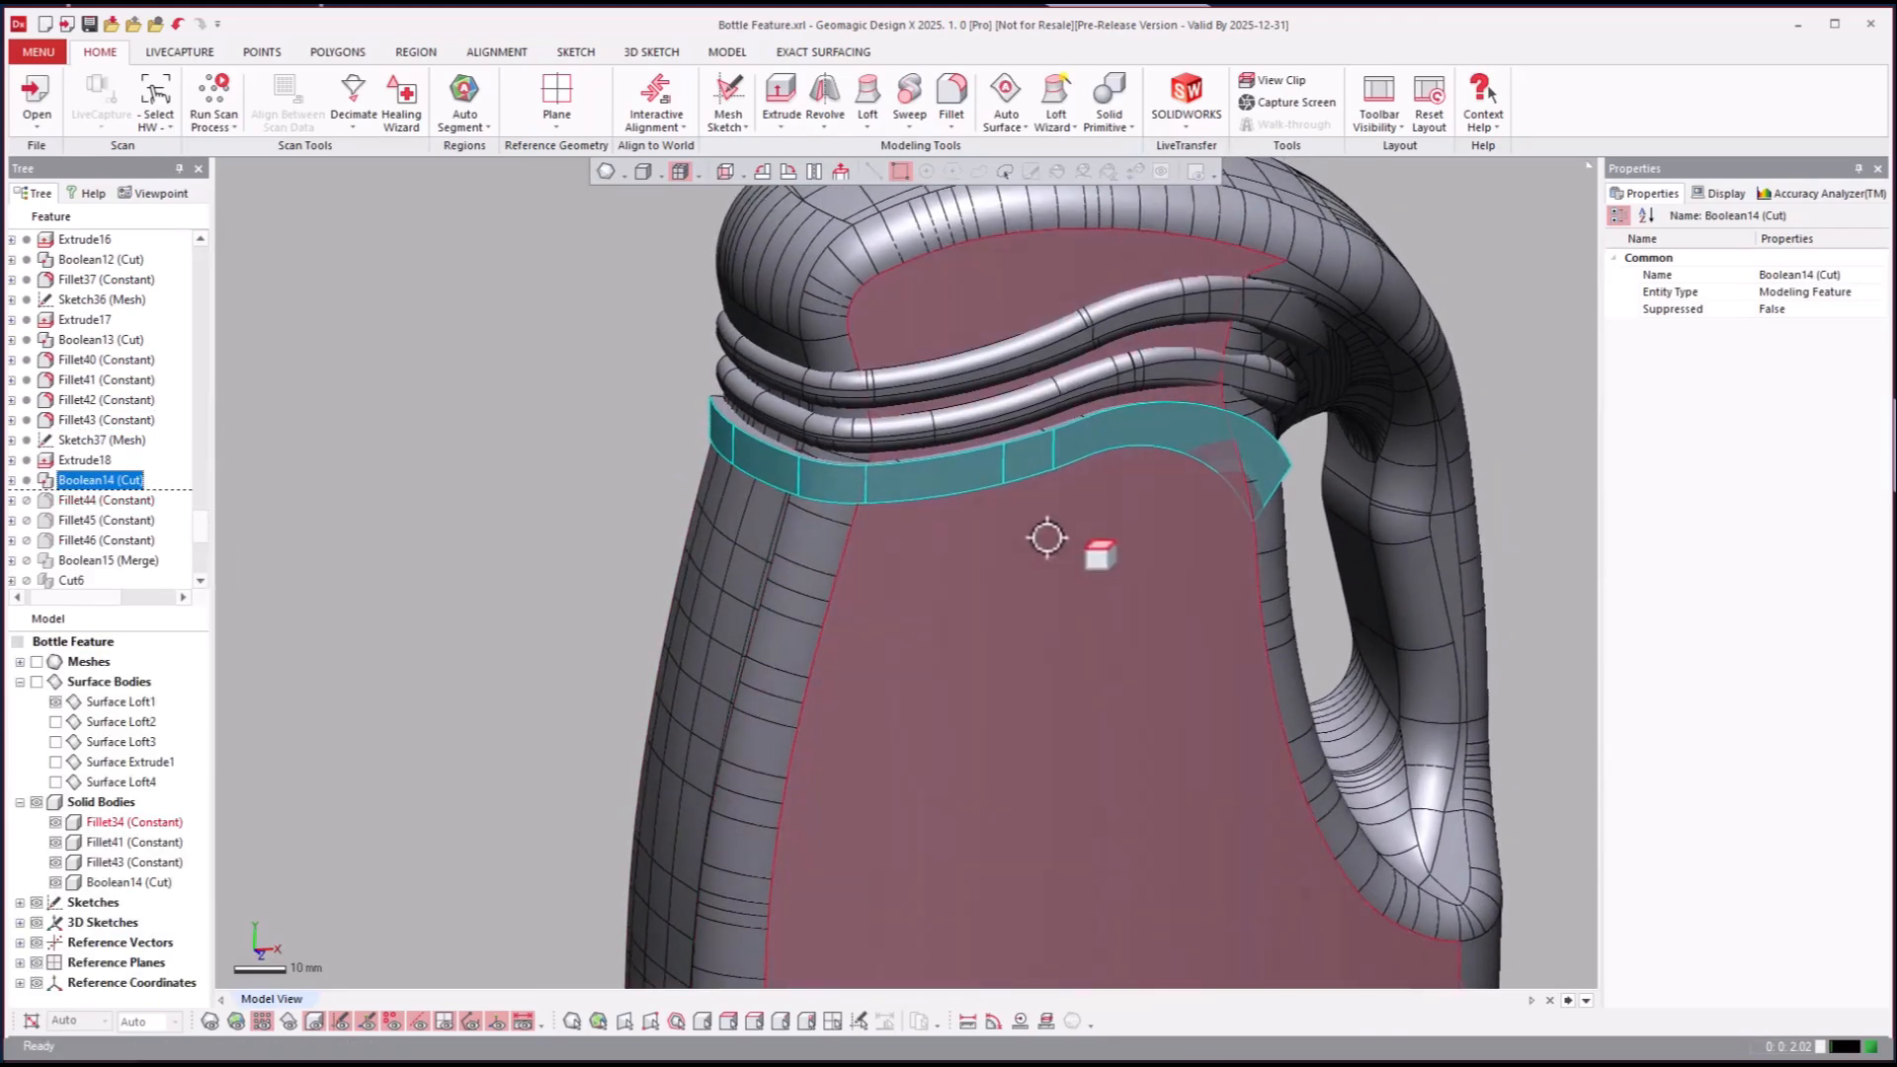
Step: Roll forward through Fillet45 and Fillet46 toward the final Sweep5 feature
right_click(99, 521)
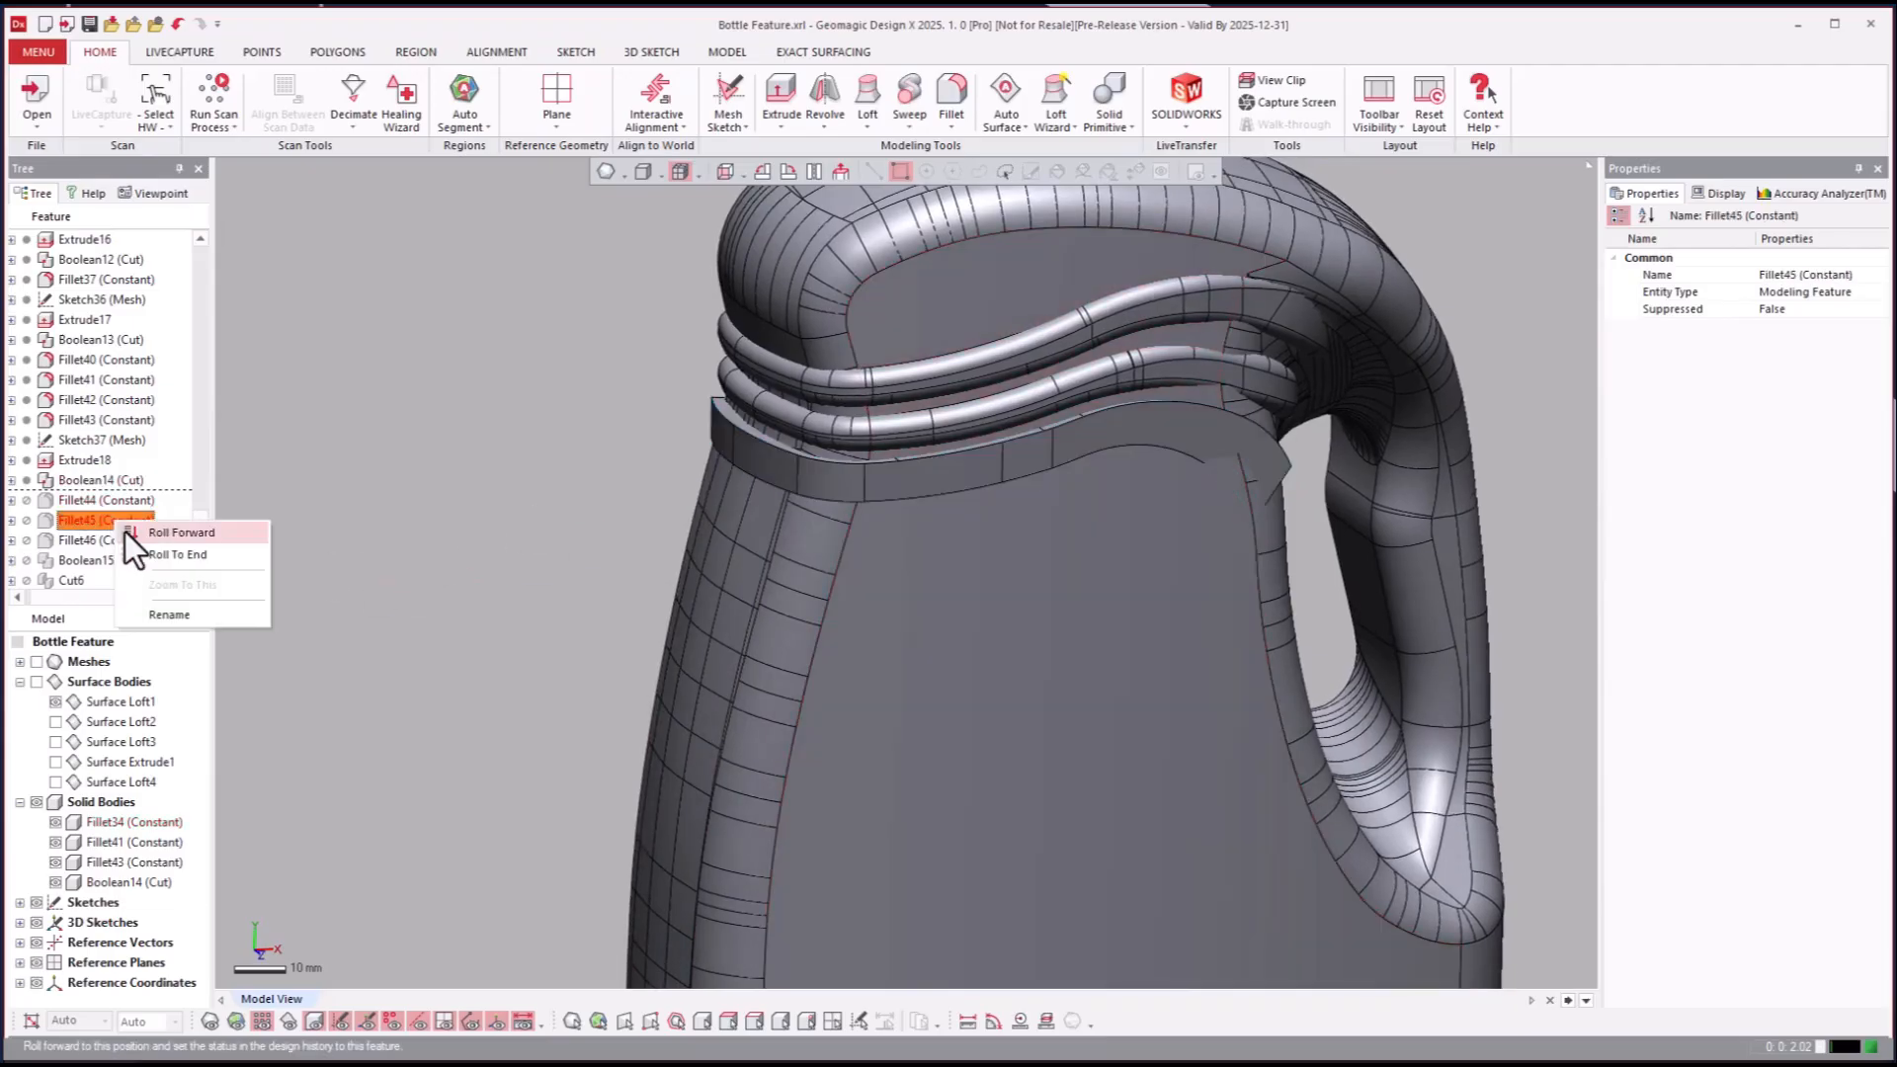
left_click(182, 533)
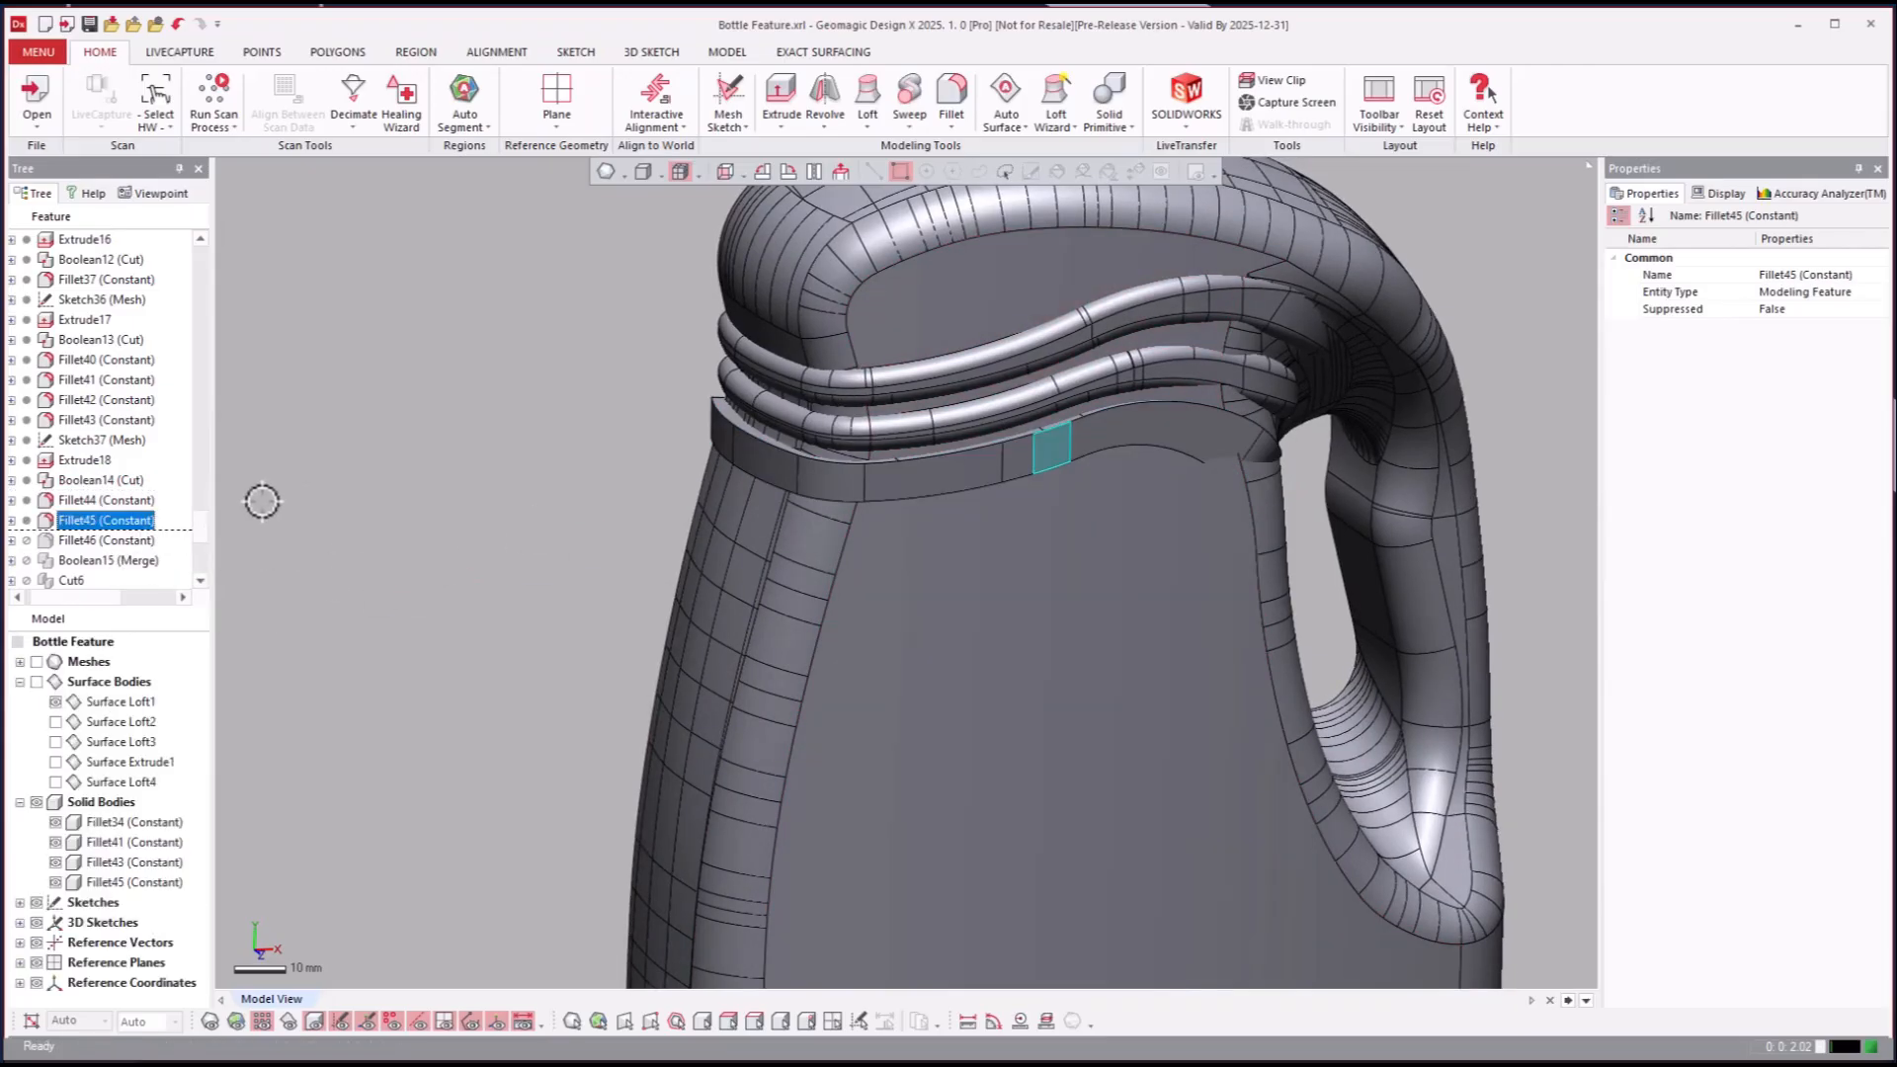
left_click(106, 539)
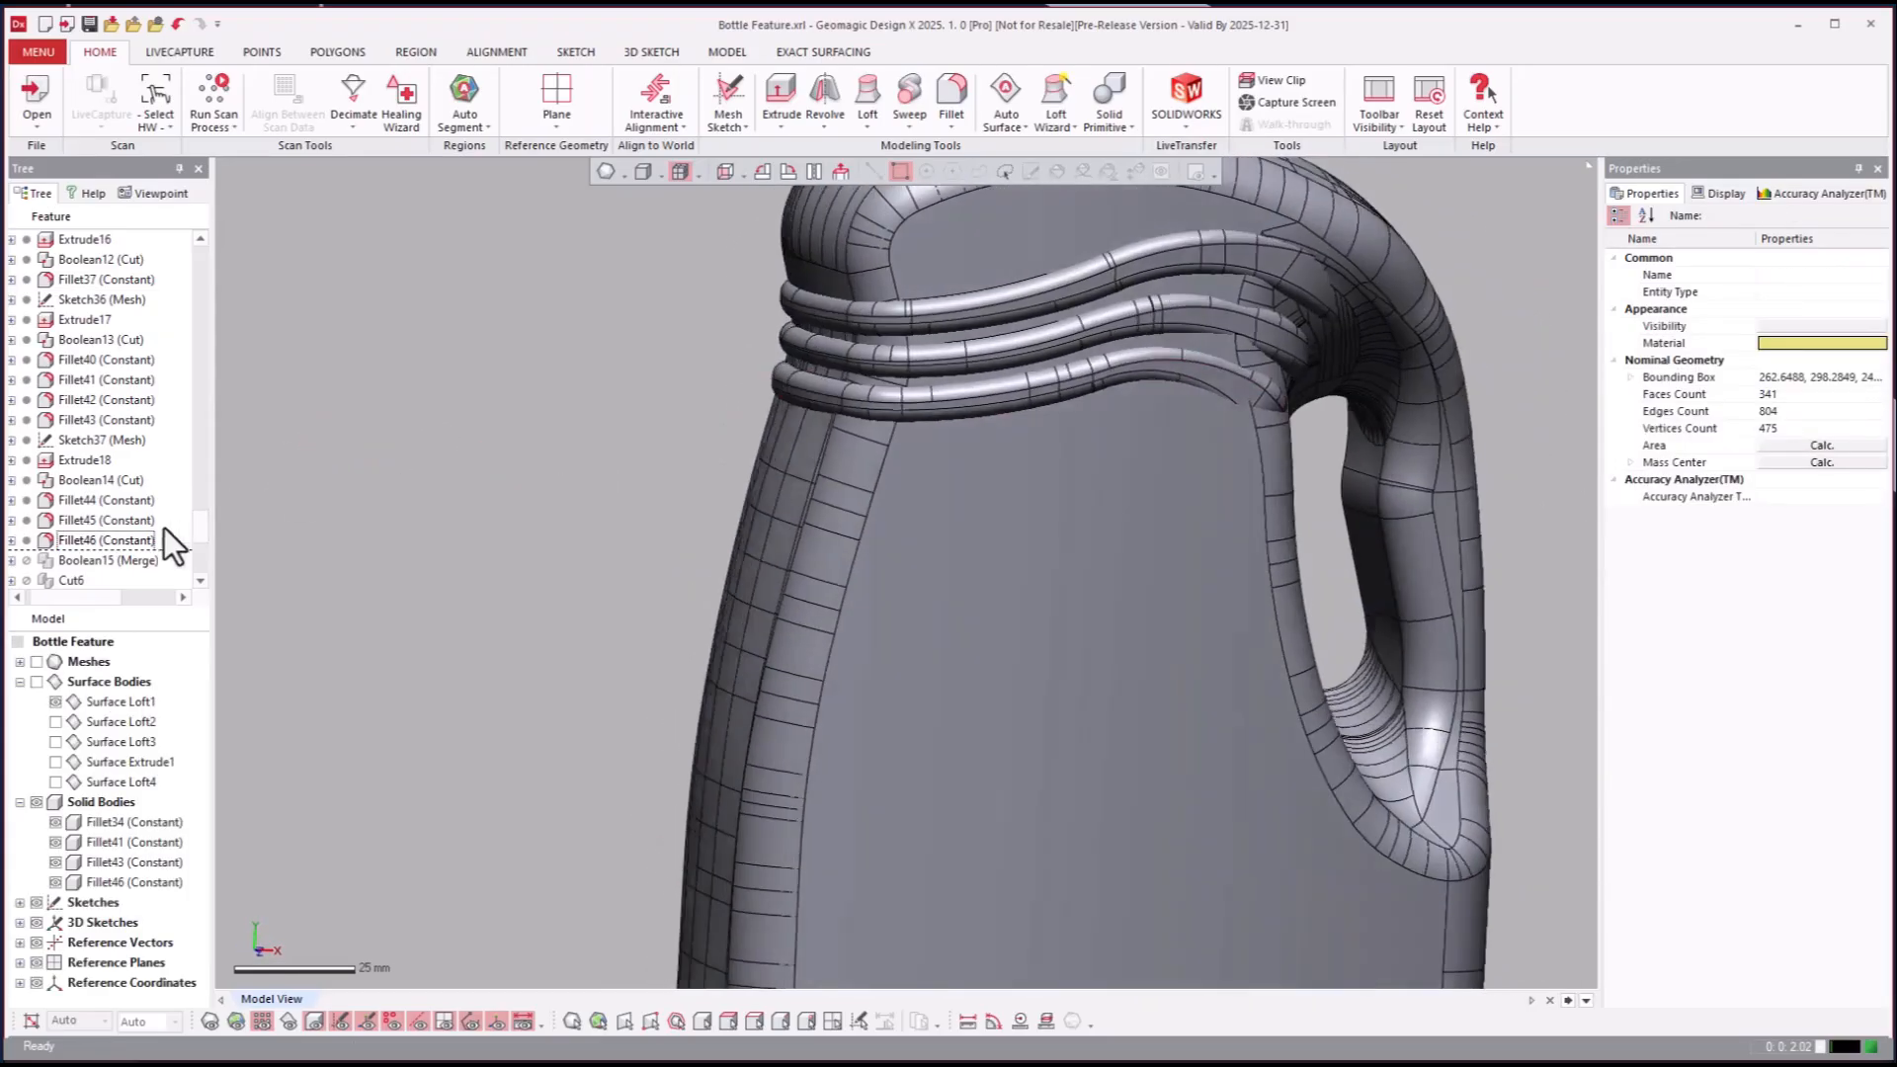
left_click(106, 339)
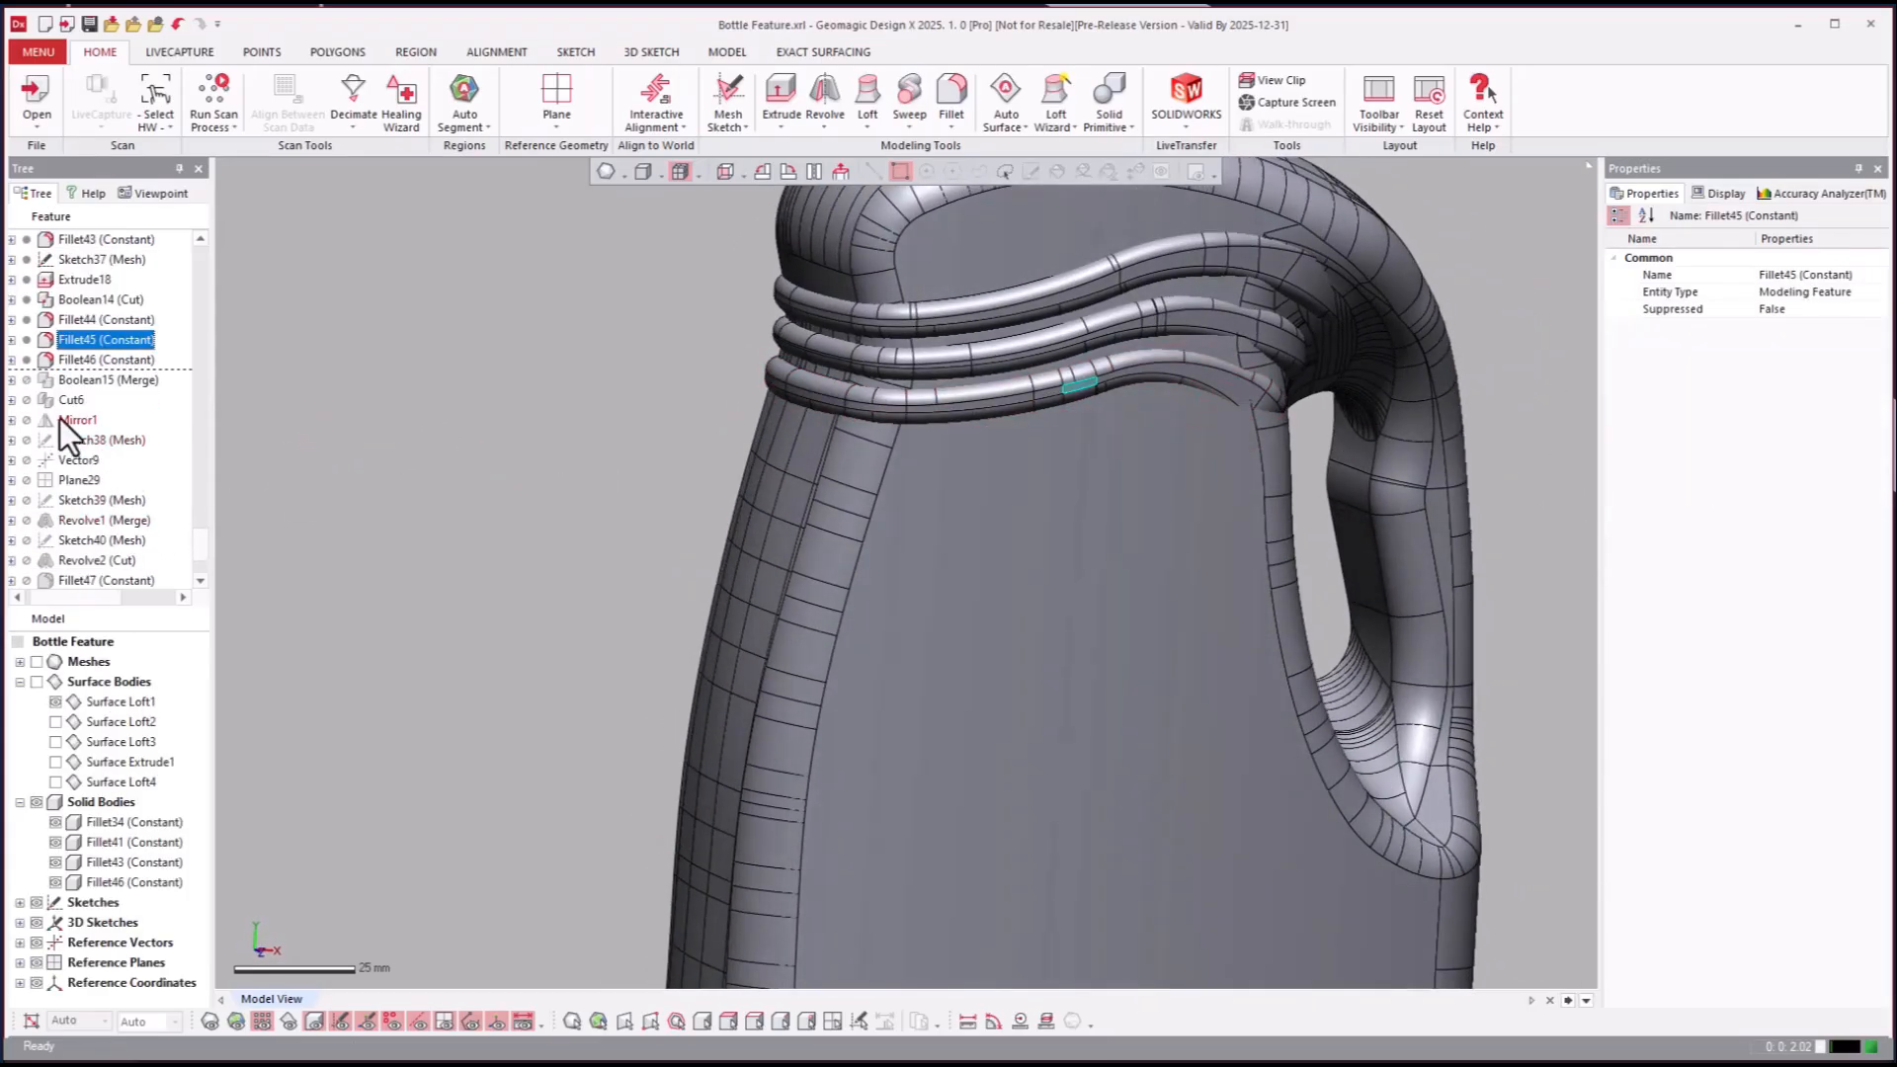
left_click(80, 420)
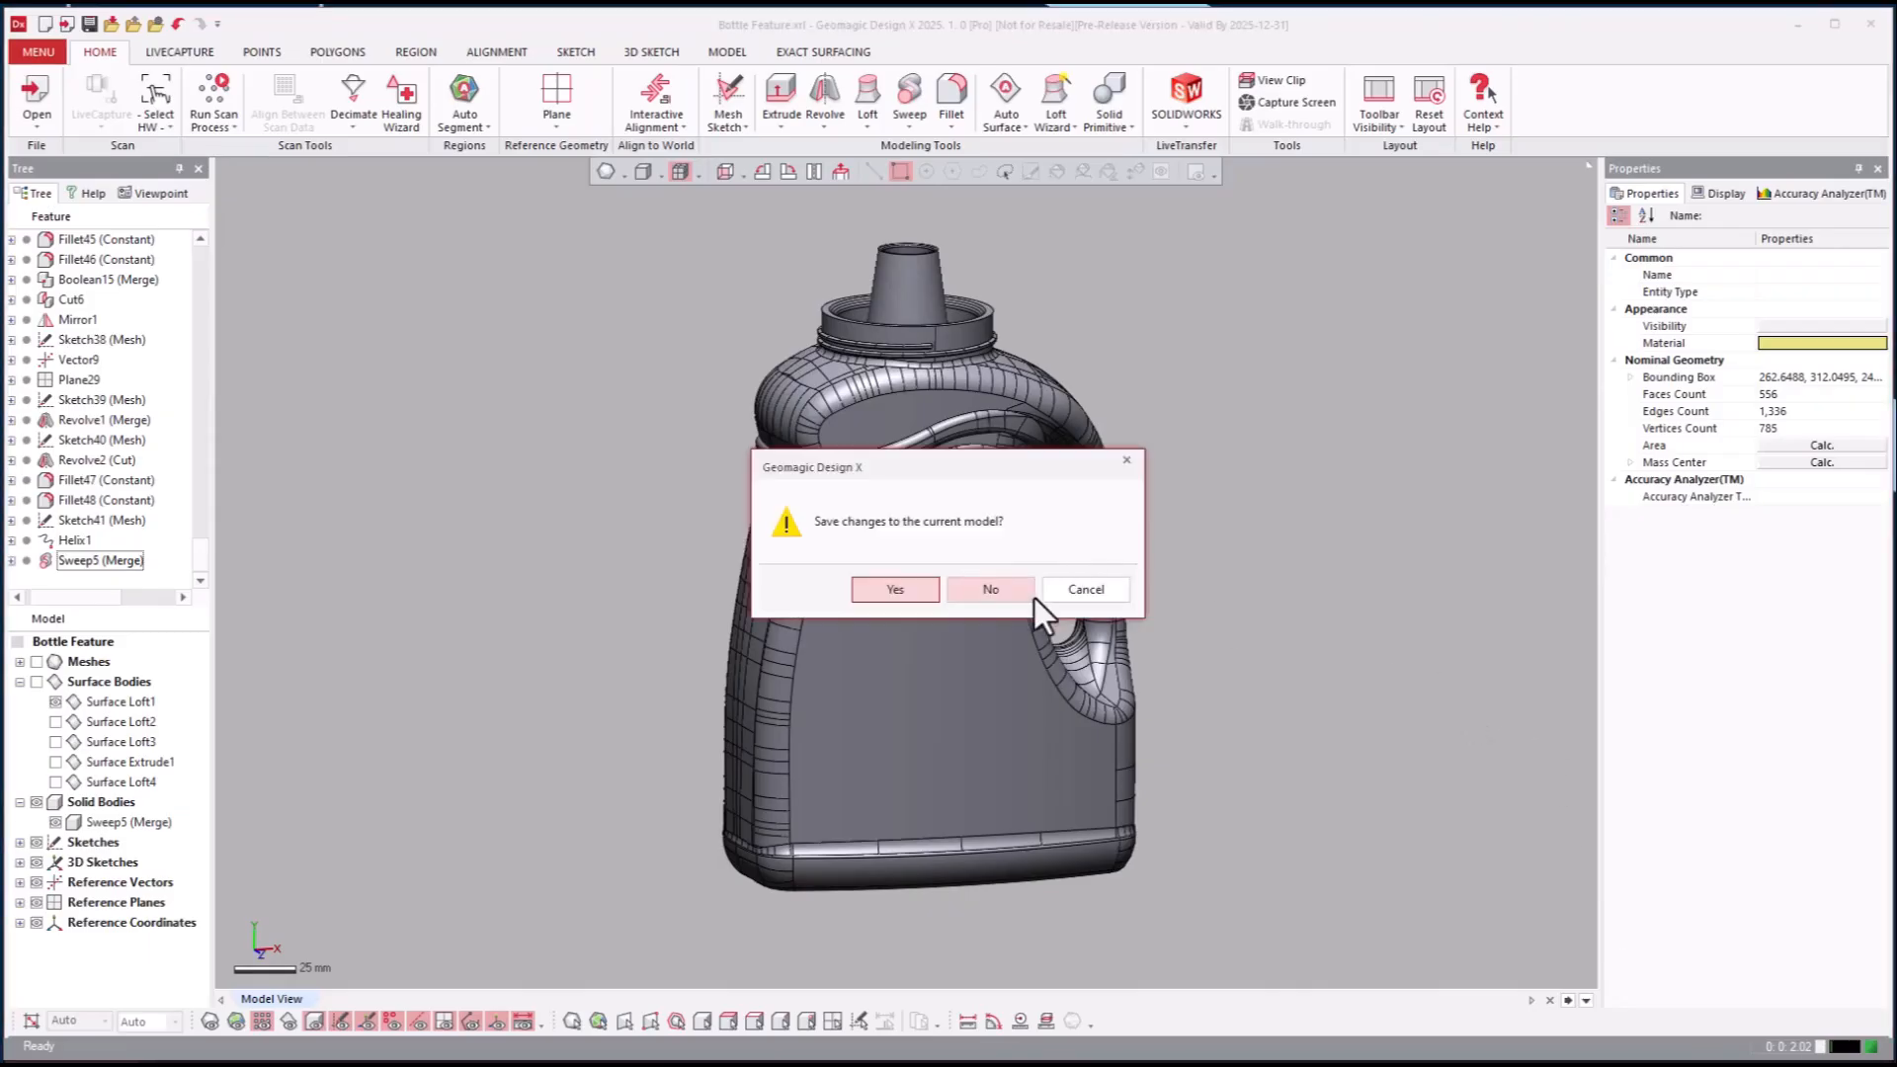
Step: Discard the feature model's changes and roll Bottle Boundary Fit back to 3D Sketch1
left_click(988, 588)
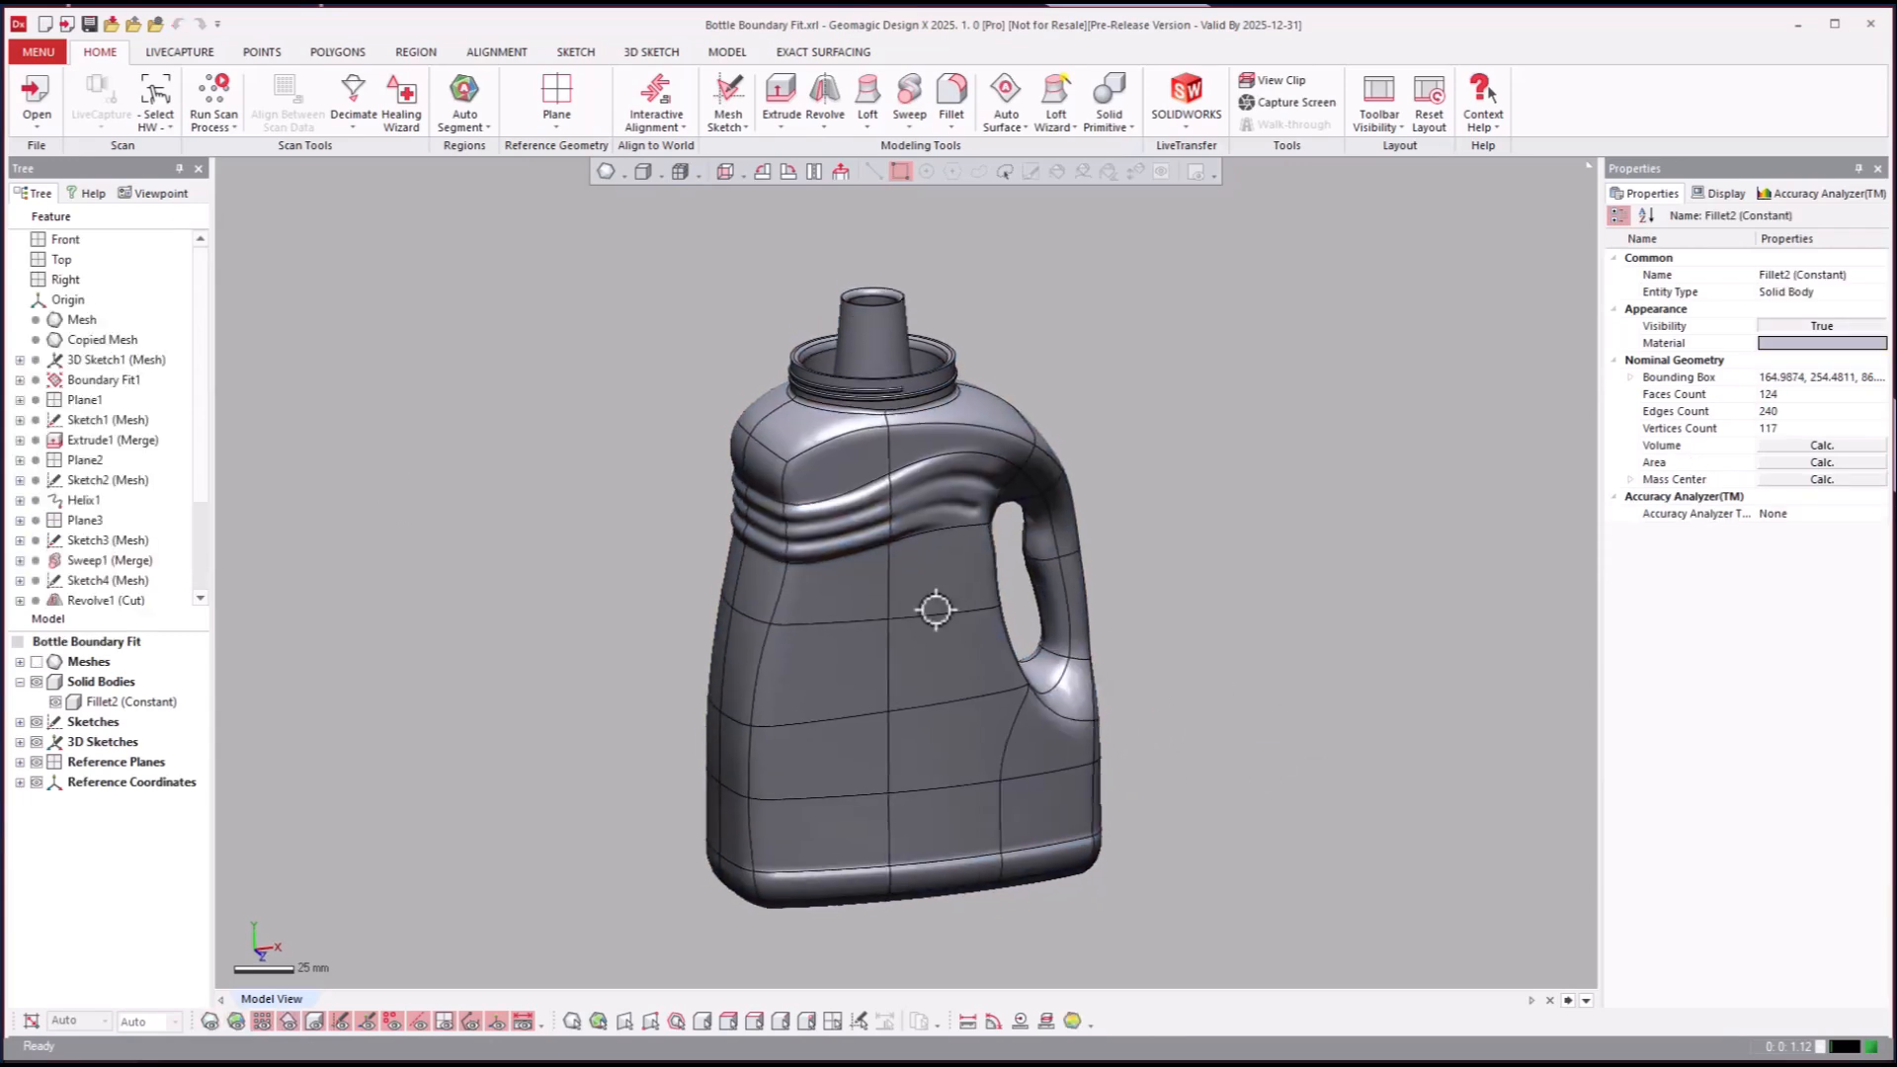
right_click(112, 360)
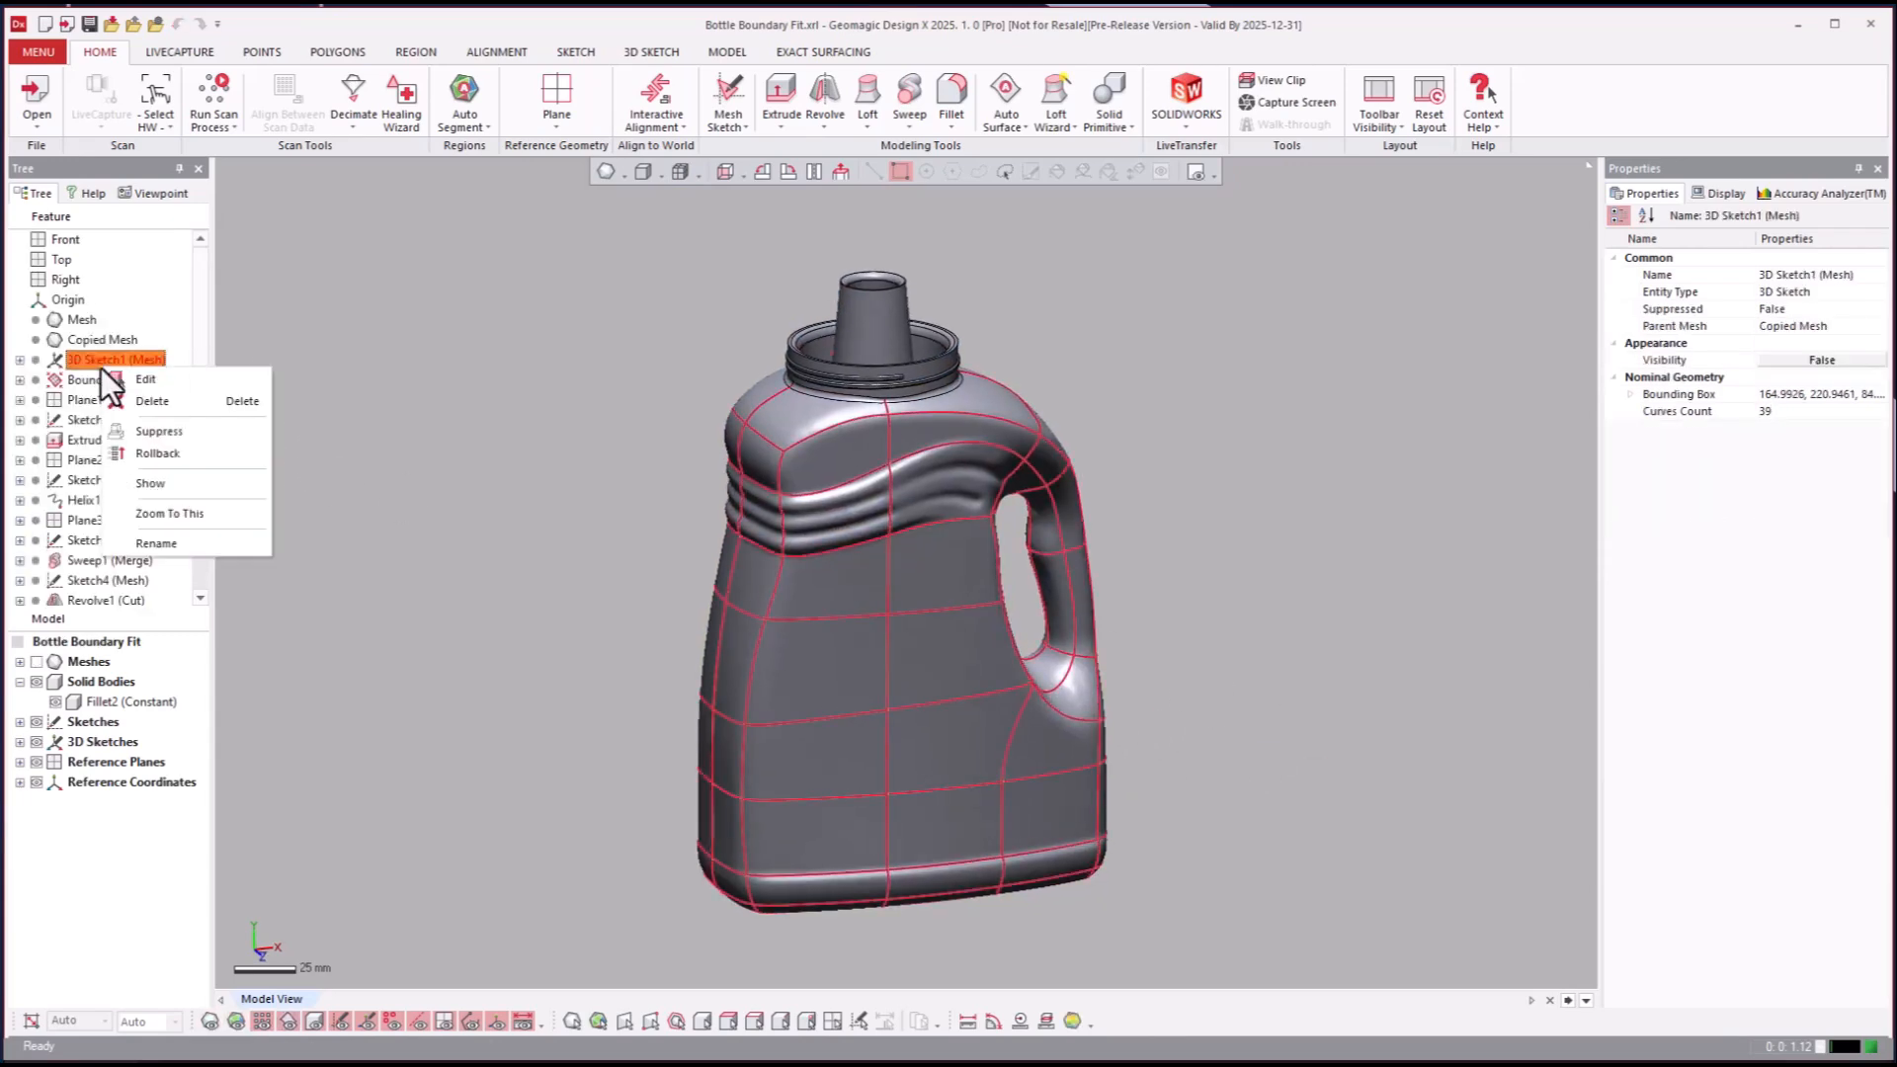
mouse_move(156, 452)
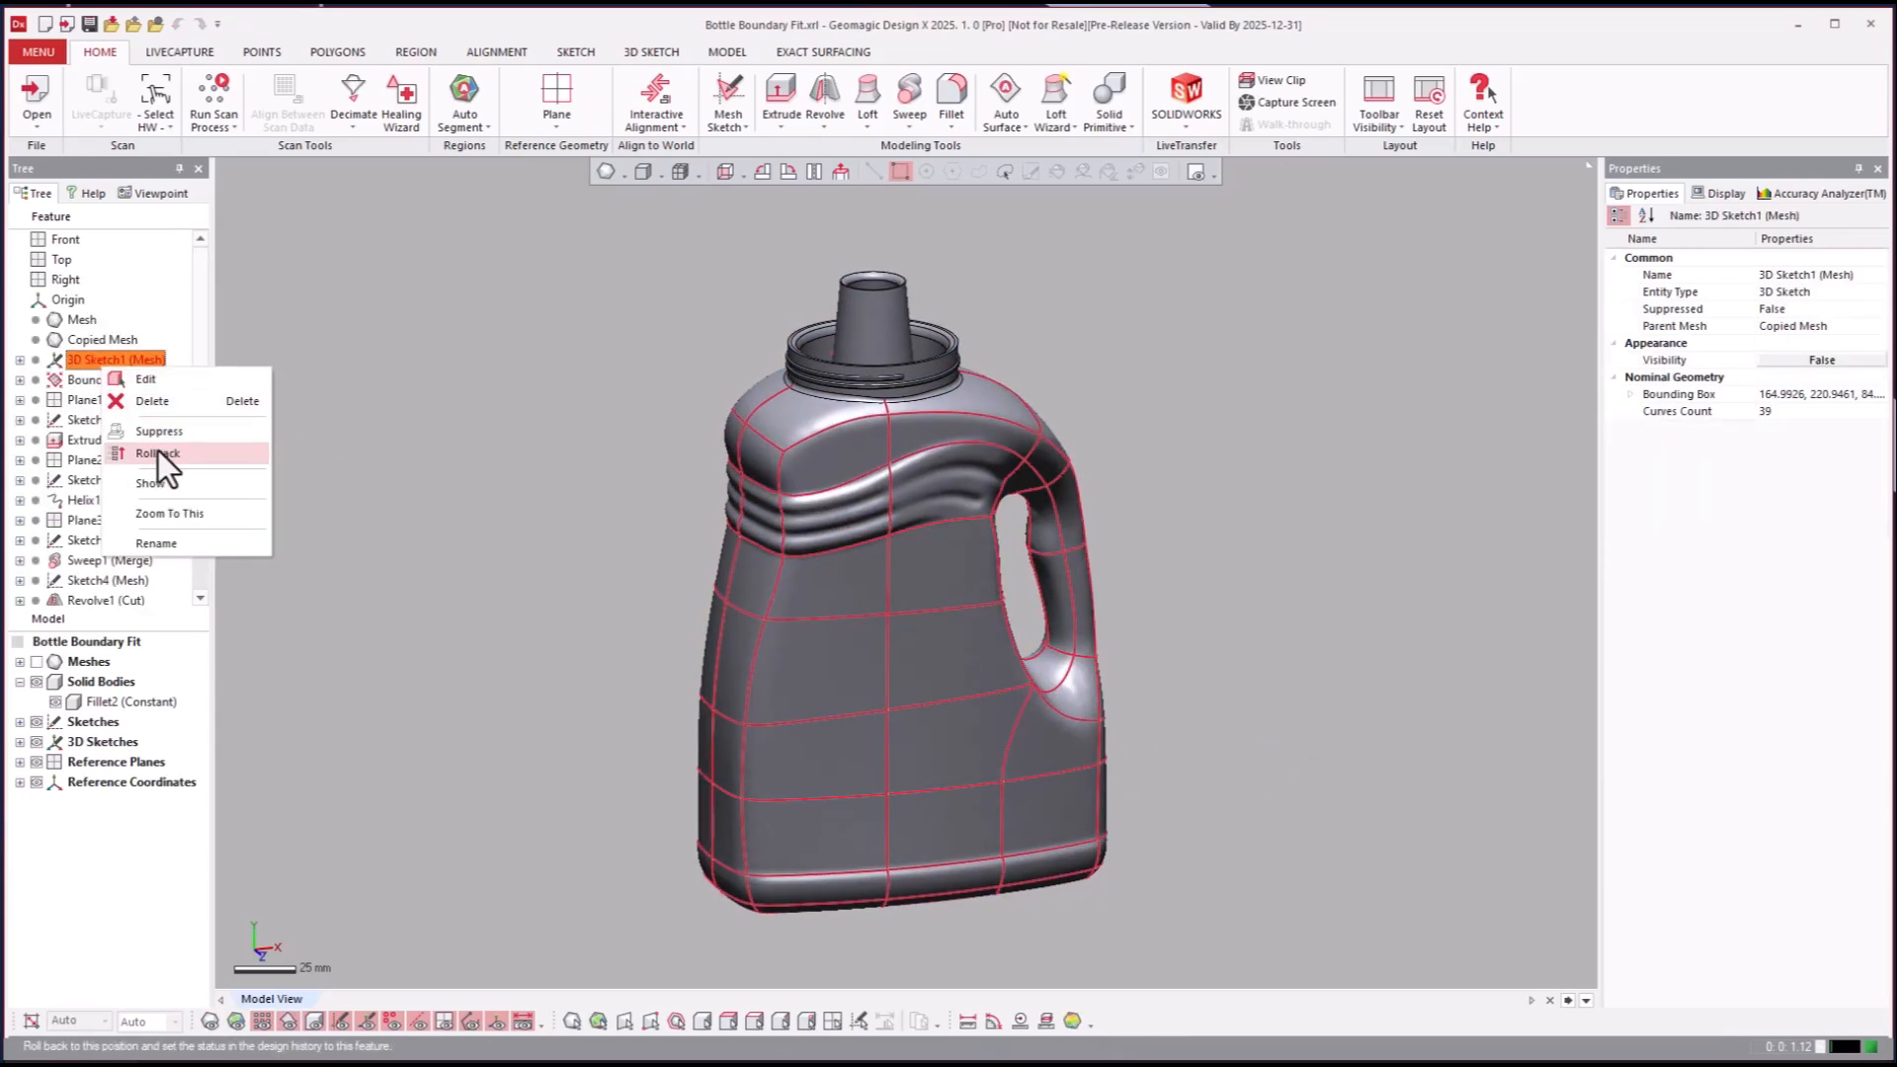
left_click(156, 453)
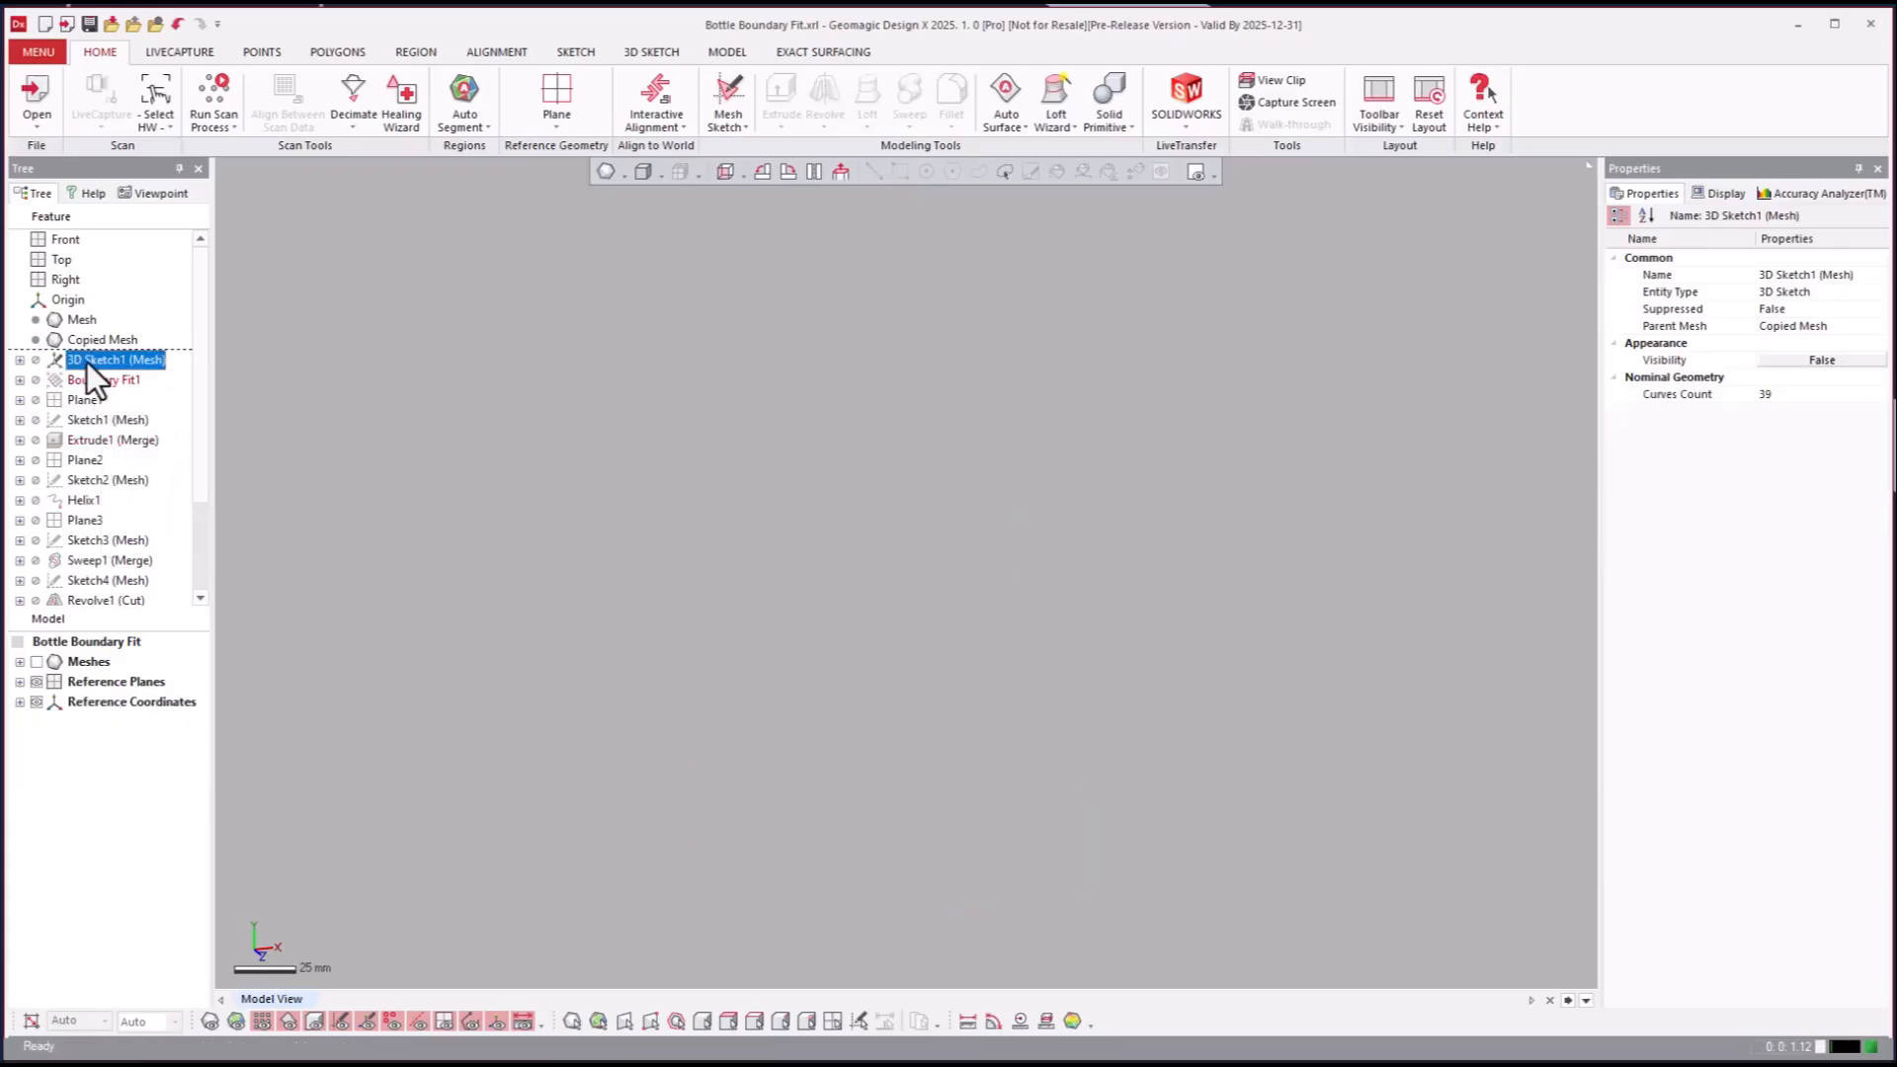
left_click(114, 359)
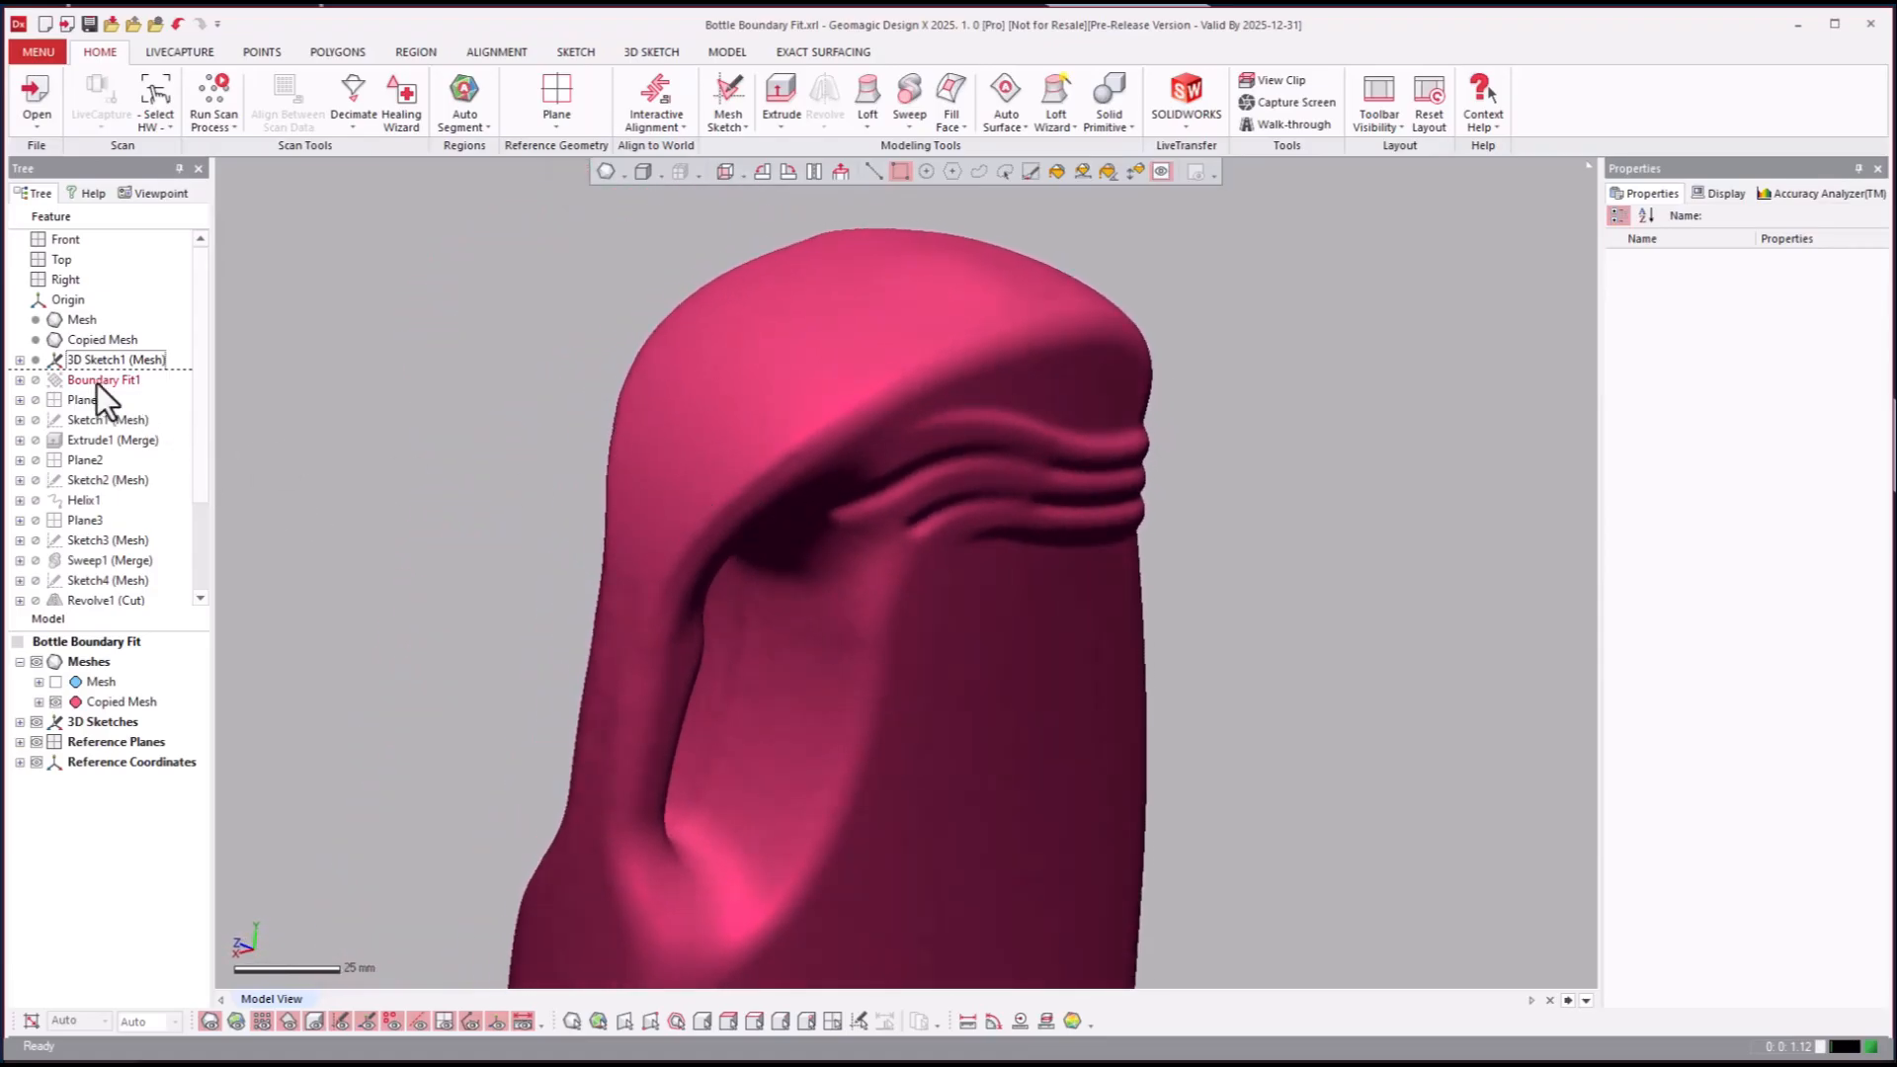
Step: Edit 3D Sketch1 and cut a section curve across the bottle's top
right_click(115, 360)
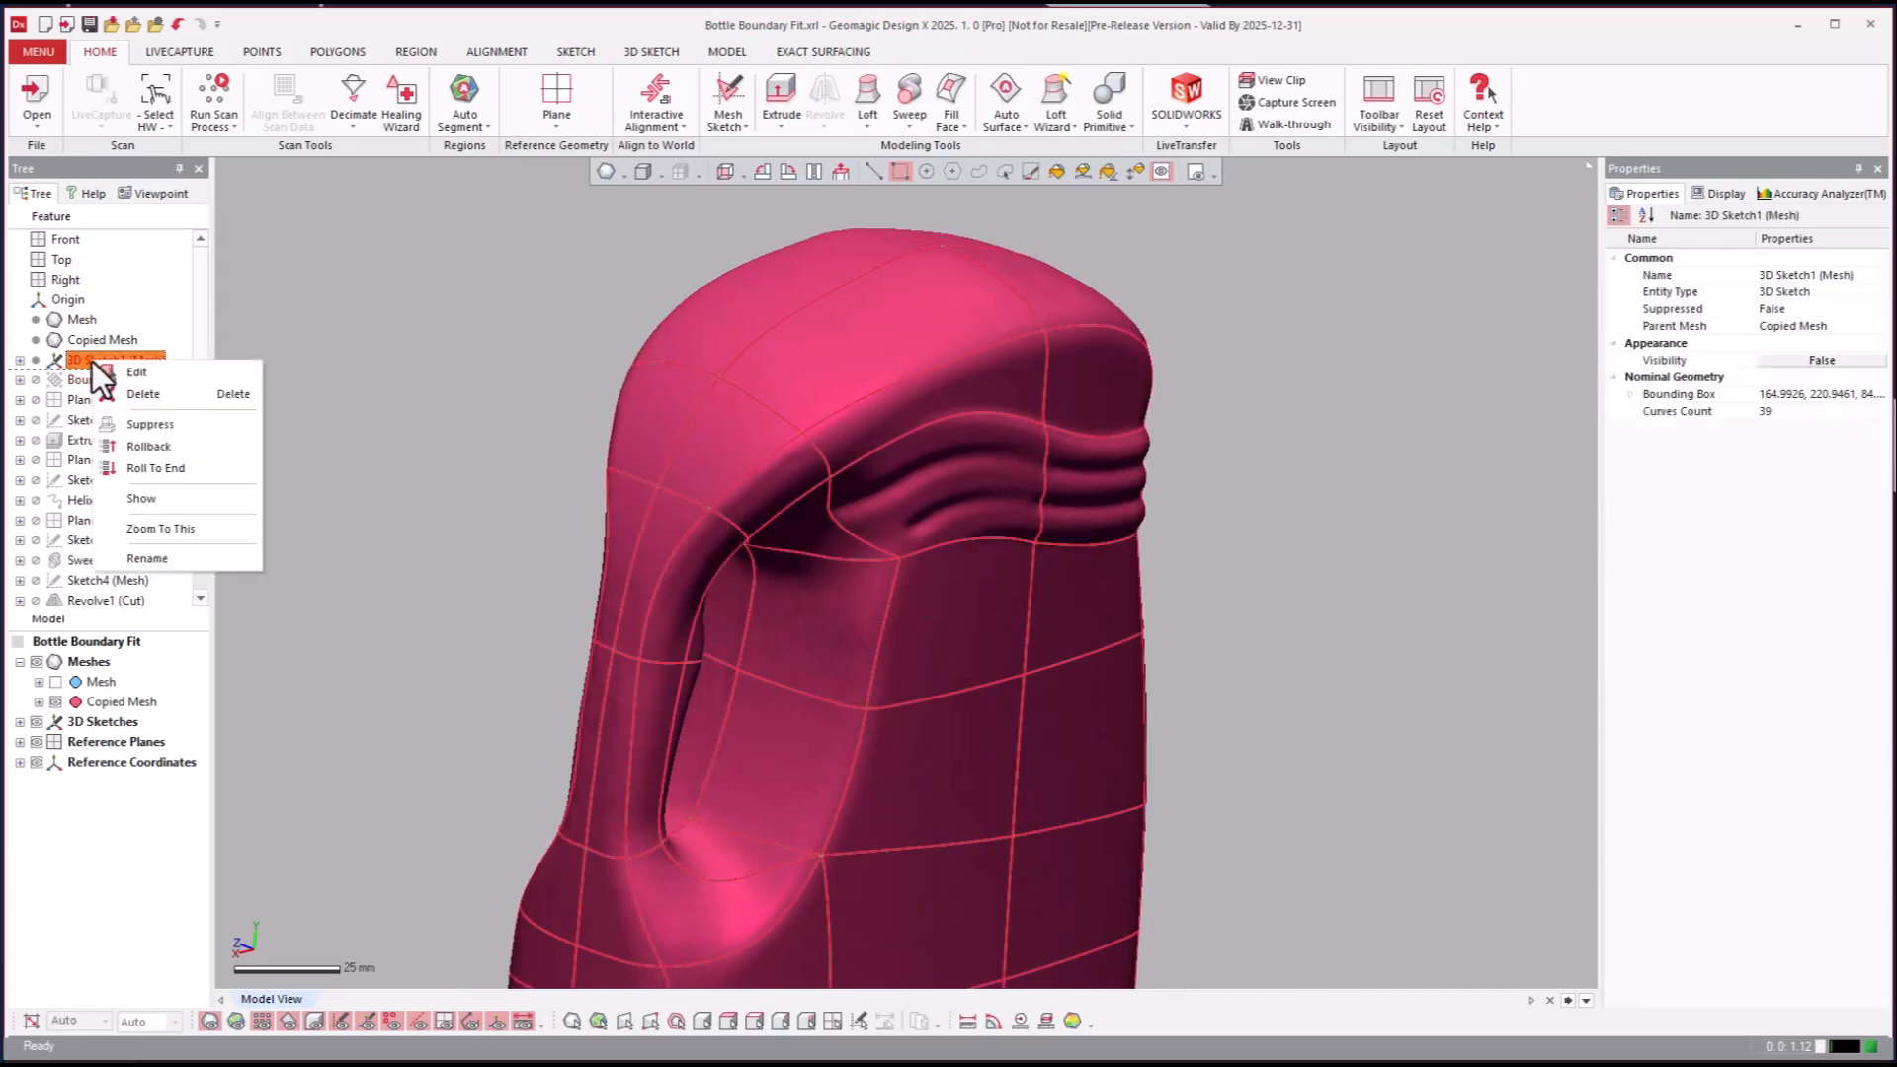
left_click(134, 372)
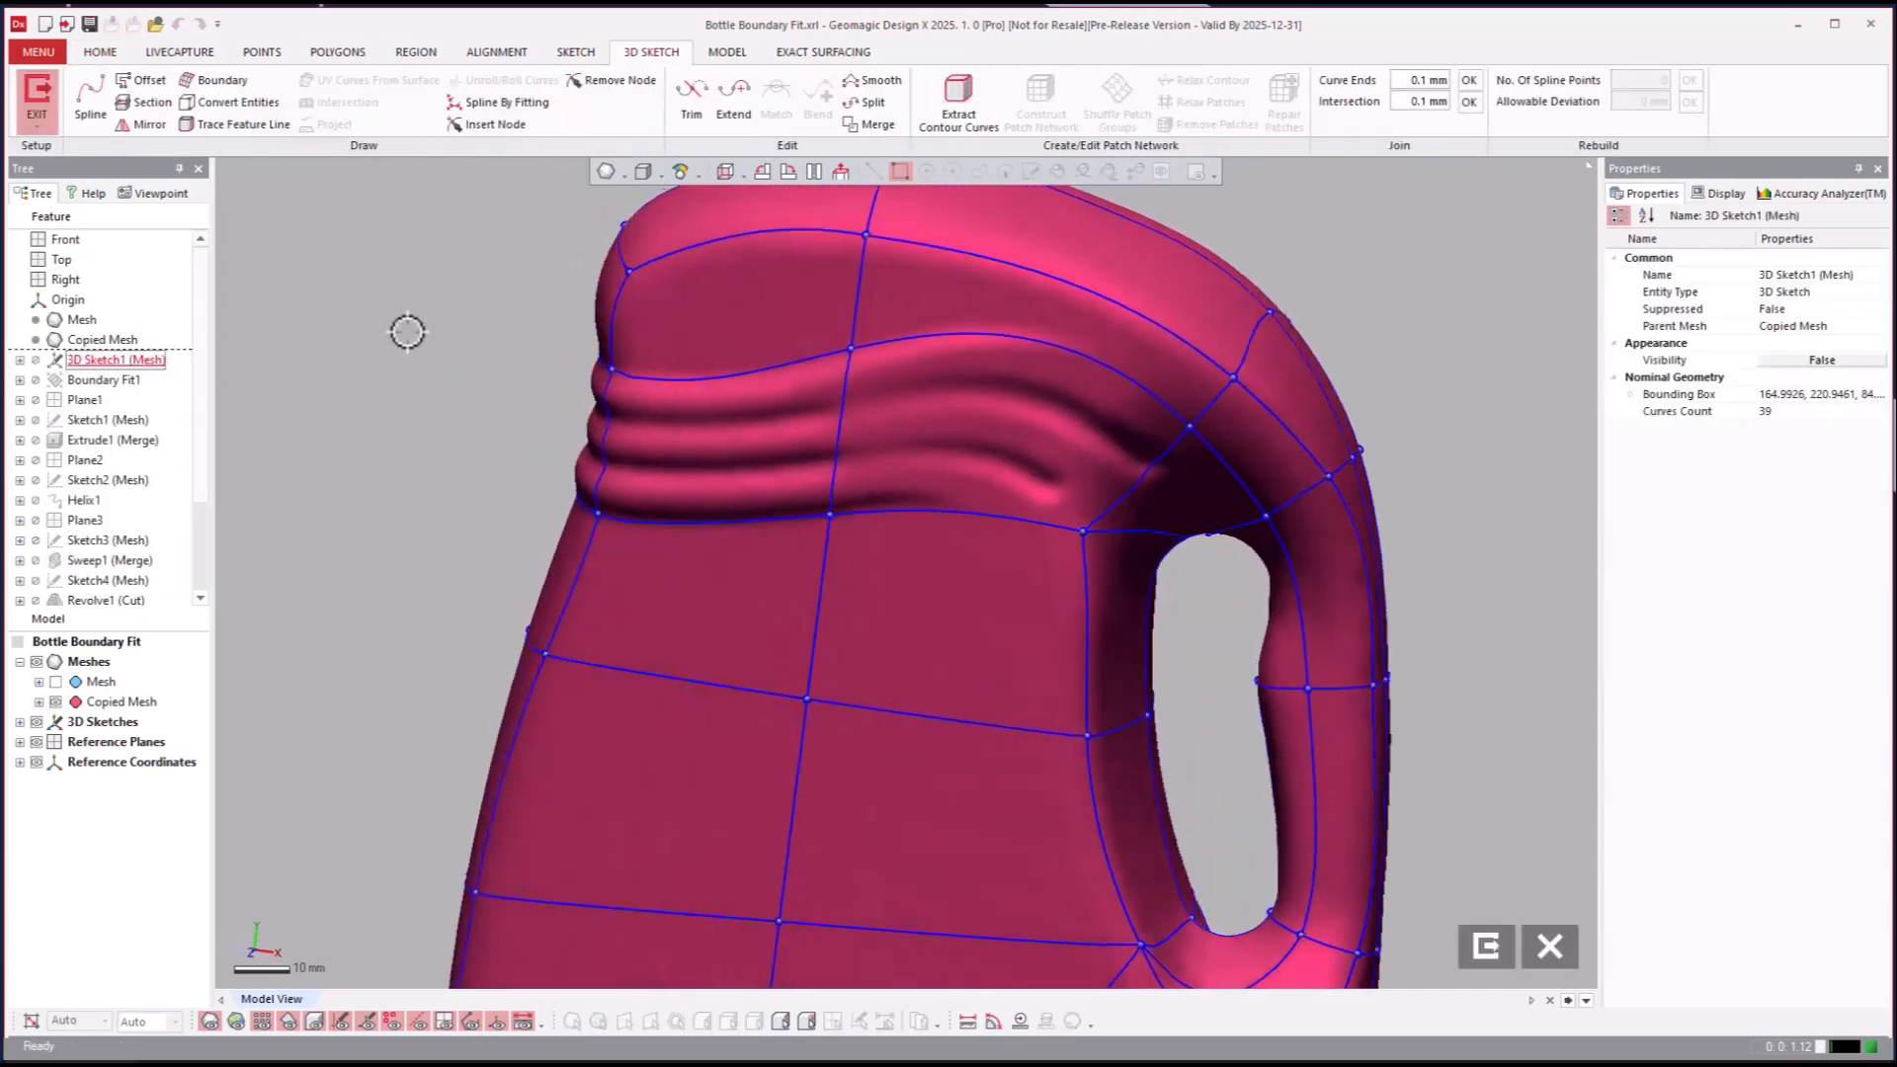
scroll("down", 3)
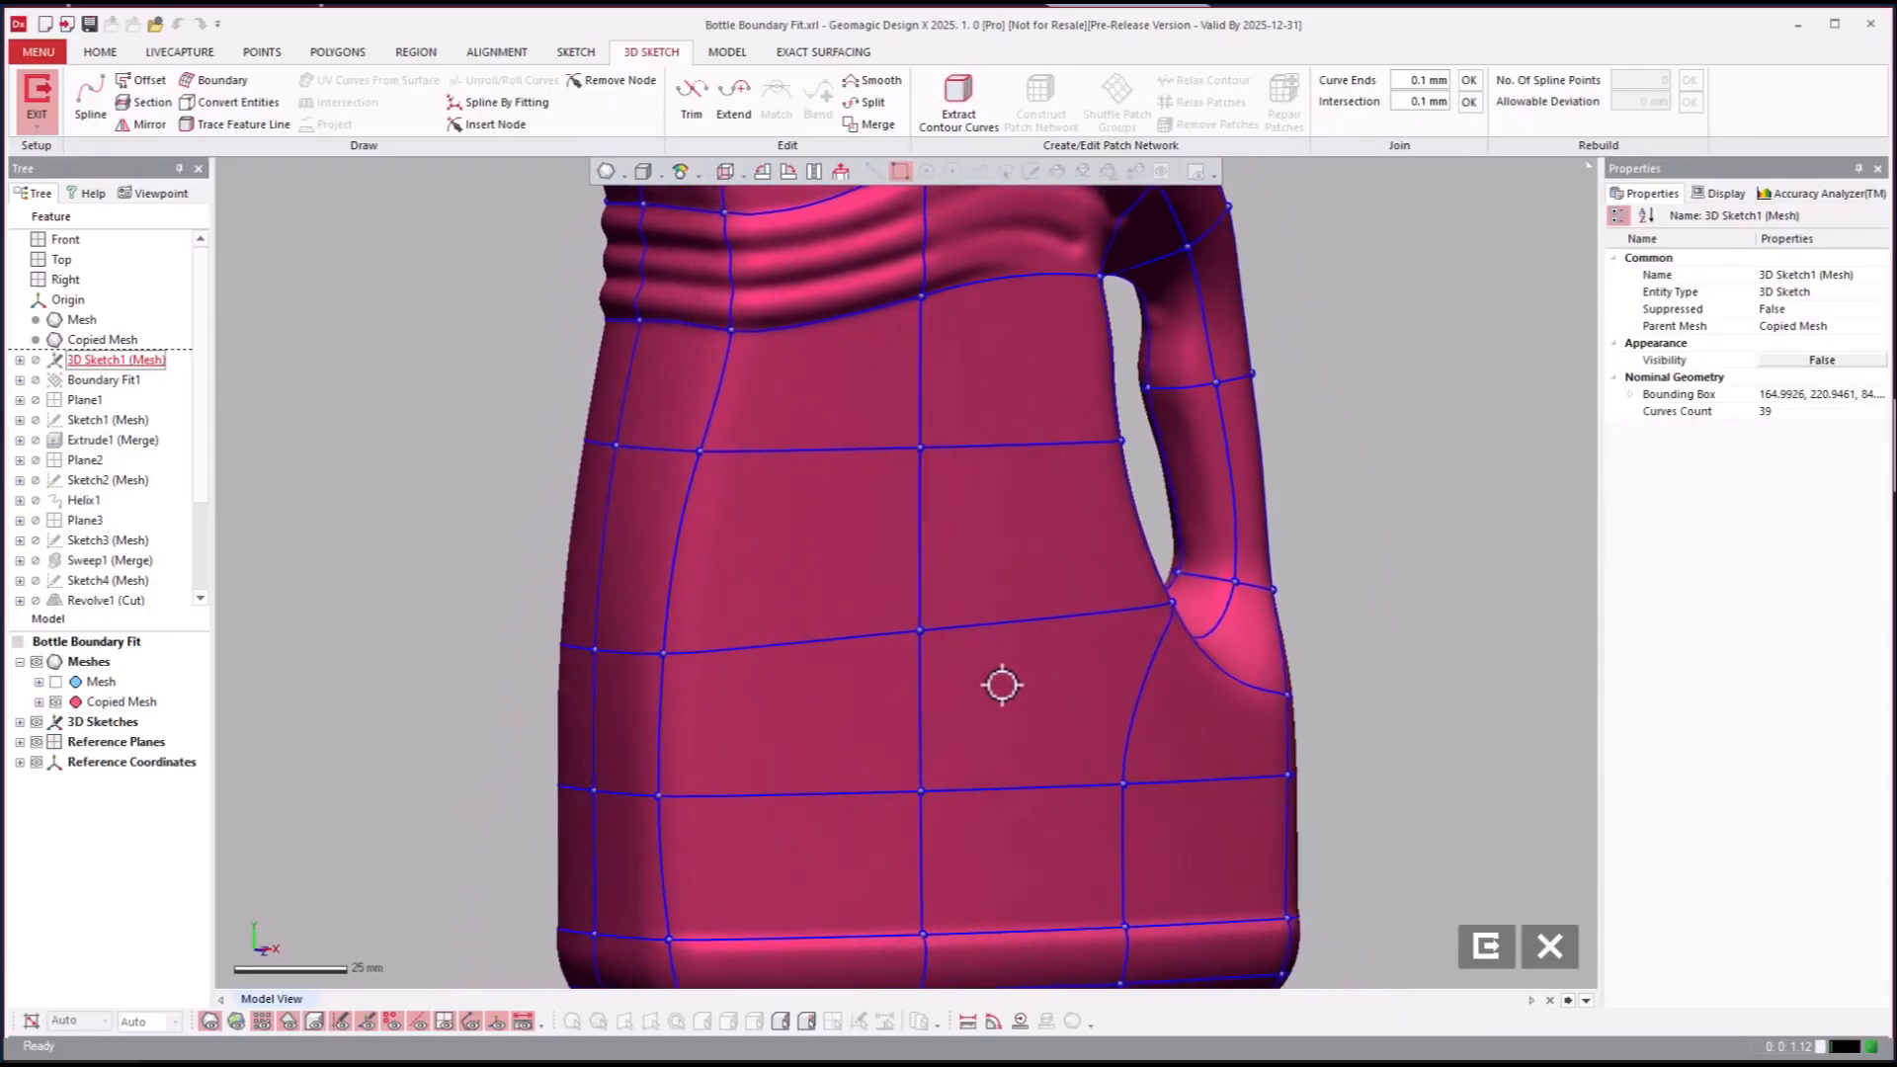
left_click_drag(1002, 684, 847, 781)
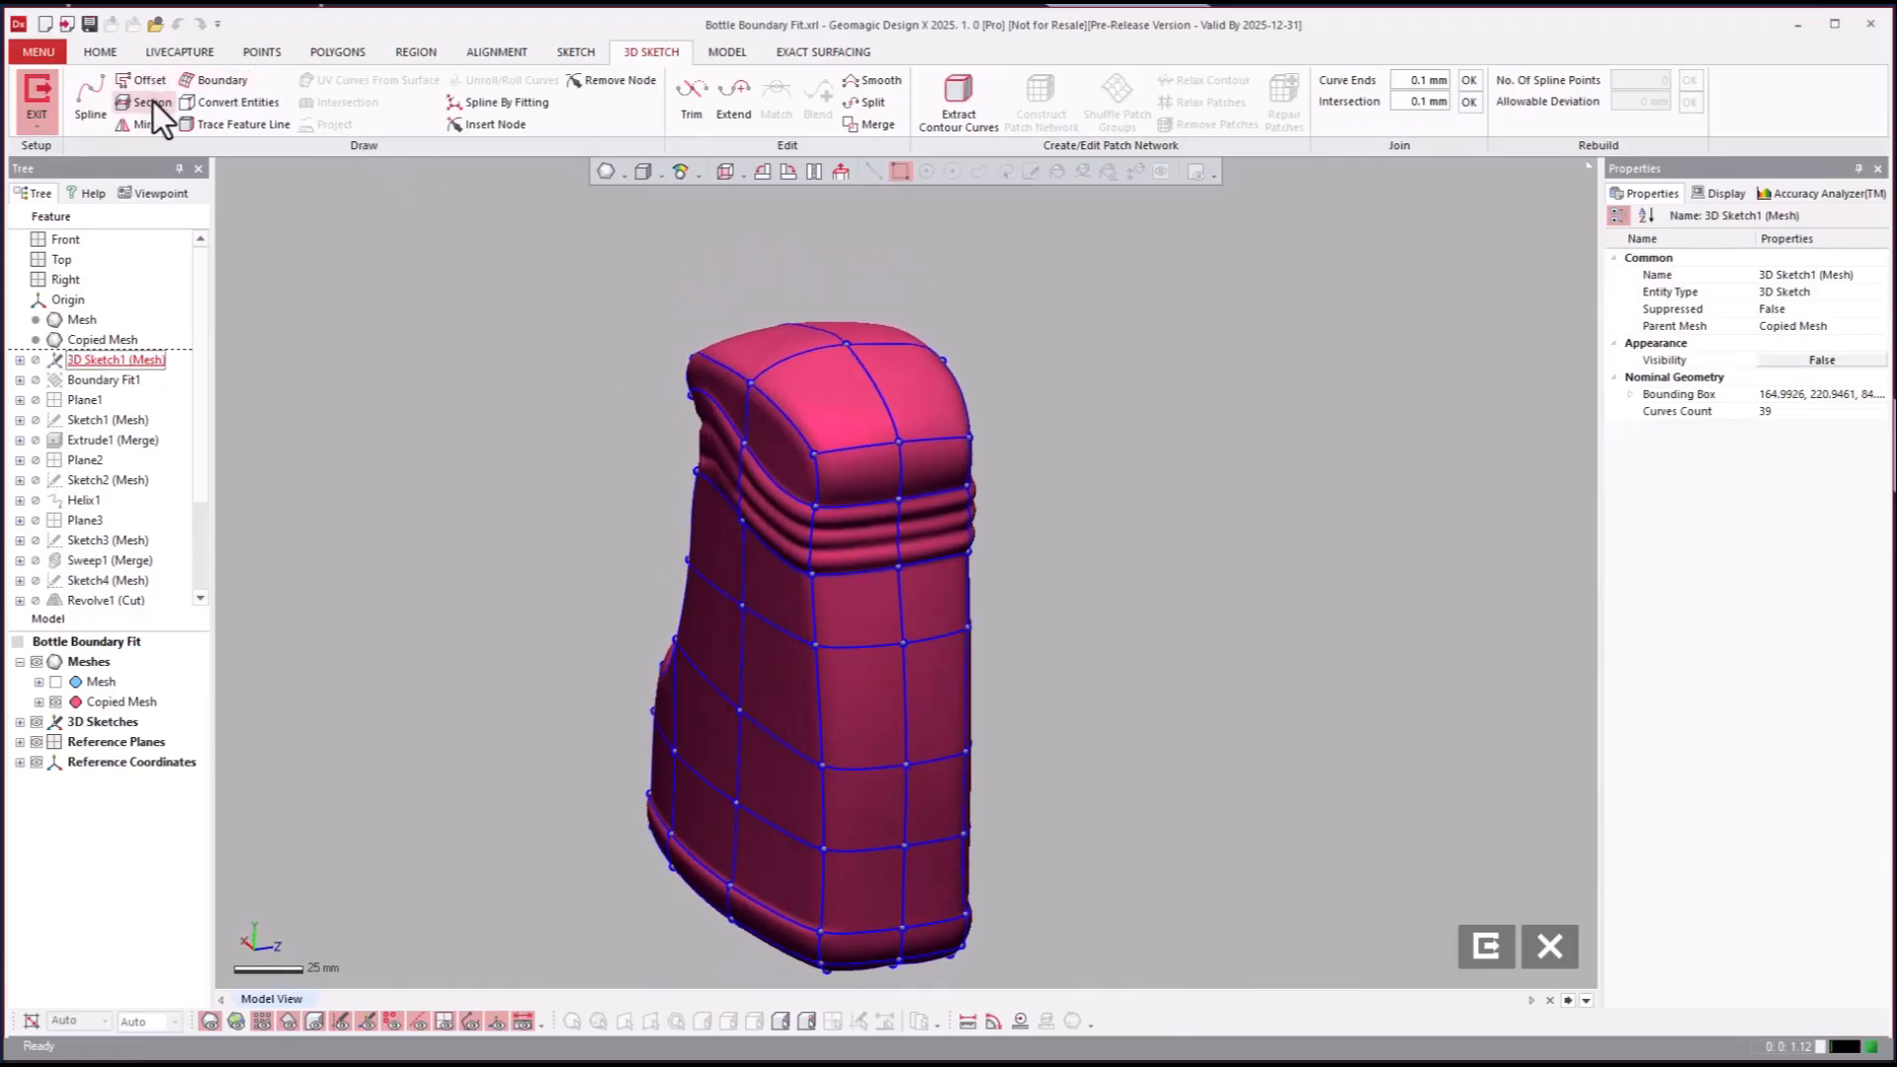
mouse_move(151, 101)
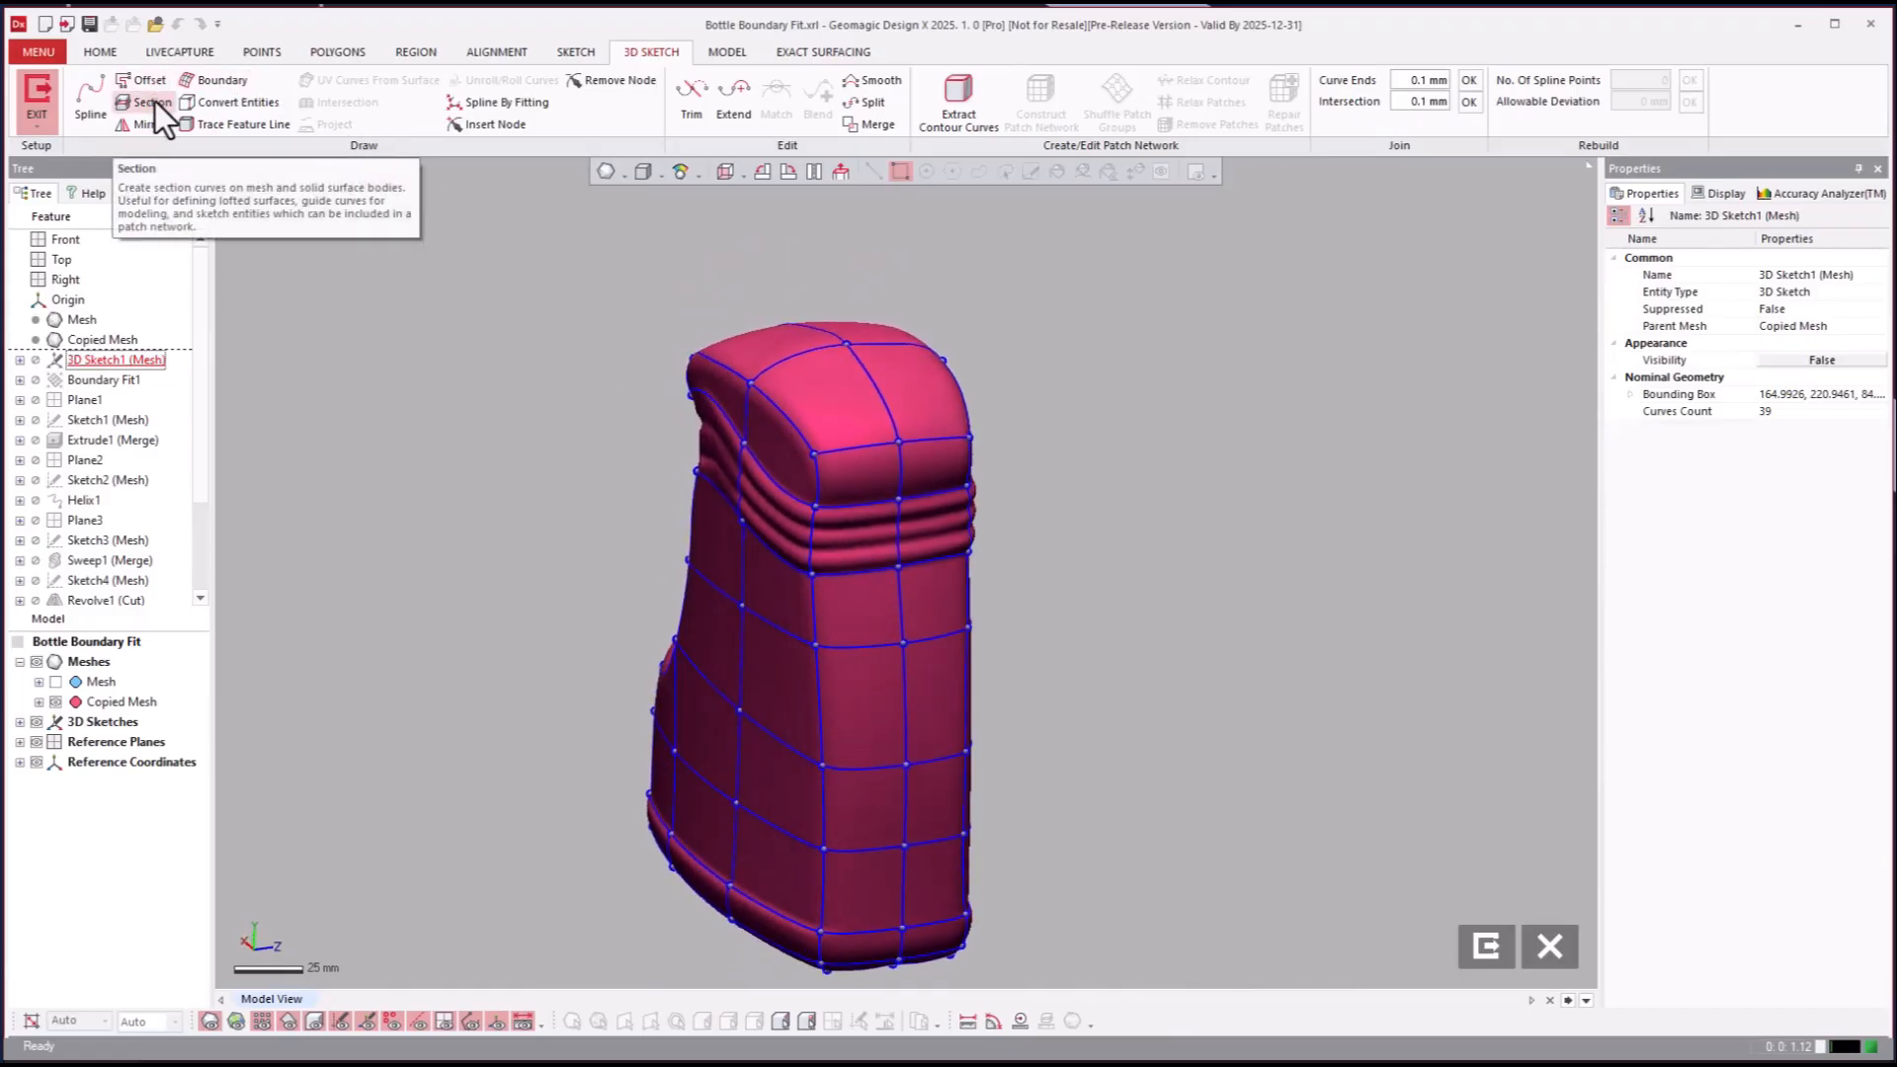
left_click(147, 102)
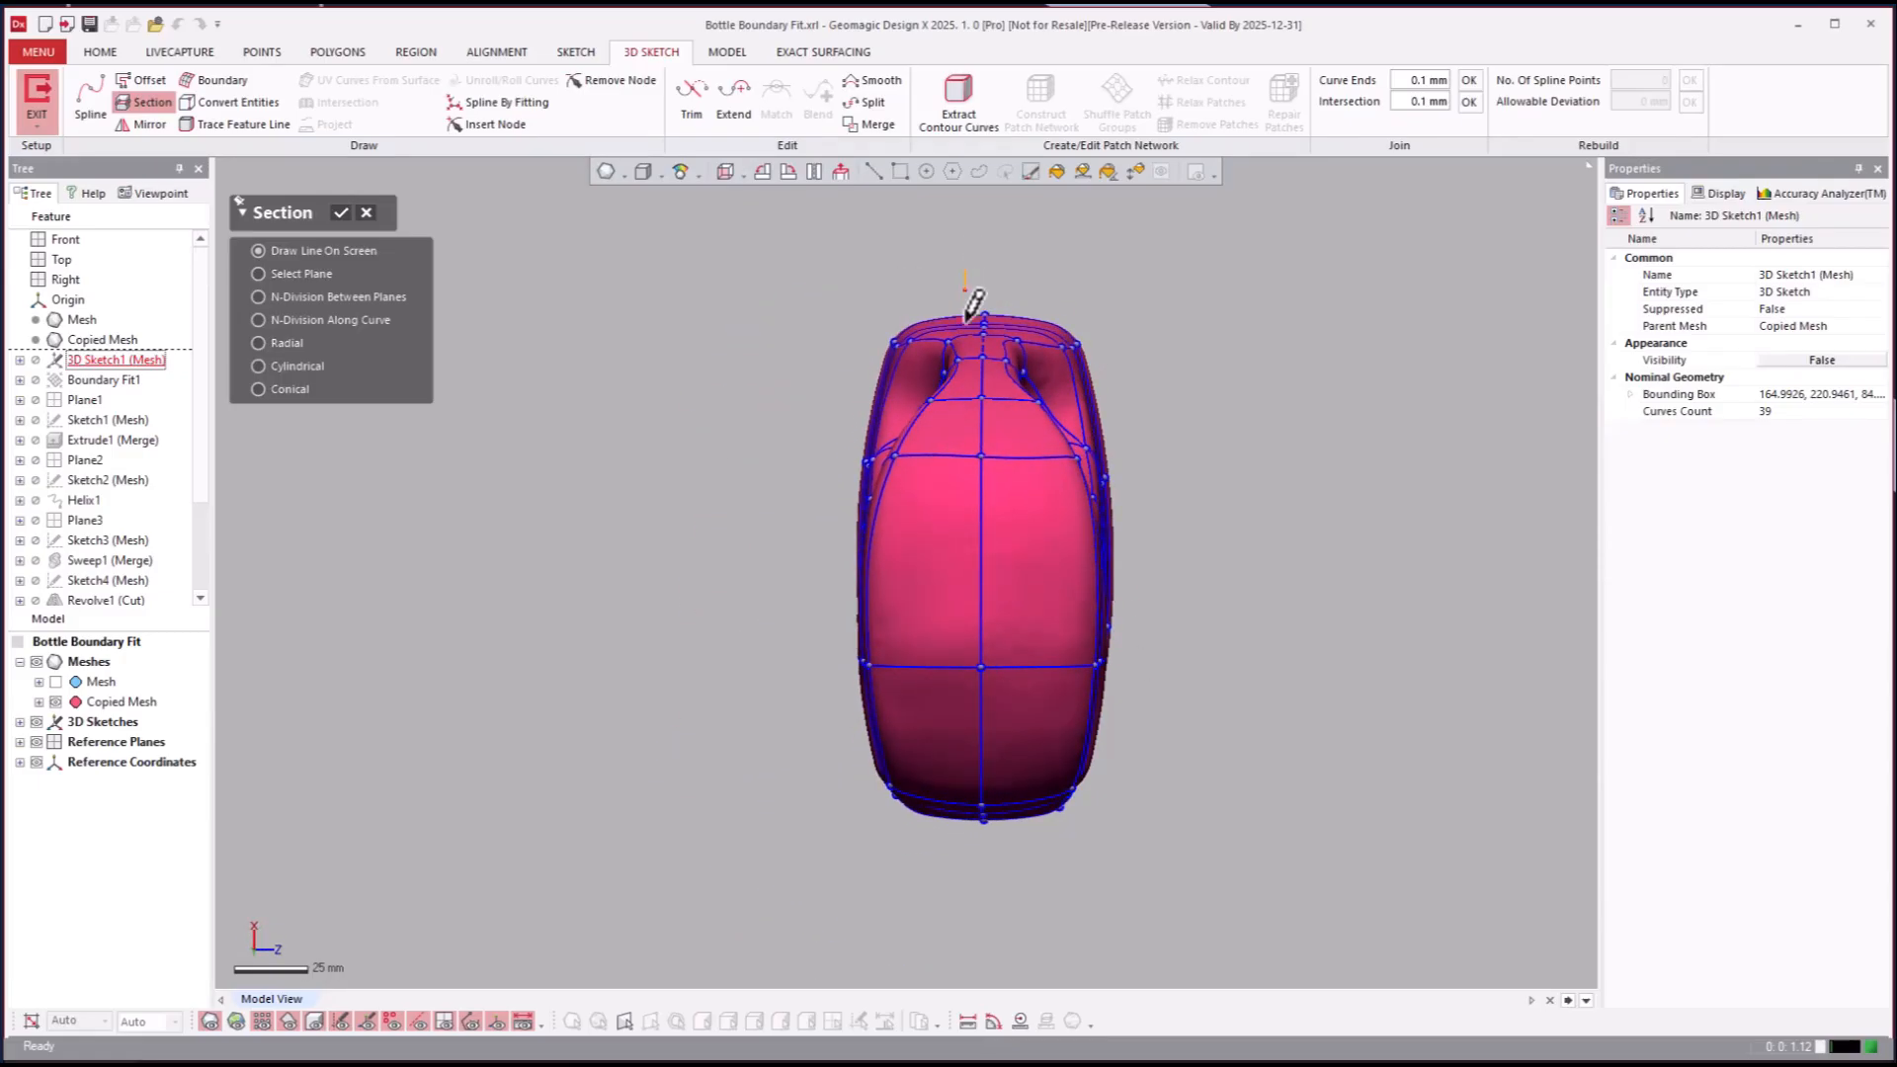
left_click_drag(965, 291, 966, 817)
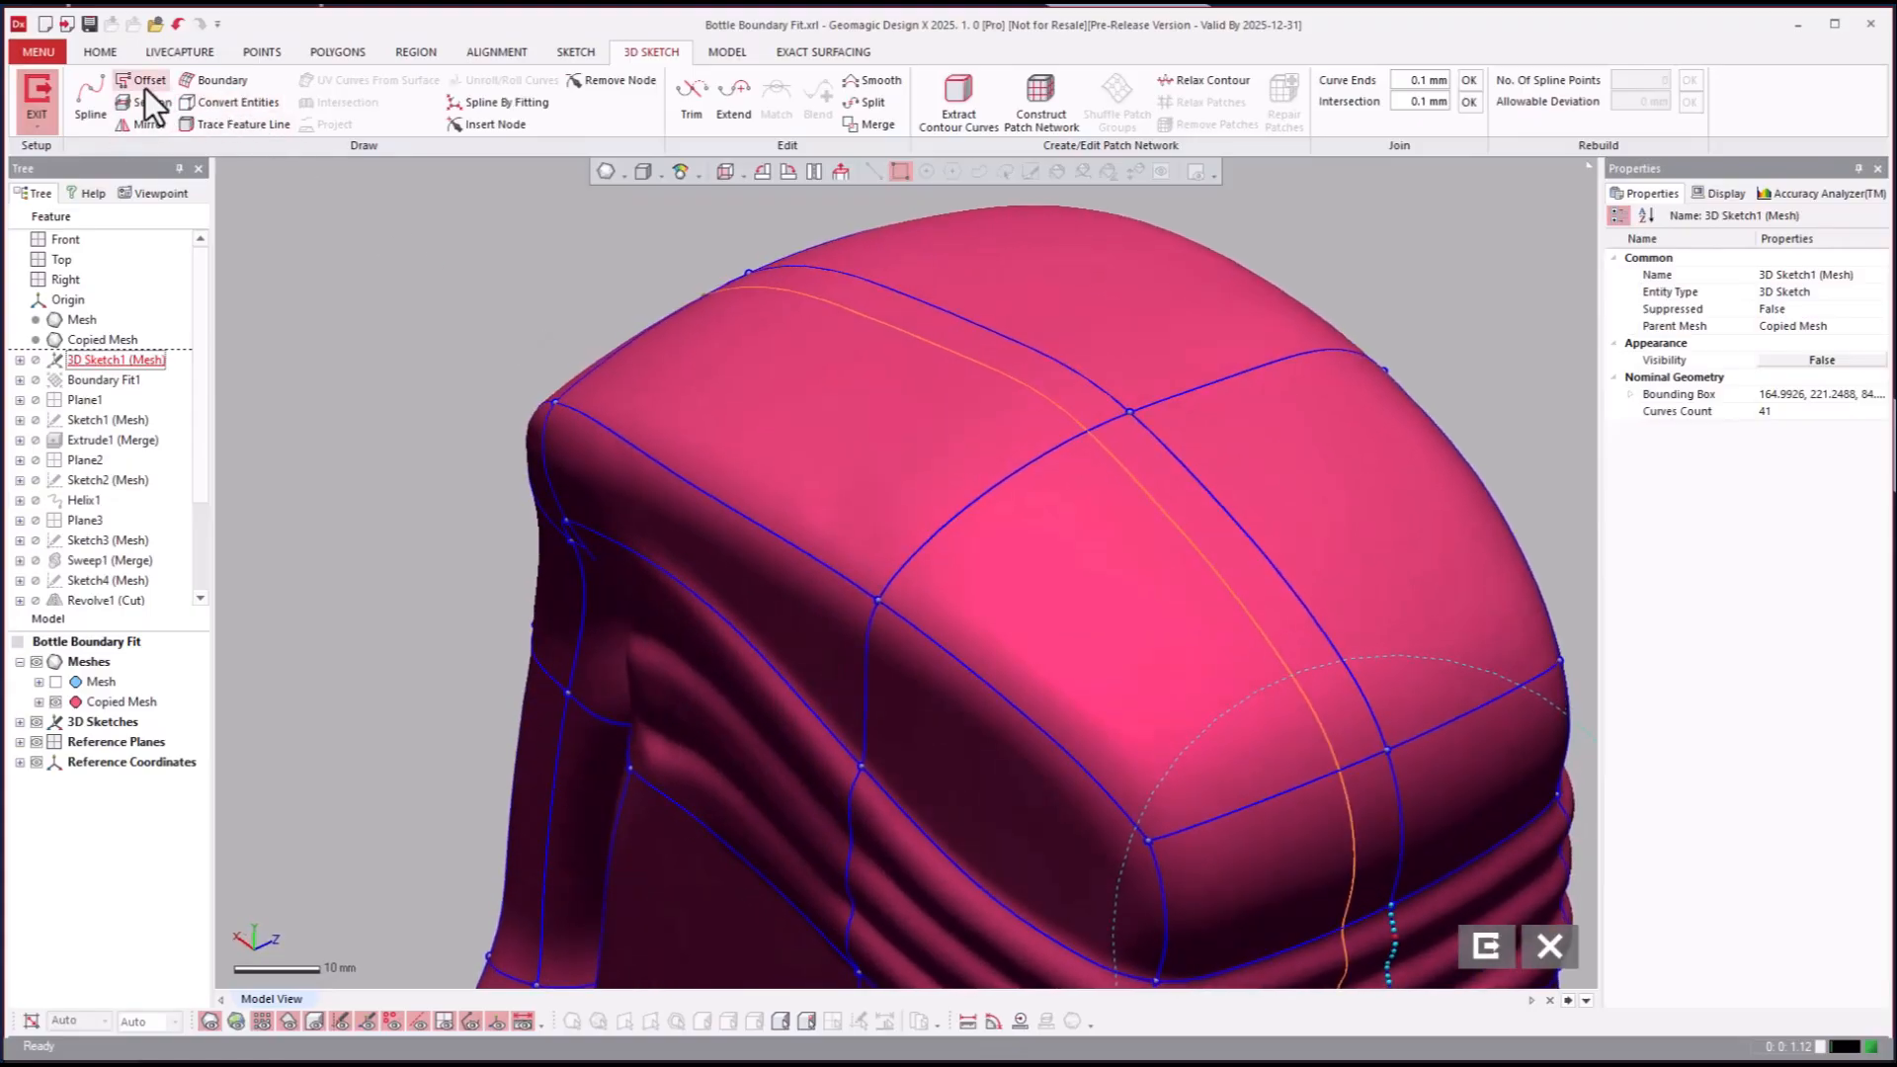
left_click(144, 102)
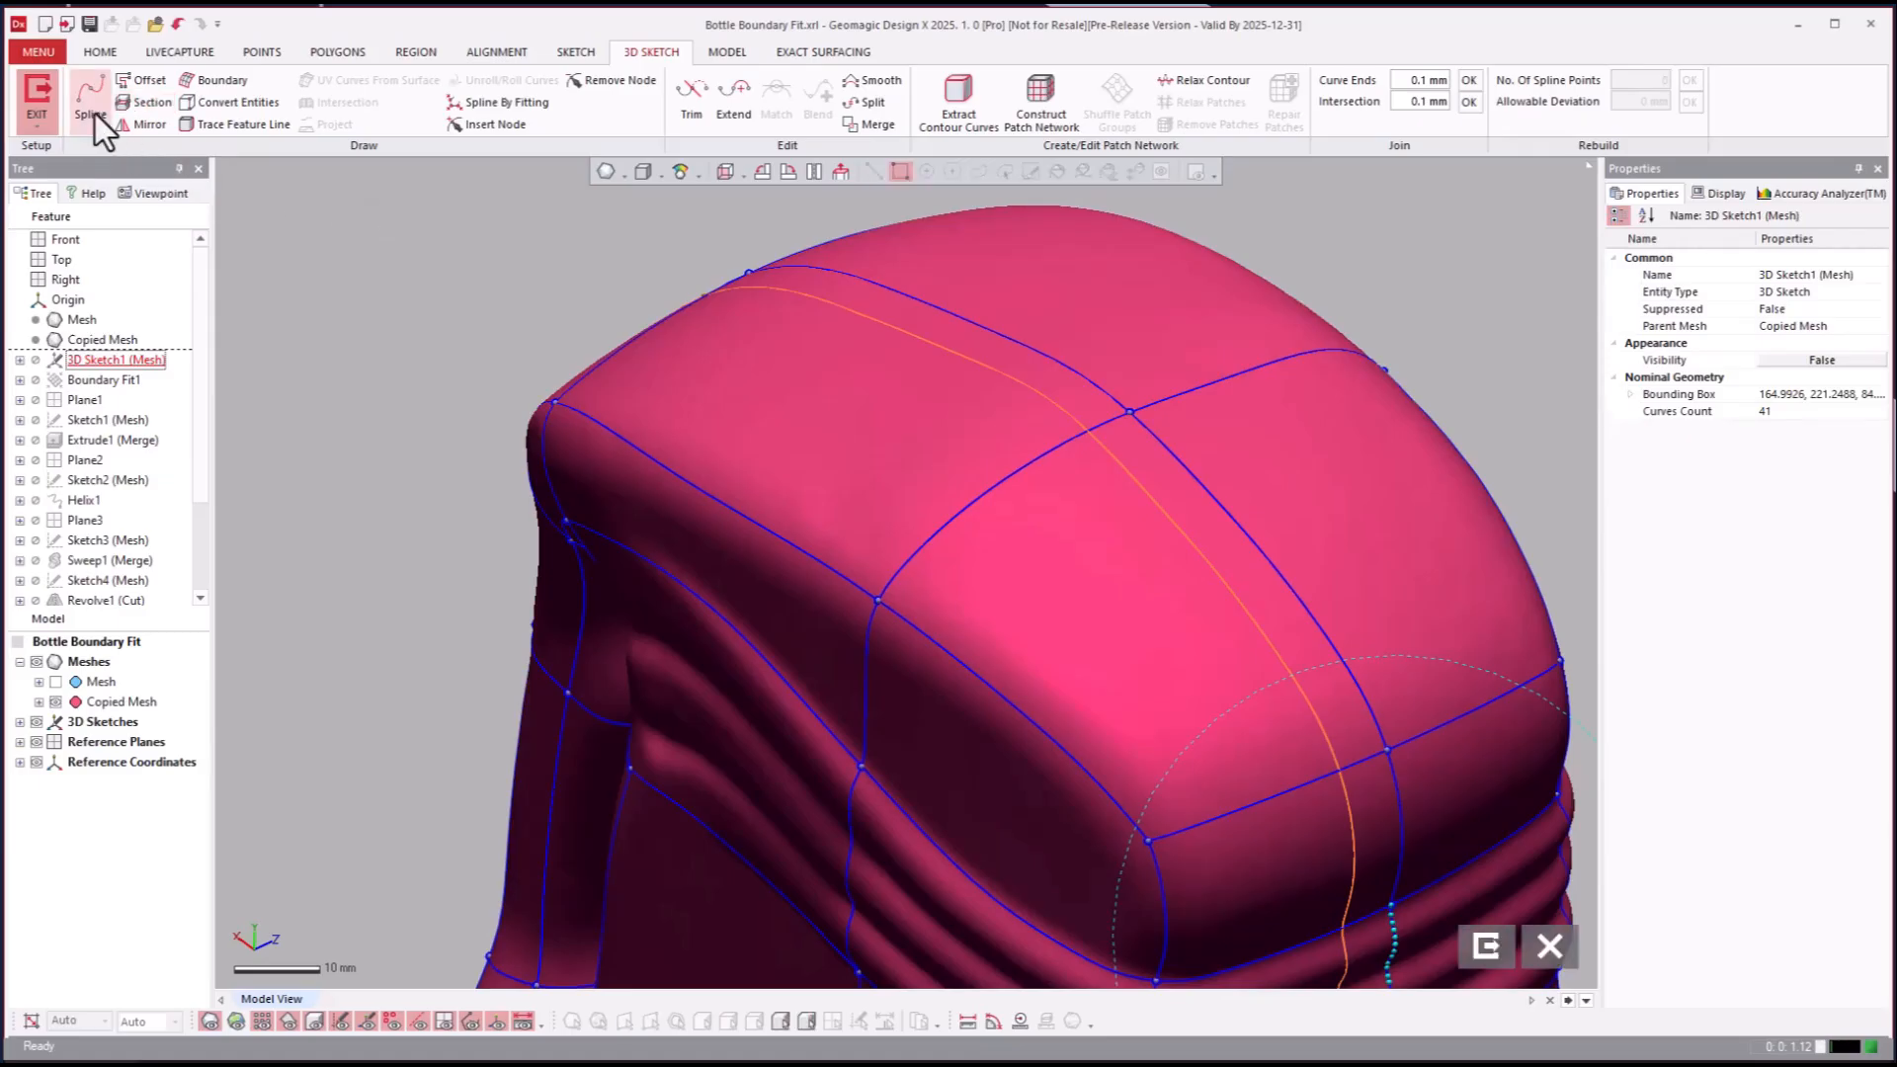
Step: Draw spline-on-mesh points along the bottle top
left_click(90, 99)
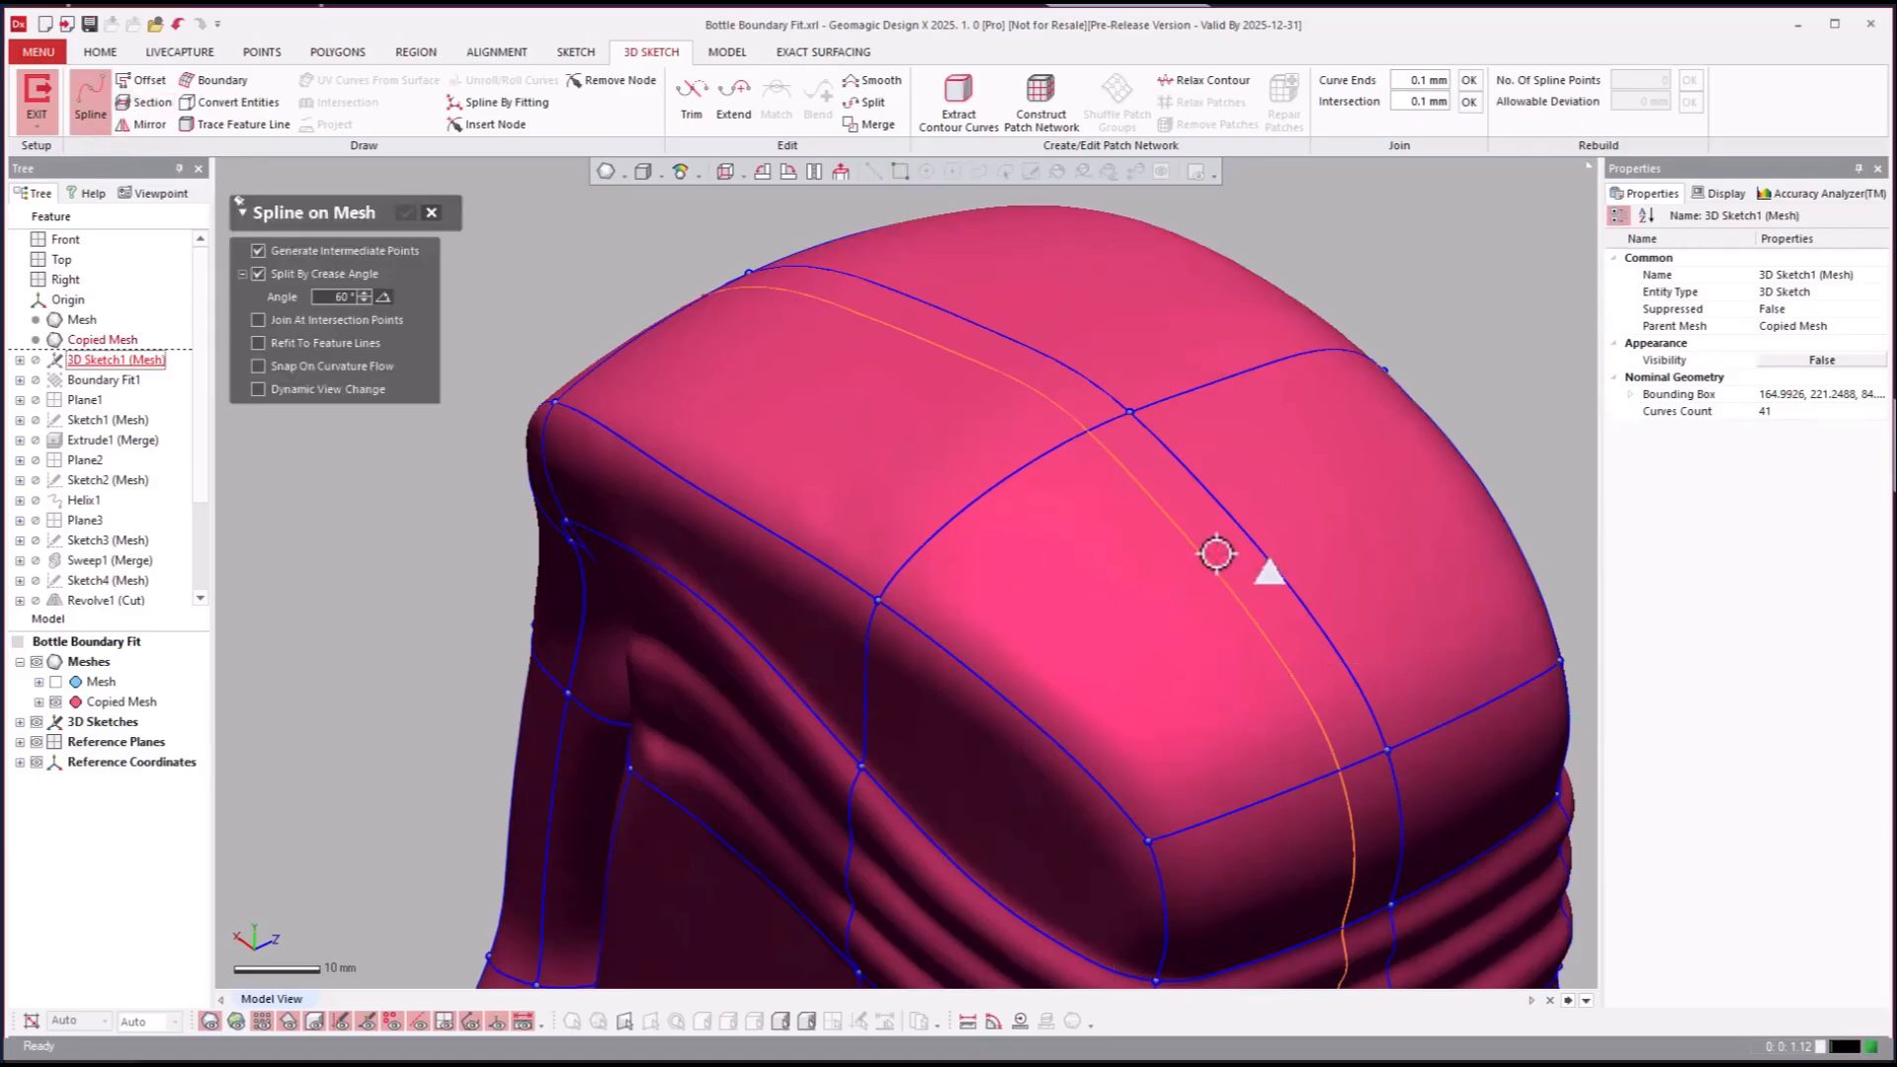
left_click(1217, 553)
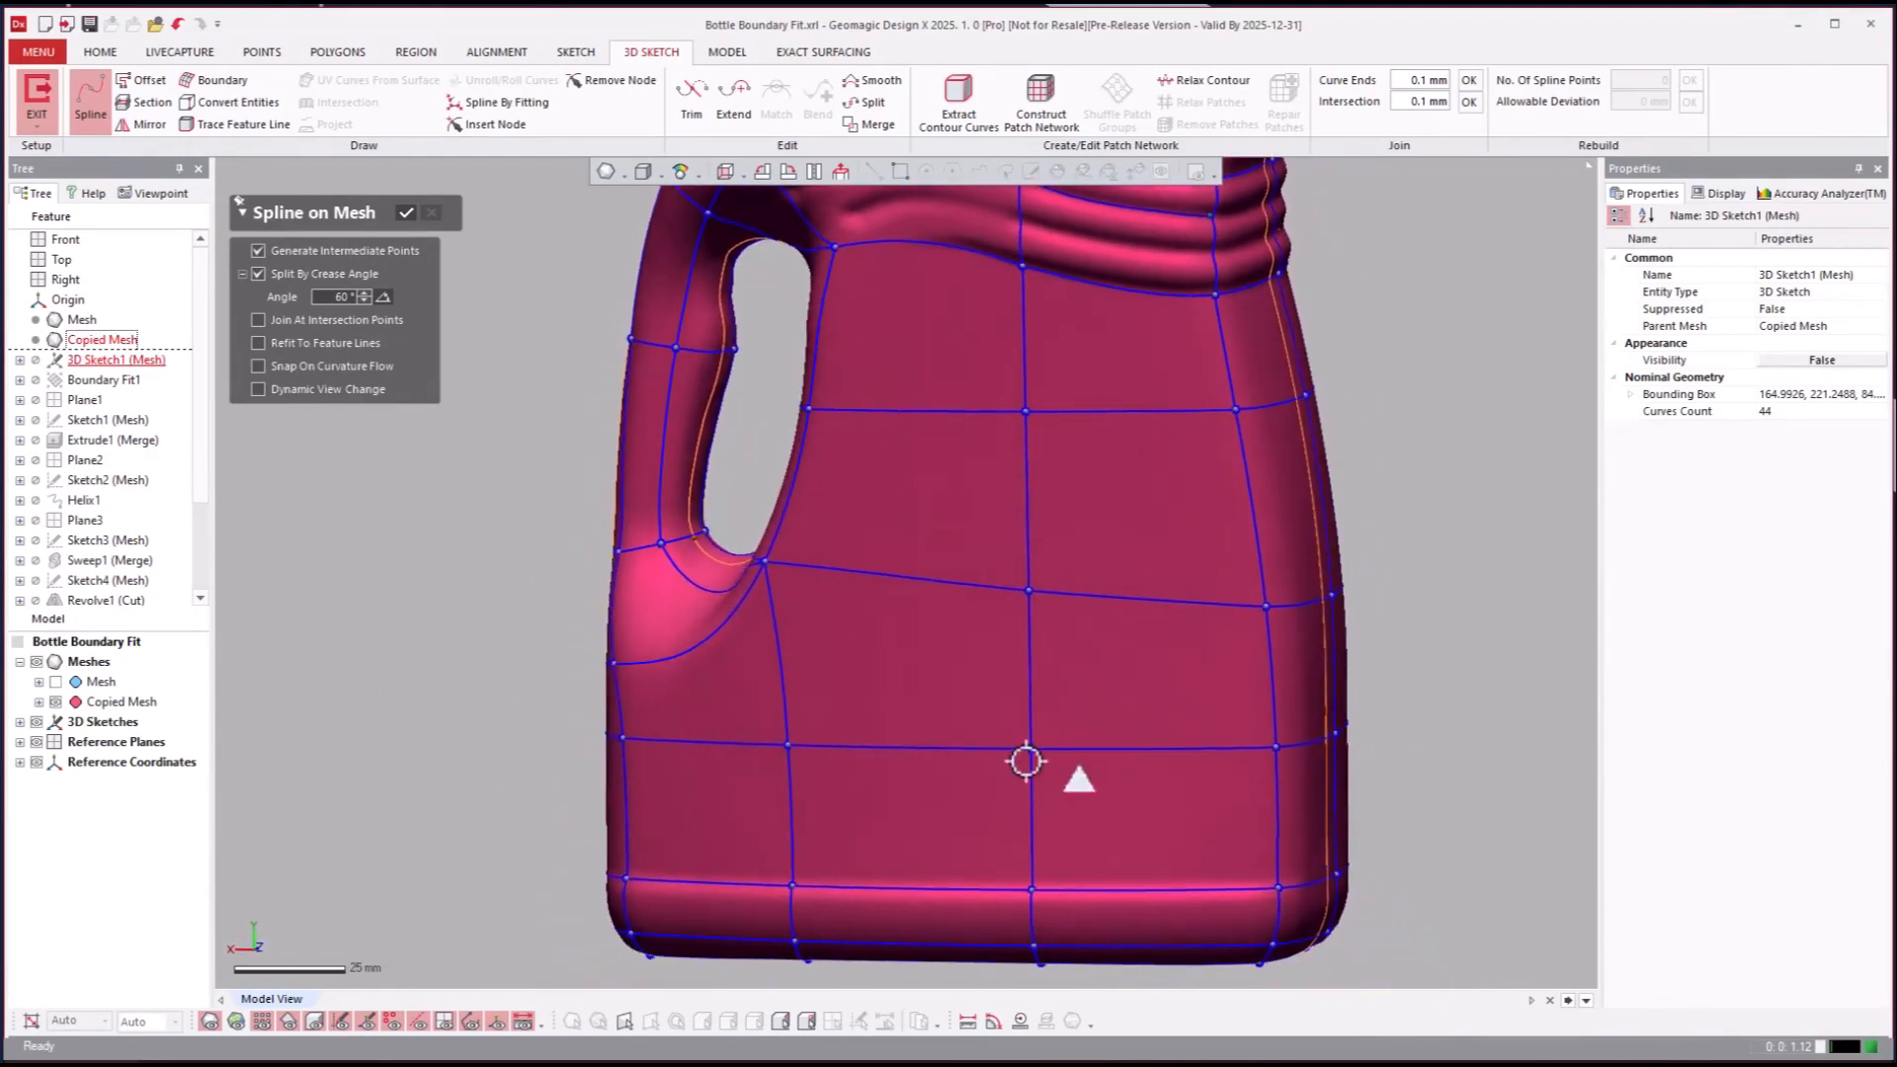
scroll("up", 3)
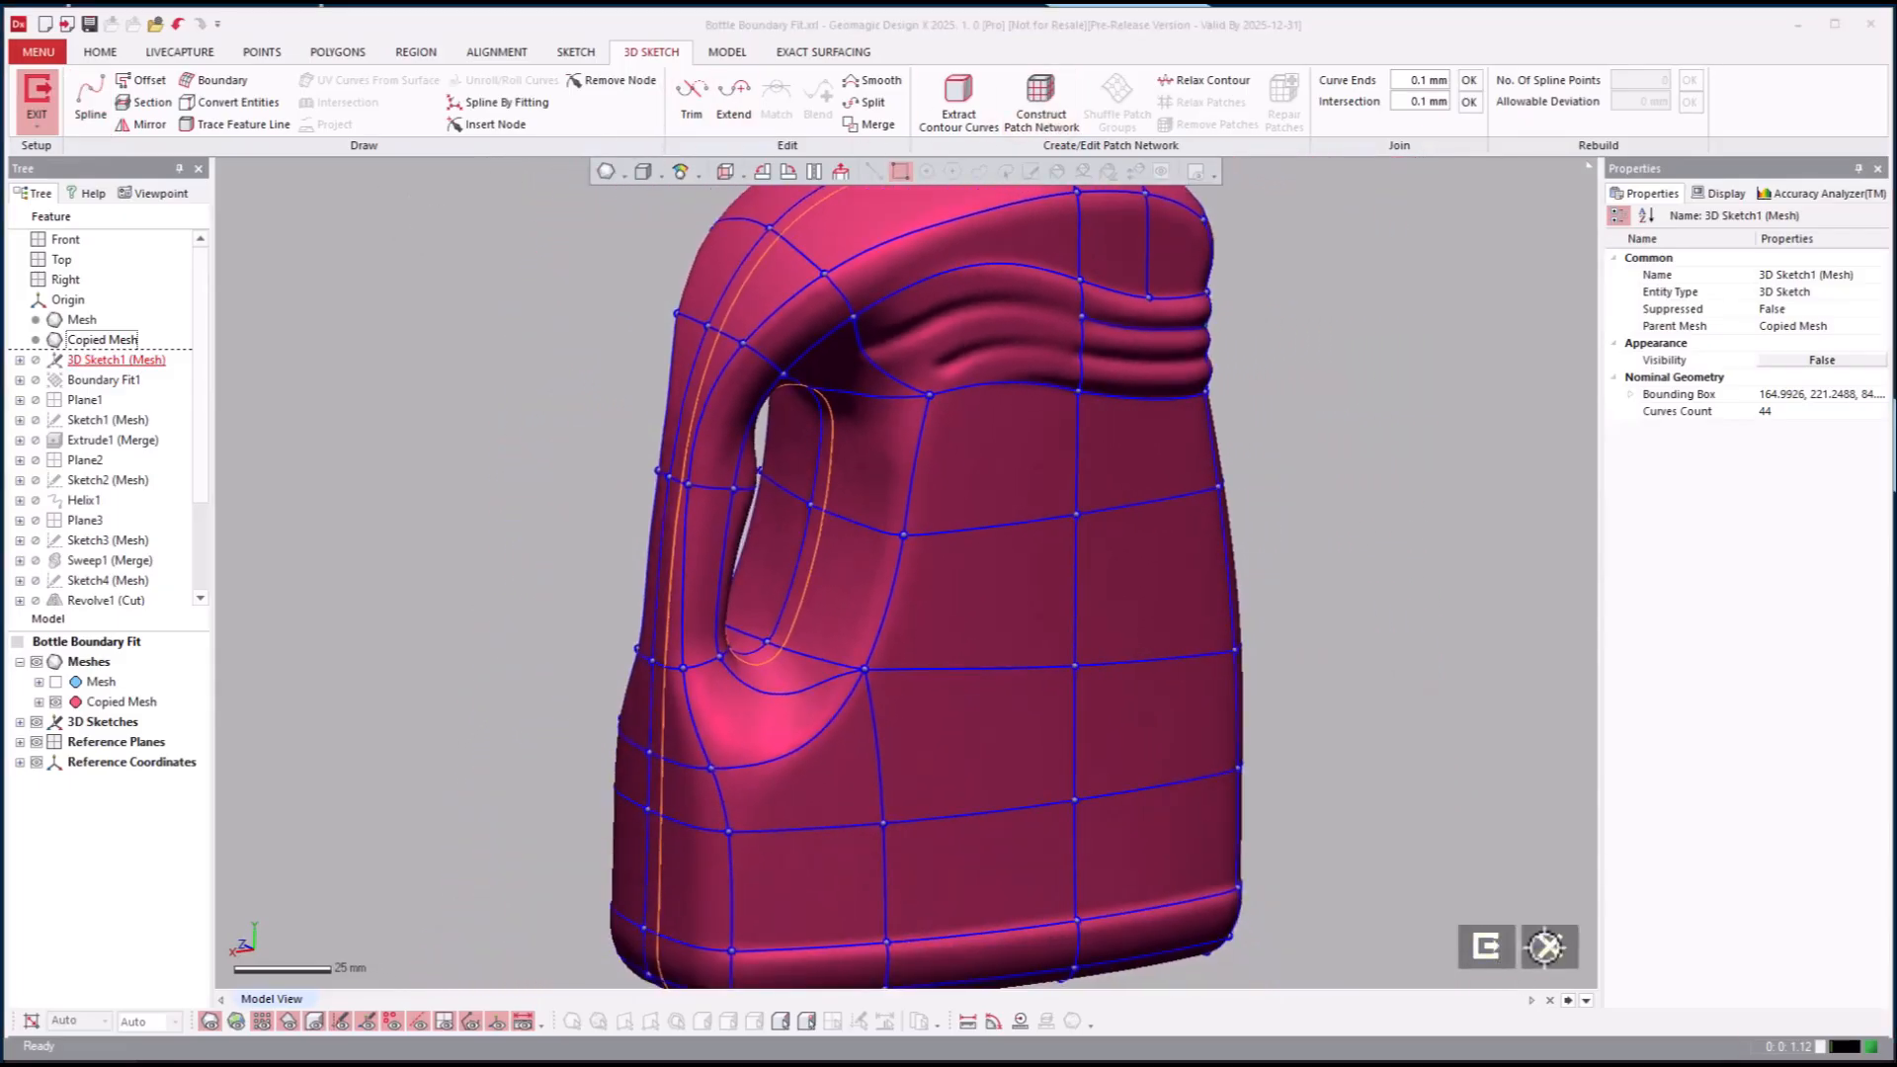
Step: Cancel the 3D sketch edit and roll the history forward to Boundary Fit1
left_click(99, 52)
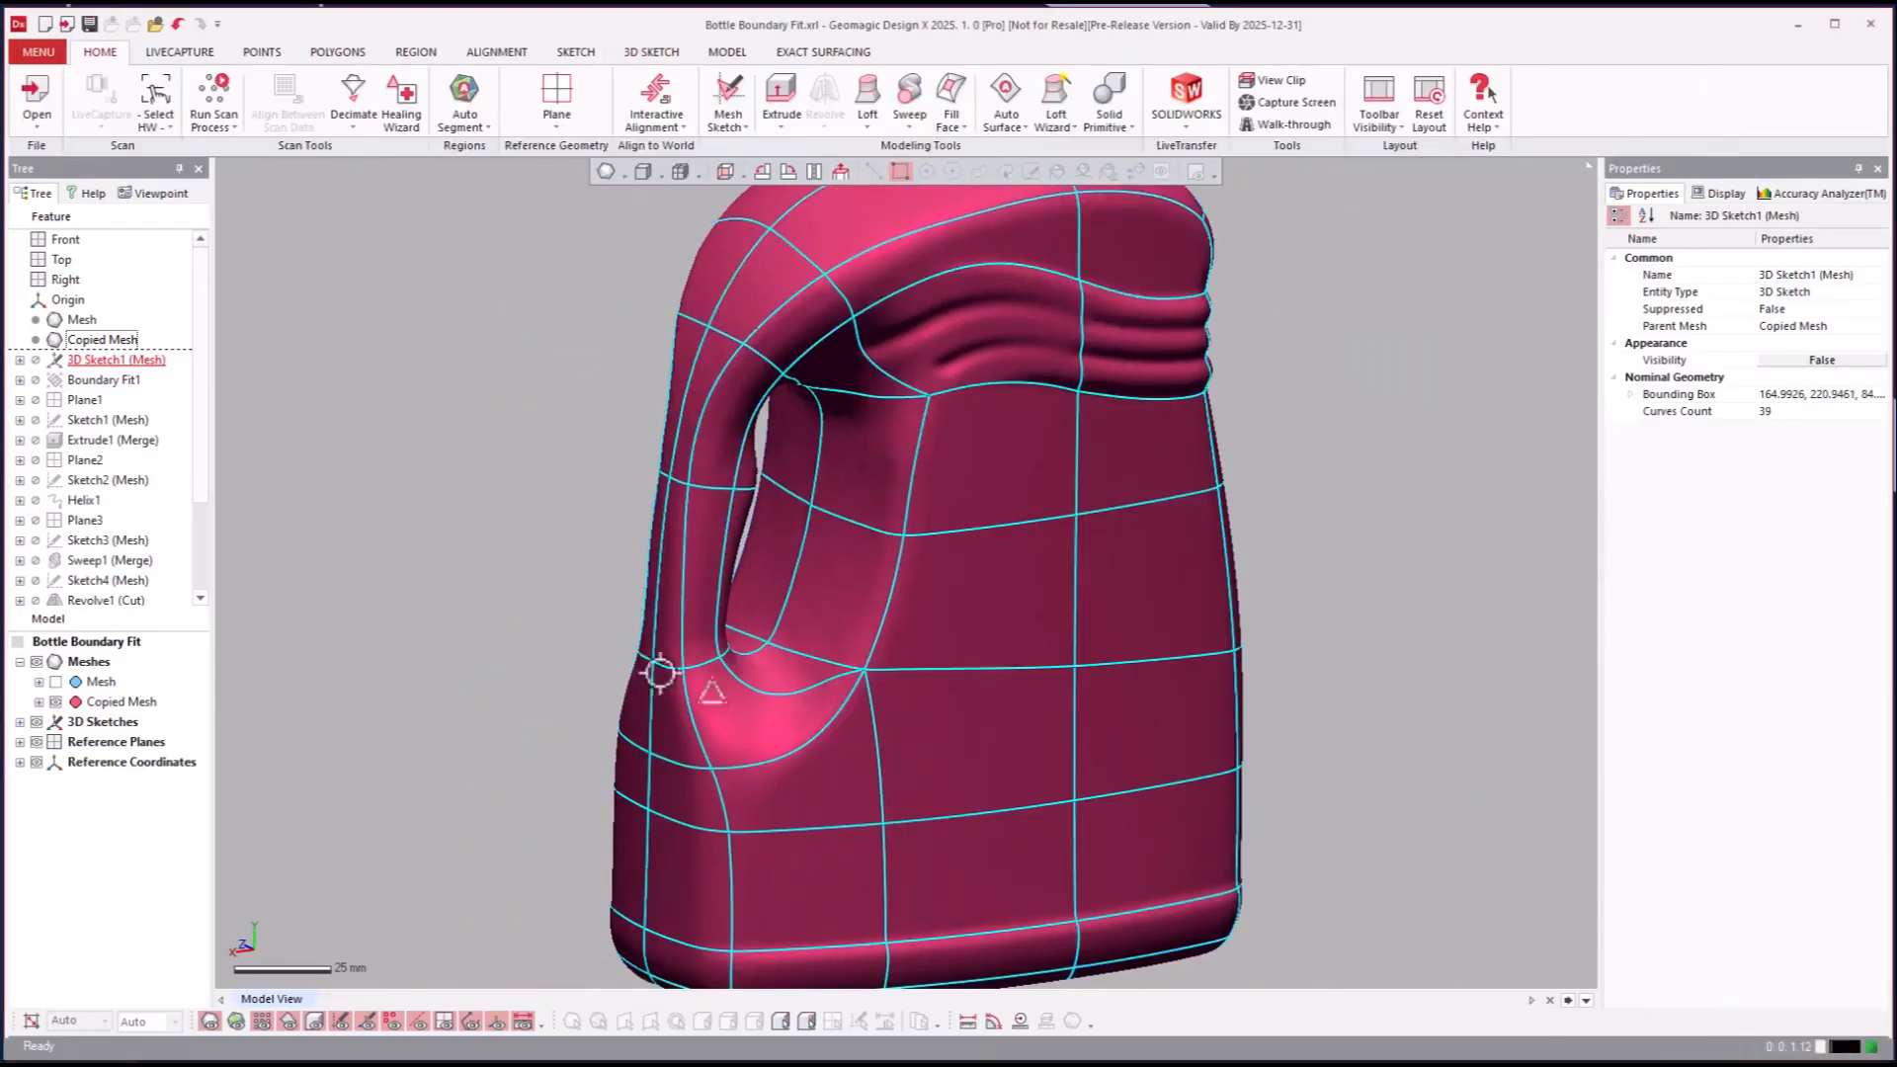
left_click(104, 379)
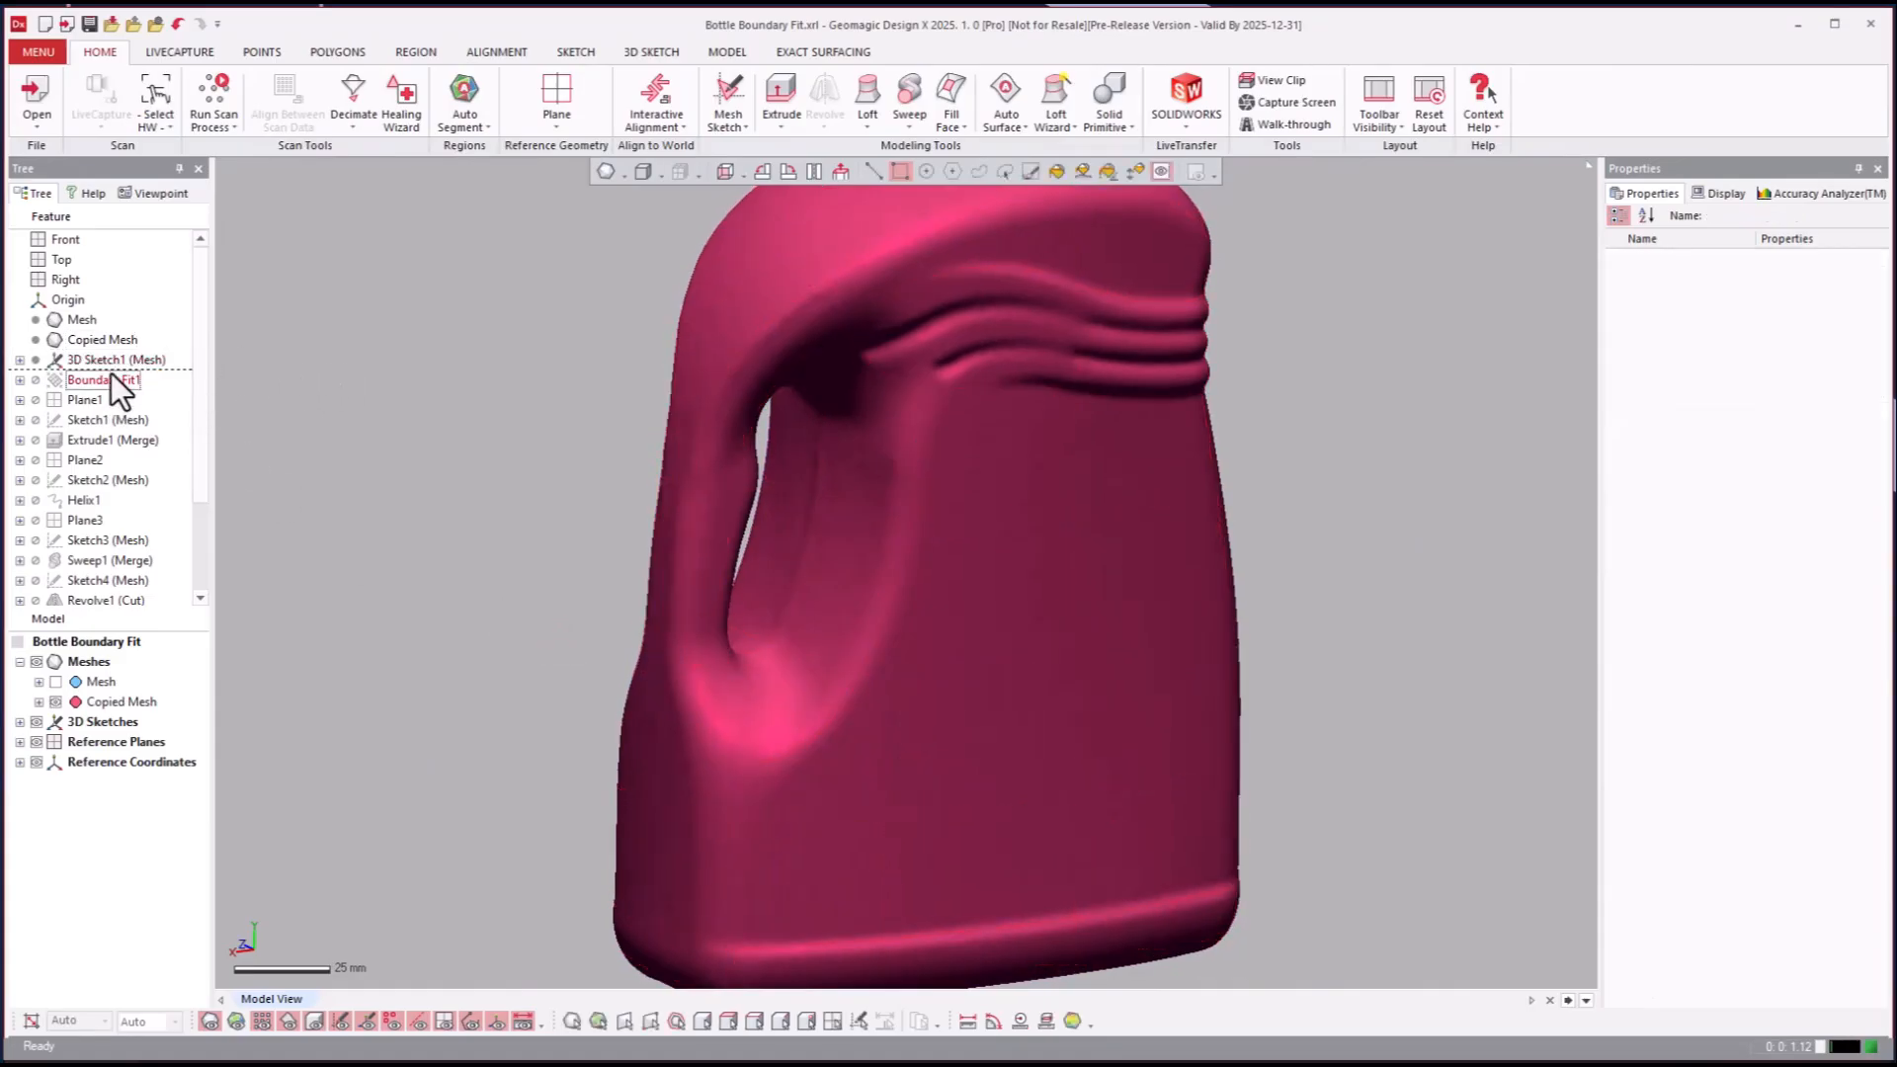
left_click(103, 380)
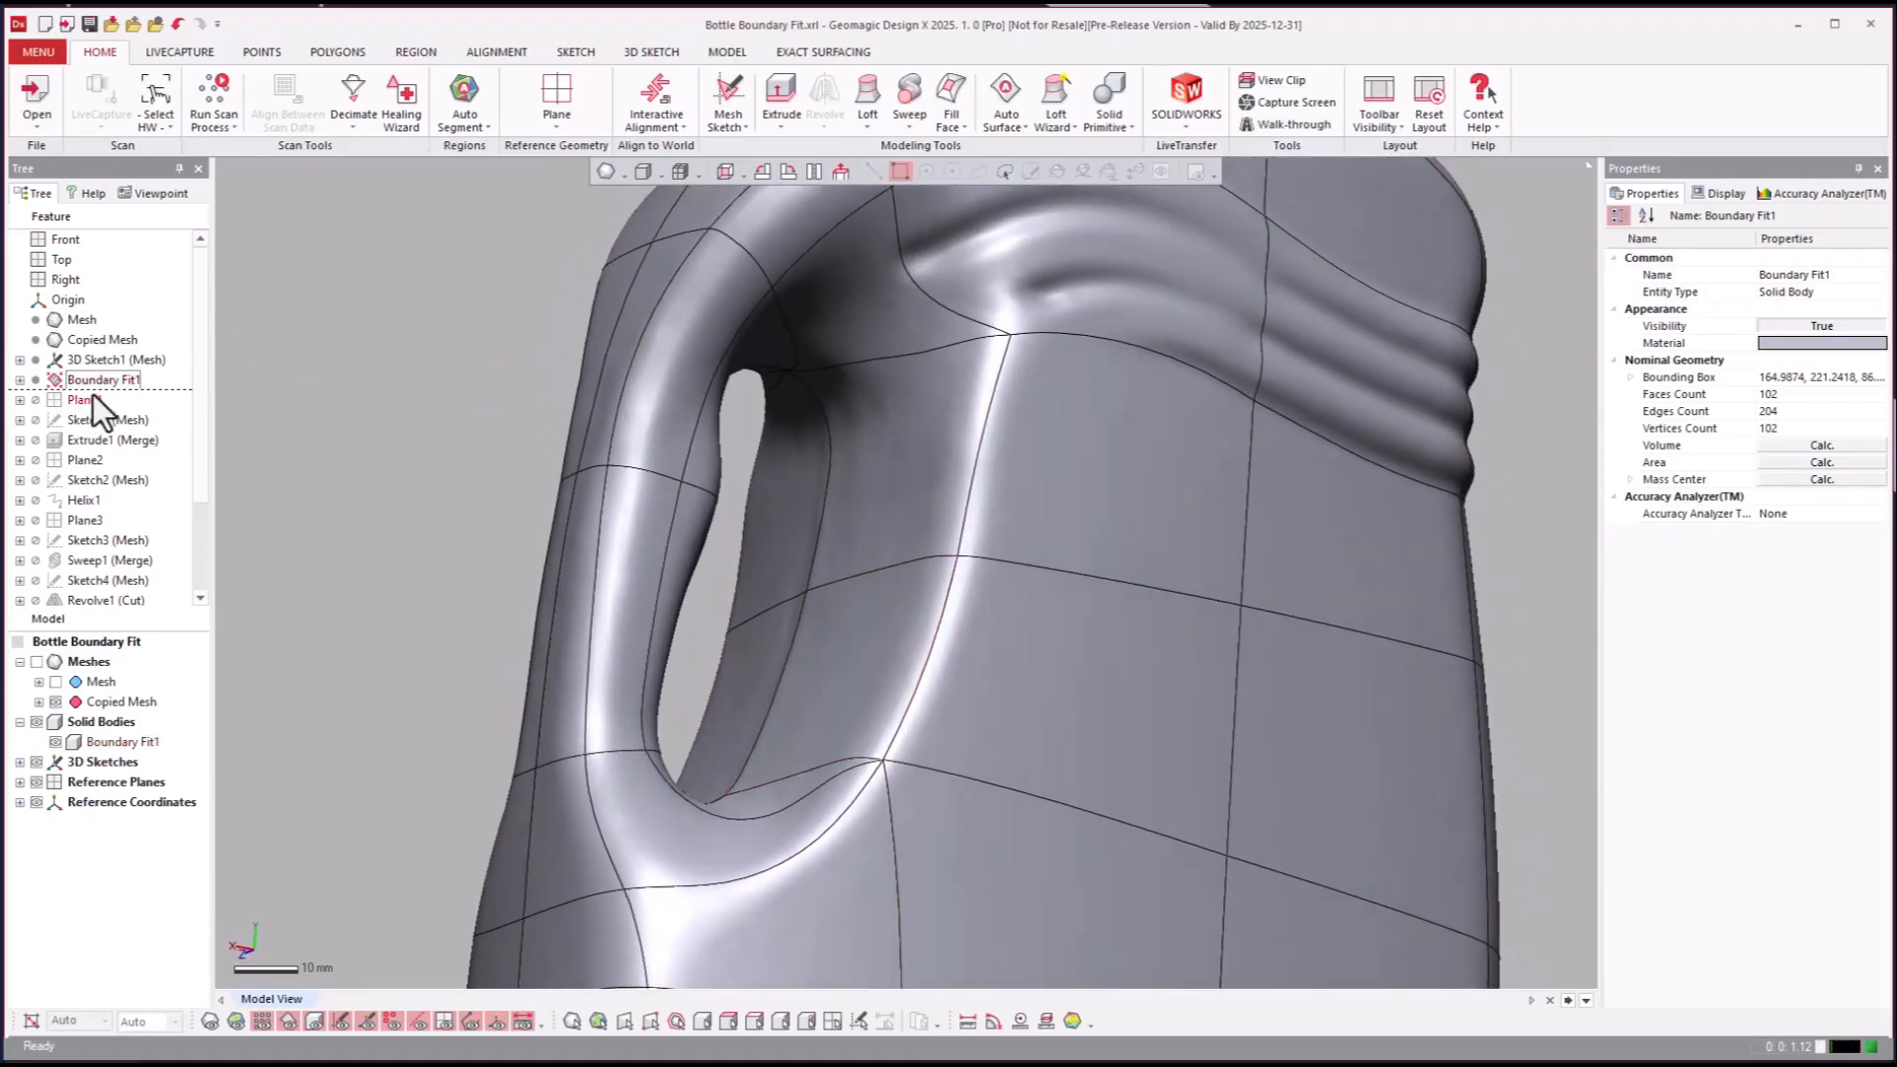
Step: Reopen Boundary Fit1's Legacy Boundary Fit settings and advance to the fitting resolution page
left_click(102, 380)
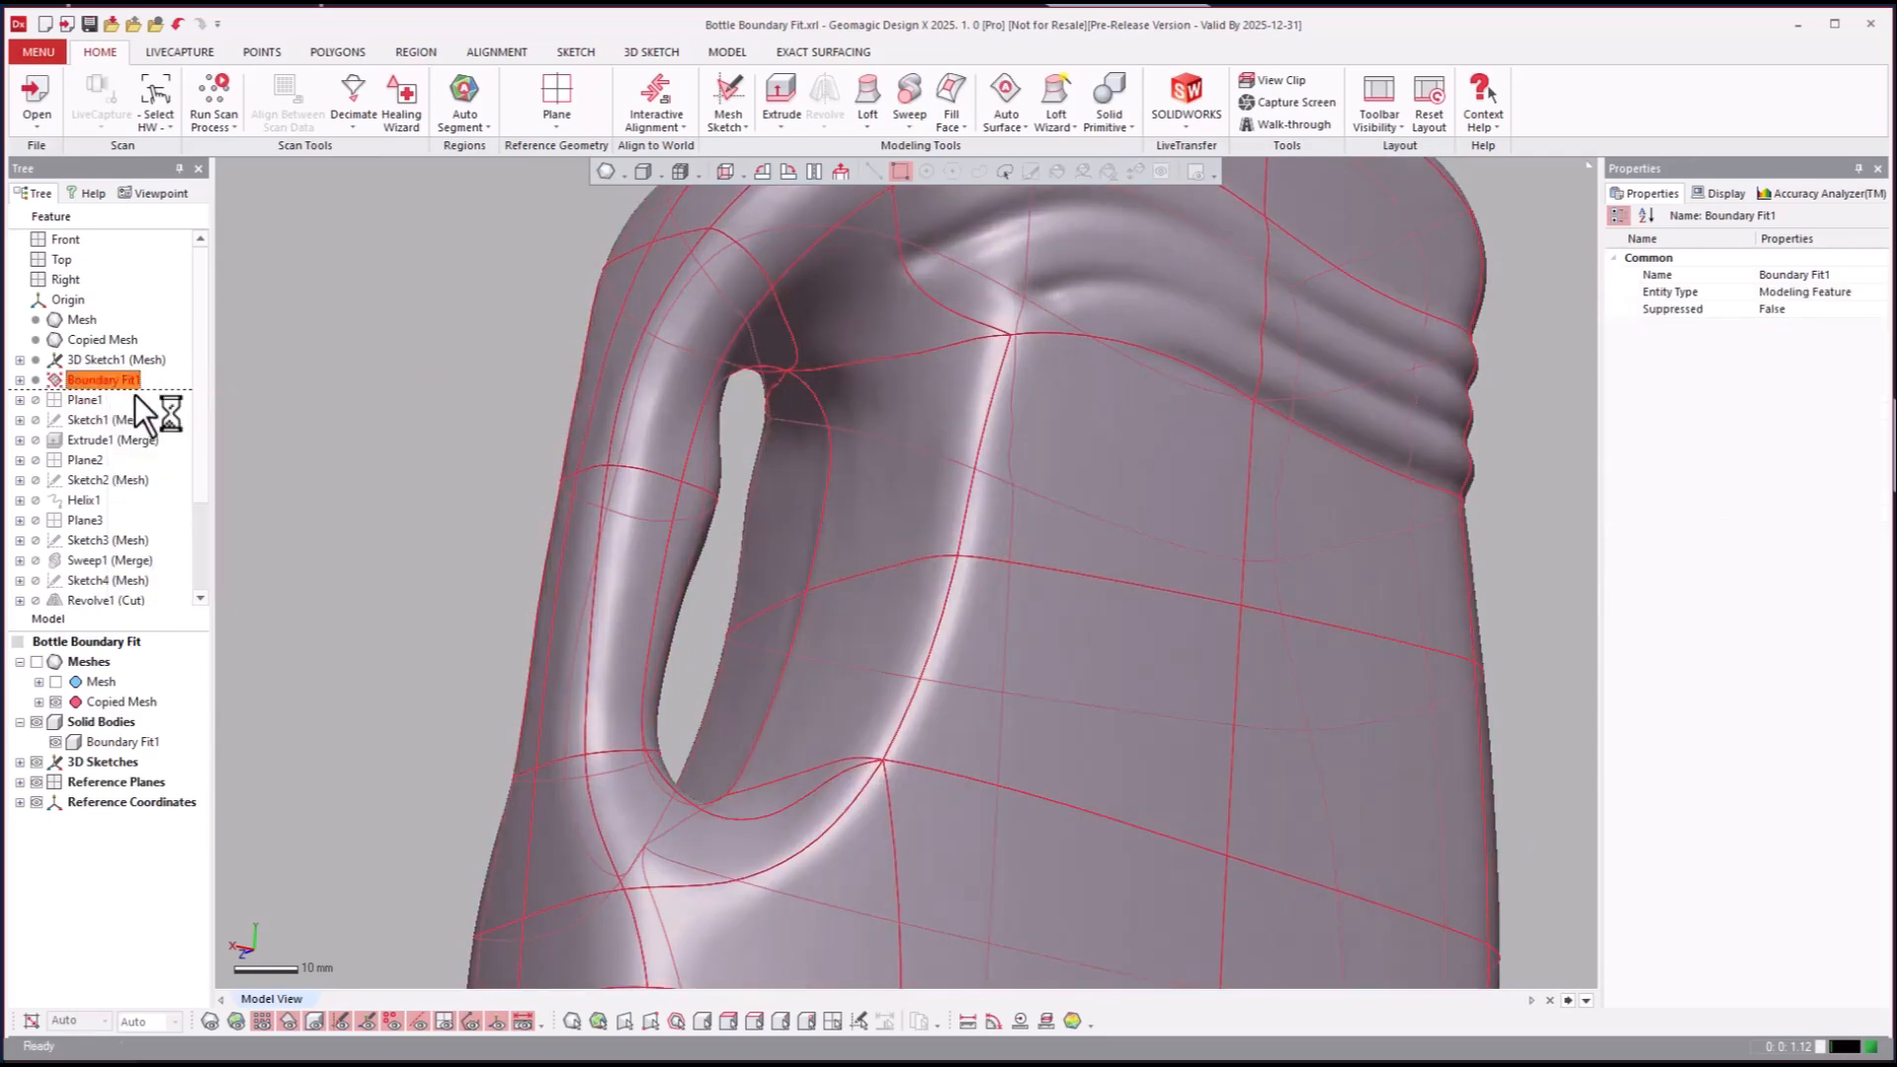
double_click(102, 378)
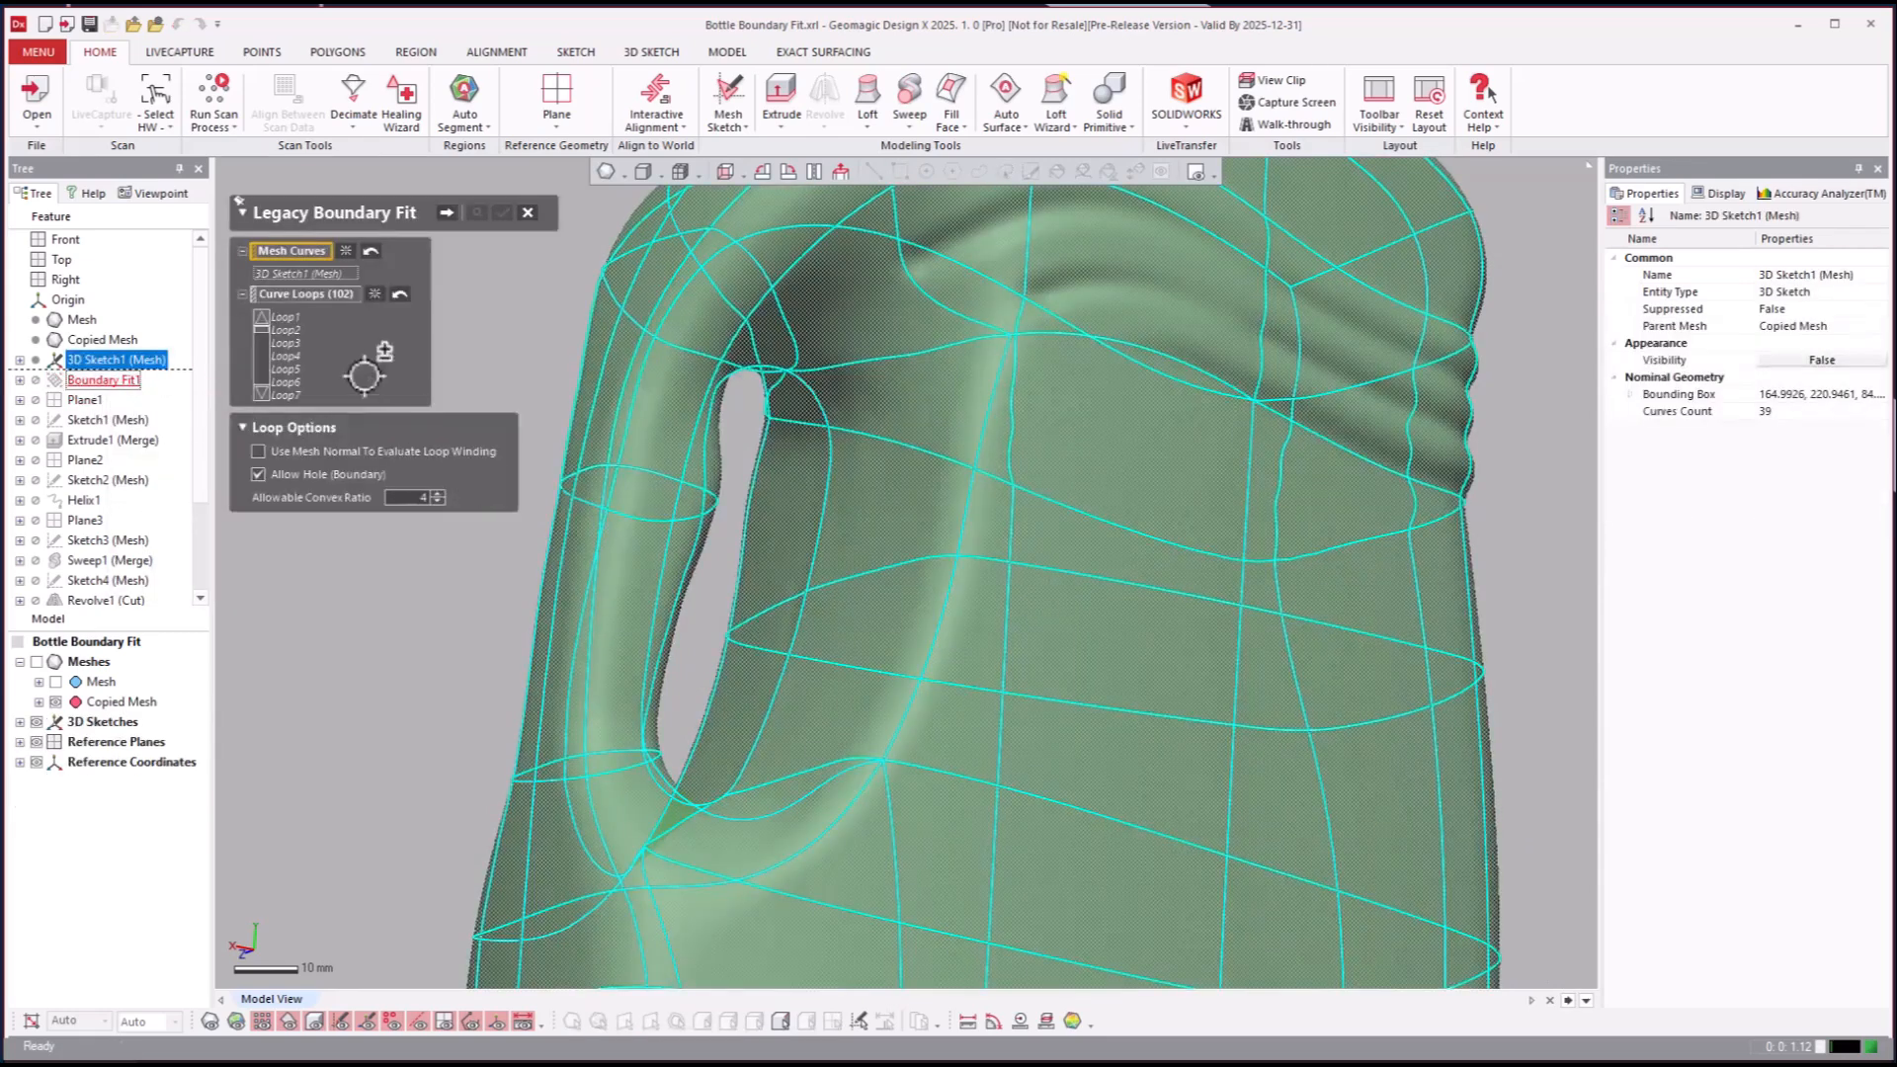
left_click(446, 214)
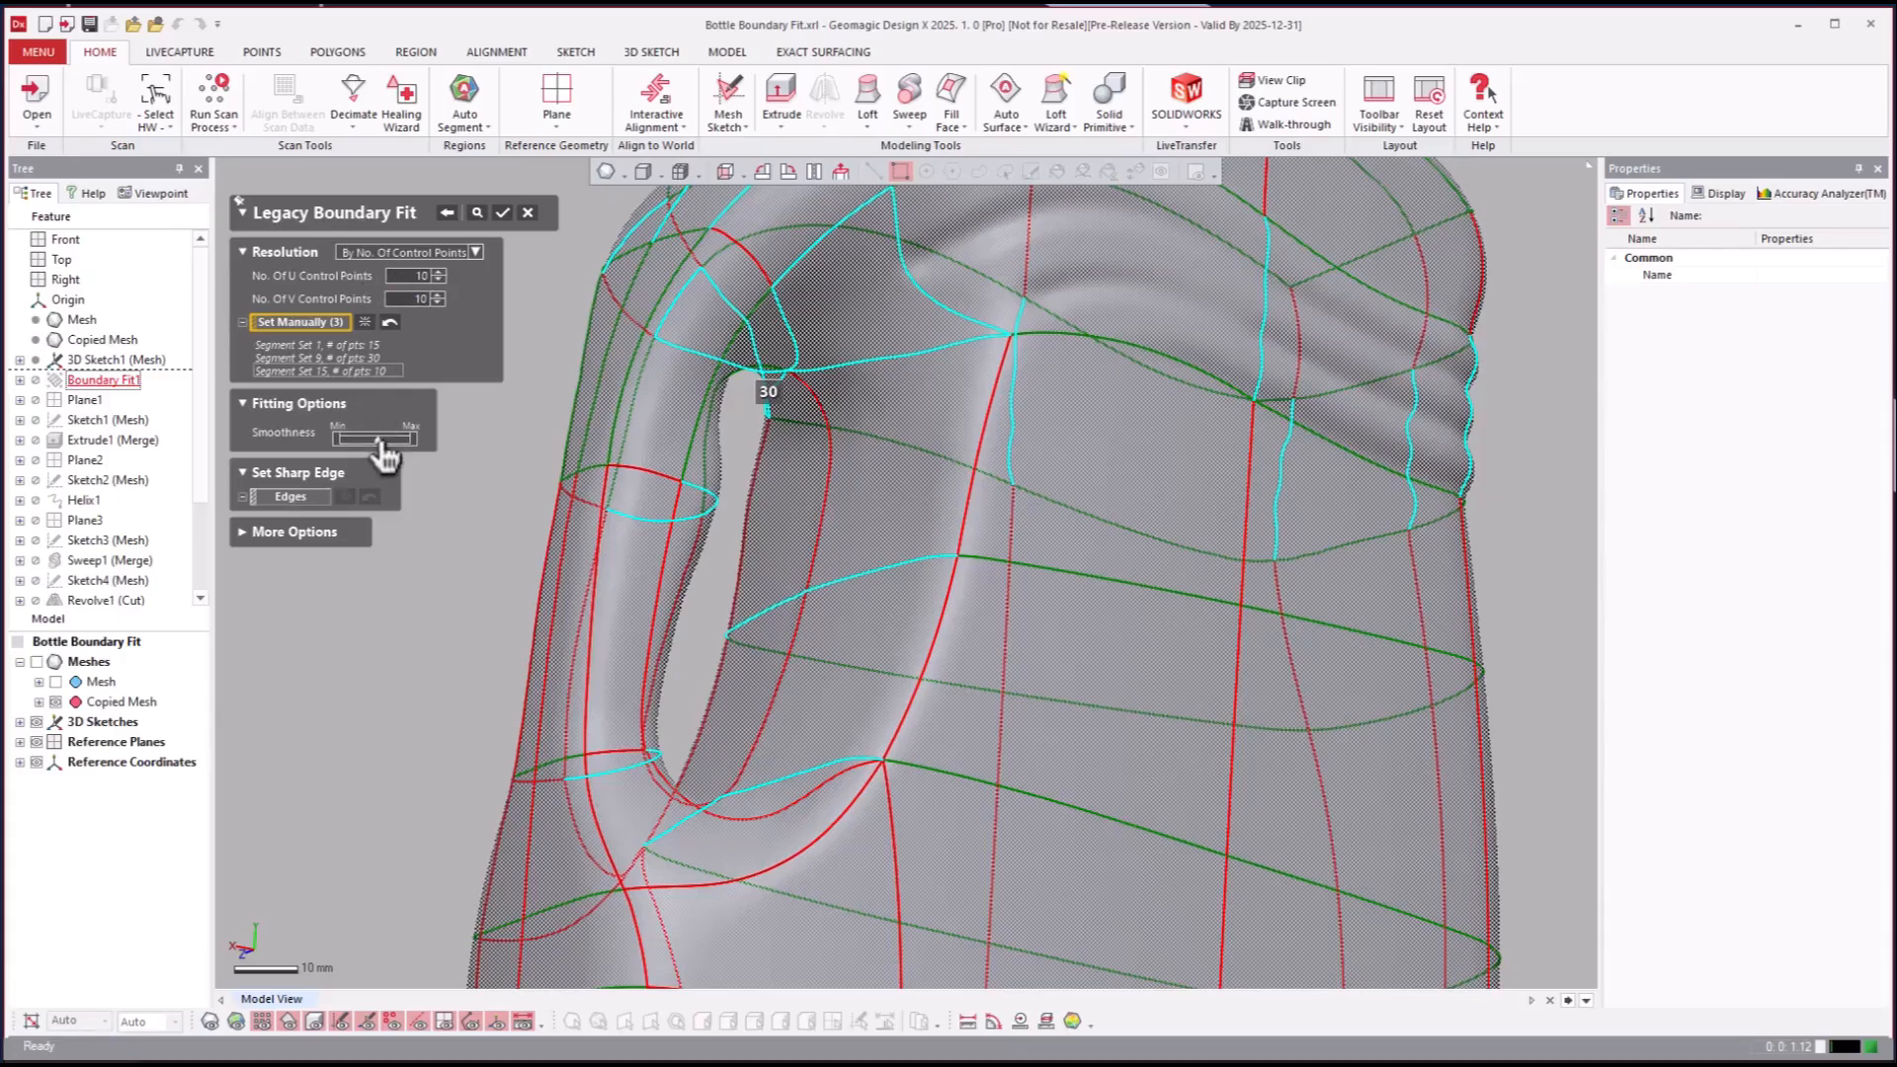
mouse_move(393, 453)
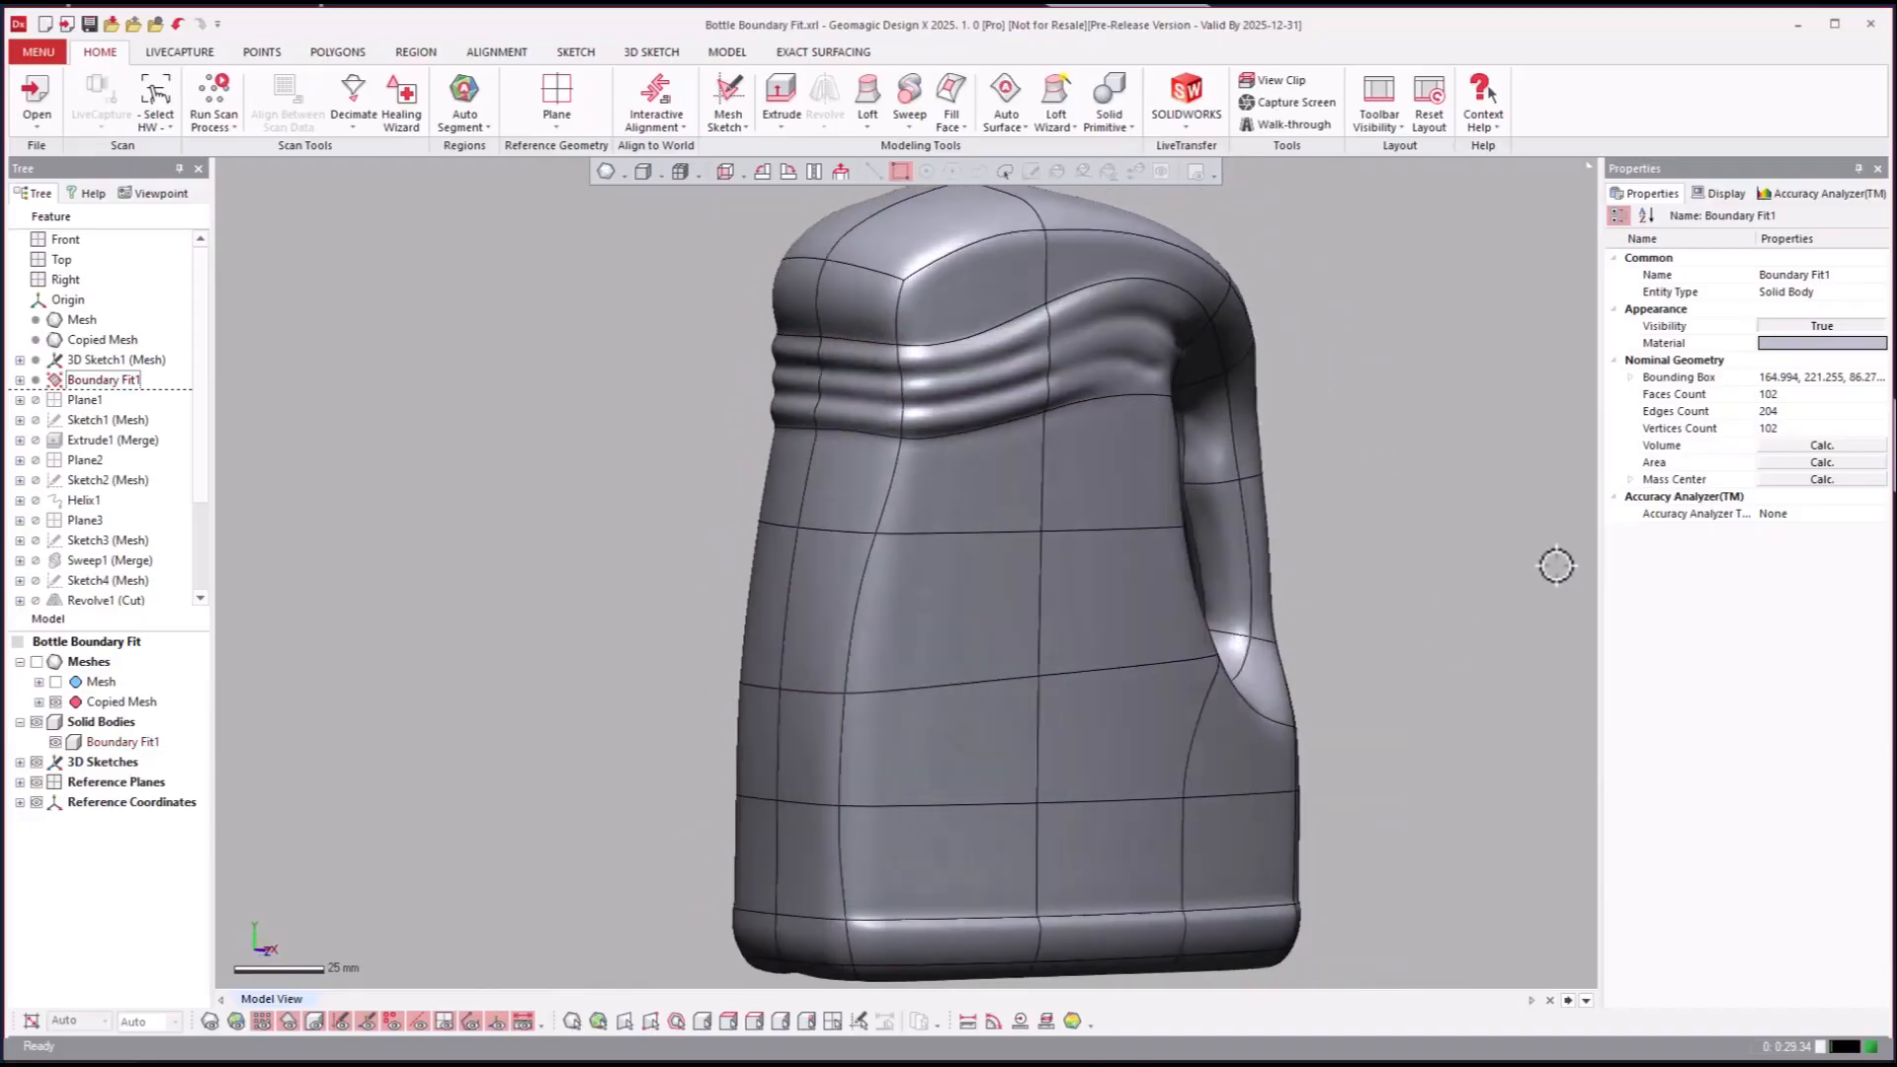
Step: Roll forward past Extrude1 through the neck cuts and fillets to Fillet2
left_click_drag(1557, 565, 391, 461)
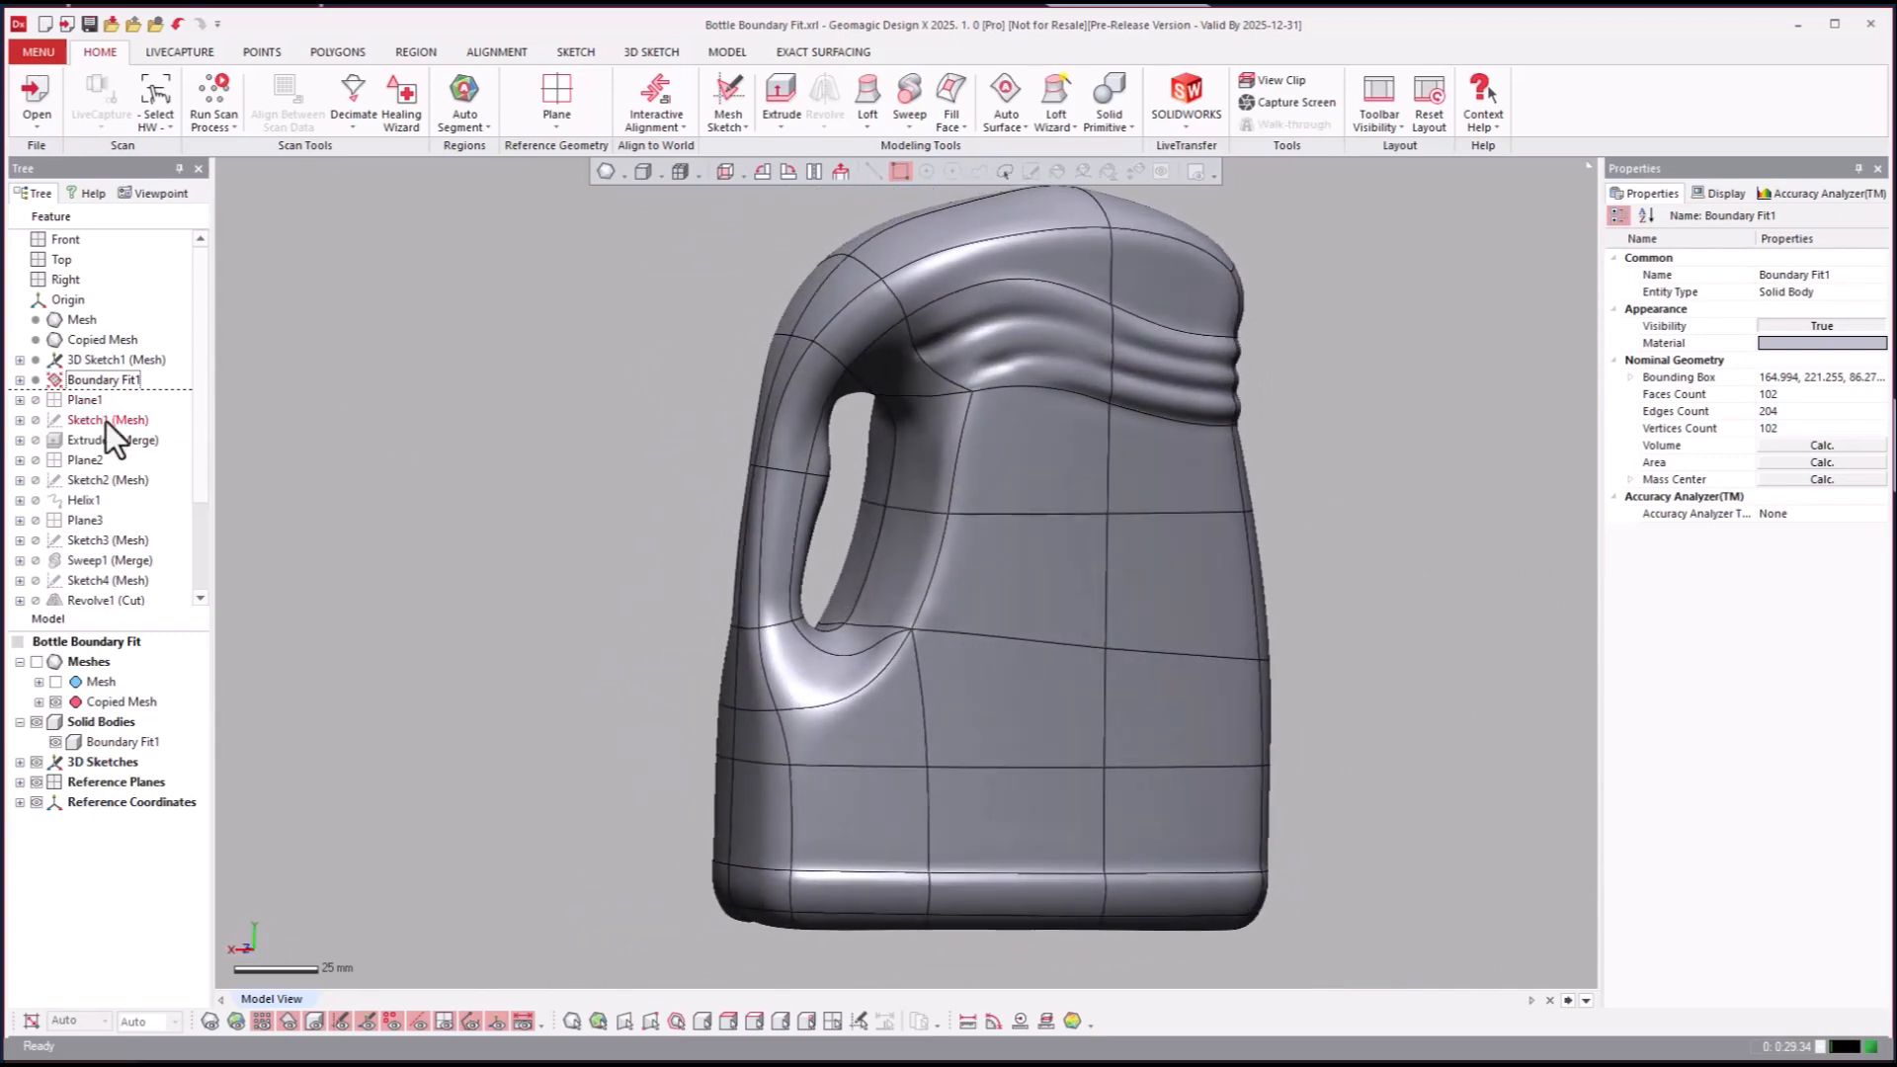
right_click(95, 439)
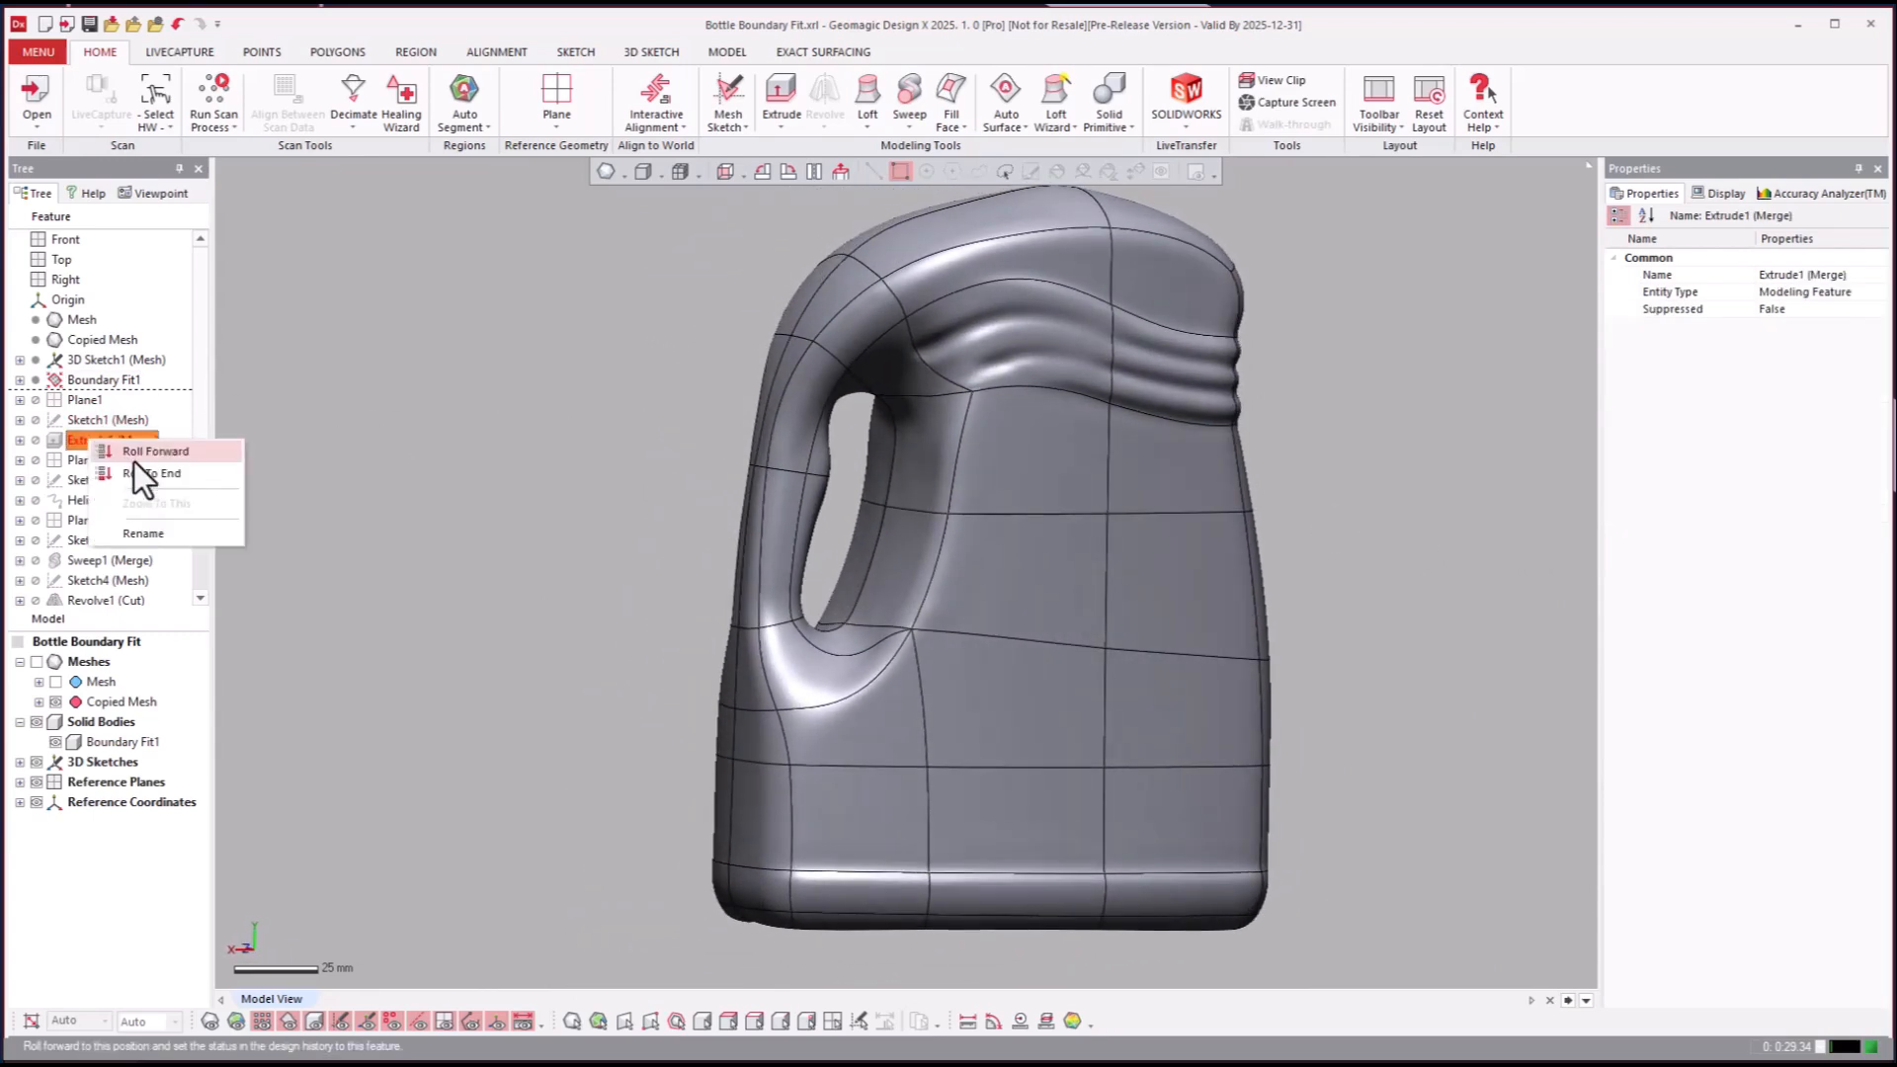
left_click(156, 450)
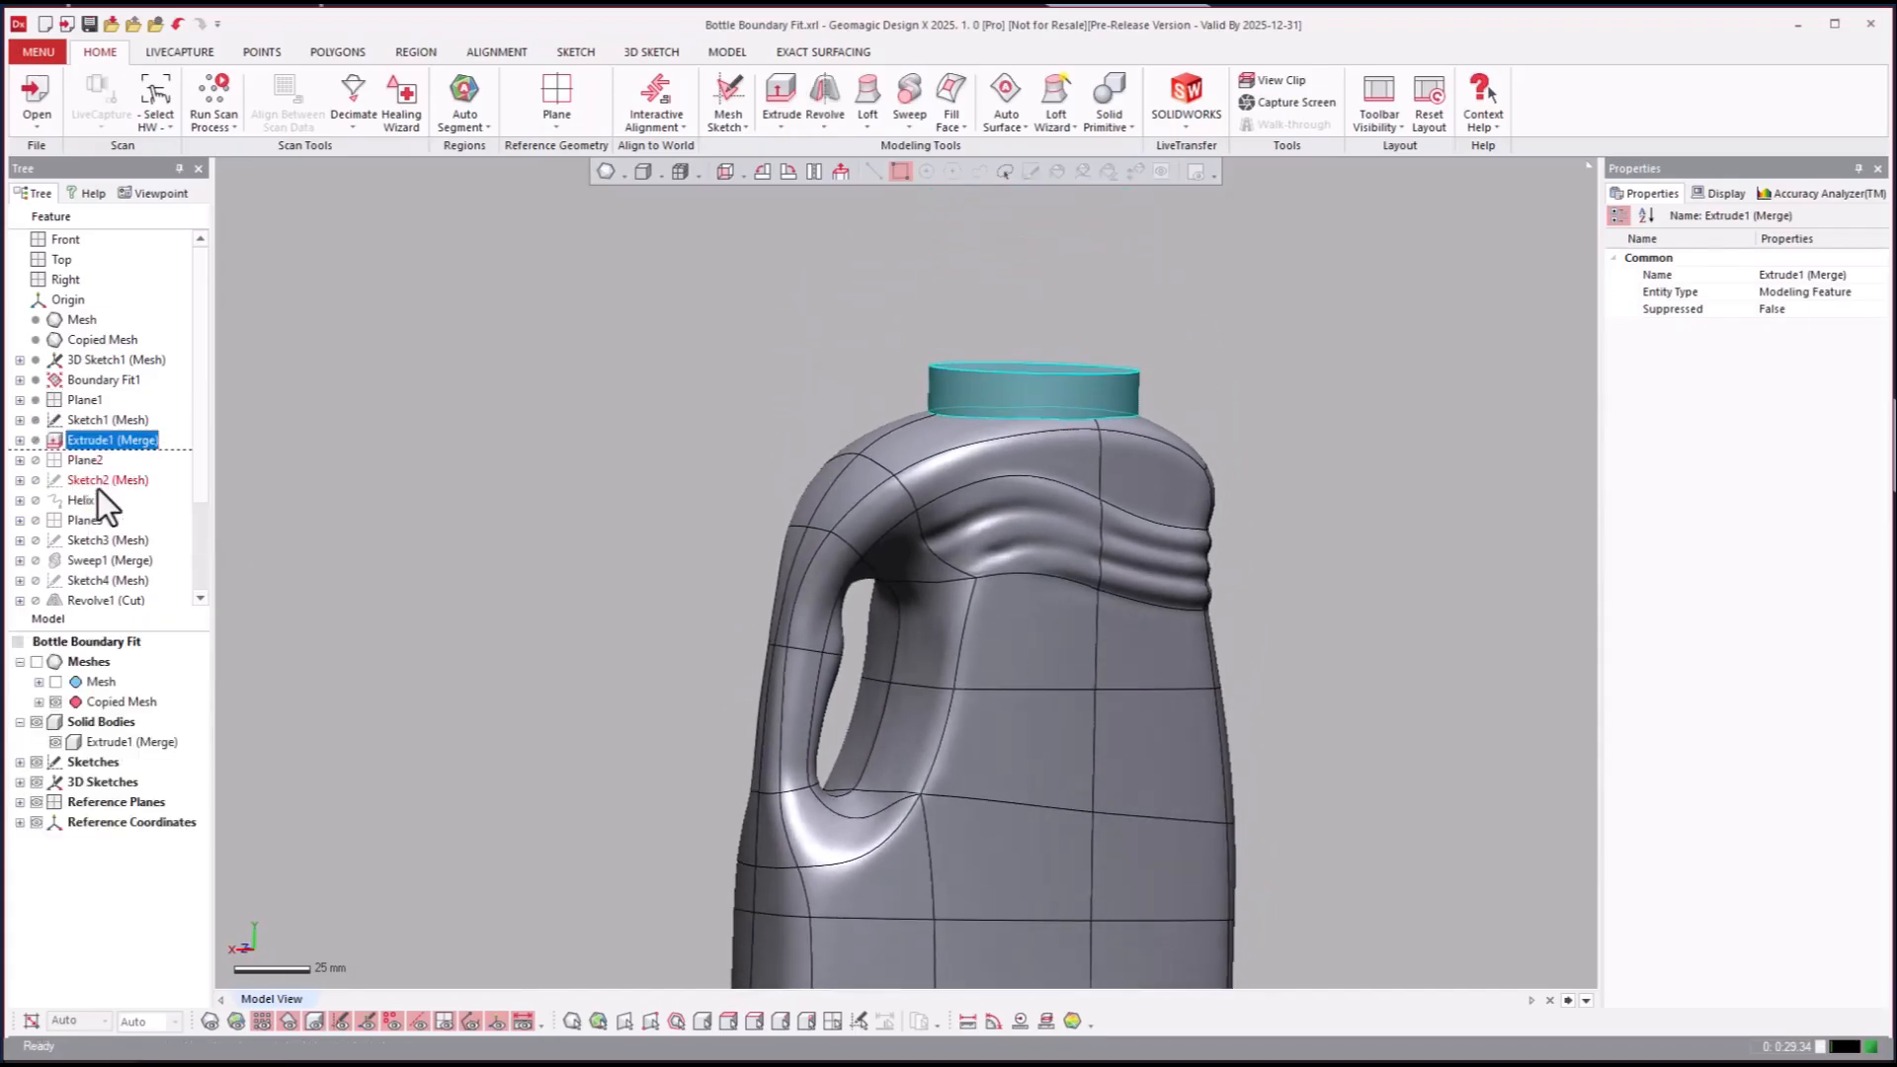
left_click(82, 500)
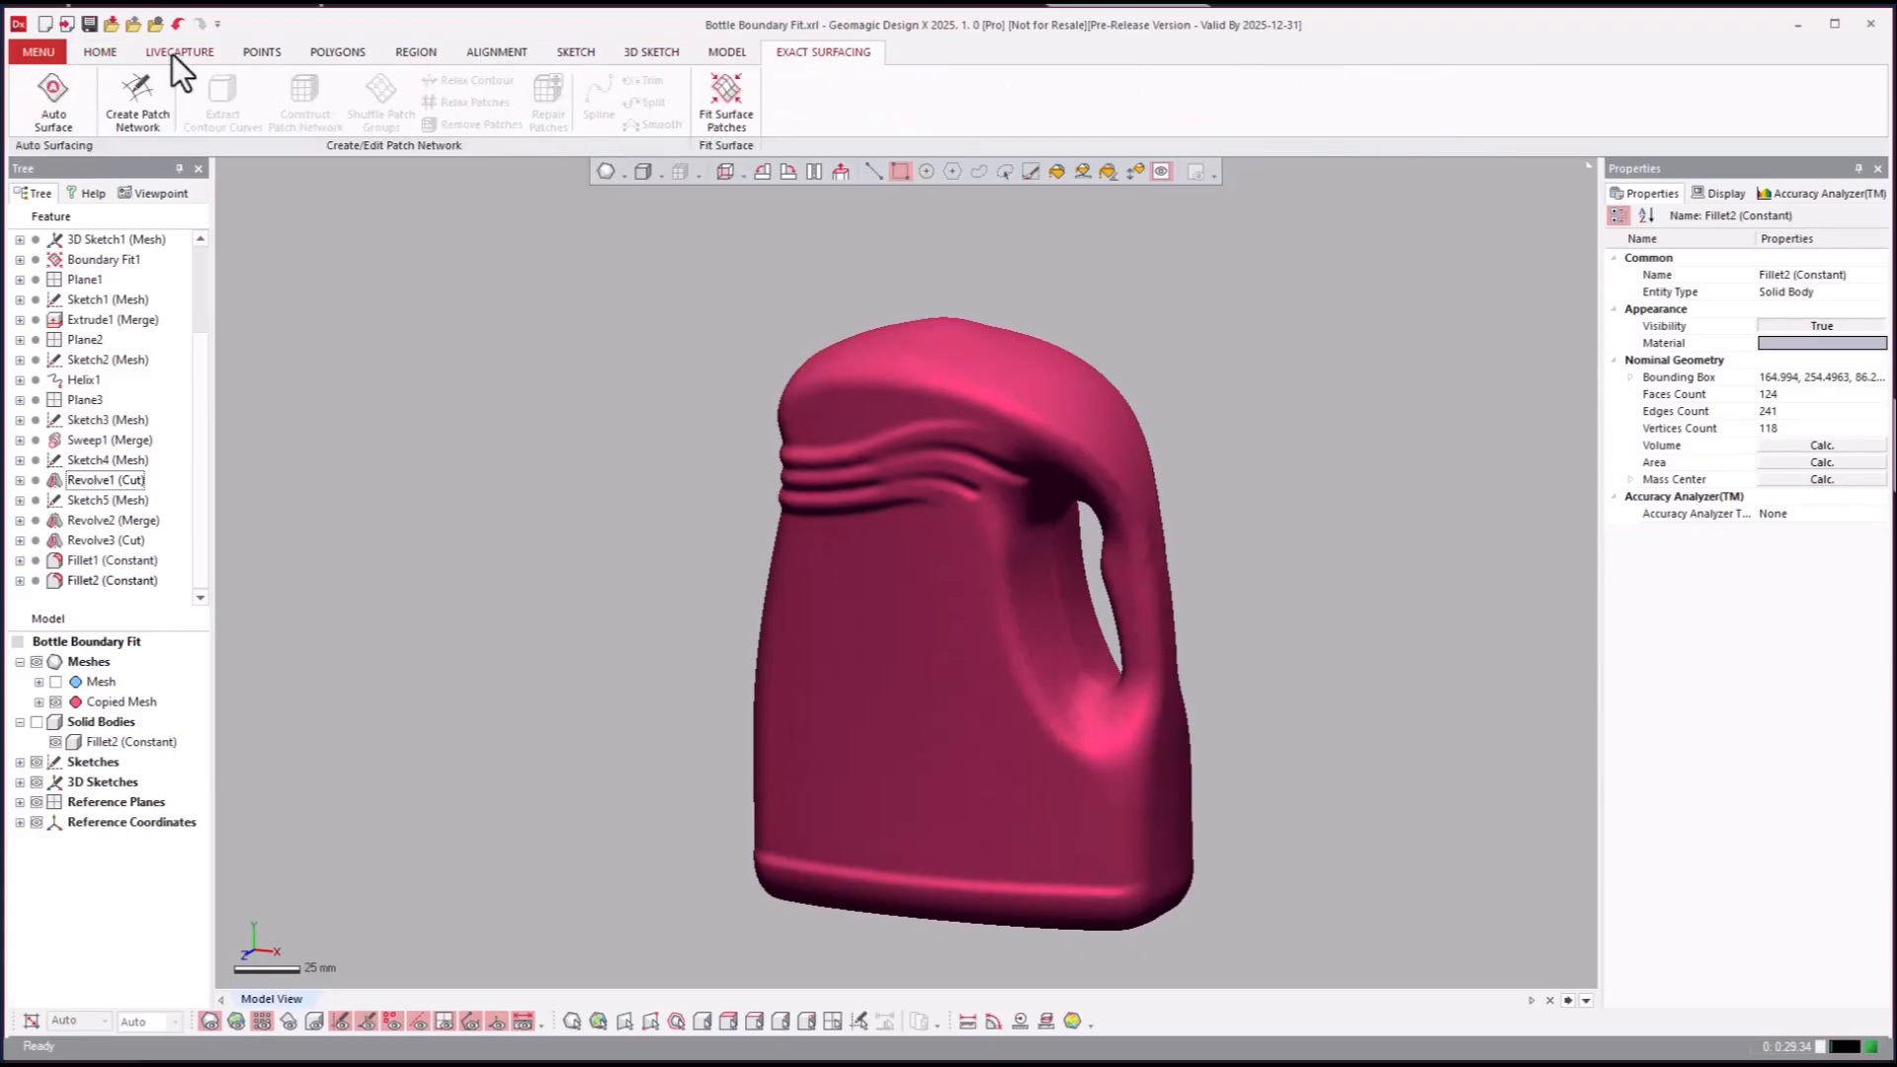
Step: Create an organic Auto Surface from the copied mesh and orbit to inspect the 1,126-face body
left_click(52, 97)
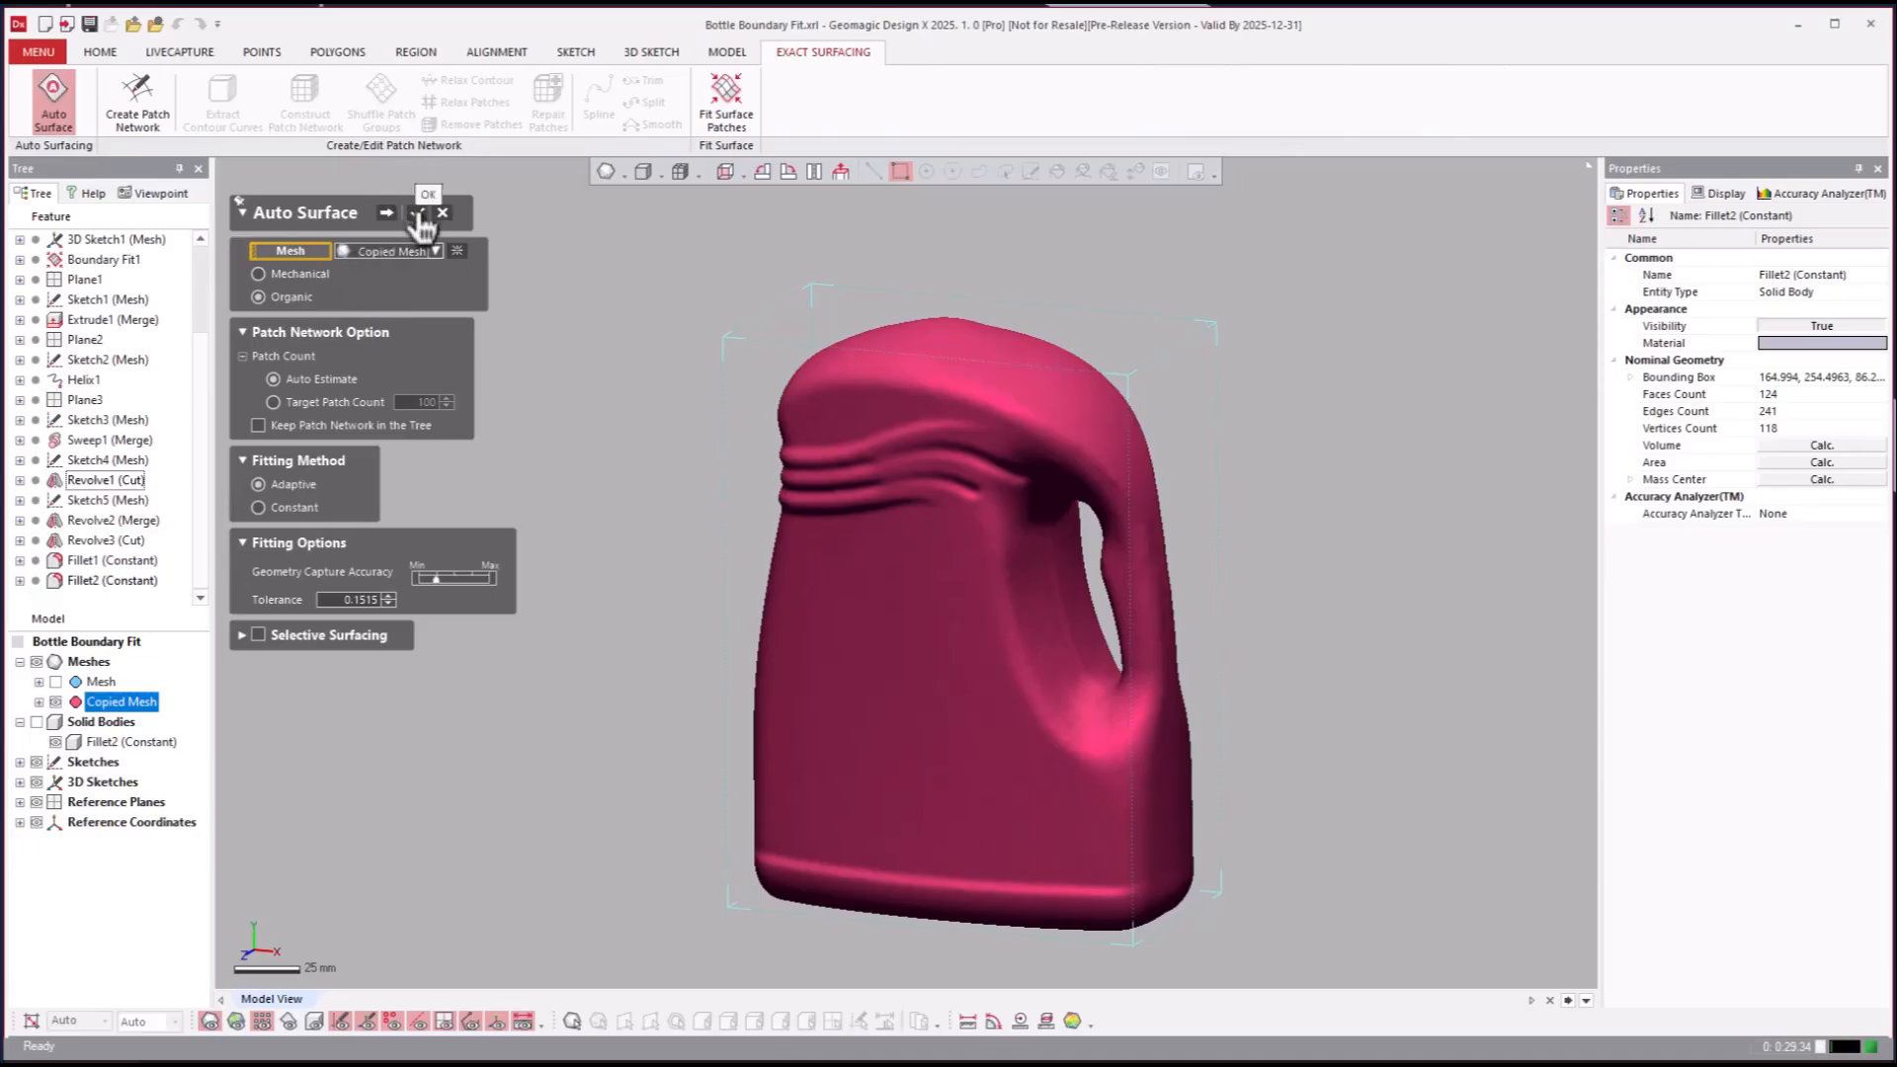
left_click(426, 195)
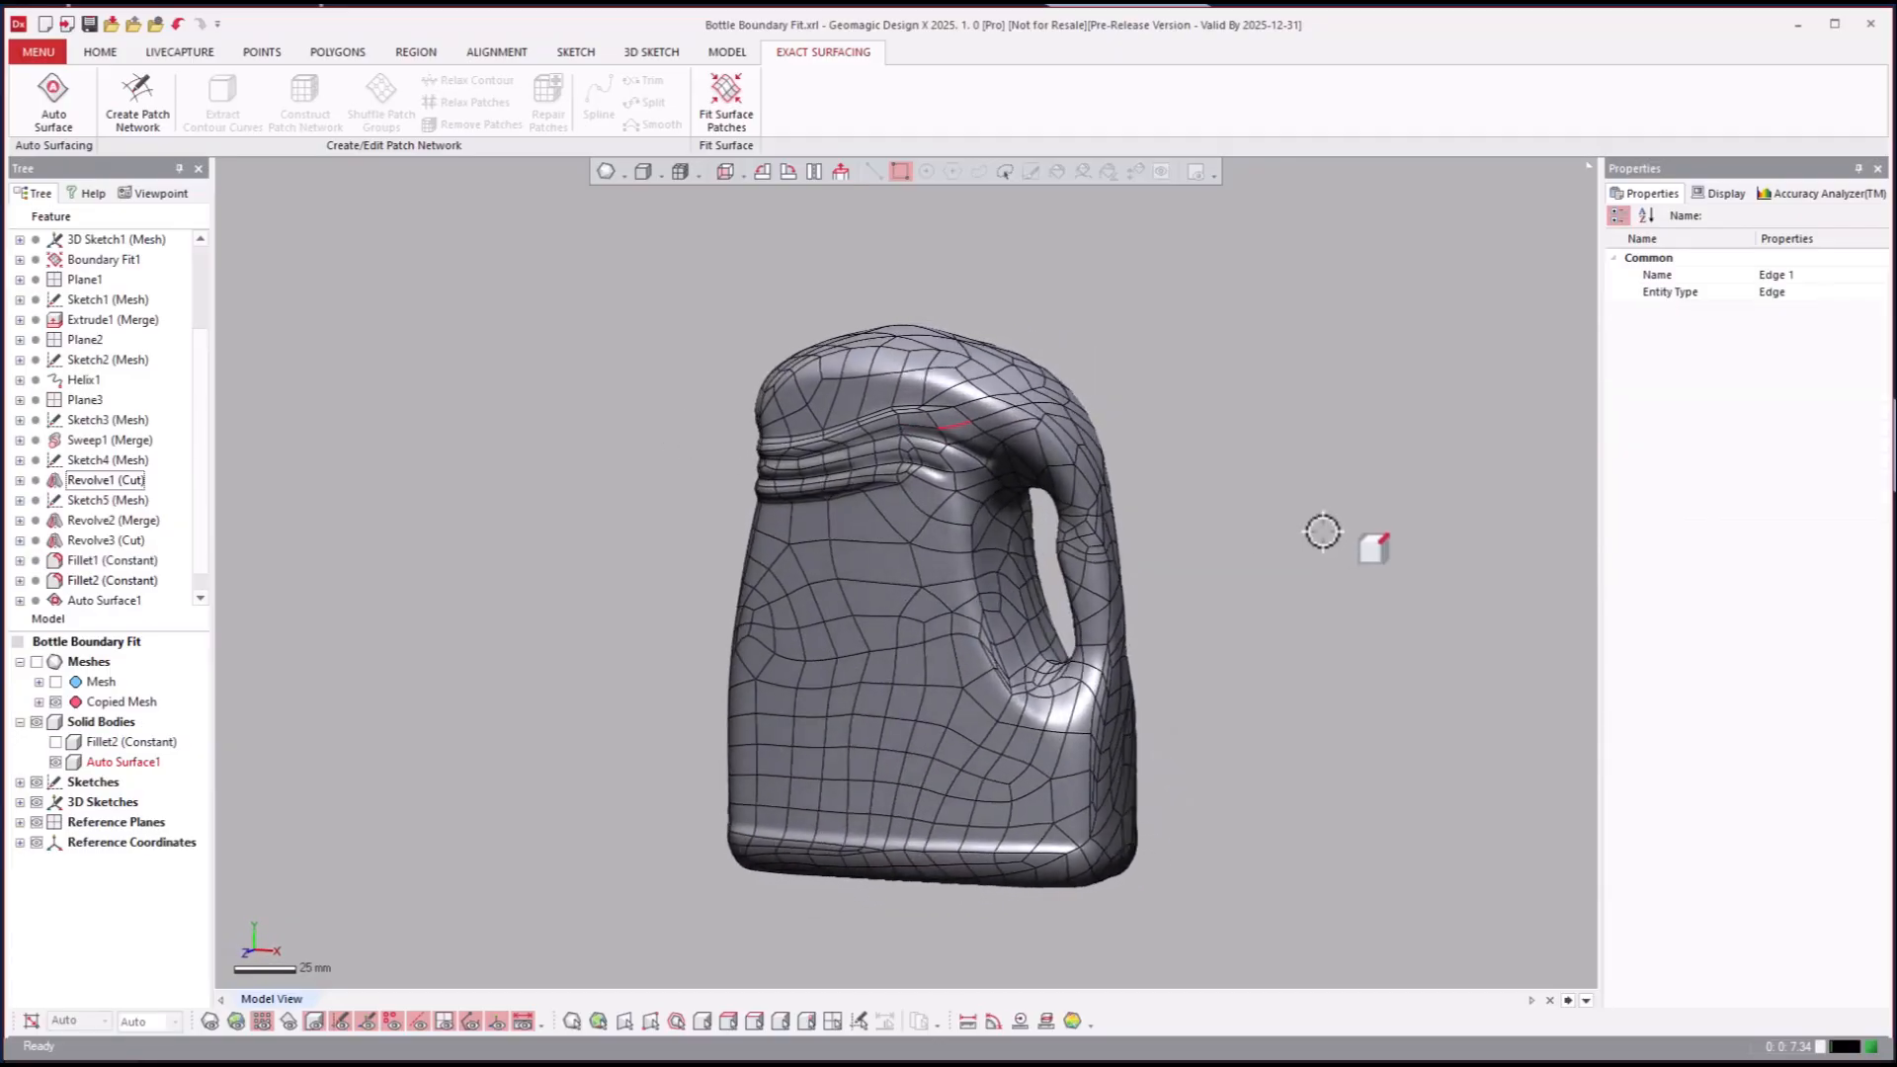
left_click_drag(1322, 530, 813, 727)
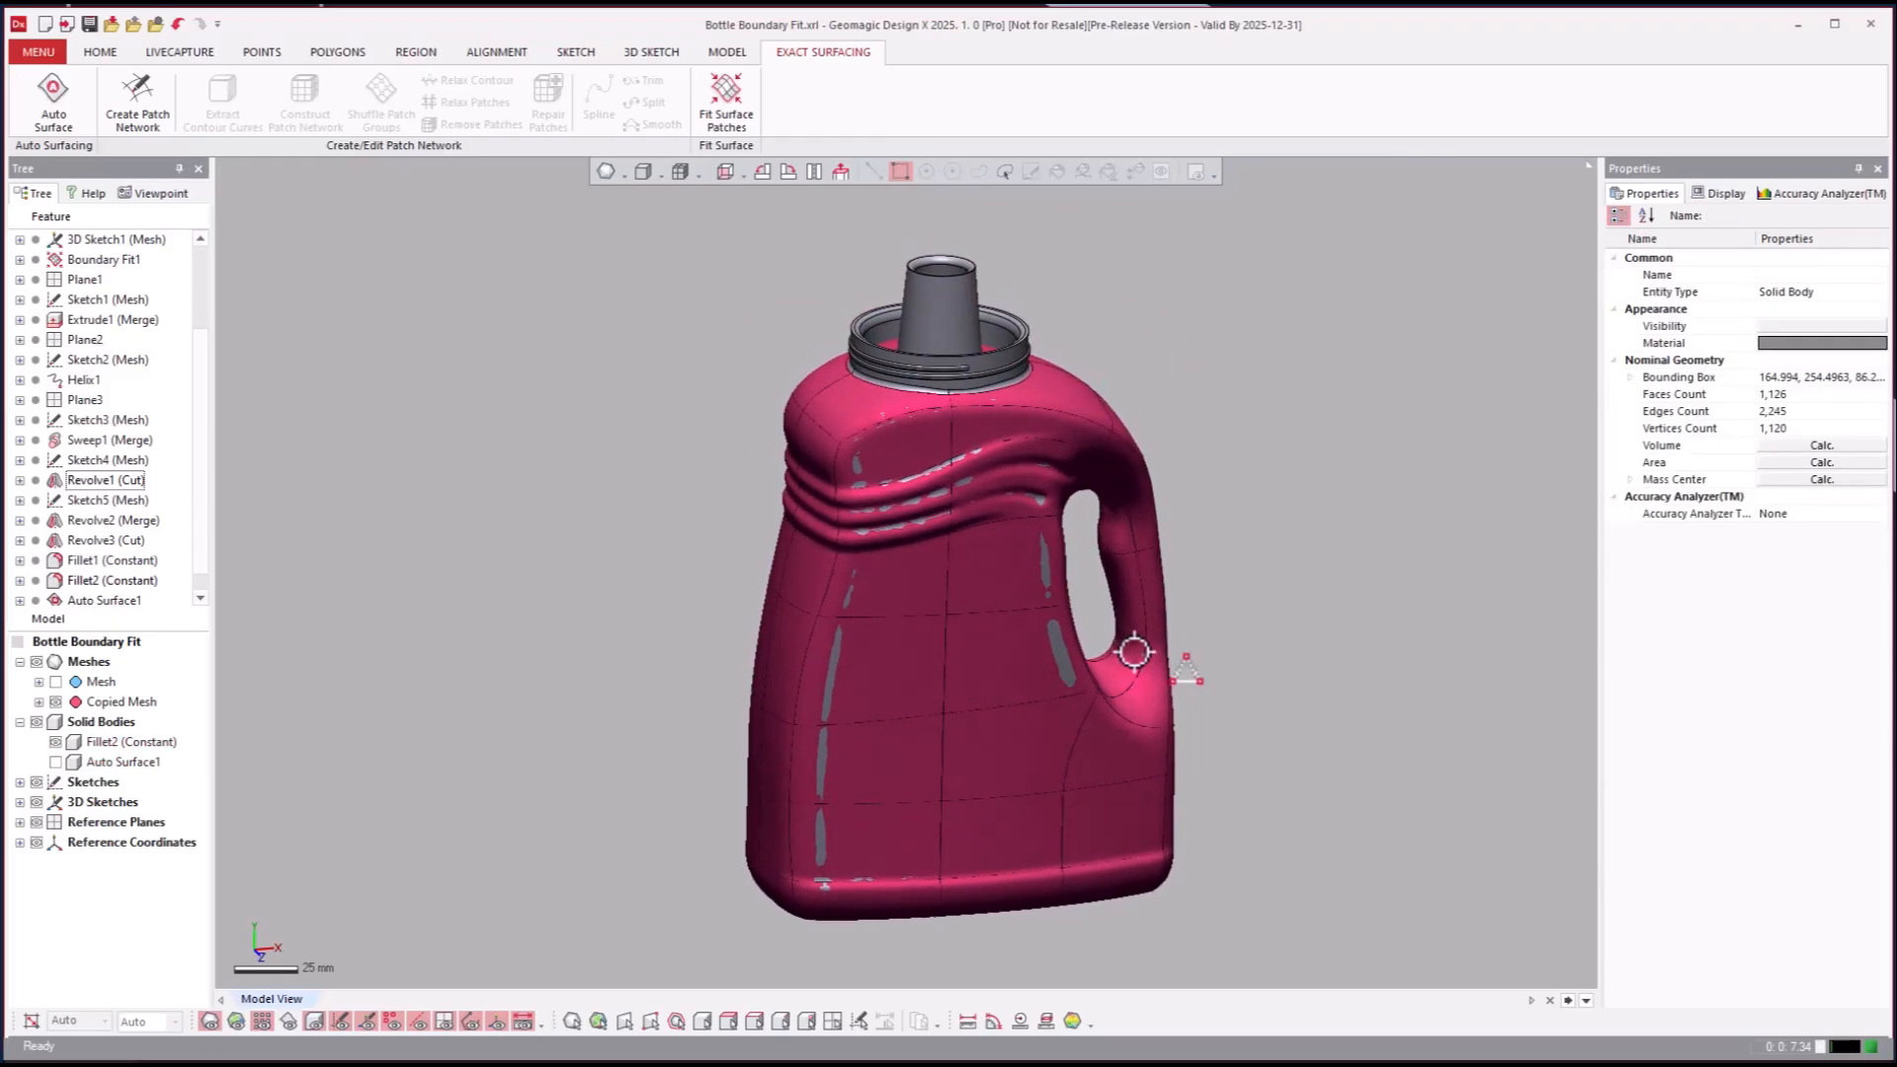
left_click(37, 51)
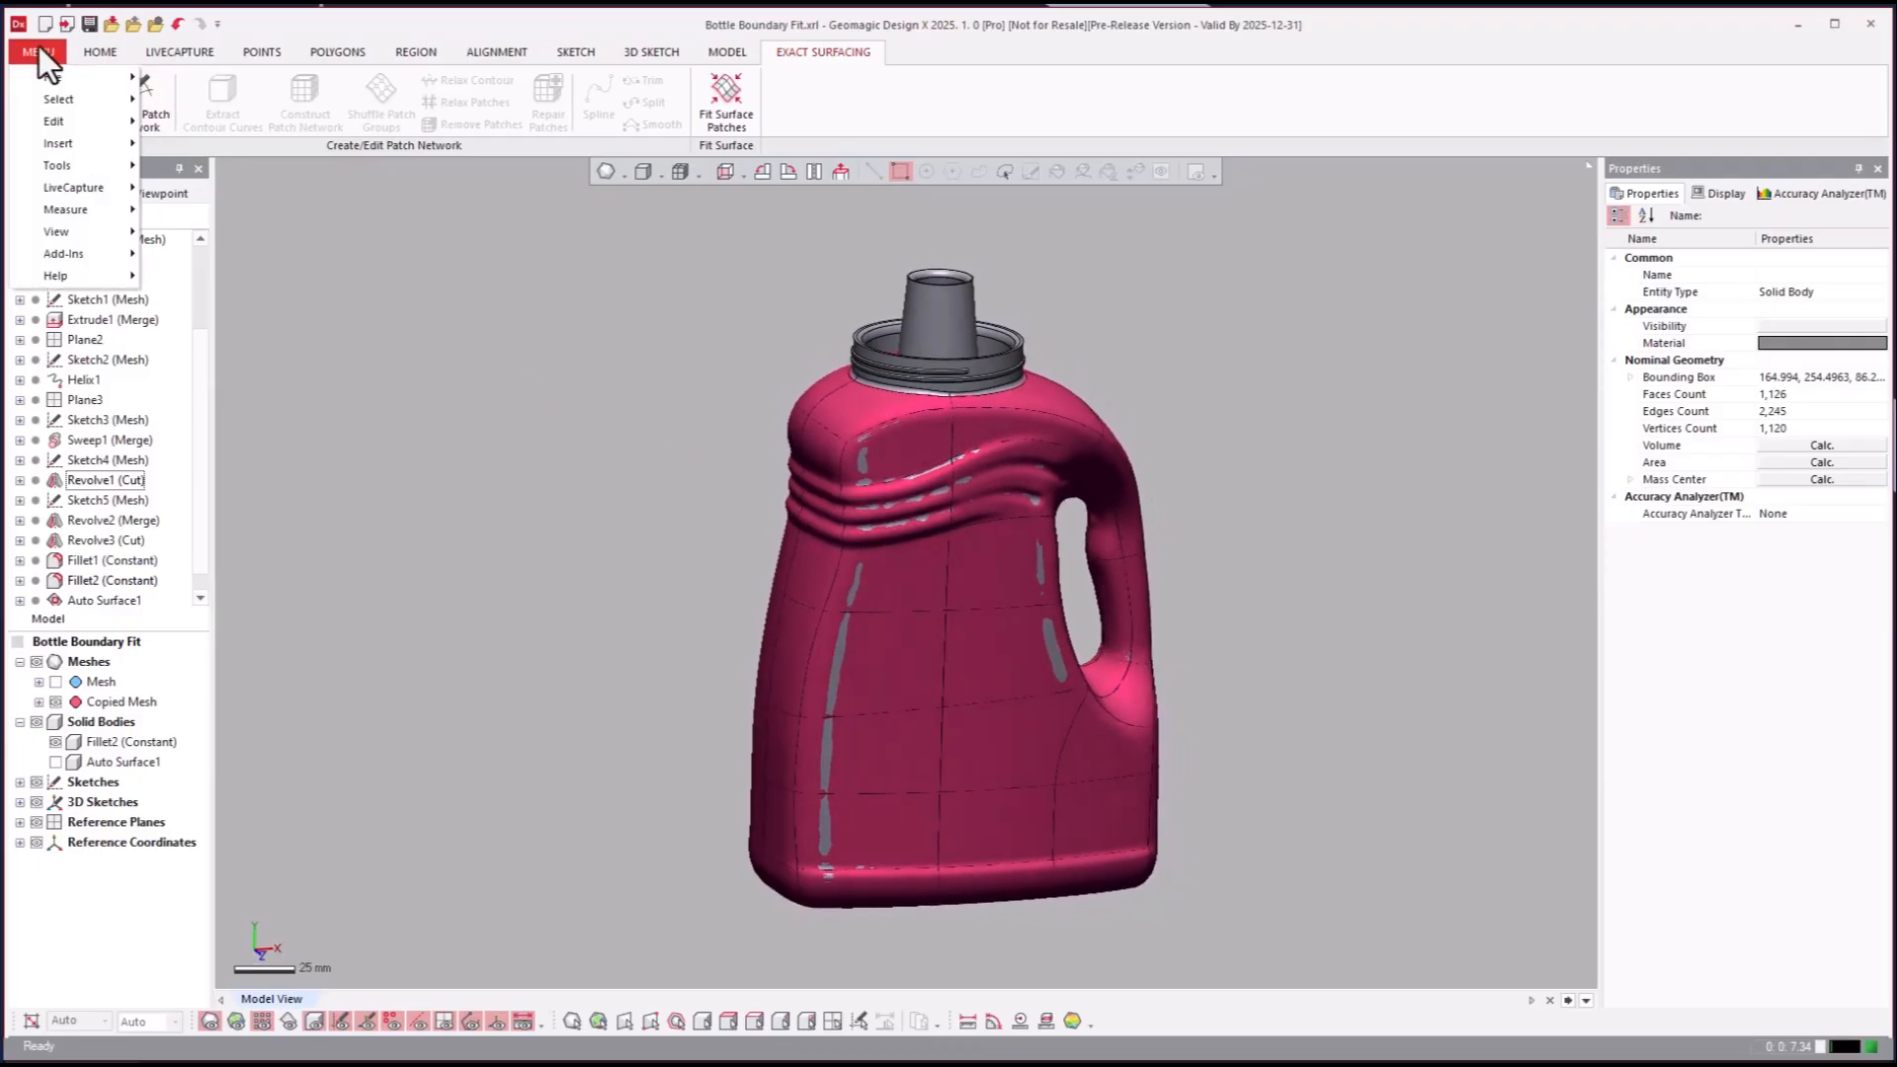